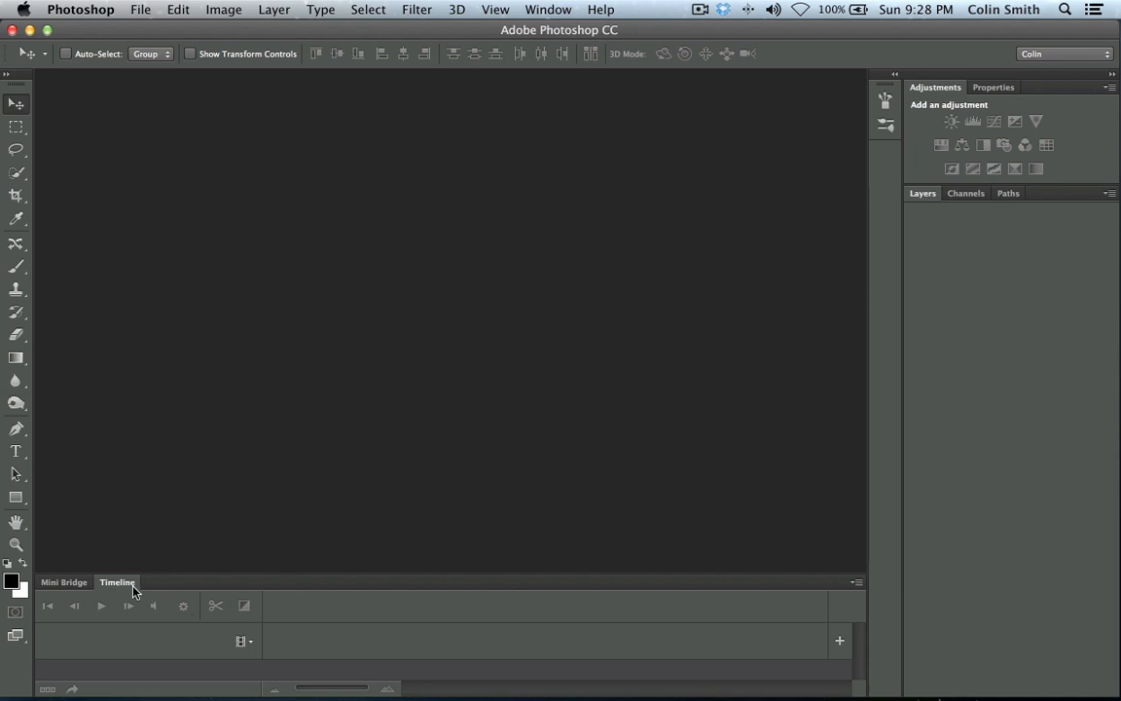
mouse_move(334, 406)
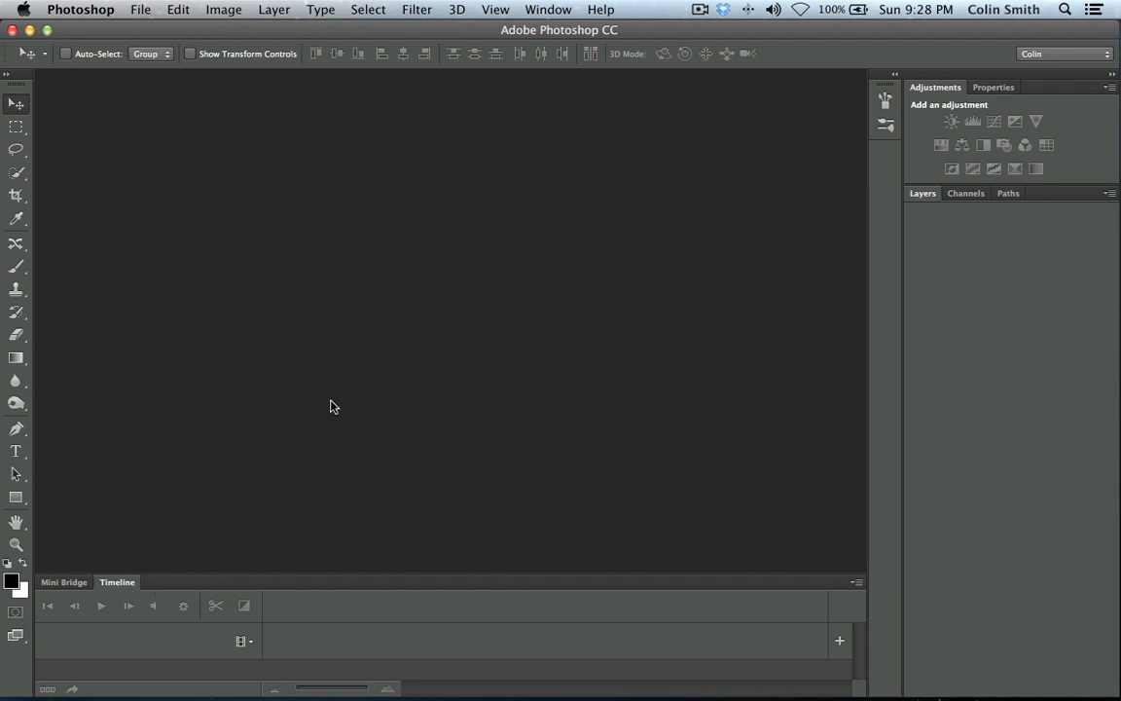
Step: Open PS Distortion AWA.mp4 from the car done folder as a video document
left_click(140, 9)
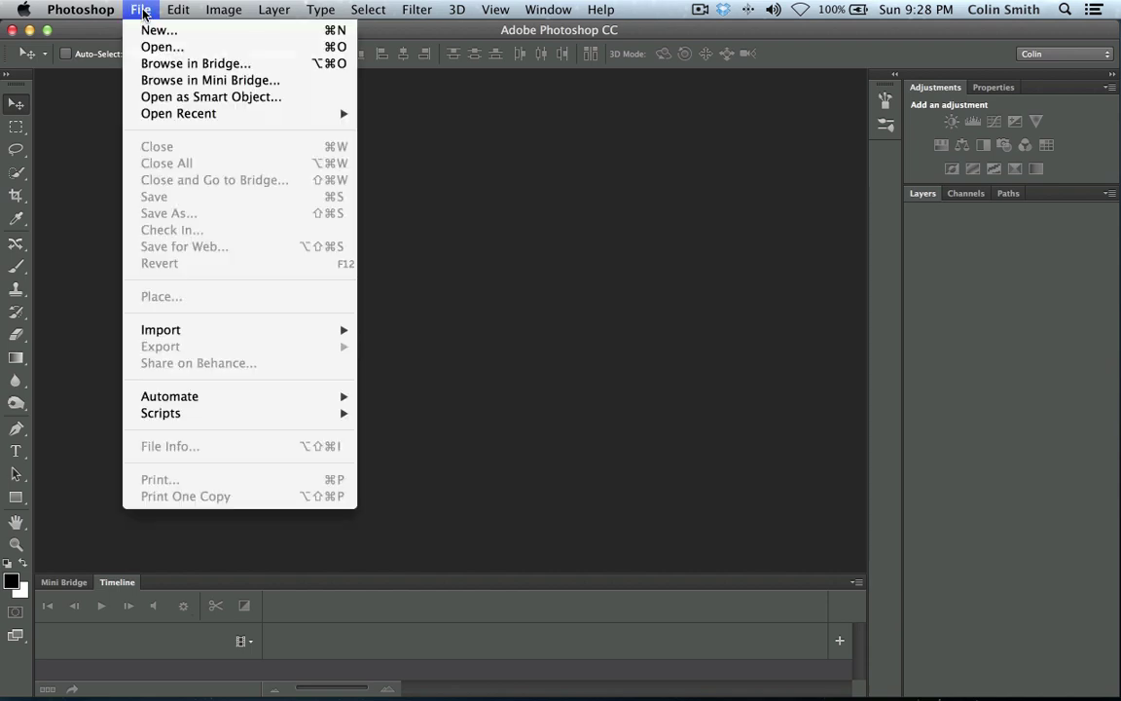
left_click(161, 47)
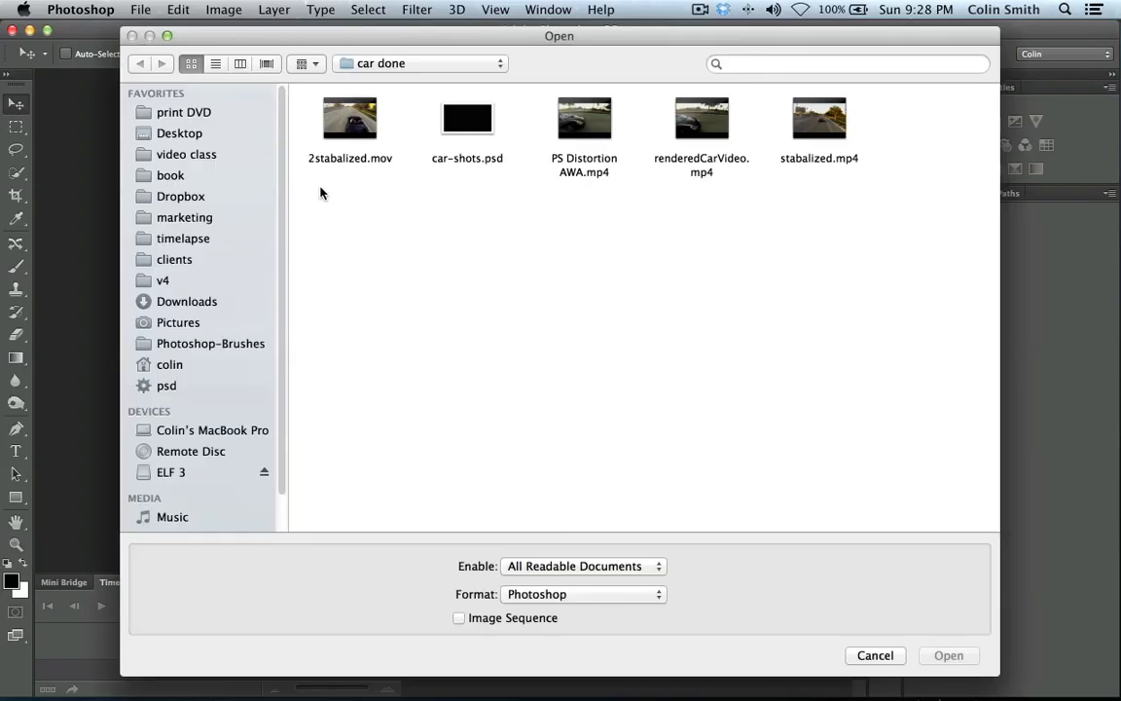
mouse_move(598, 141)
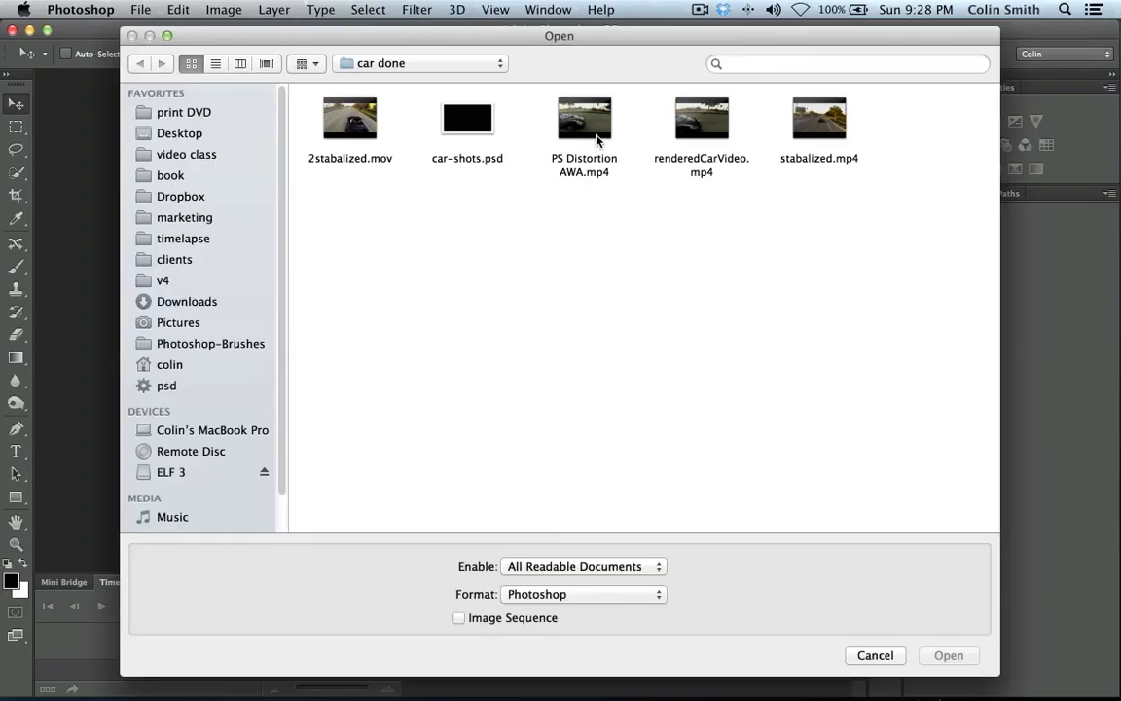
left_click(584, 118)
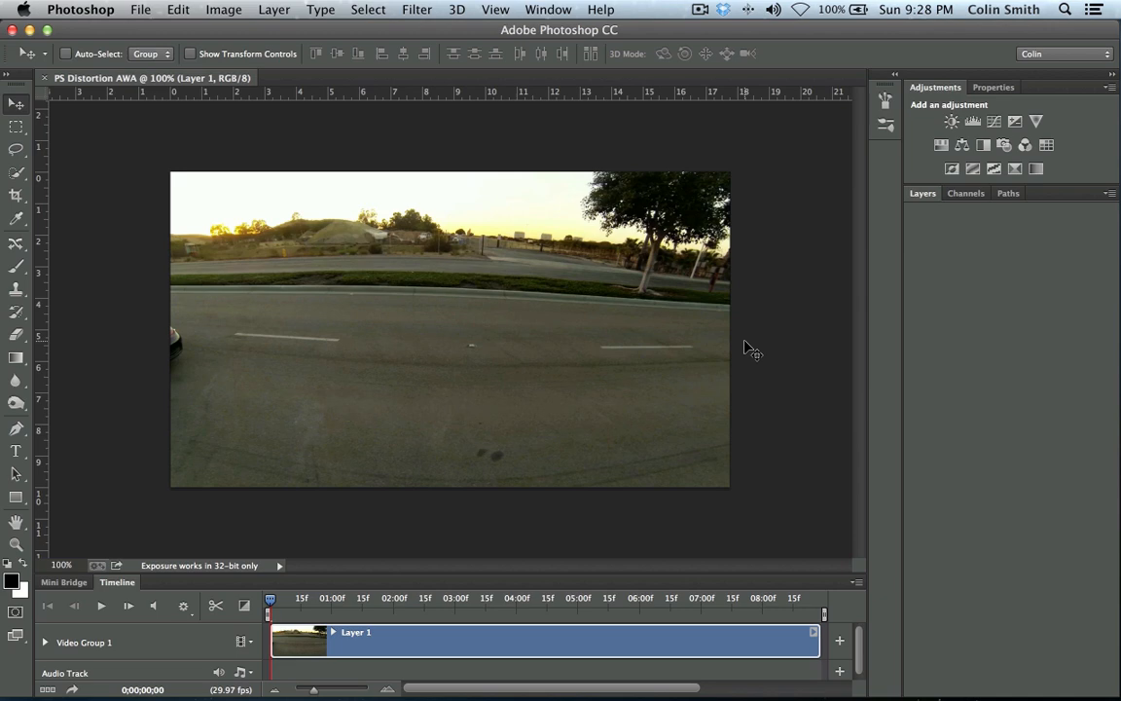
mouse_move(510, 473)
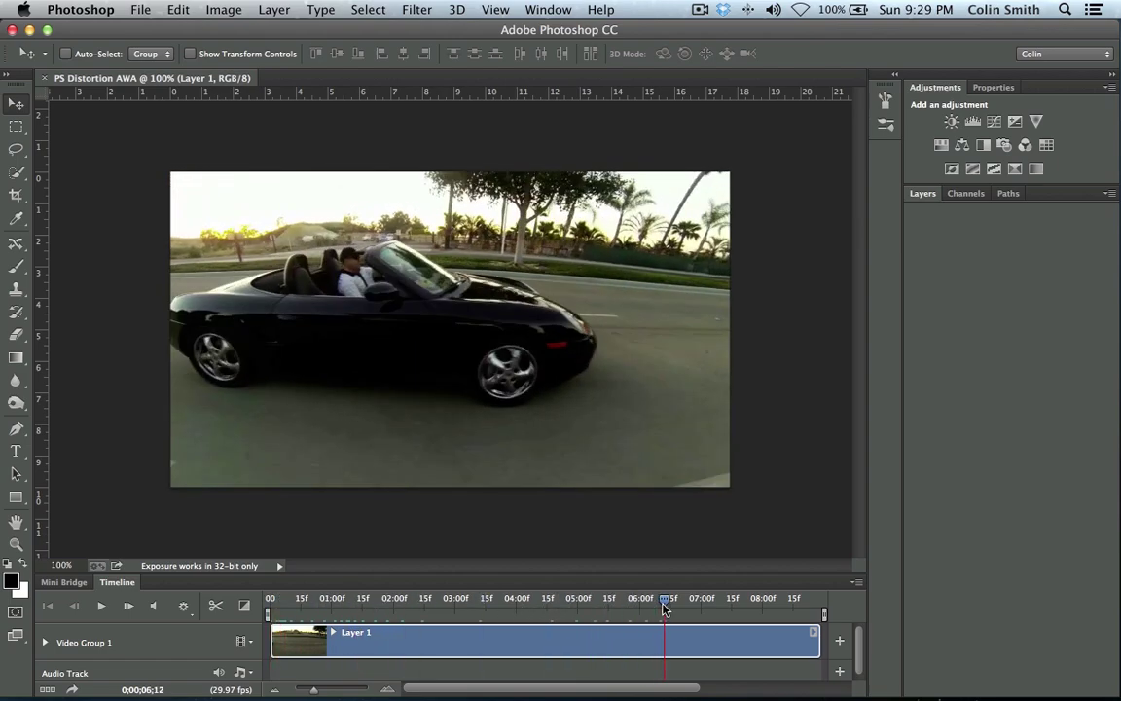
left_click_drag(670, 598, 306, 597)
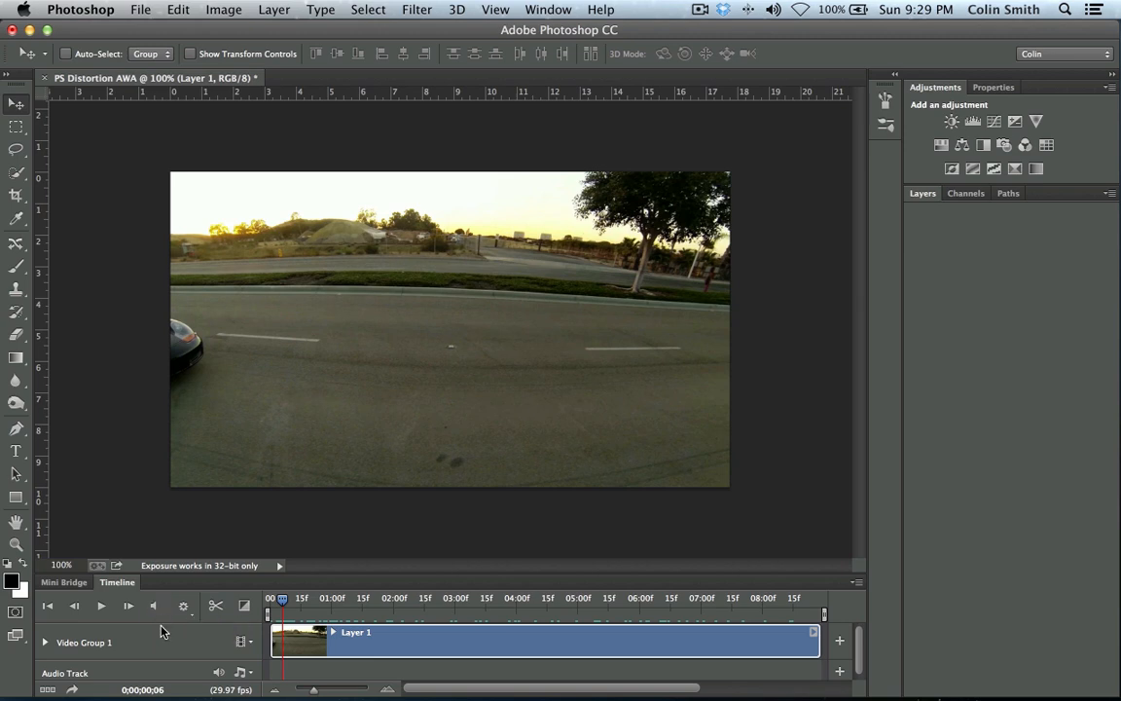
left_click(101, 605)
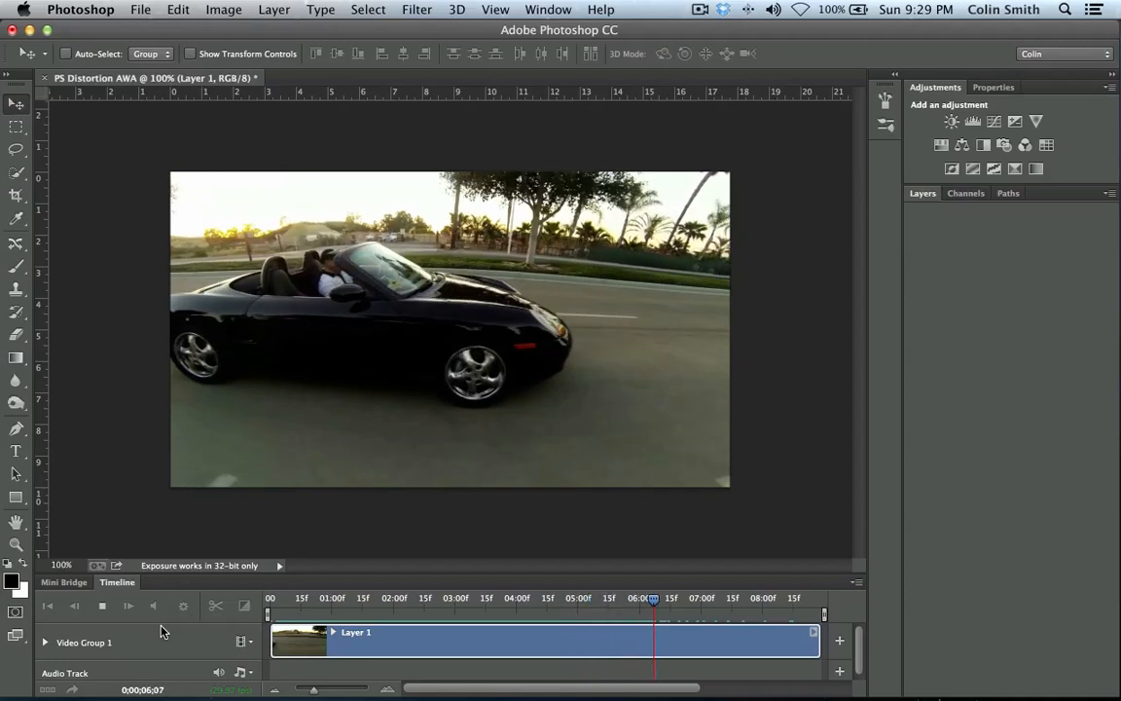
left_click(777, 598)
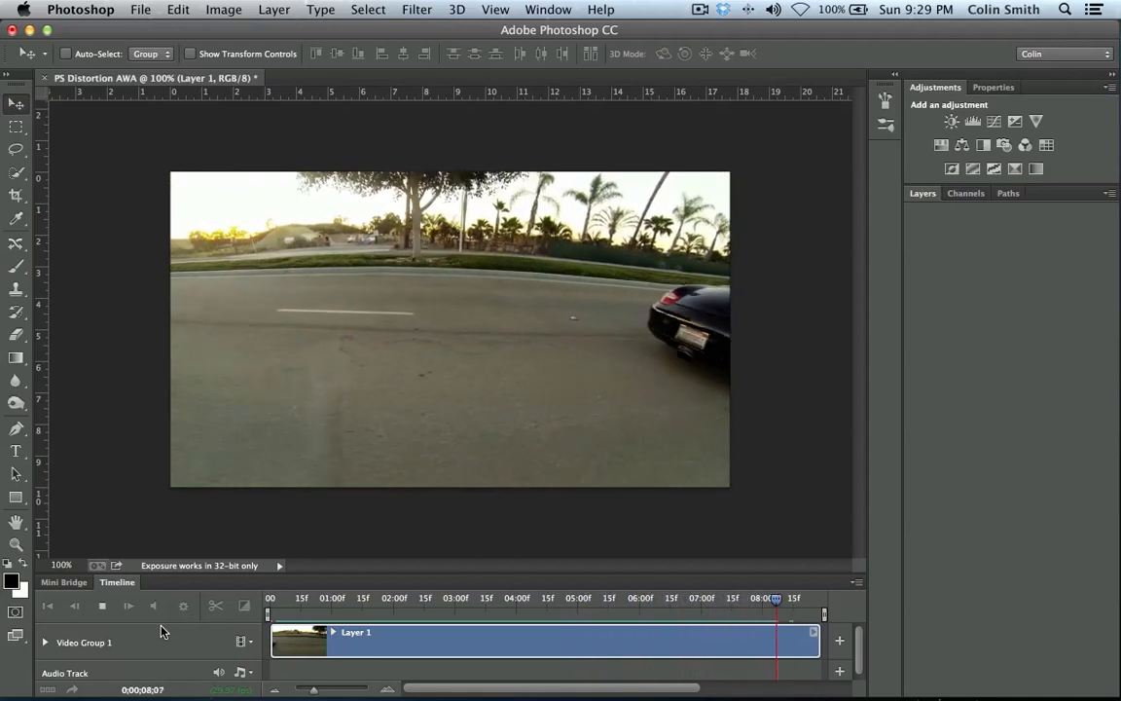
left_click(343, 597)
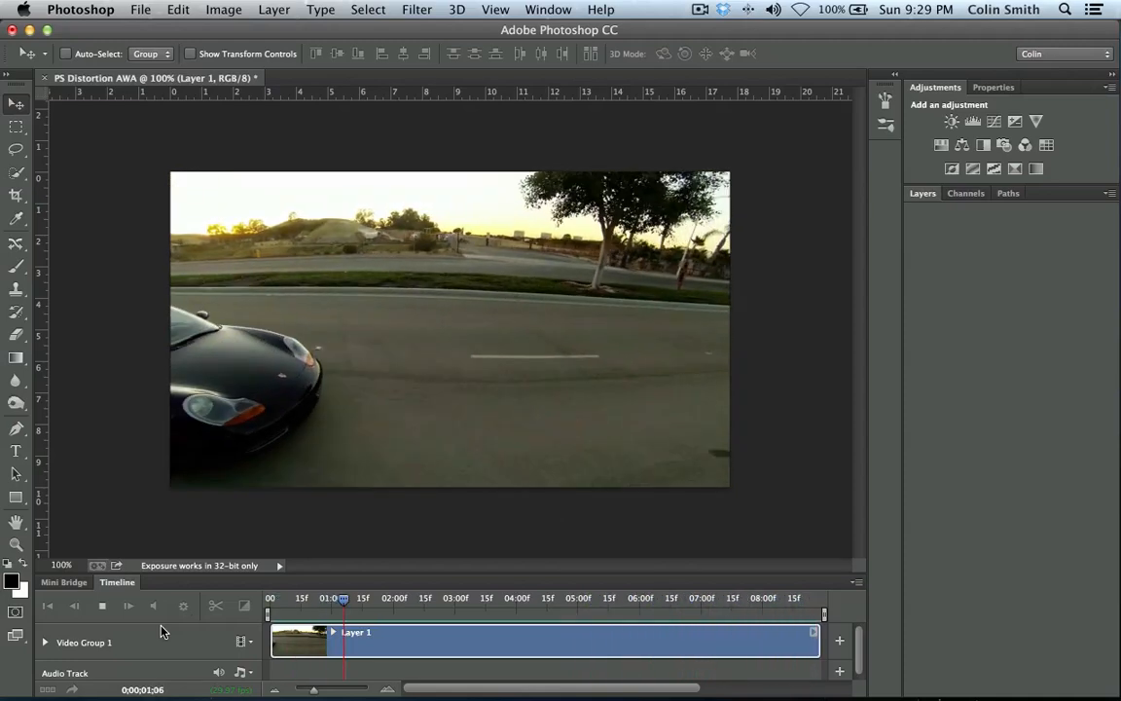
left_click(468, 598)
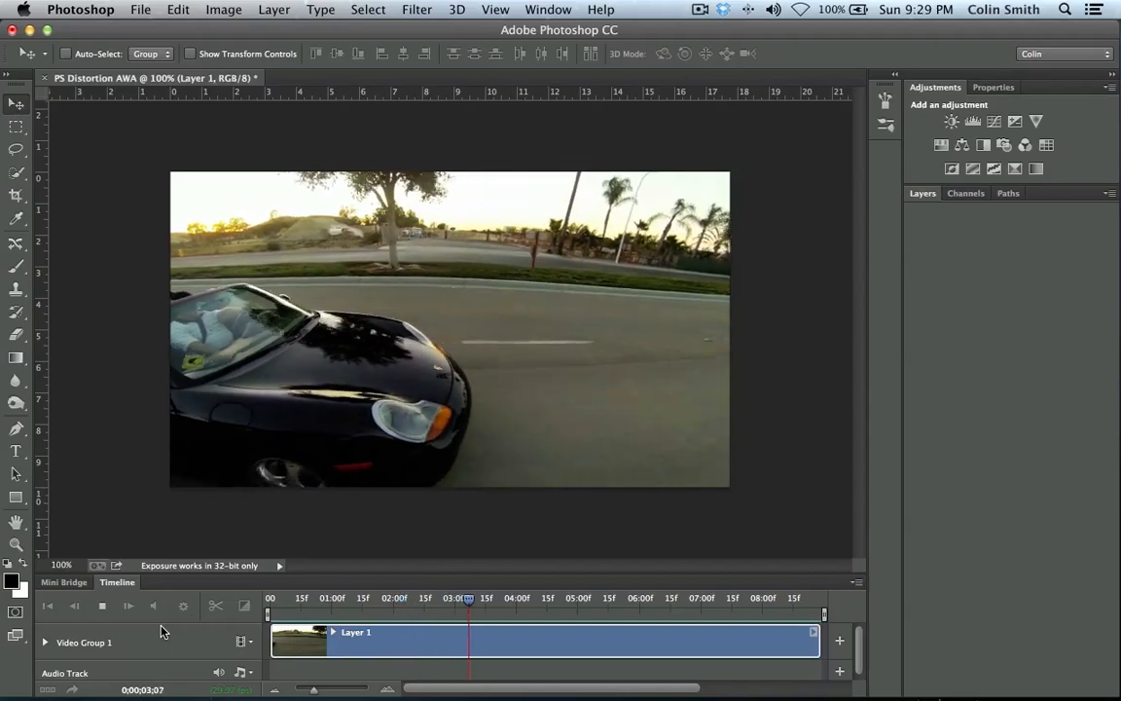
left_click(588, 597)
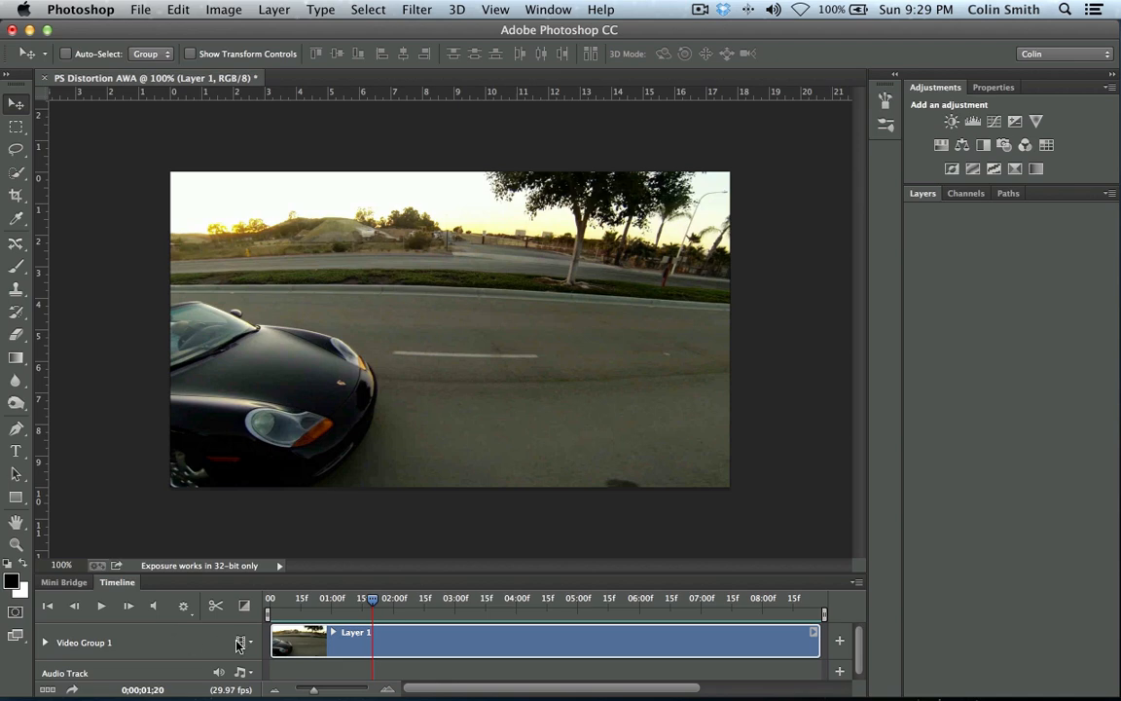
Step: Add the 2stabalized.mov and stabalized.mp4 clips to the video track after the original
left_click(244, 641)
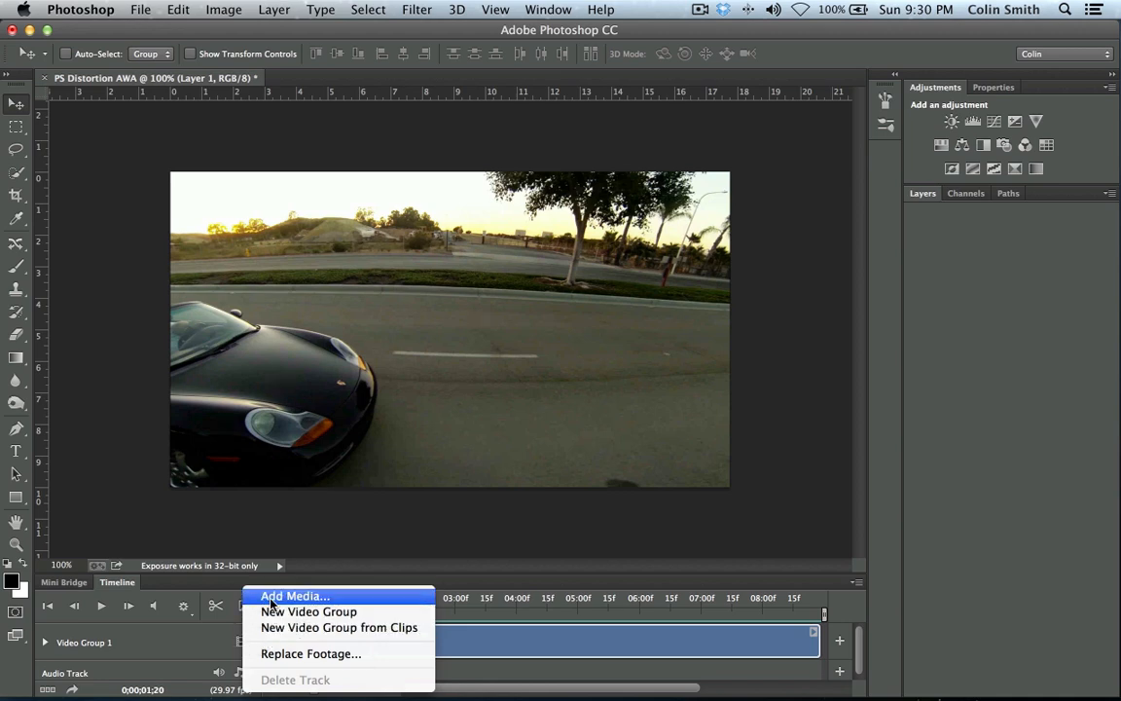
left_click(294, 595)
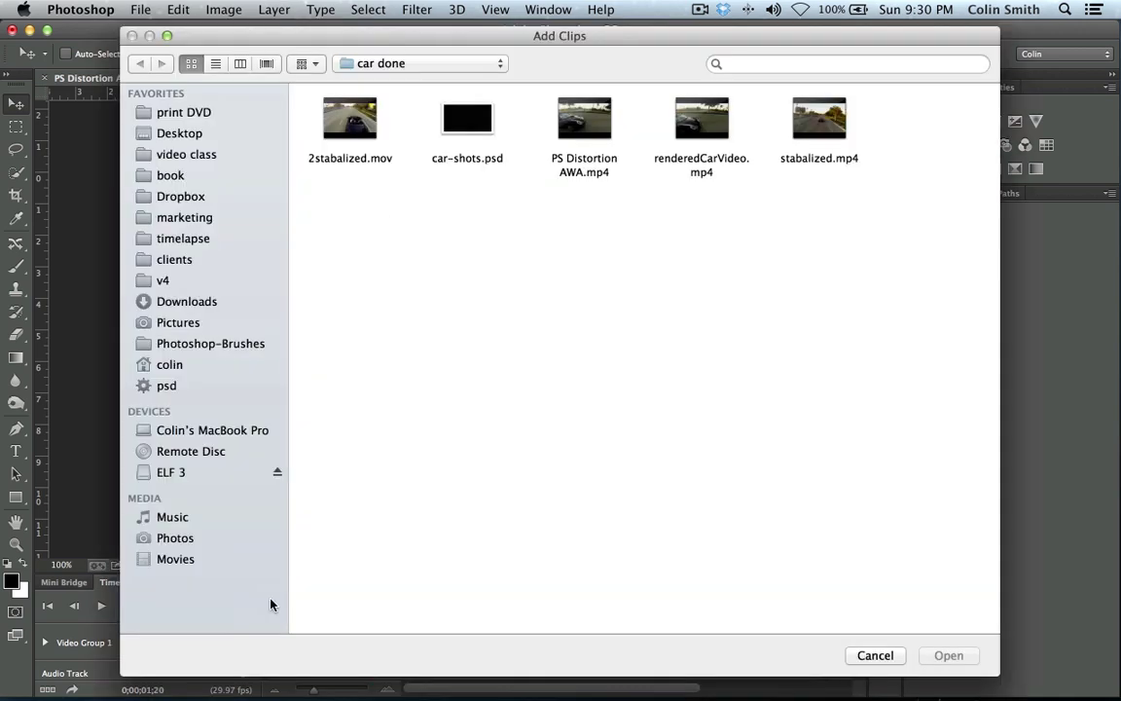
mouse_move(258, 108)
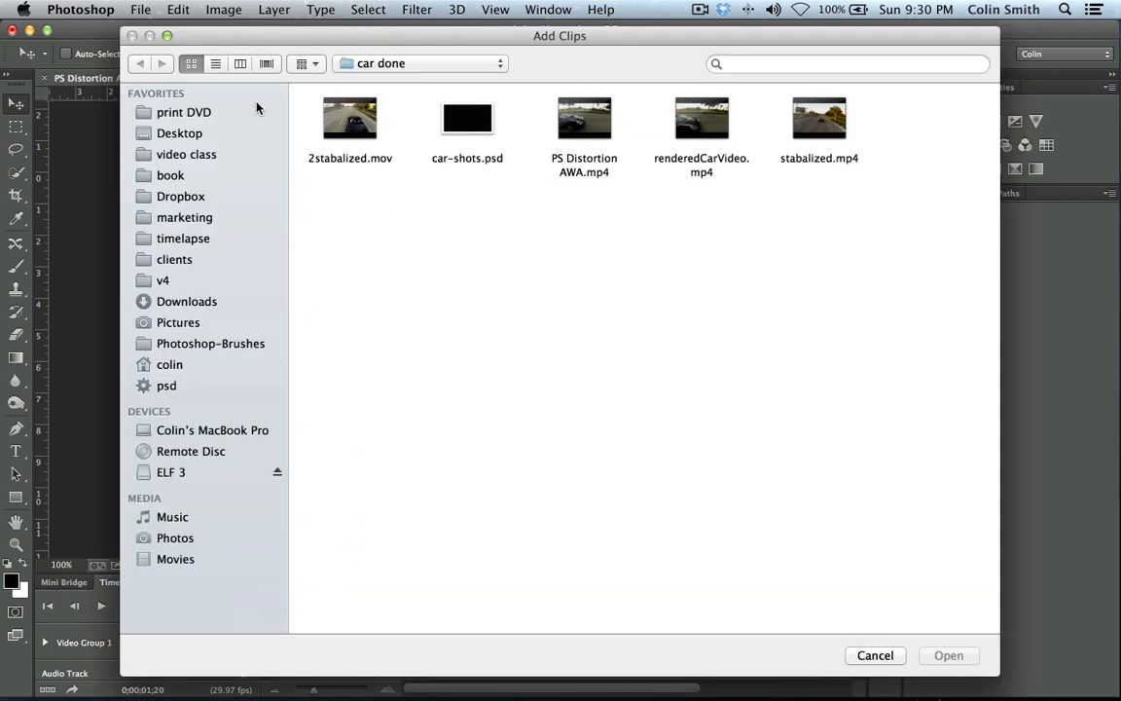
left_click(350, 118)
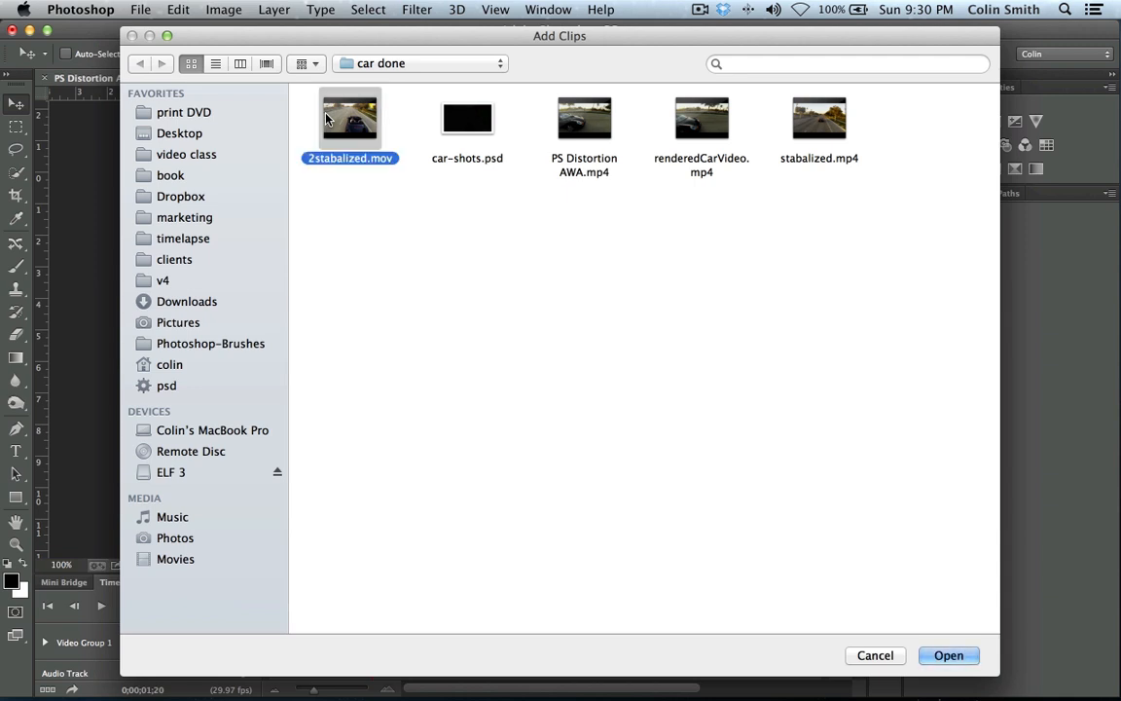
mouse_move(328, 127)
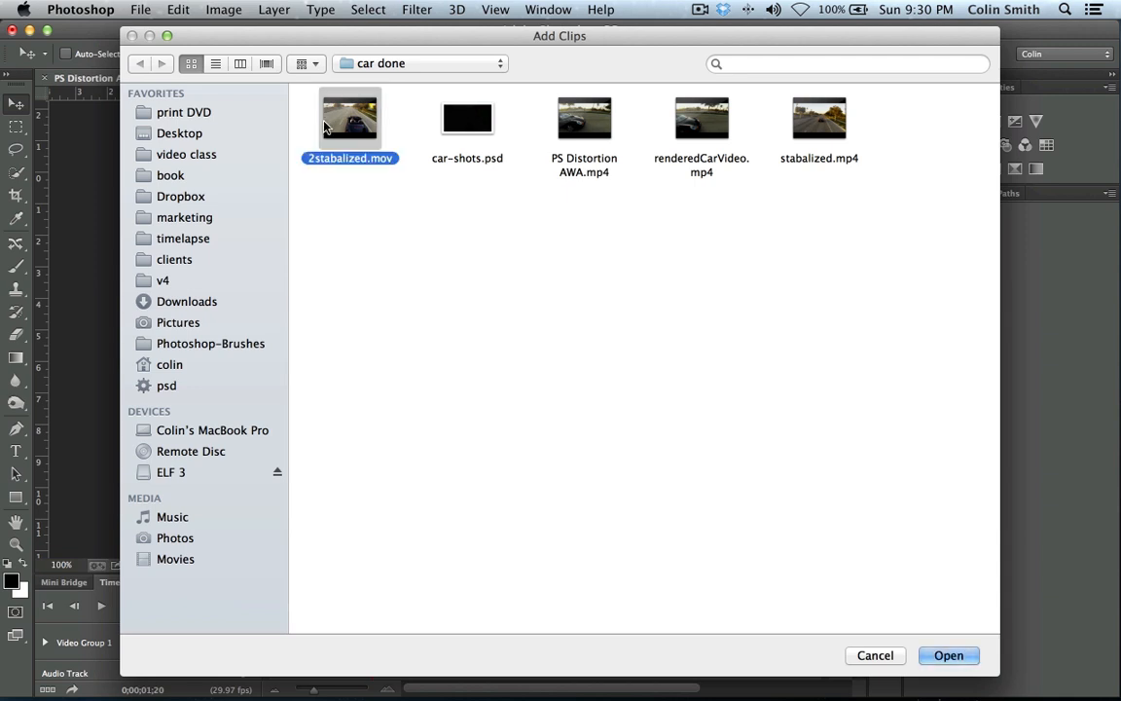
mouse_move(847, 119)
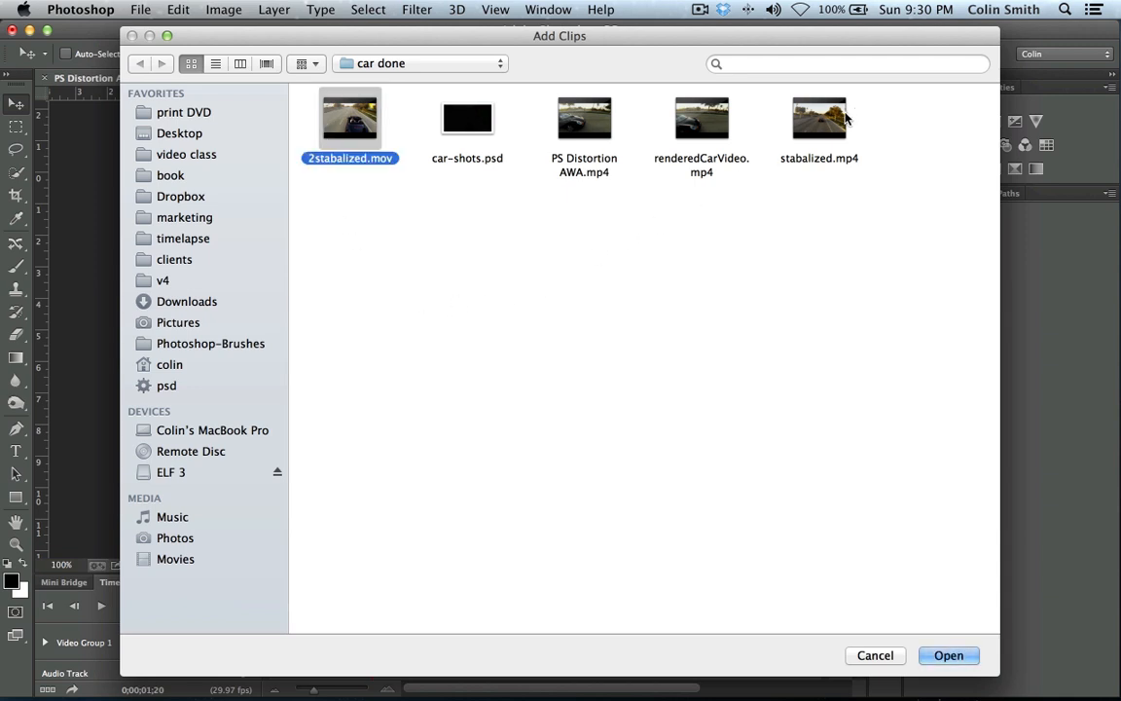
left_click(818, 117)
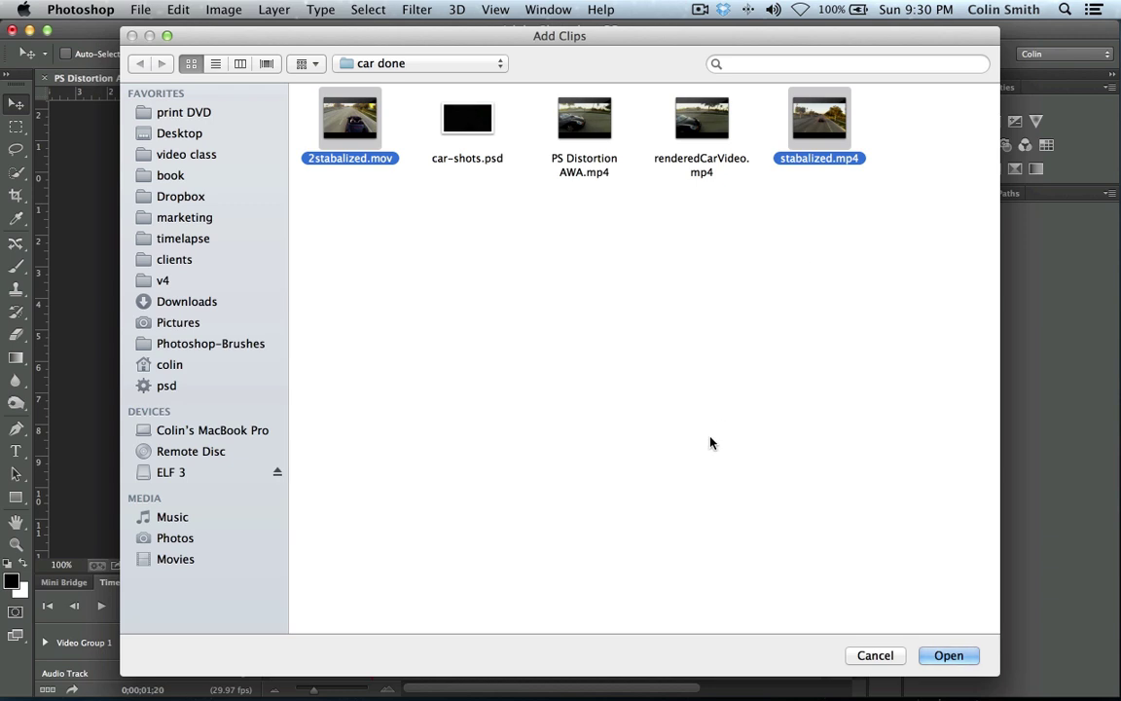
mouse_move(926, 640)
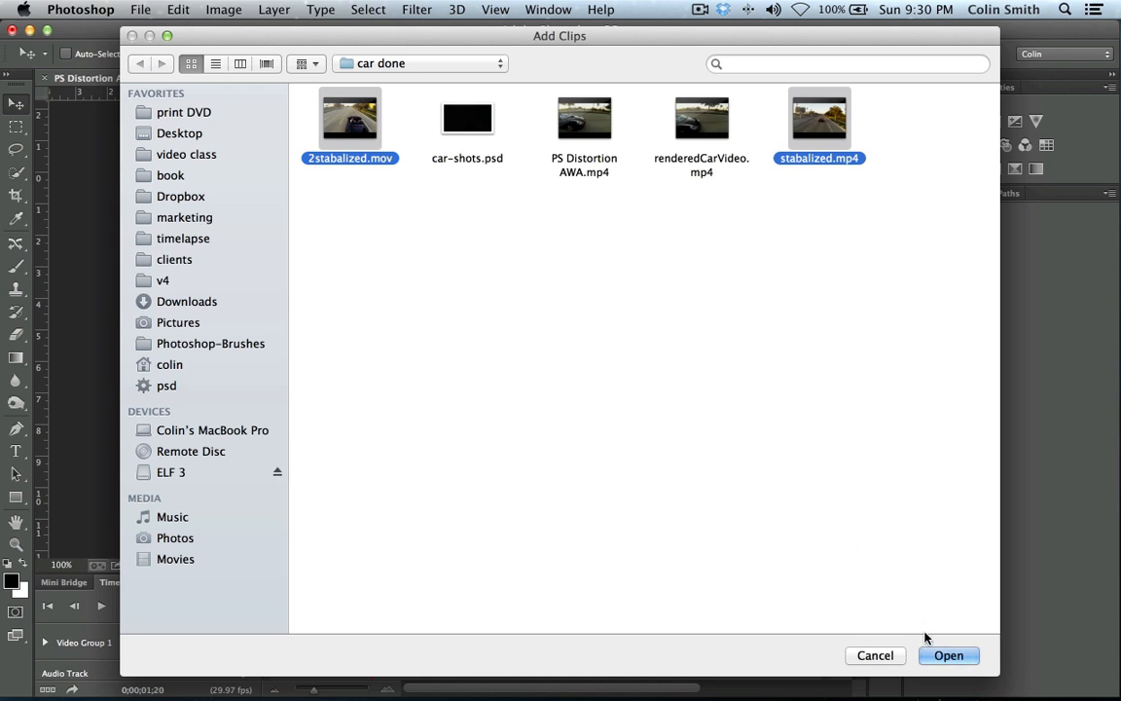
left_click(947, 655)
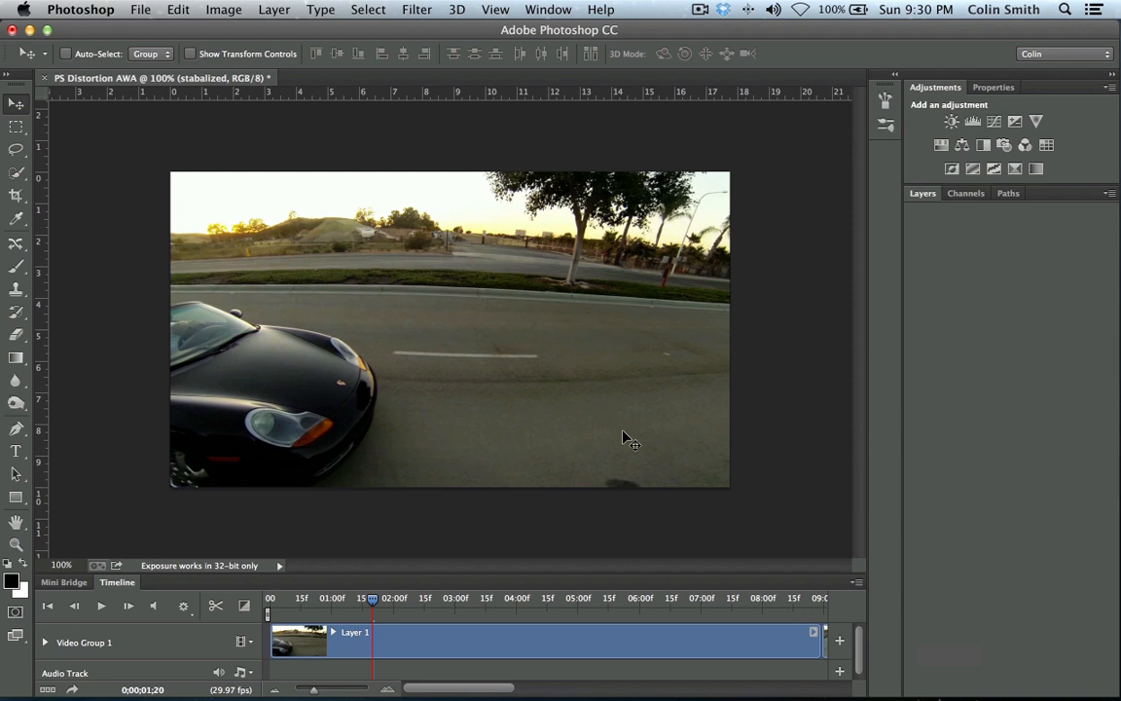
mouse_move(735, 621)
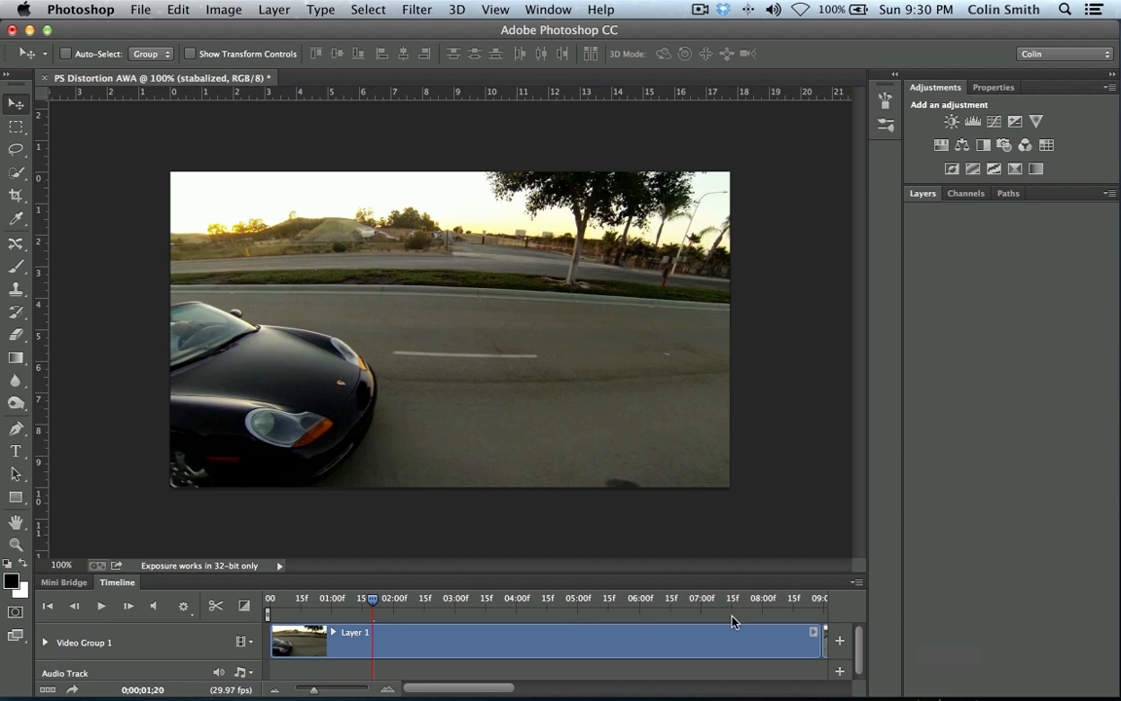
mouse_move(356, 626)
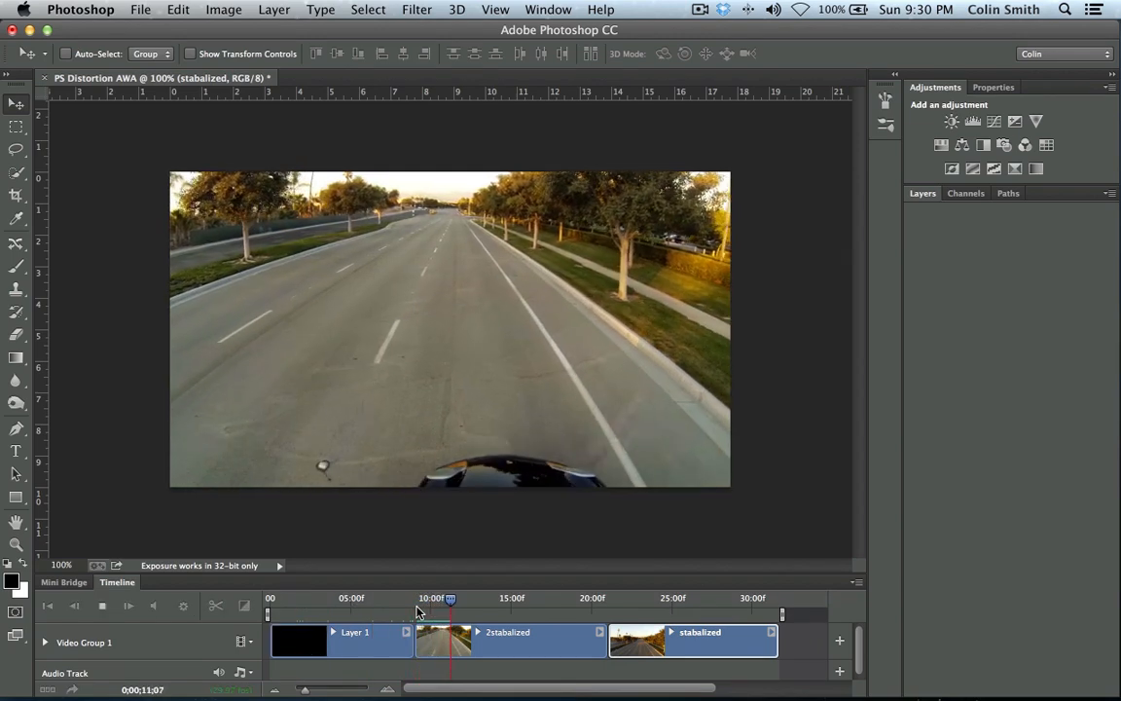
left_click_drag(450, 598, 483, 598)
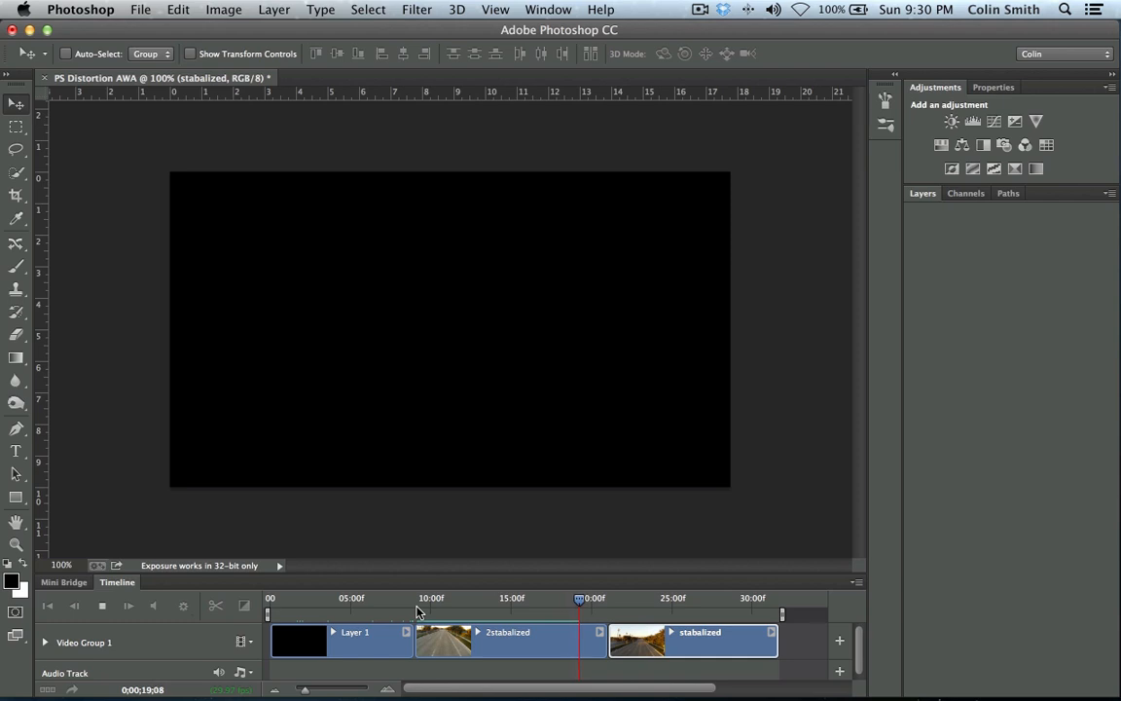
left_click_drag(579, 597, 610, 598)
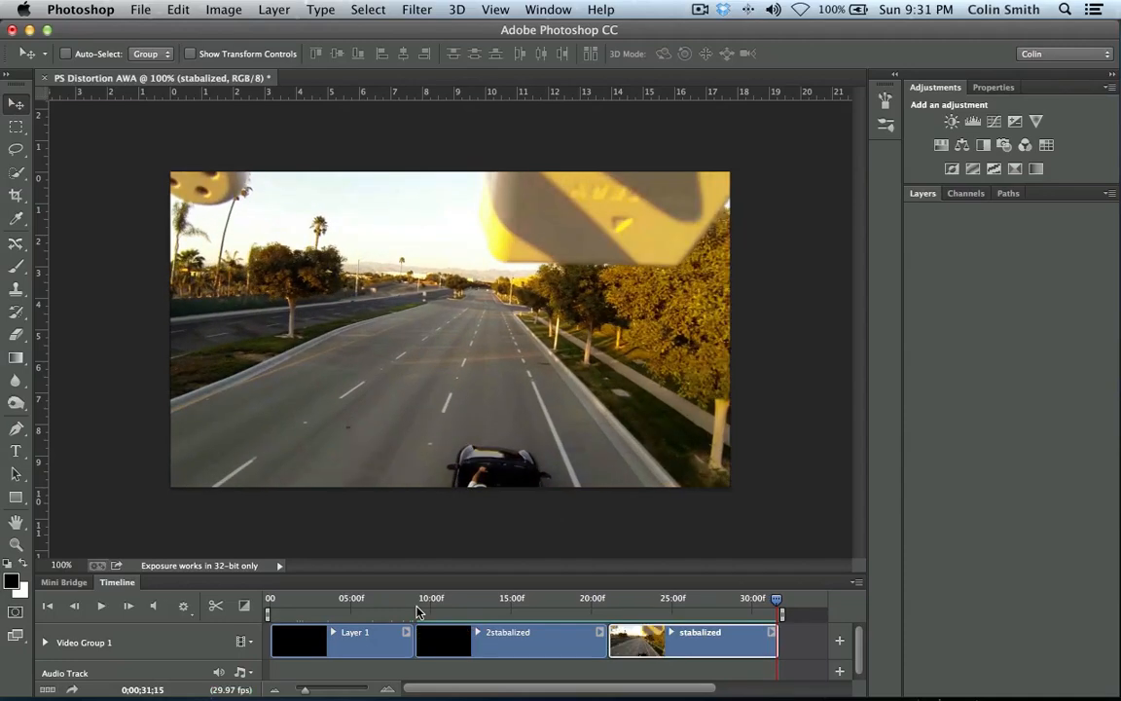
mouse_move(658, 217)
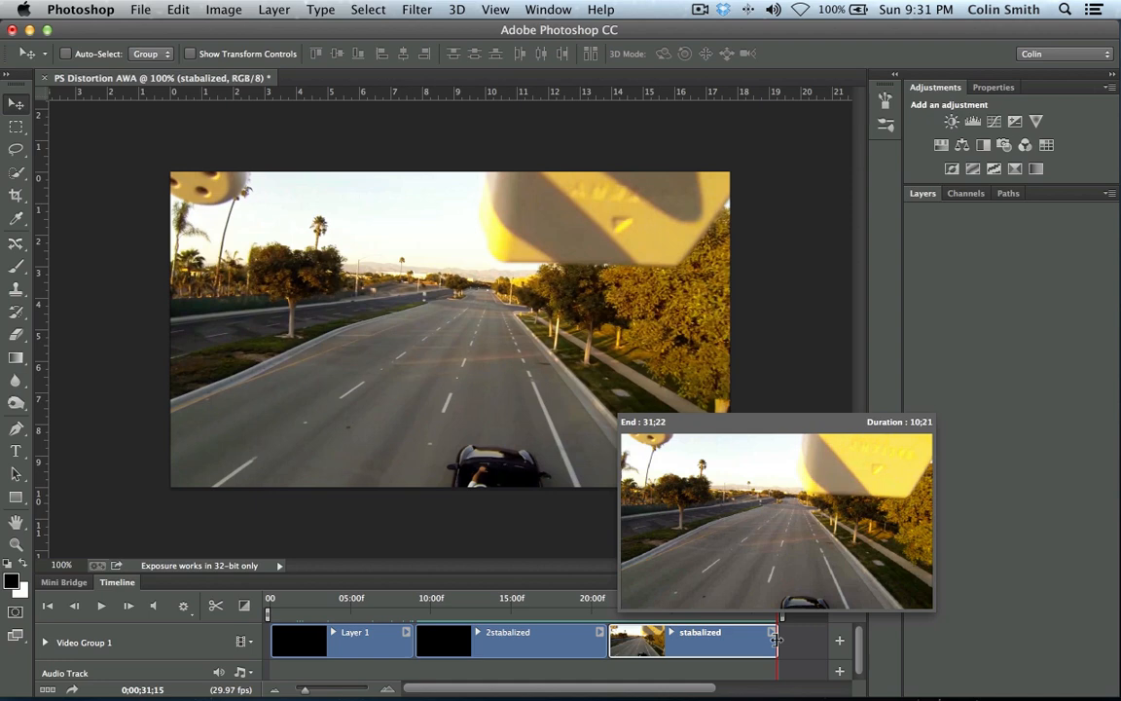
left_click_drag(781, 639, 764, 639)
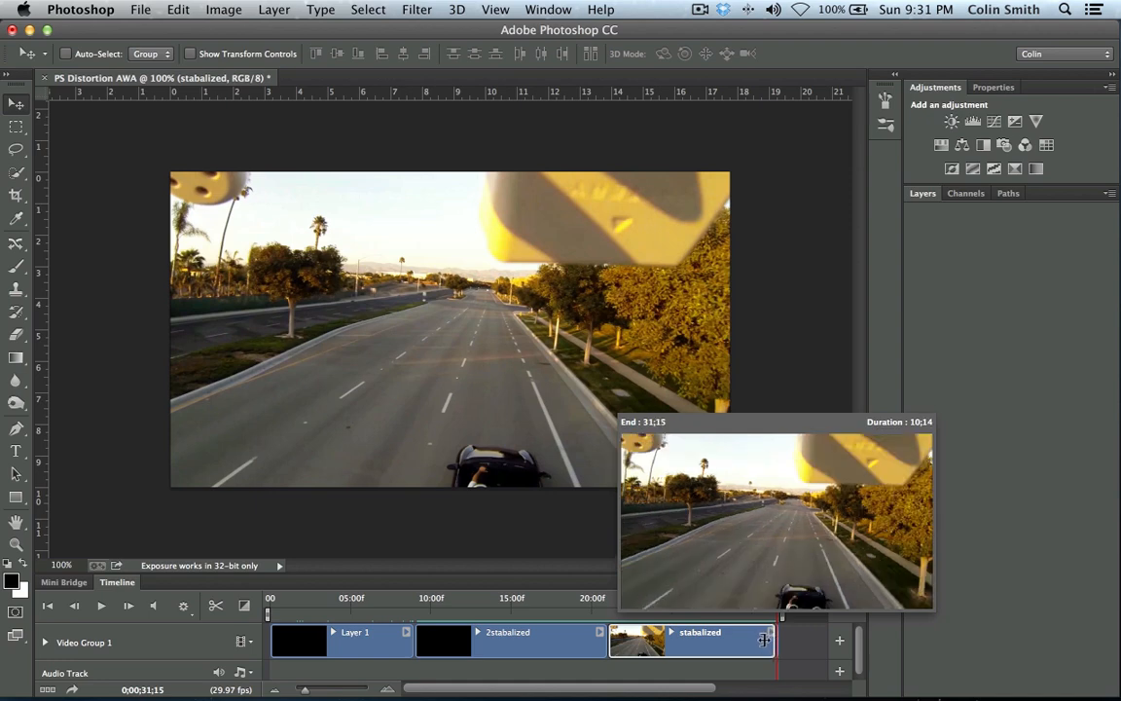
left_click_drag(764, 639, 757, 640)
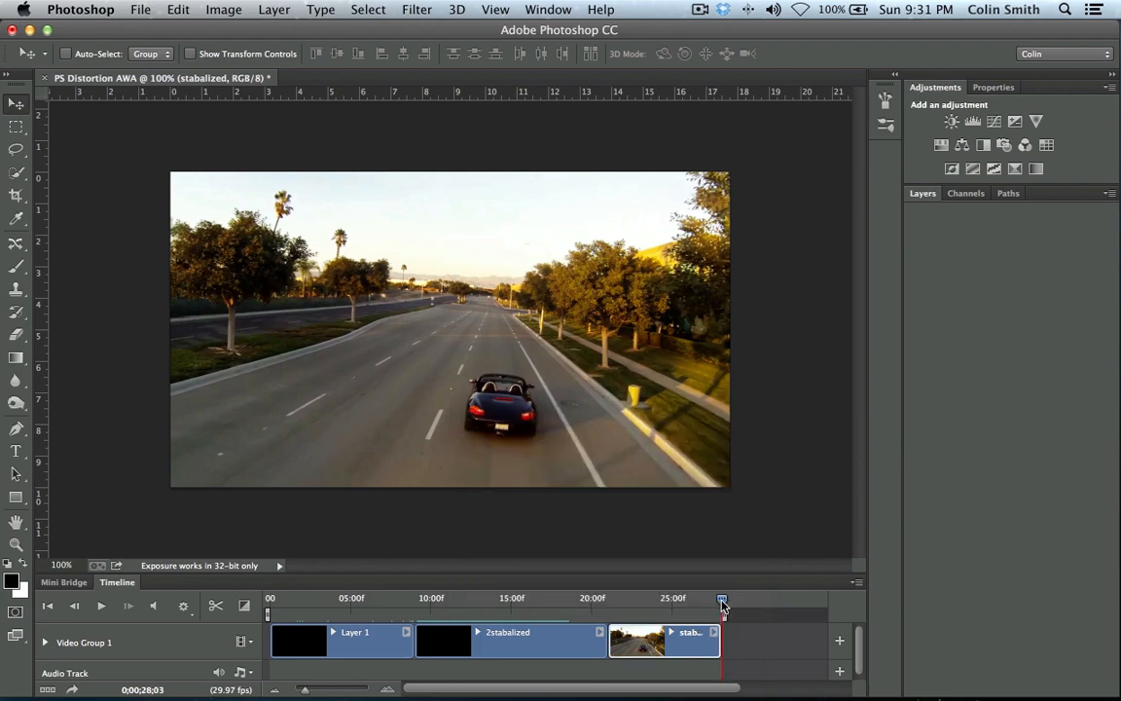
left_click_drag(725, 597, 618, 597)
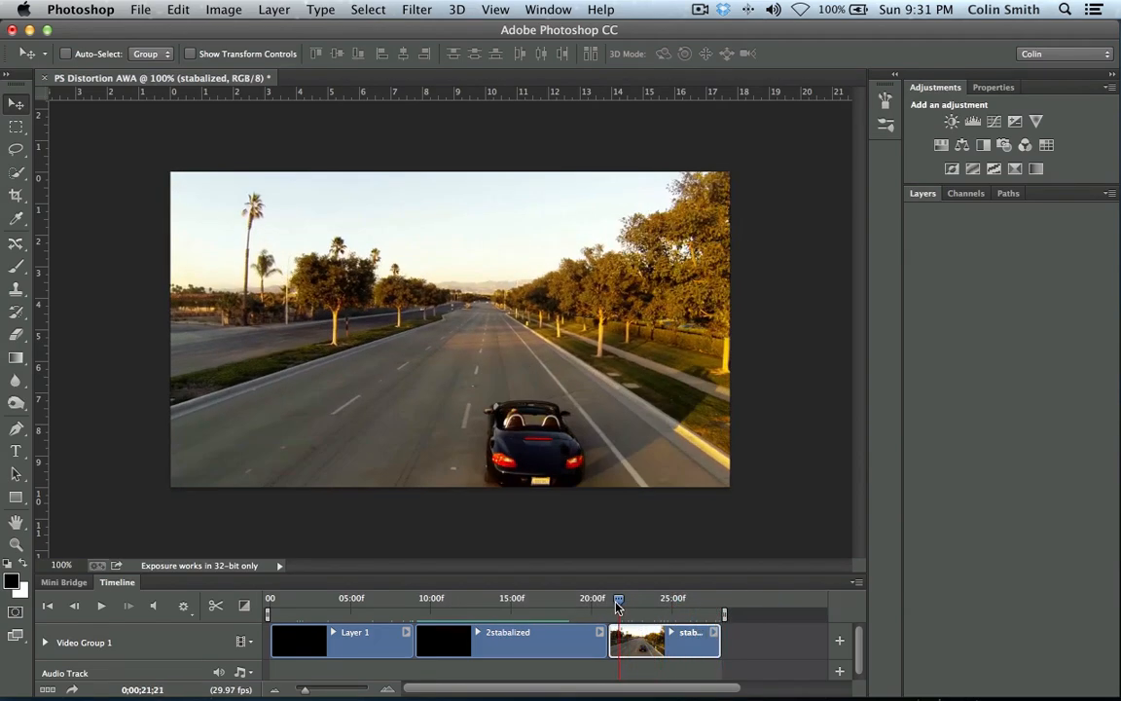
left_click_drag(618, 597, 639, 598)
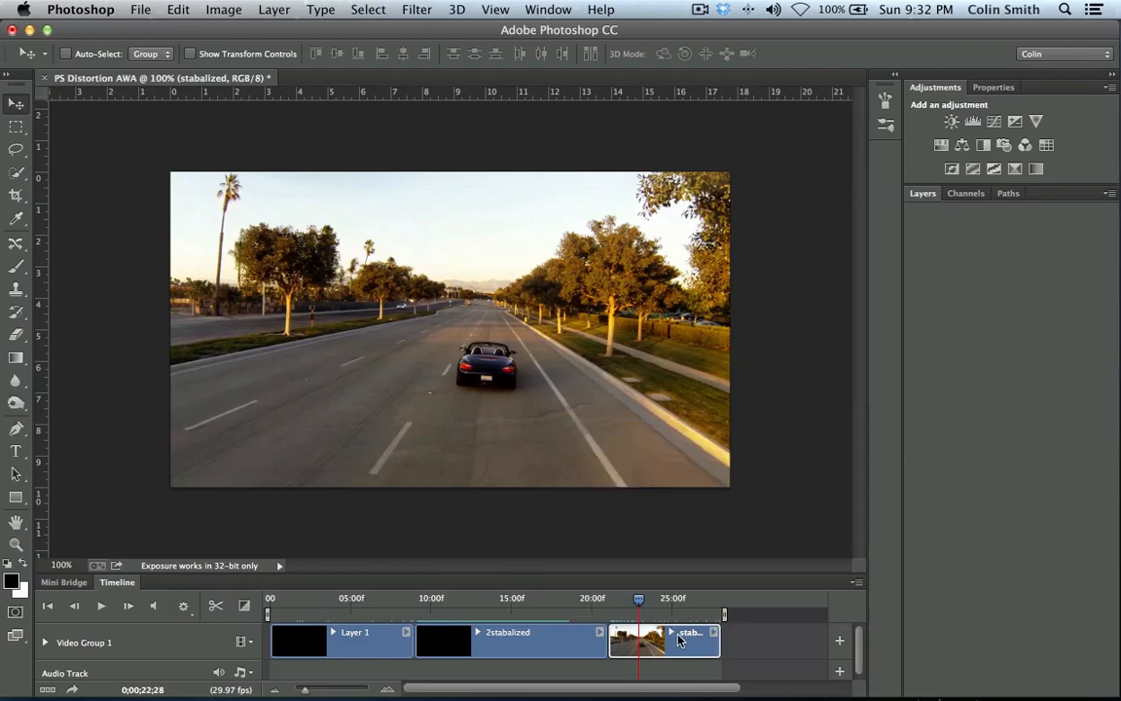
mouse_move(602, 645)
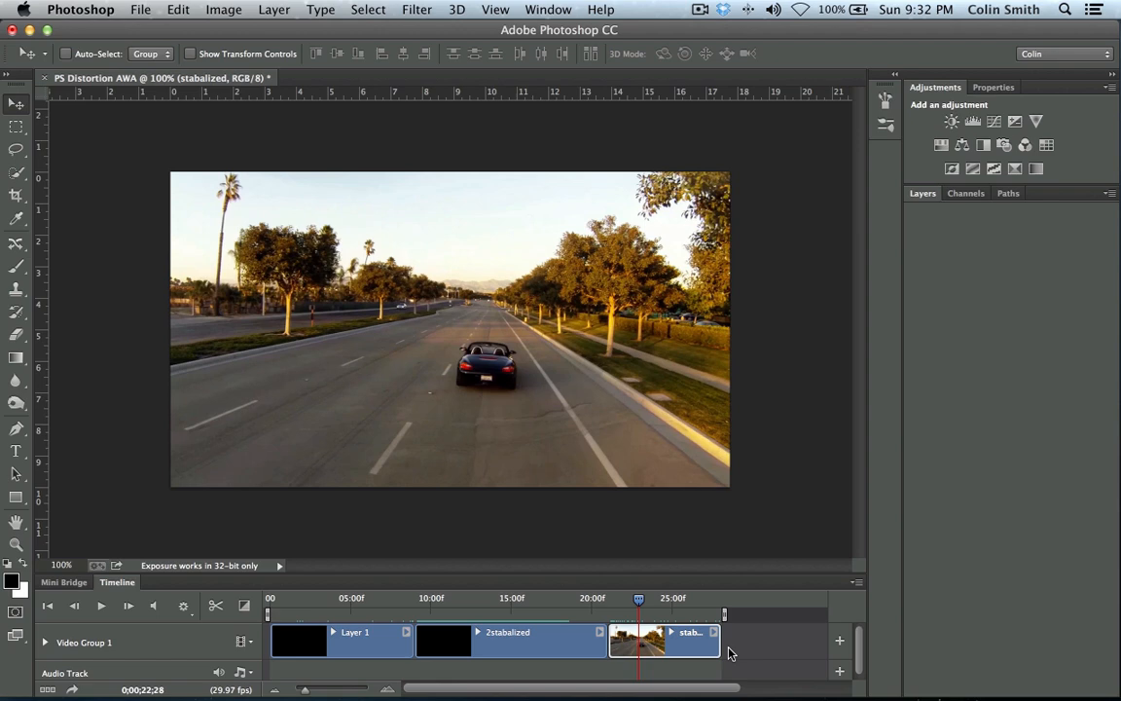
mouse_move(643, 652)
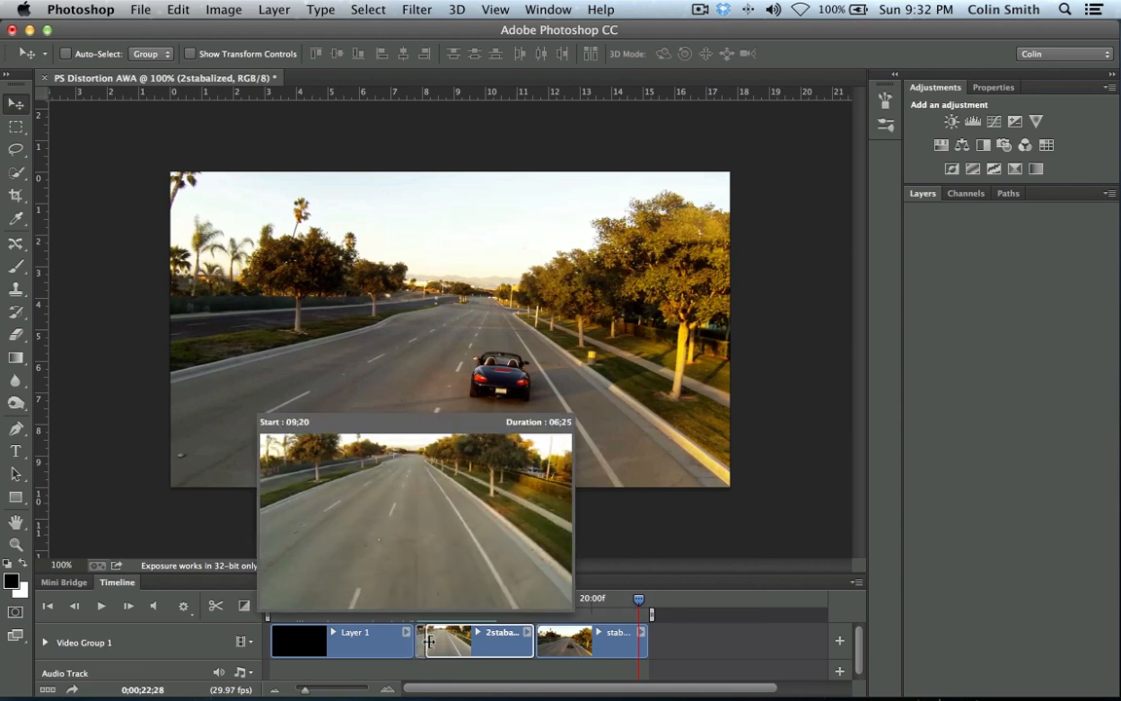
Step: Trim the start of the 2stabalized clip so the sequence ends around 21 seconds
left_click_drag(429, 640, 448, 640)
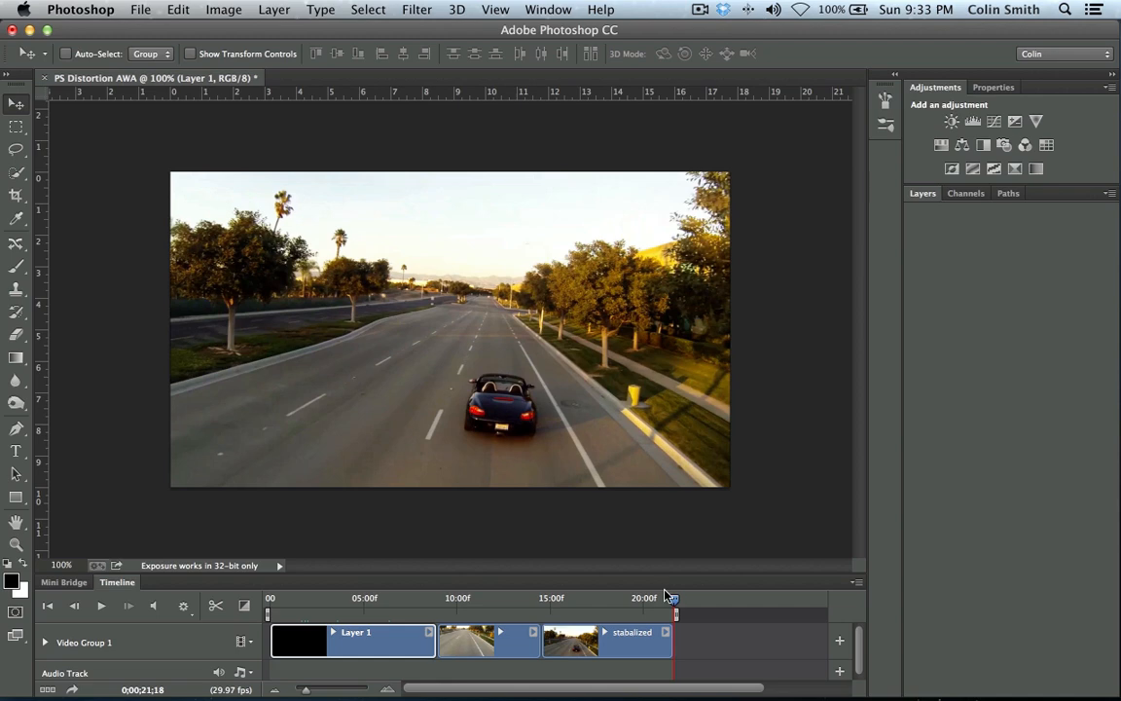
left_click(101, 605)
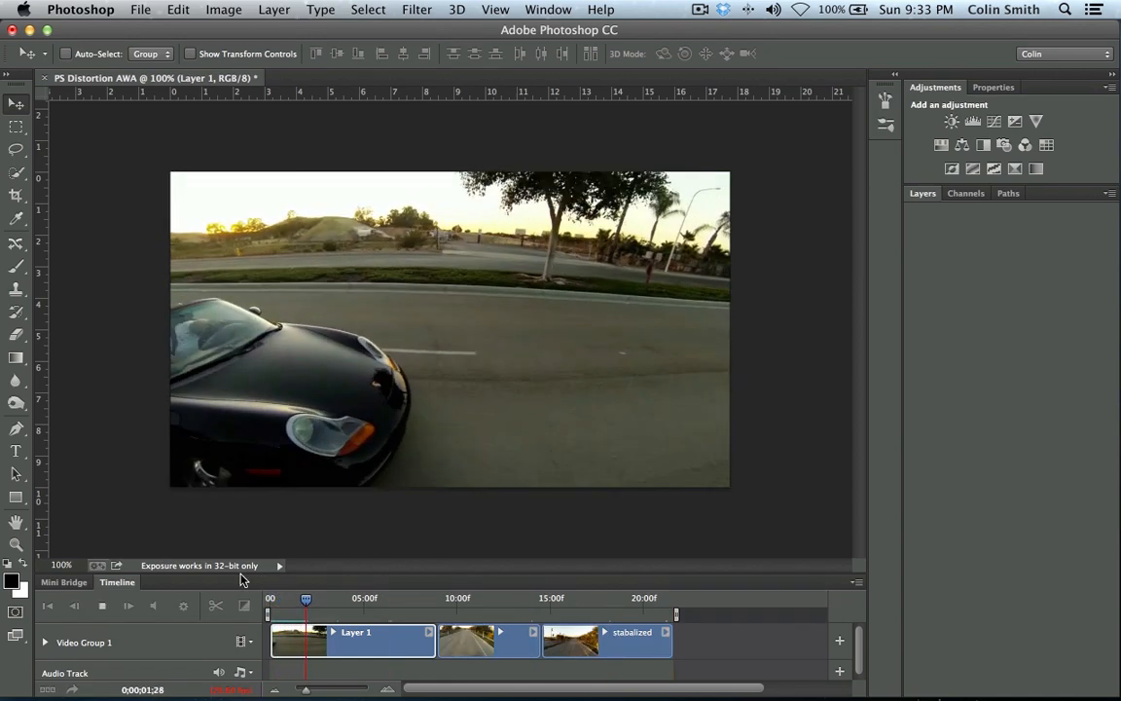
left_click_drag(306, 598, 342, 597)
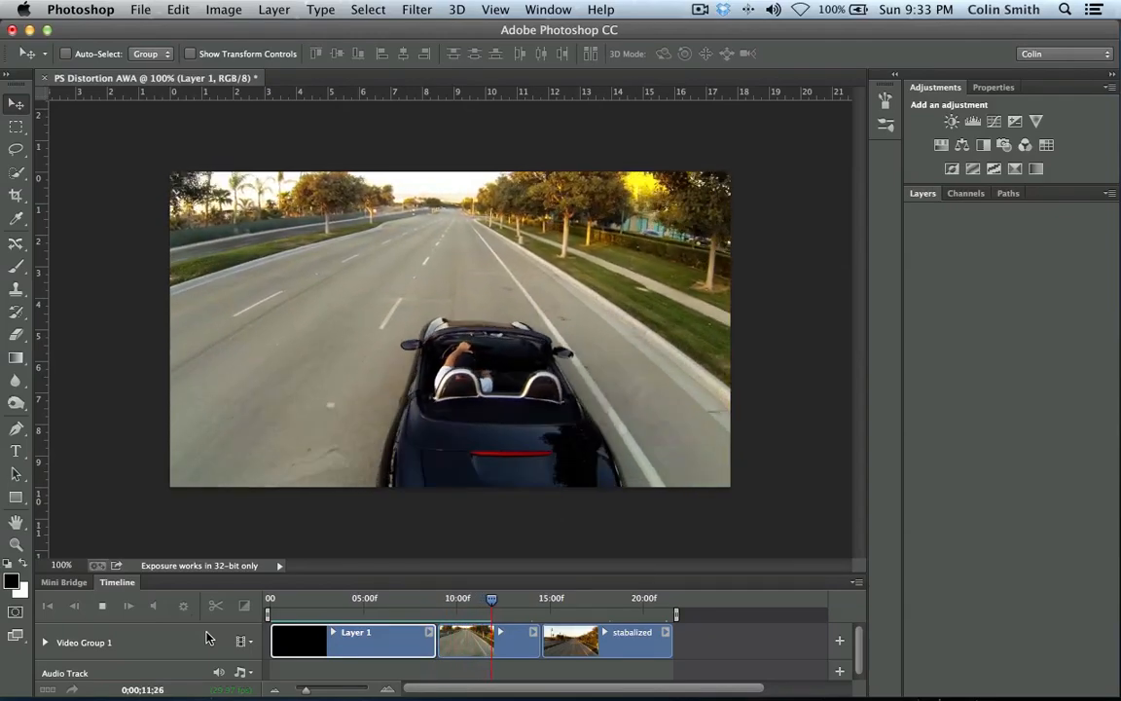
left_click_drag(492, 598, 530, 597)
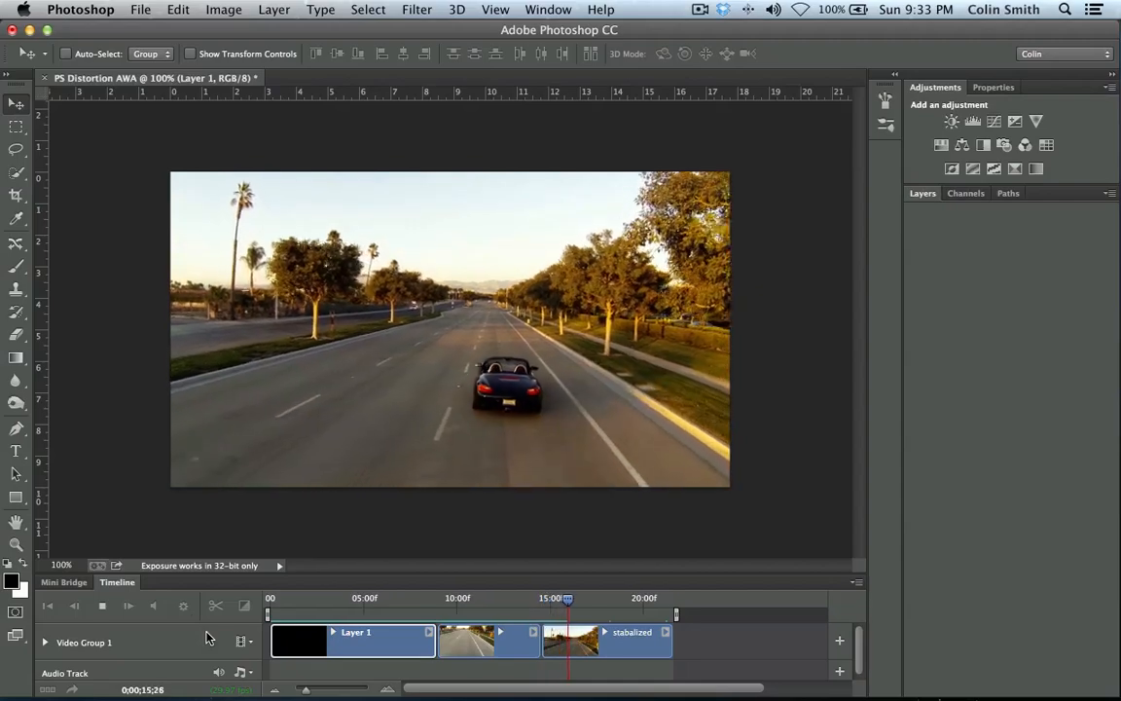
left_click_drag(567, 598, 603, 598)
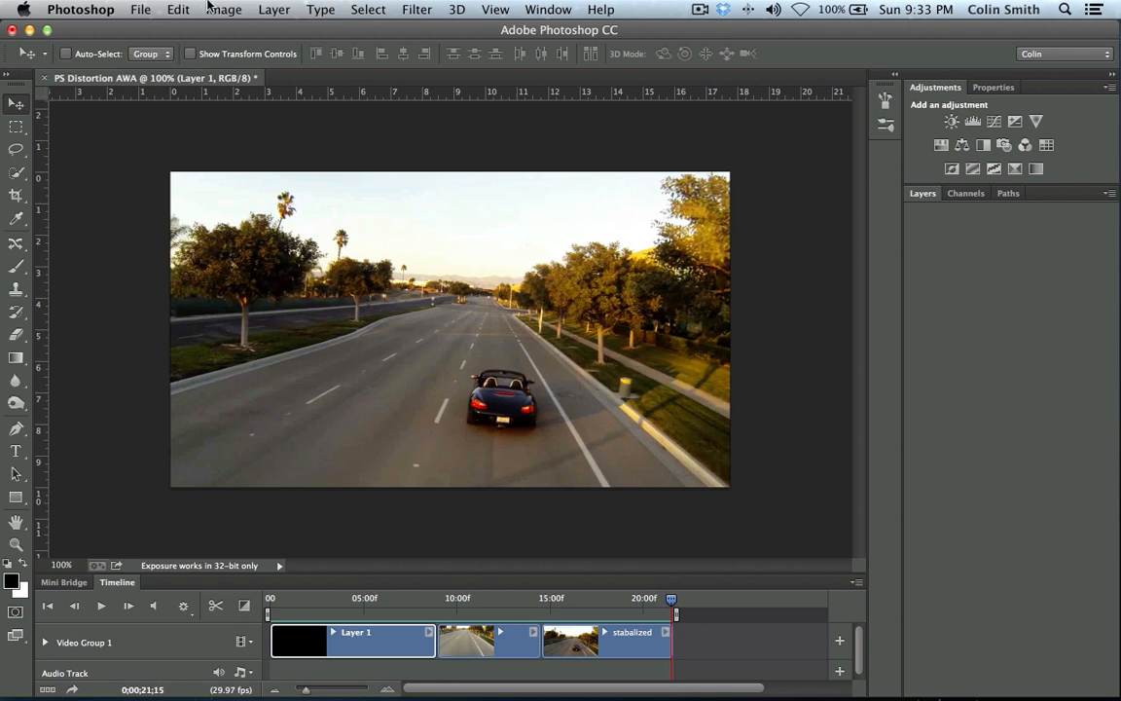
left_click(224, 8)
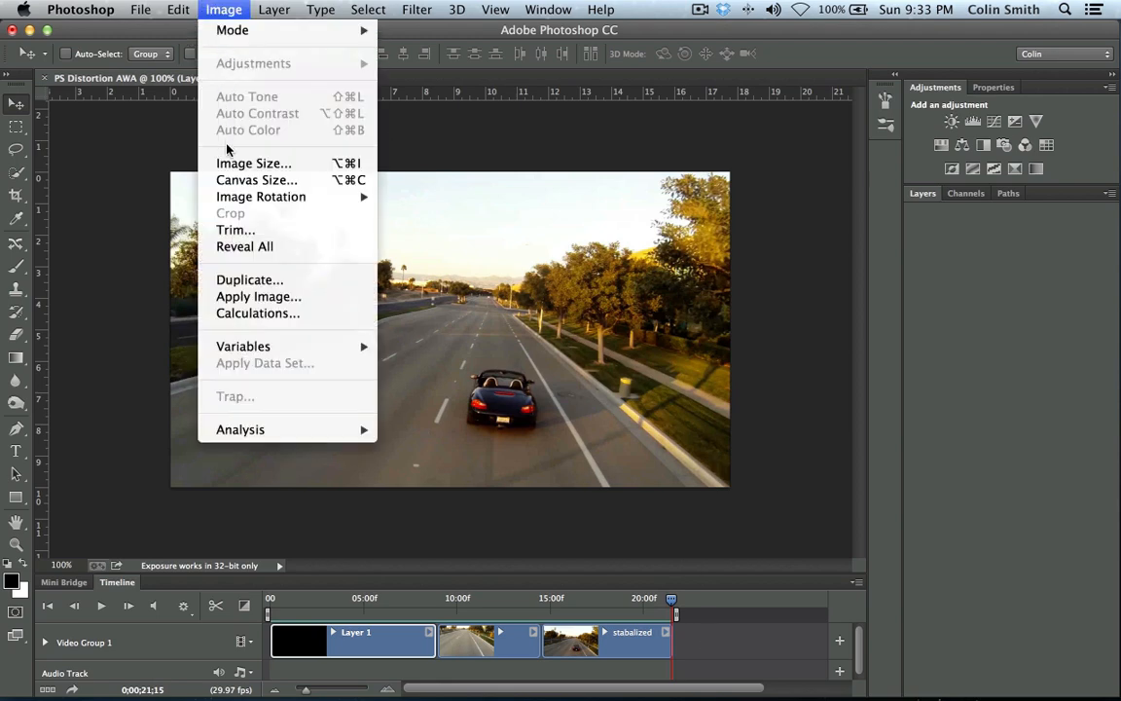
left_click(253, 162)
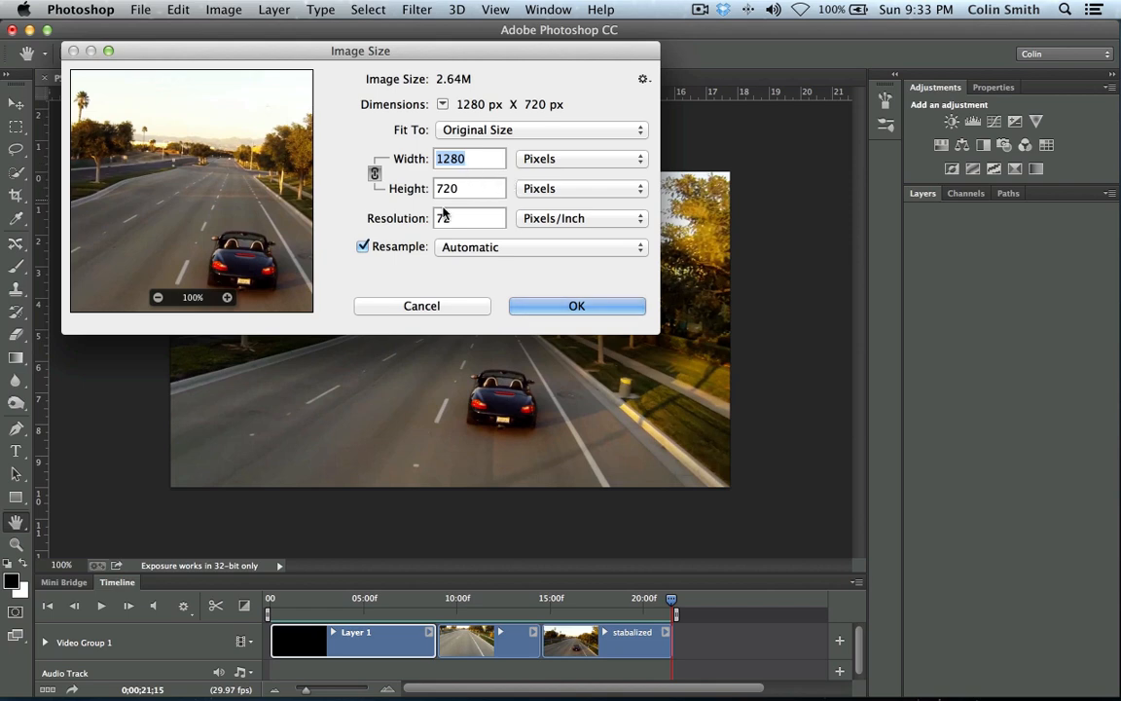
left_click(581, 159)
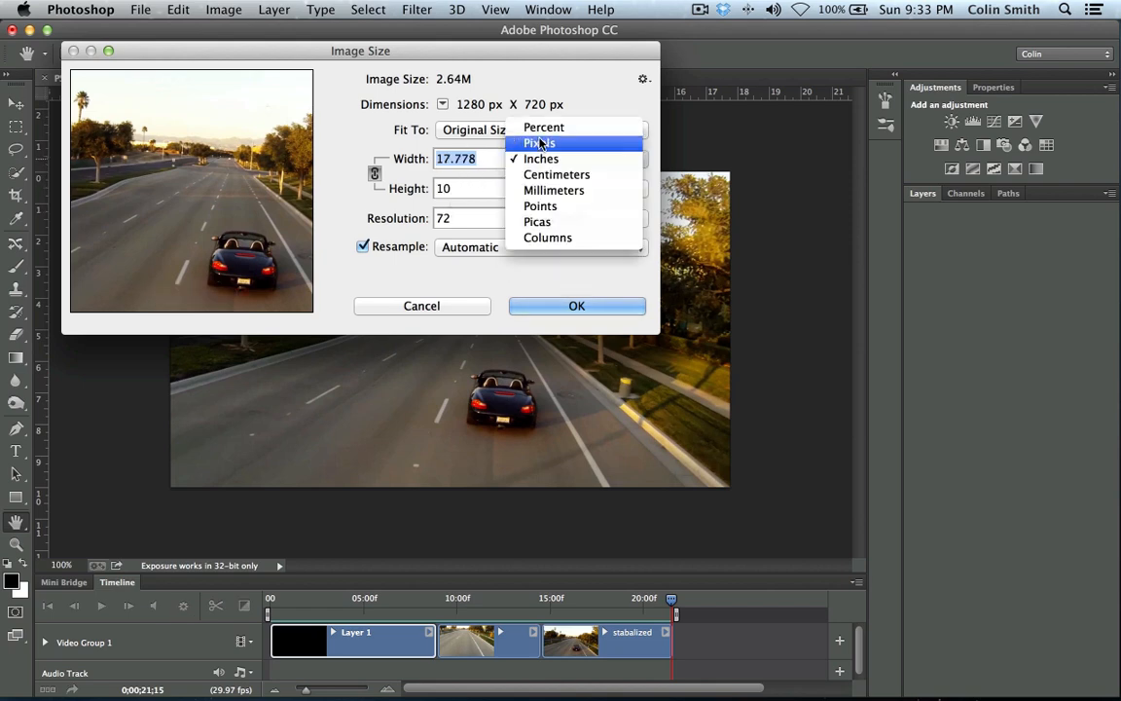
left_click(540, 143)
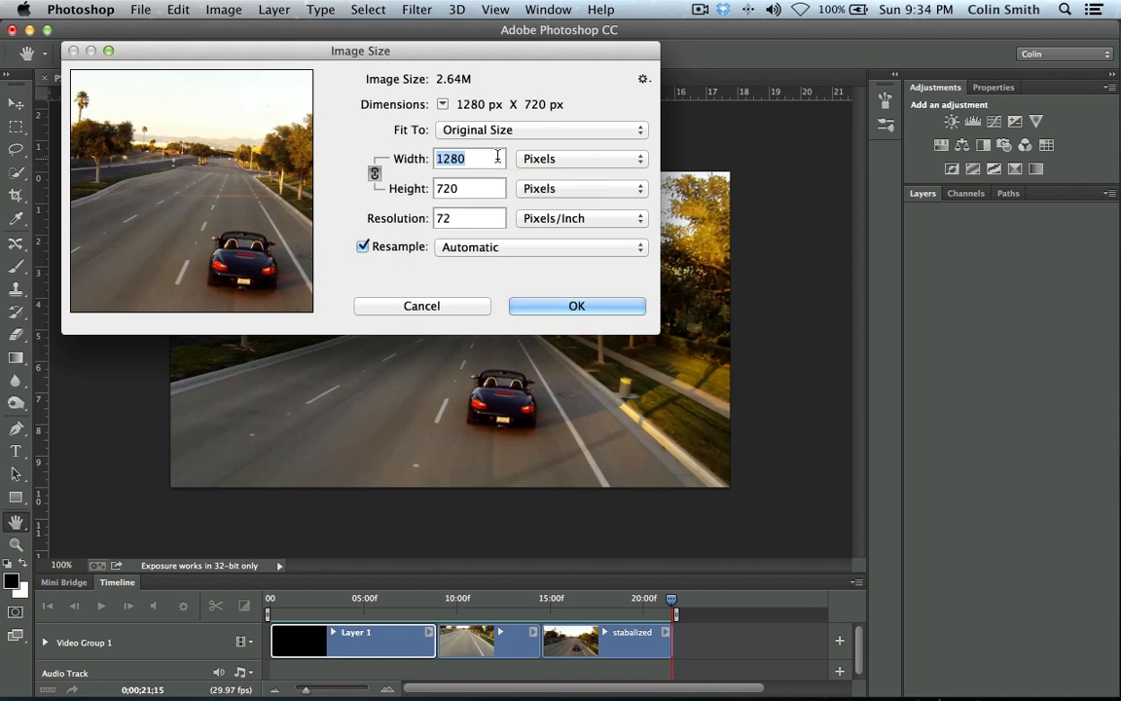
mouse_move(549, 285)
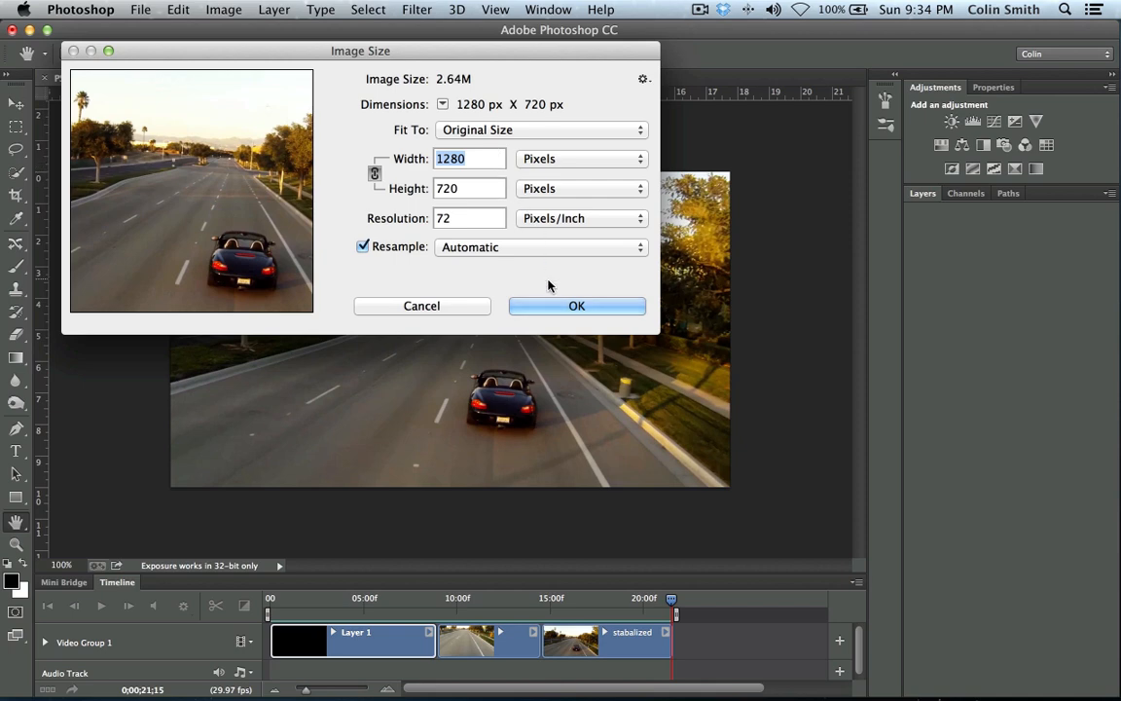
left_click(576, 306)
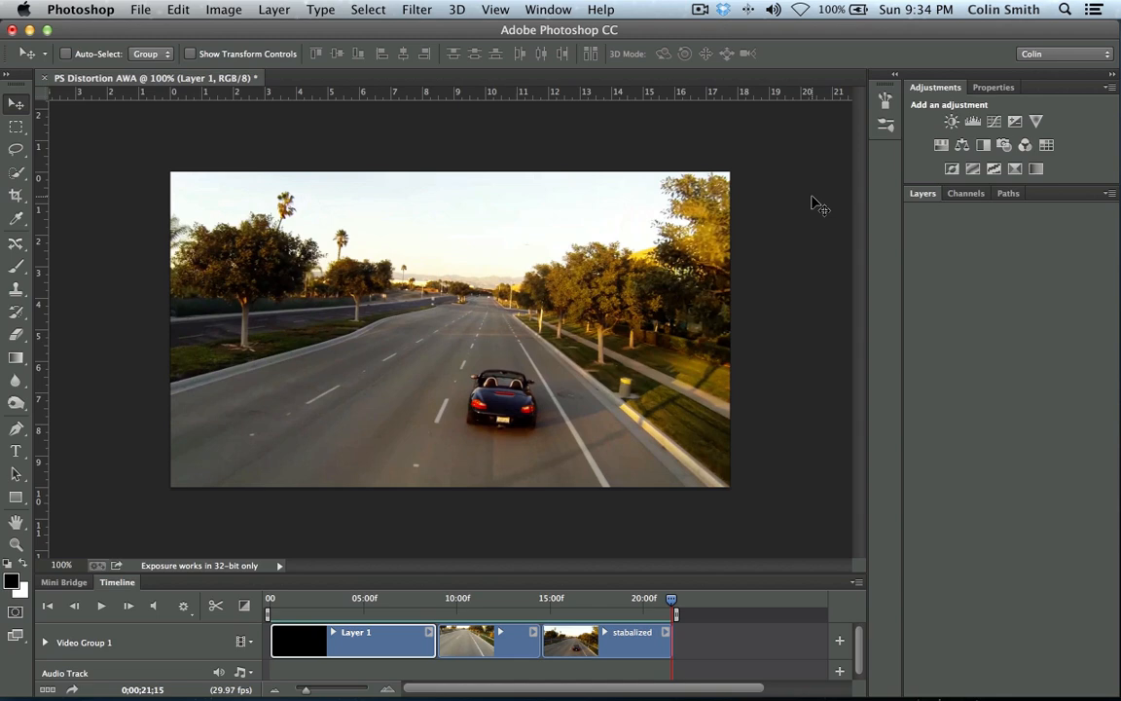
mouse_move(439, 547)
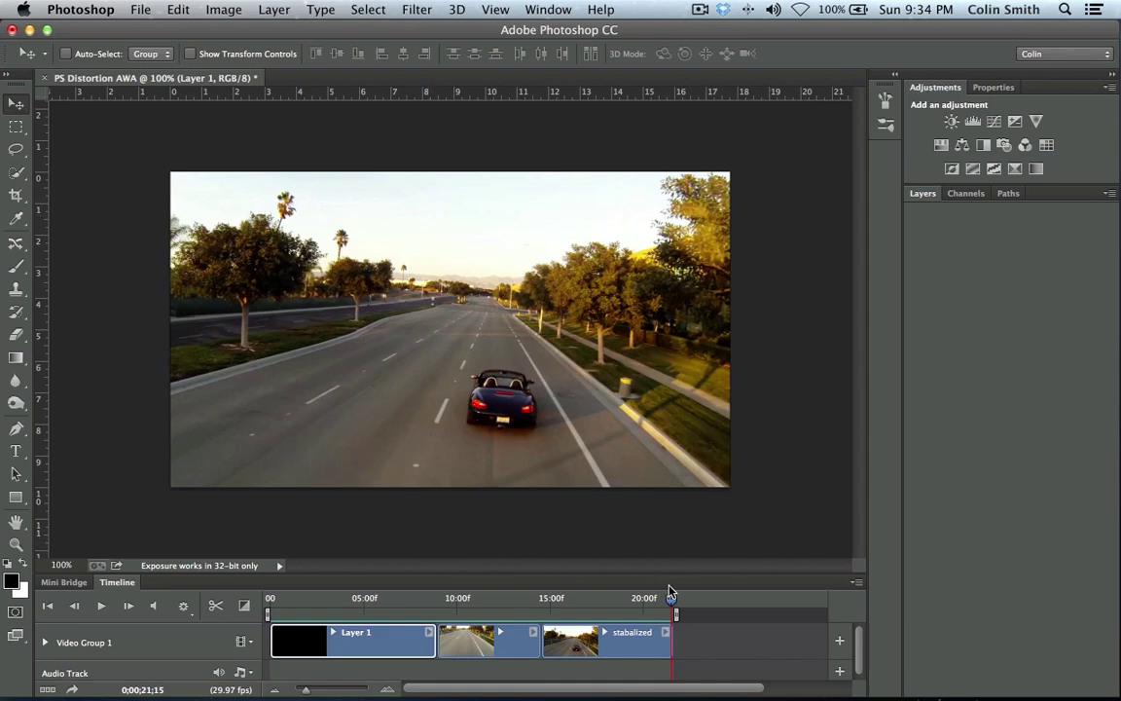
left_click_drag(672, 598, 321, 598)
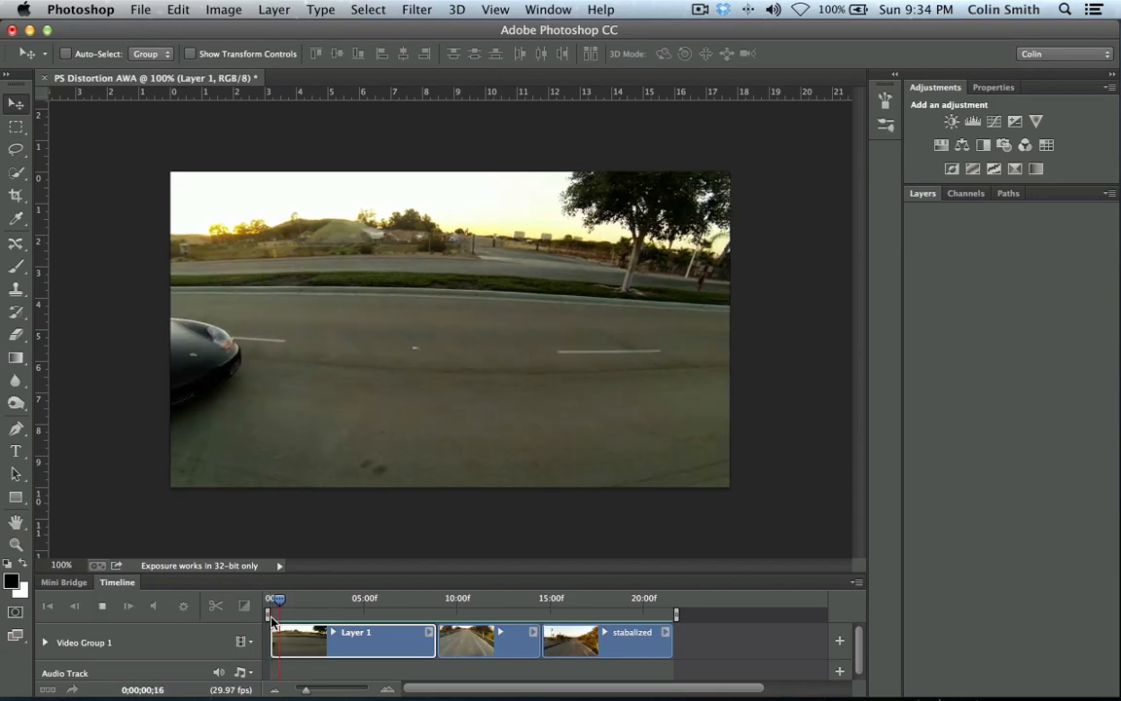
left_click_drag(269, 598, 317, 597)
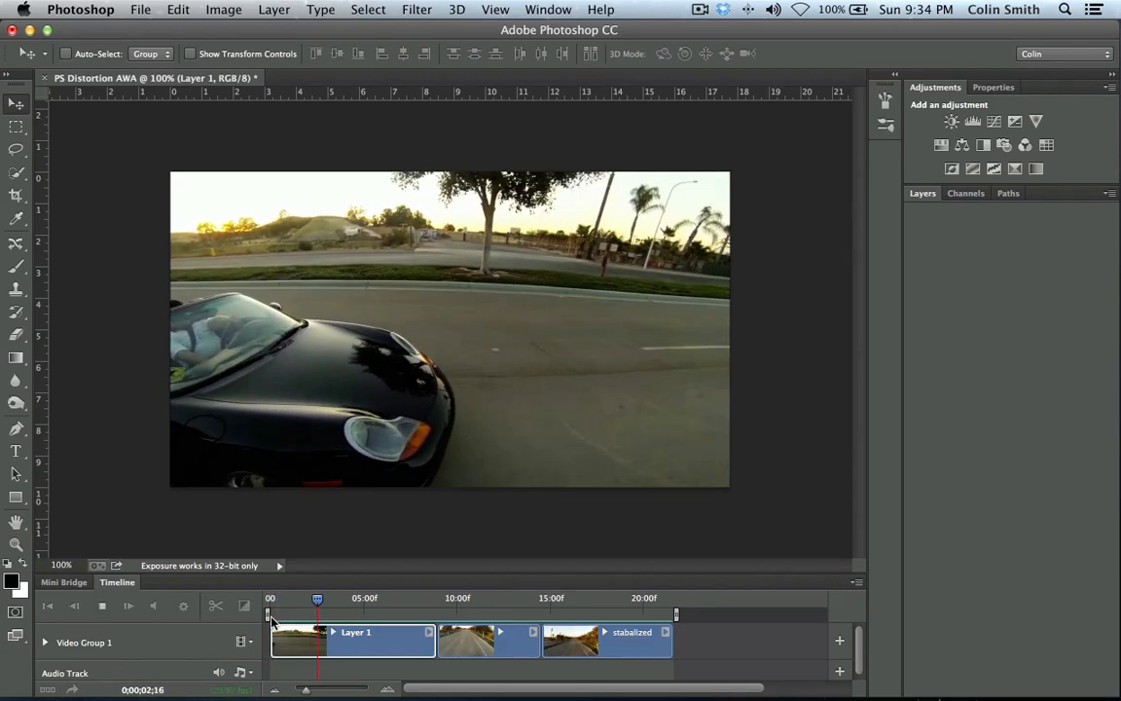
left_click_drag(317, 598, 355, 598)
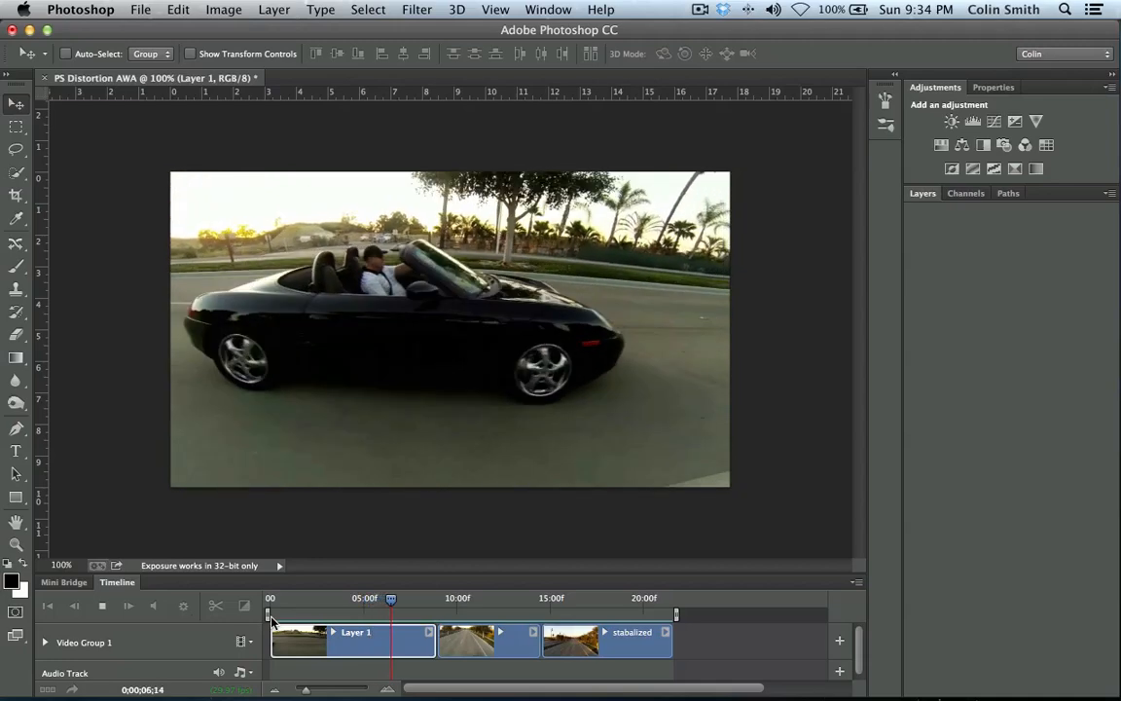
left_click_drag(390, 597, 429, 597)
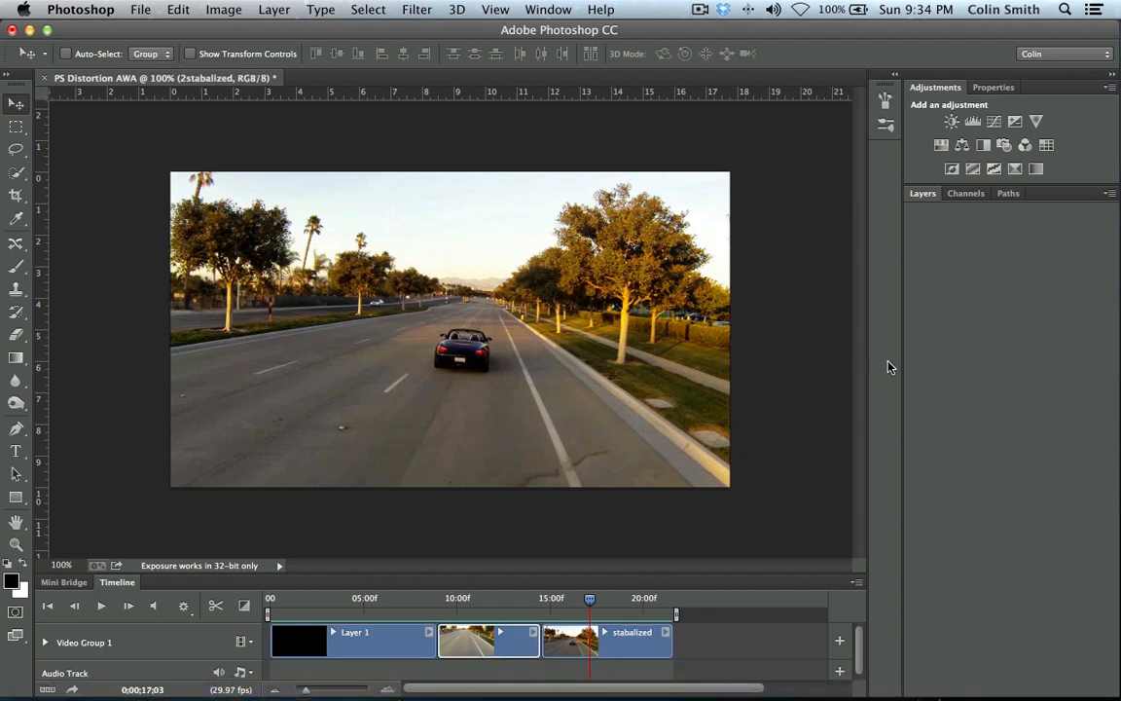
Step: Expand Video Group 1's layers and select the Layer 1 and stabalized clip layers
left_click(921, 193)
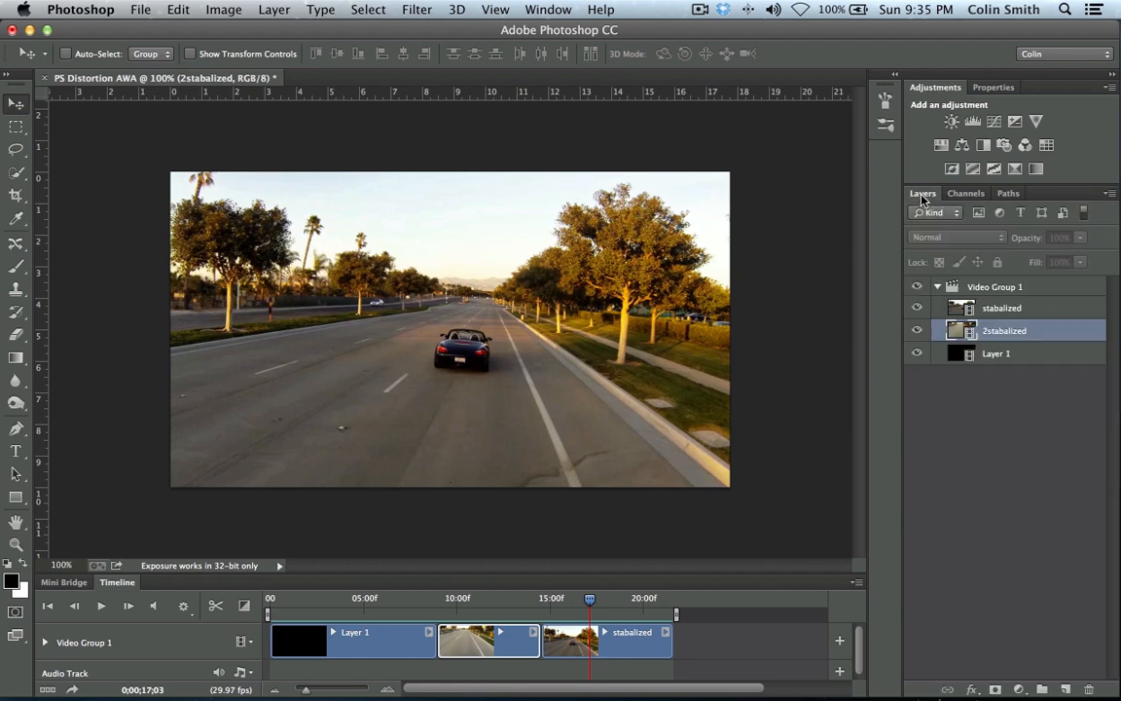
mouse_move(997, 341)
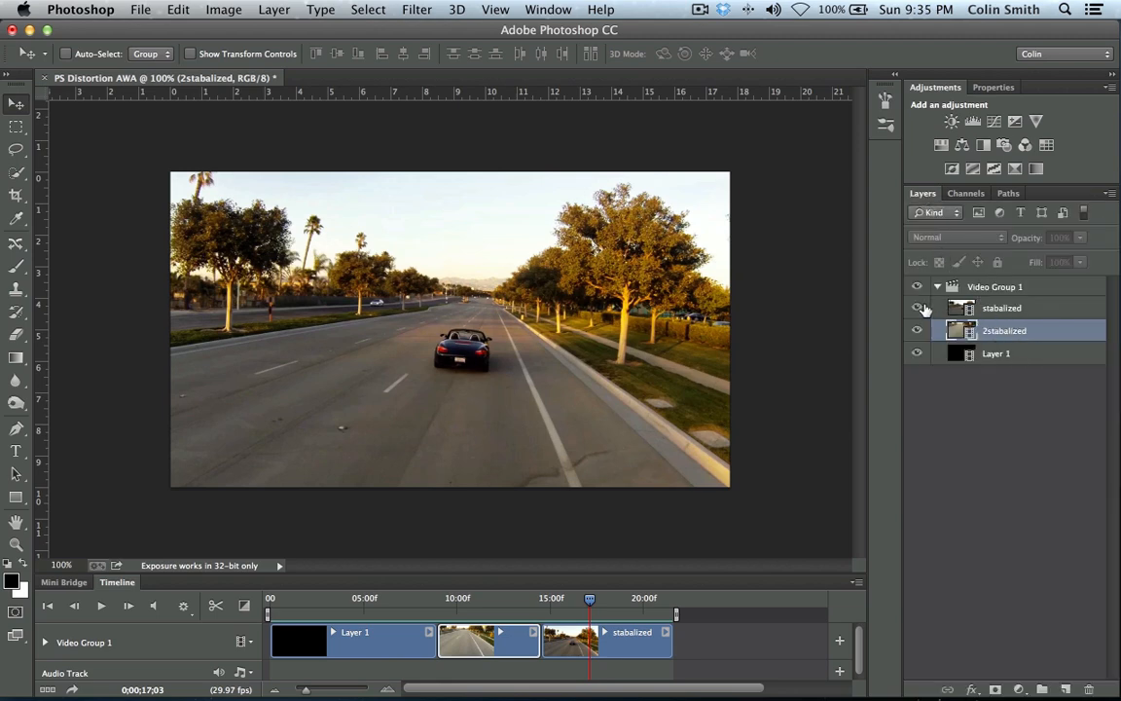
left_click(916, 307)
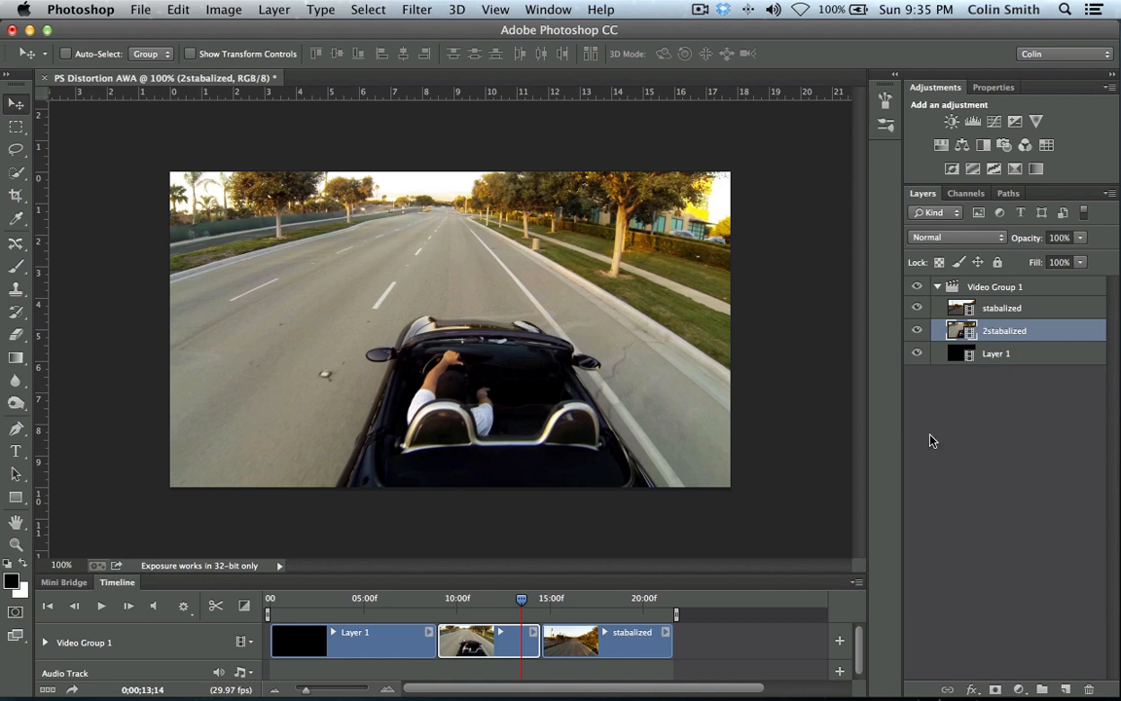
mouse_move(757, 462)
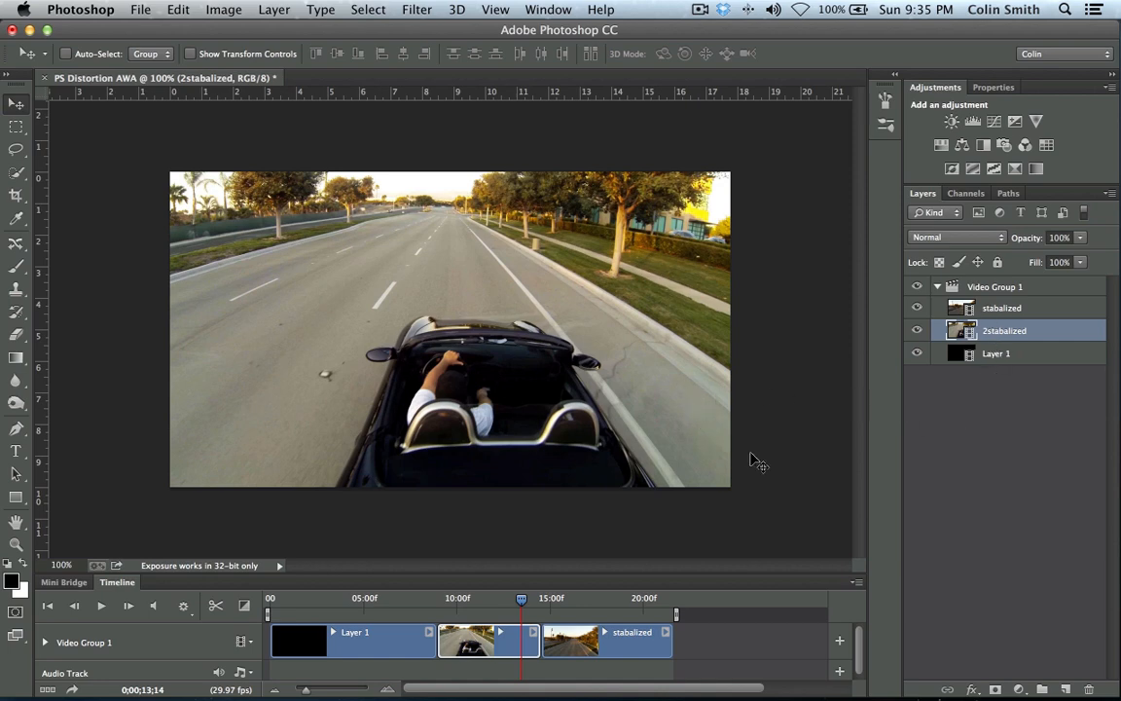
mouse_move(779, 446)
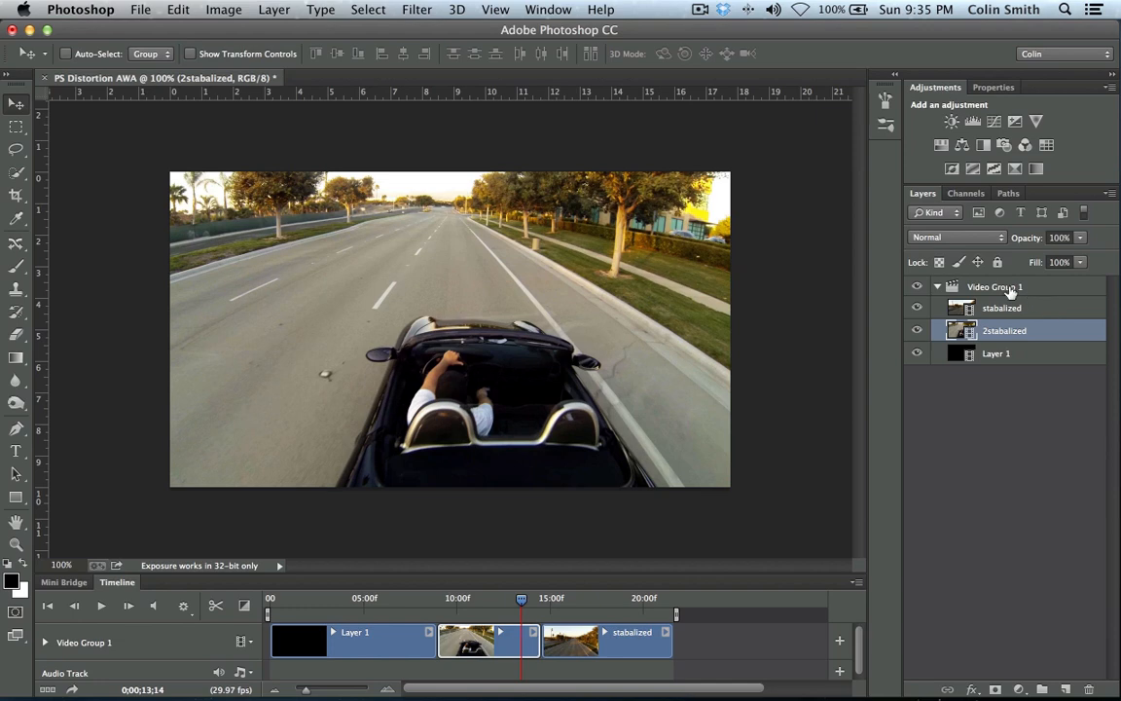
mouse_move(538, 660)
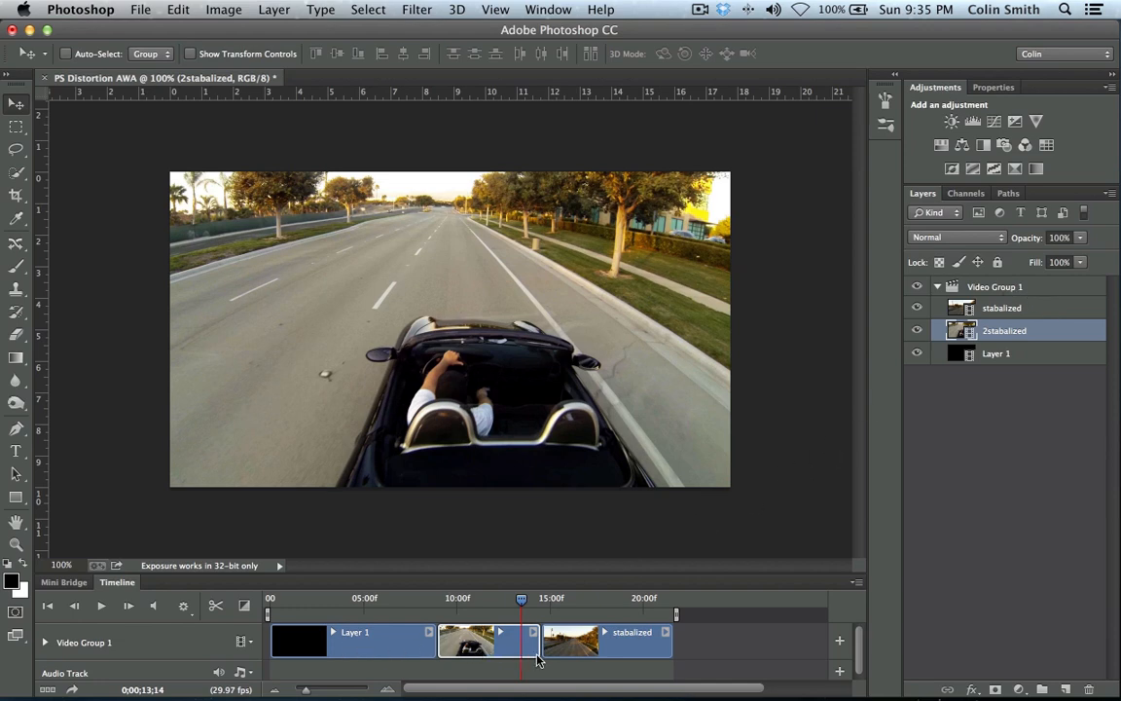
mouse_move(711, 643)
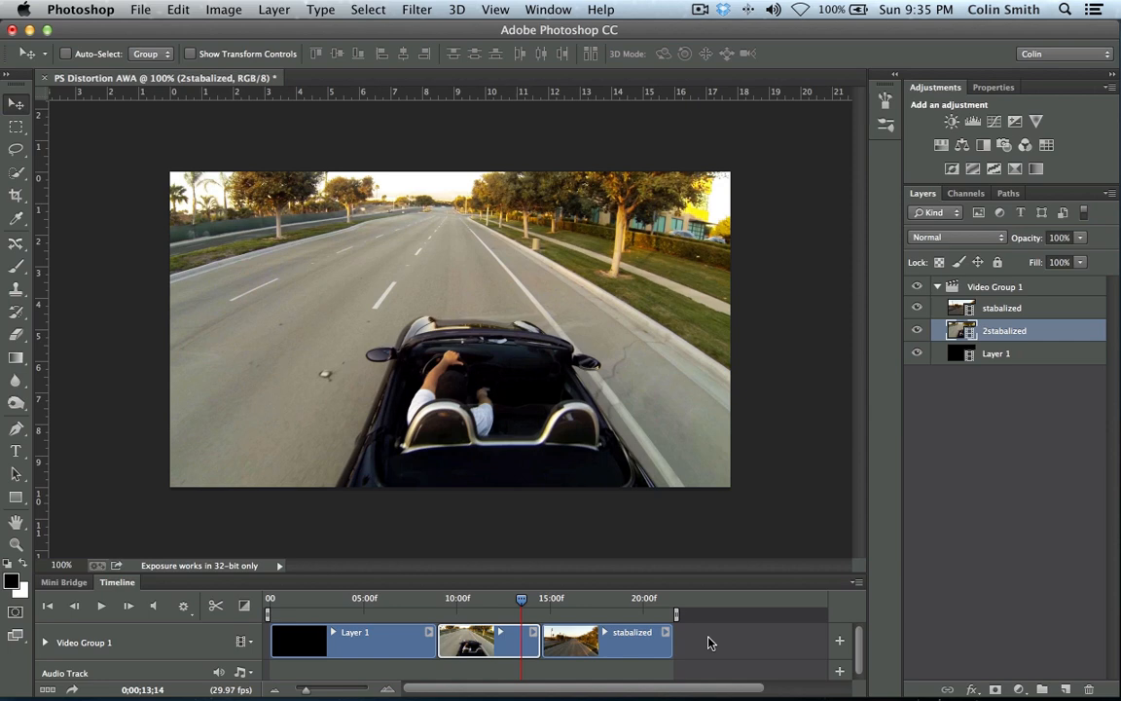
mouse_move(1029, 361)
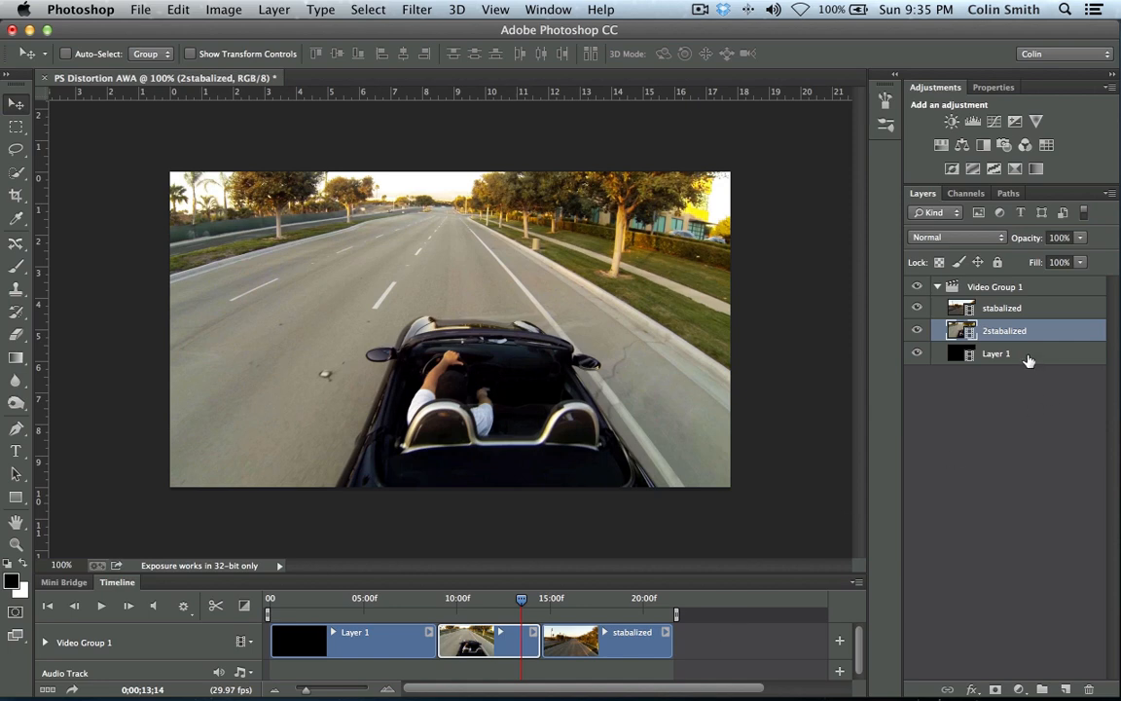
left_click(996, 354)
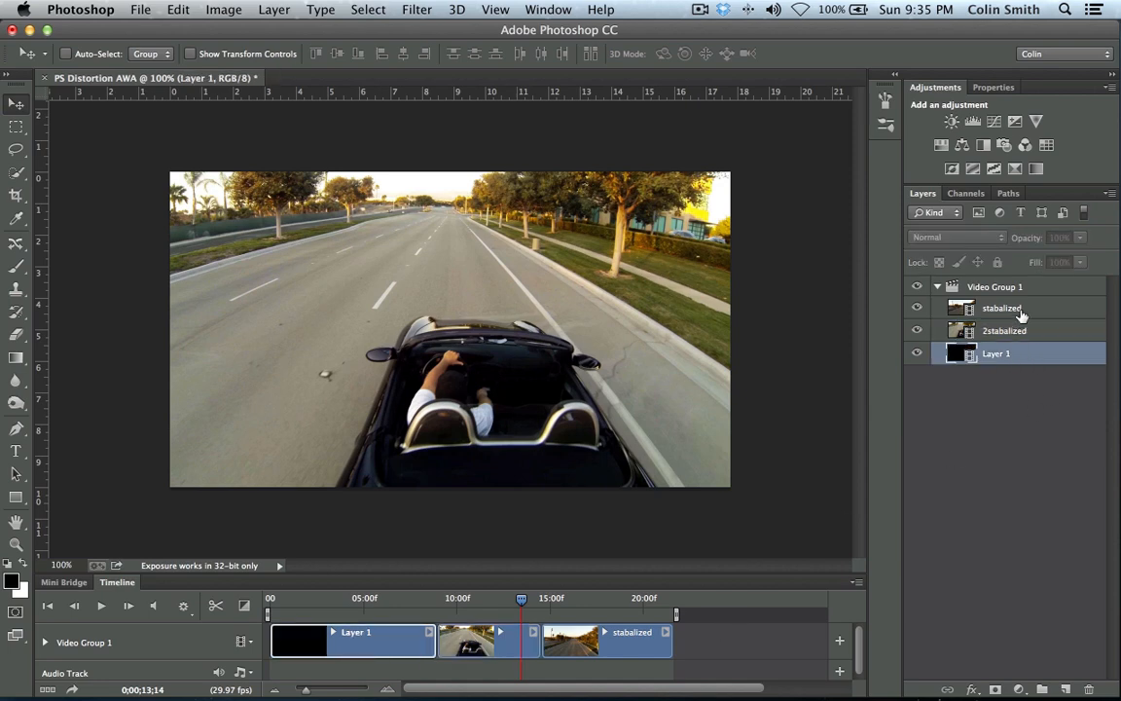
left_click(1003, 308)
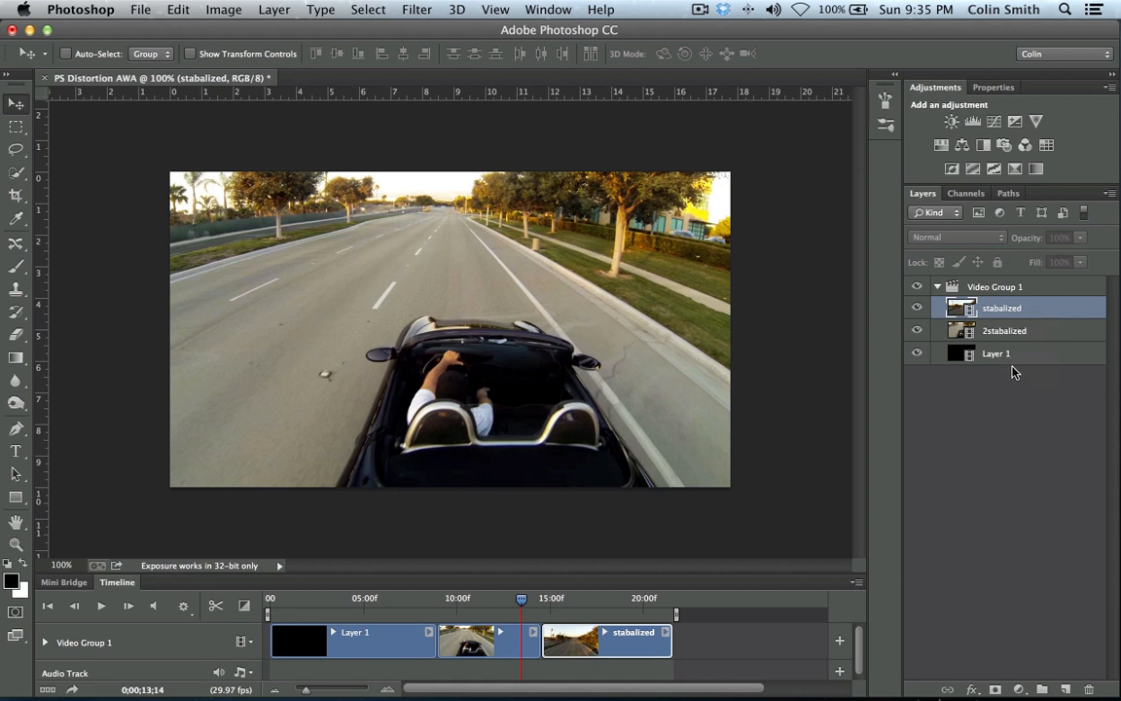
mouse_move(1001, 417)
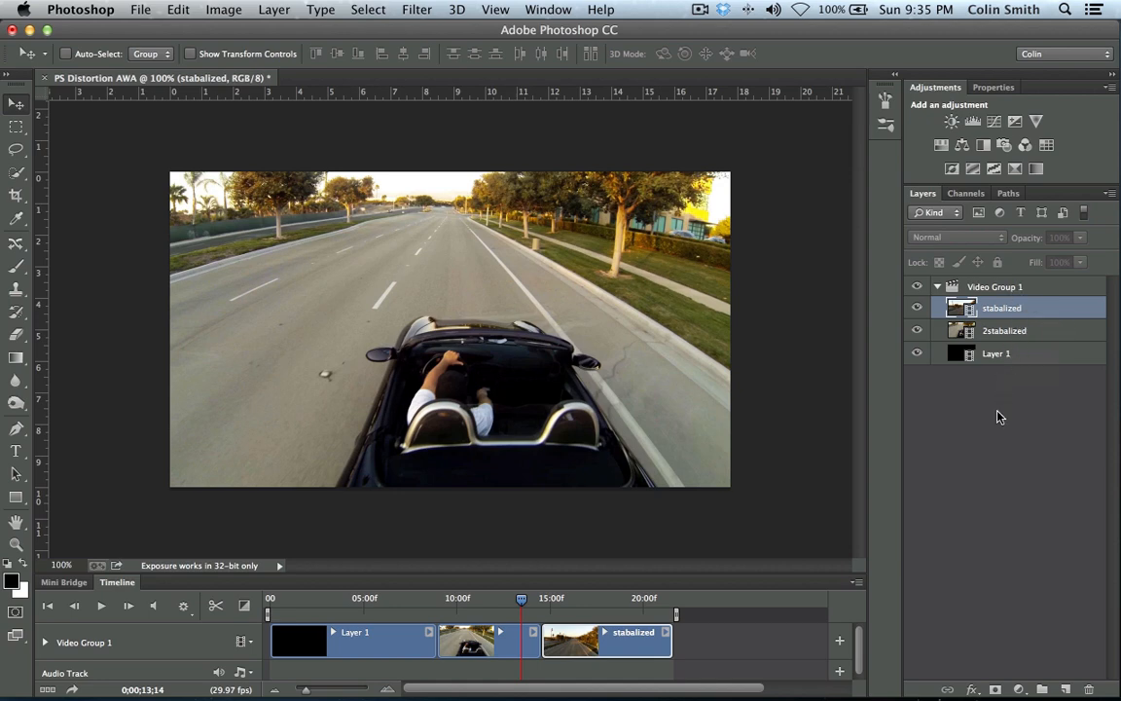
mouse_move(987, 441)
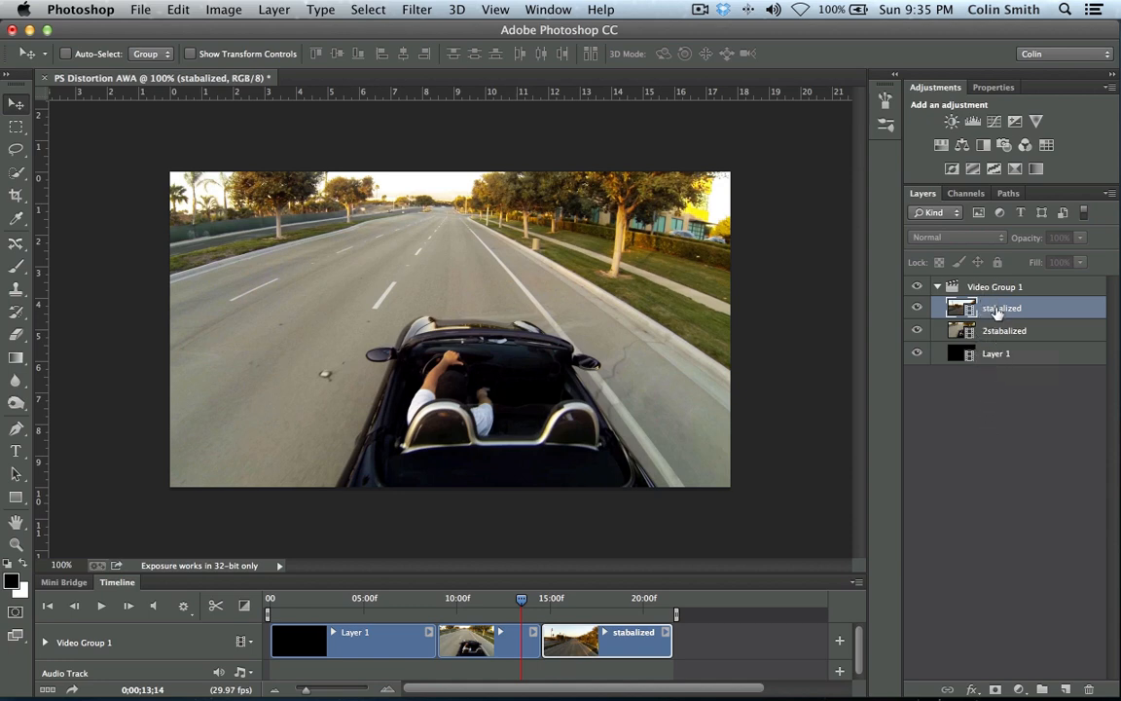
mouse_move(598, 613)
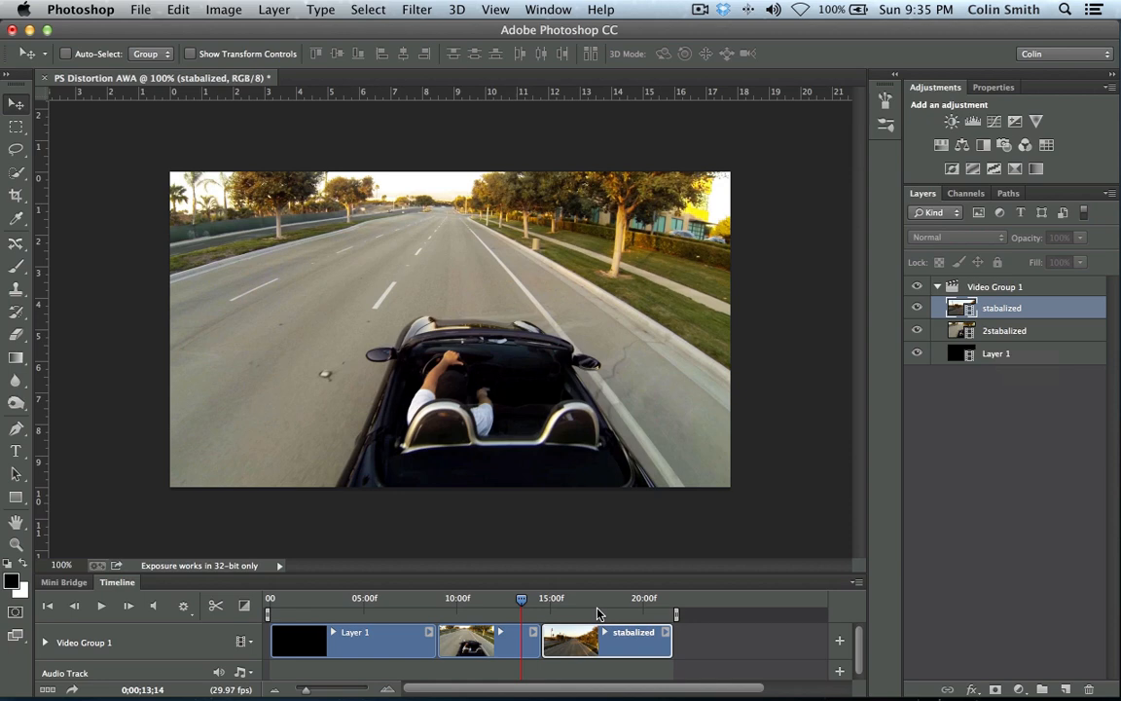
Step: Move the Layer 1 clip between the two road clips and scrub through the result
left_click_drag(521, 597, 355, 598)
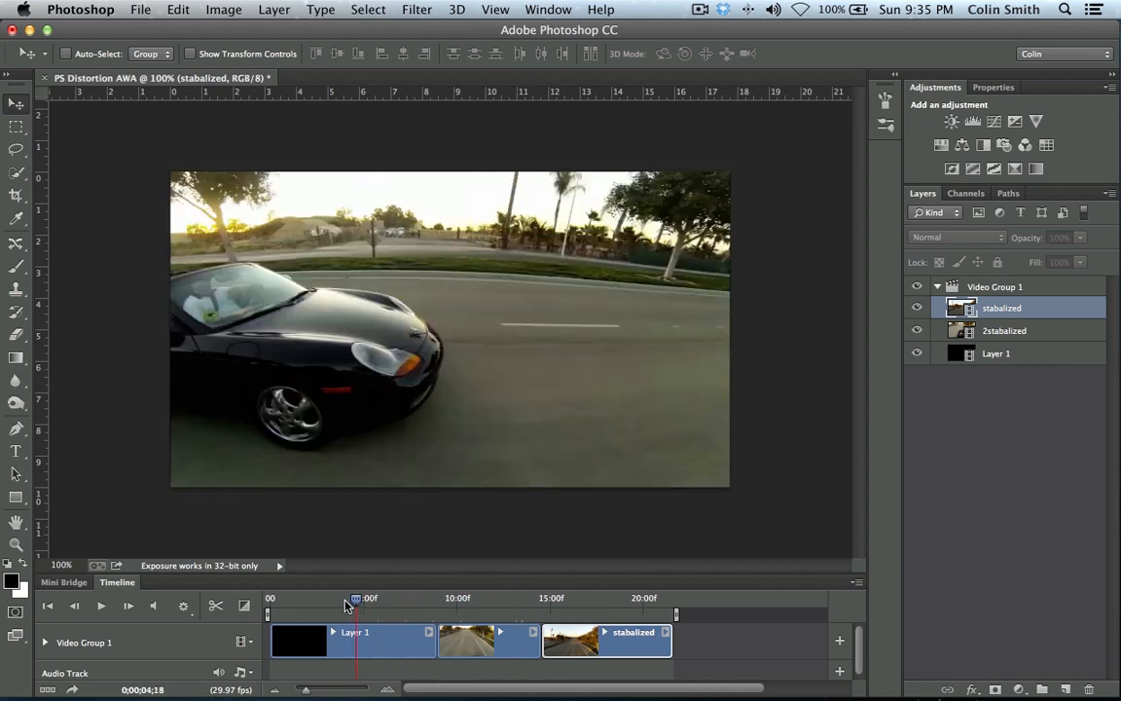
left_click_drag(356, 598, 379, 597)
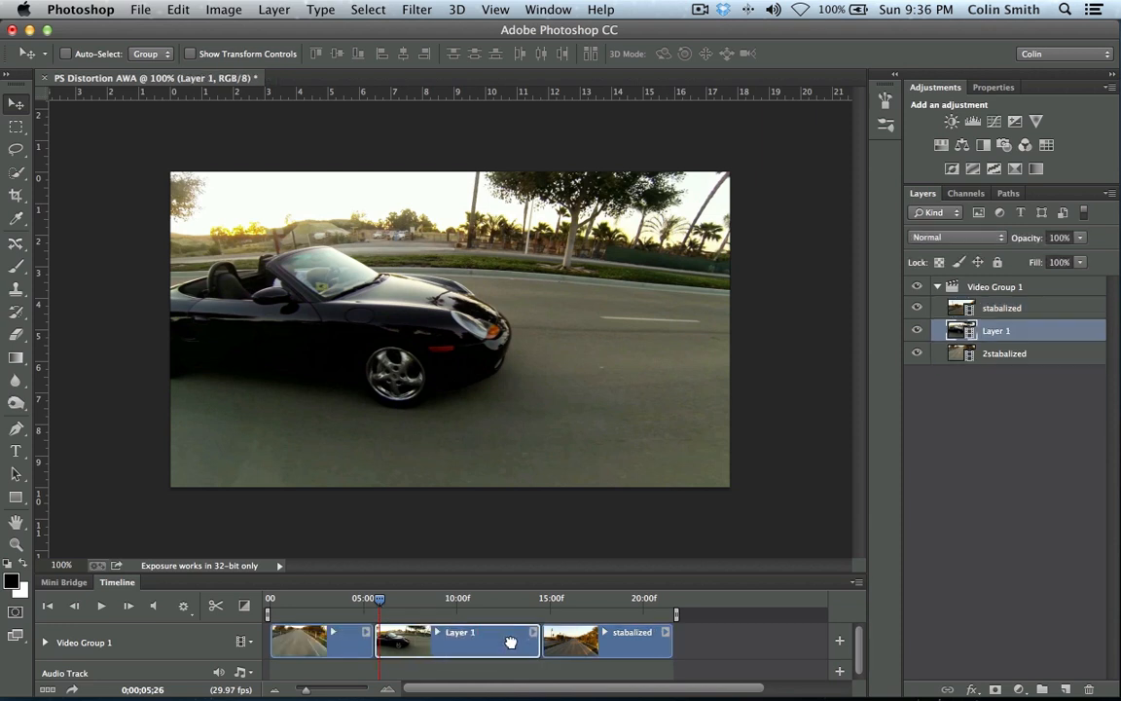
mouse_move(439, 640)
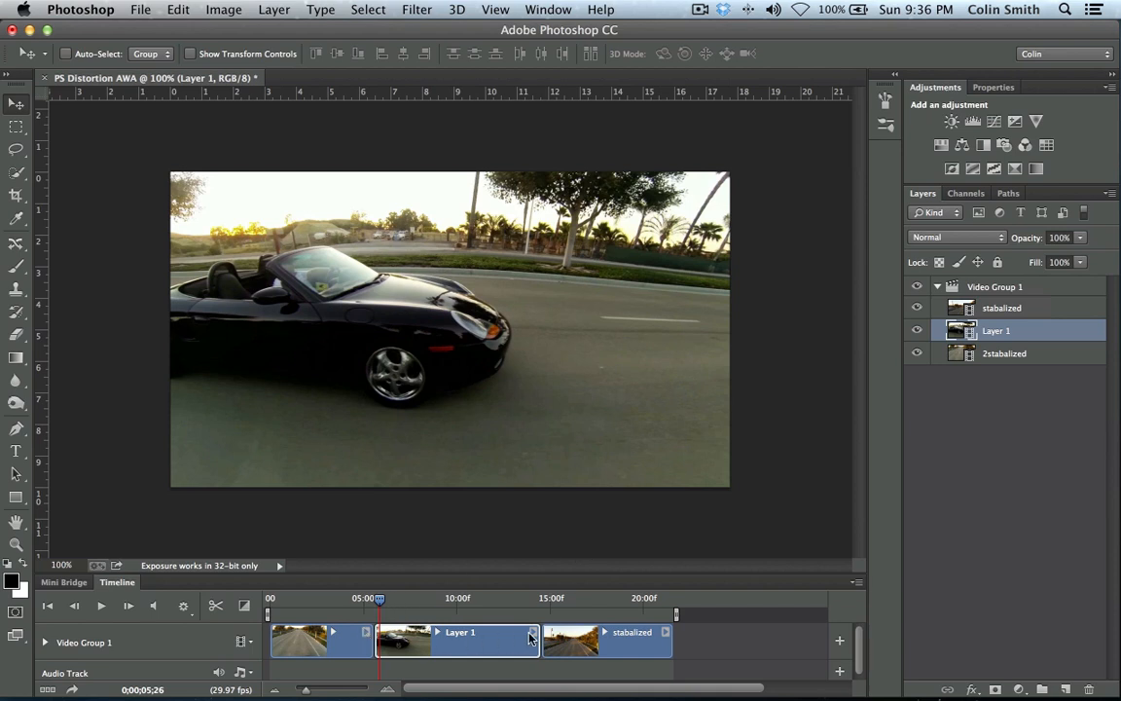
mouse_move(570, 639)
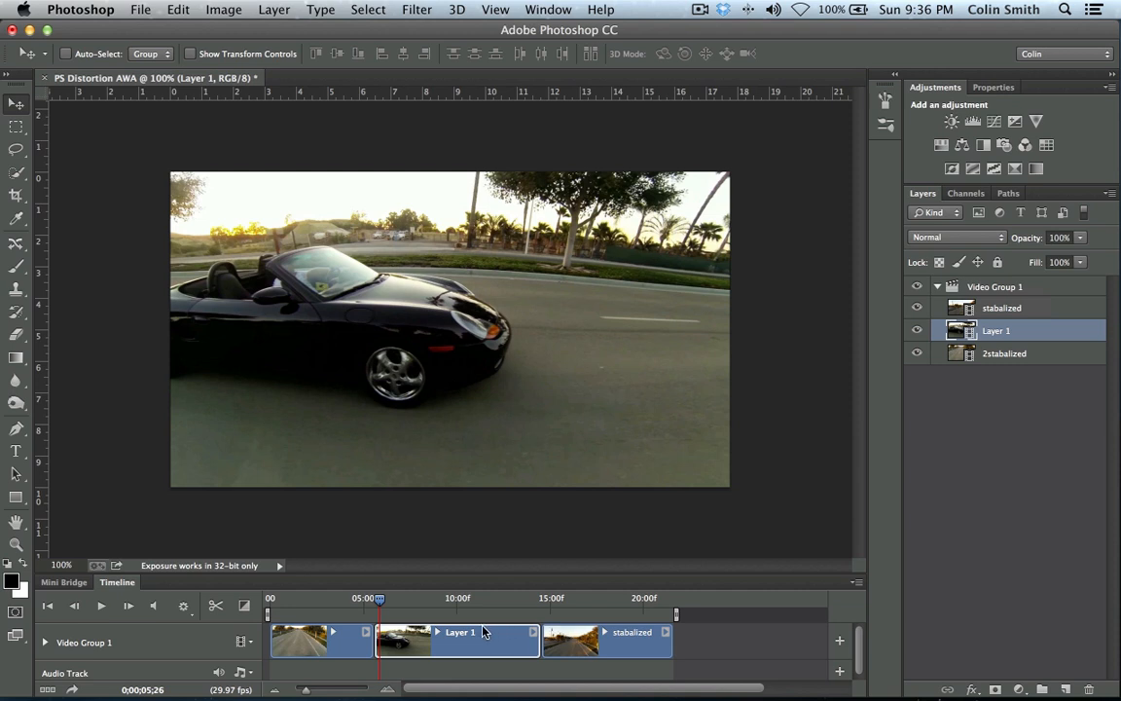
left_click_drag(379, 598, 286, 597)
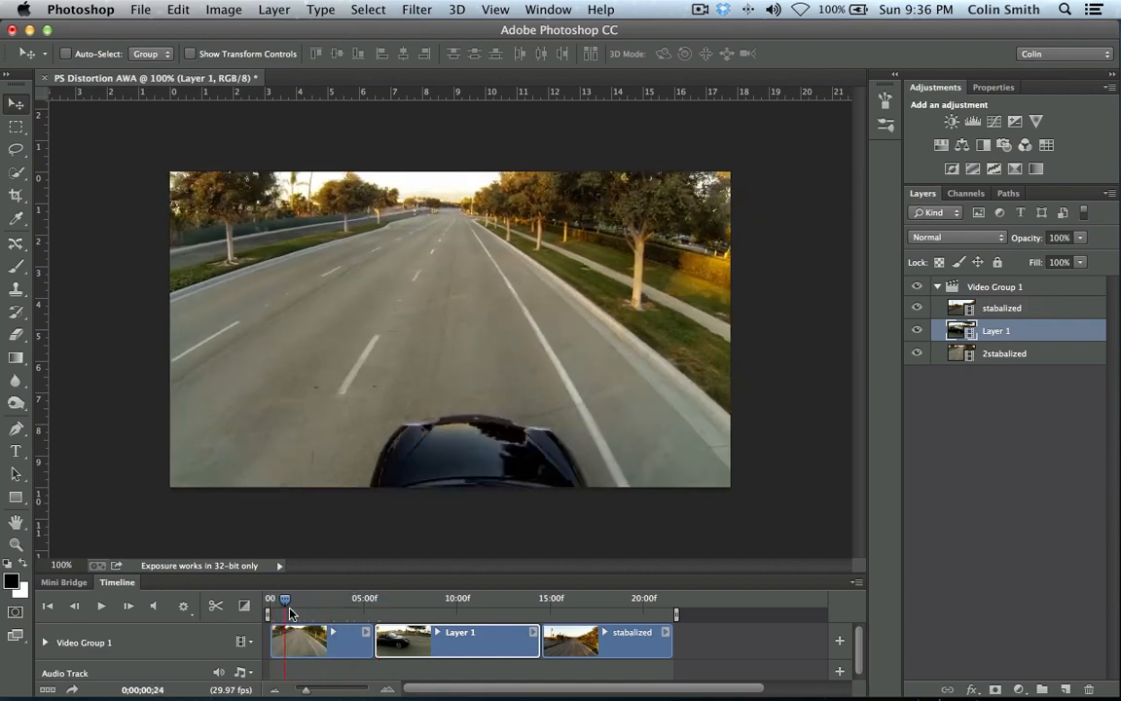
left_click_drag(285, 613, 368, 613)
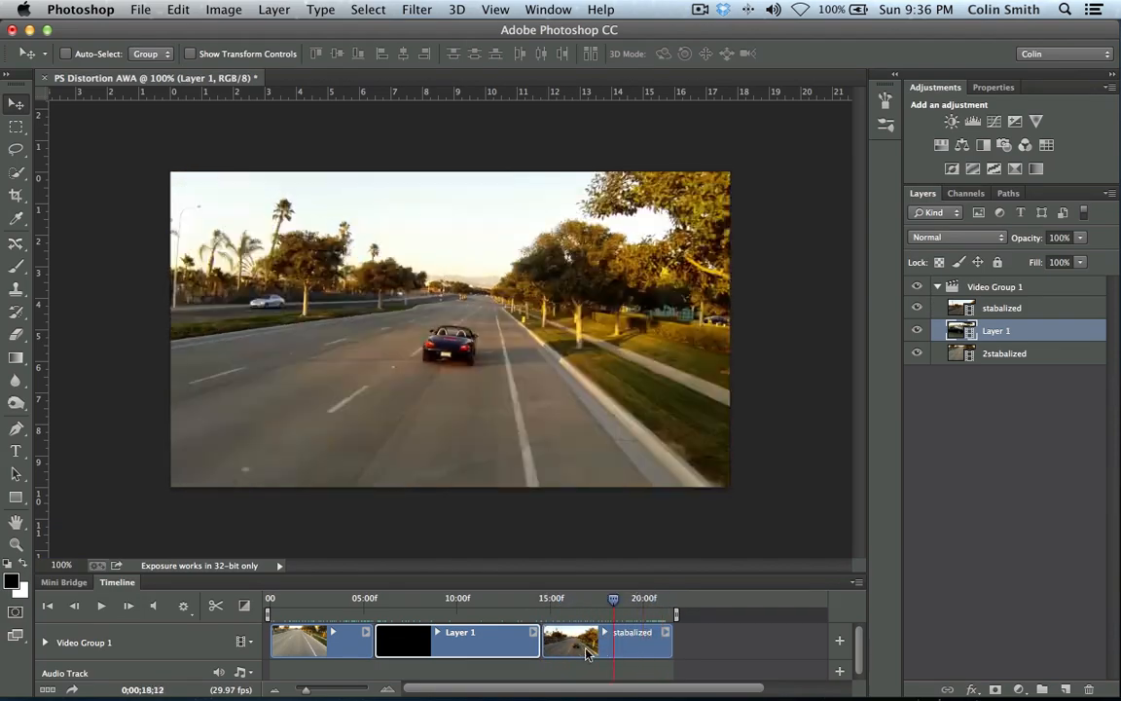
Step: Move 2stabalized to the end so stabalized opens the sequence, then preview the opening
left_click(326, 597)
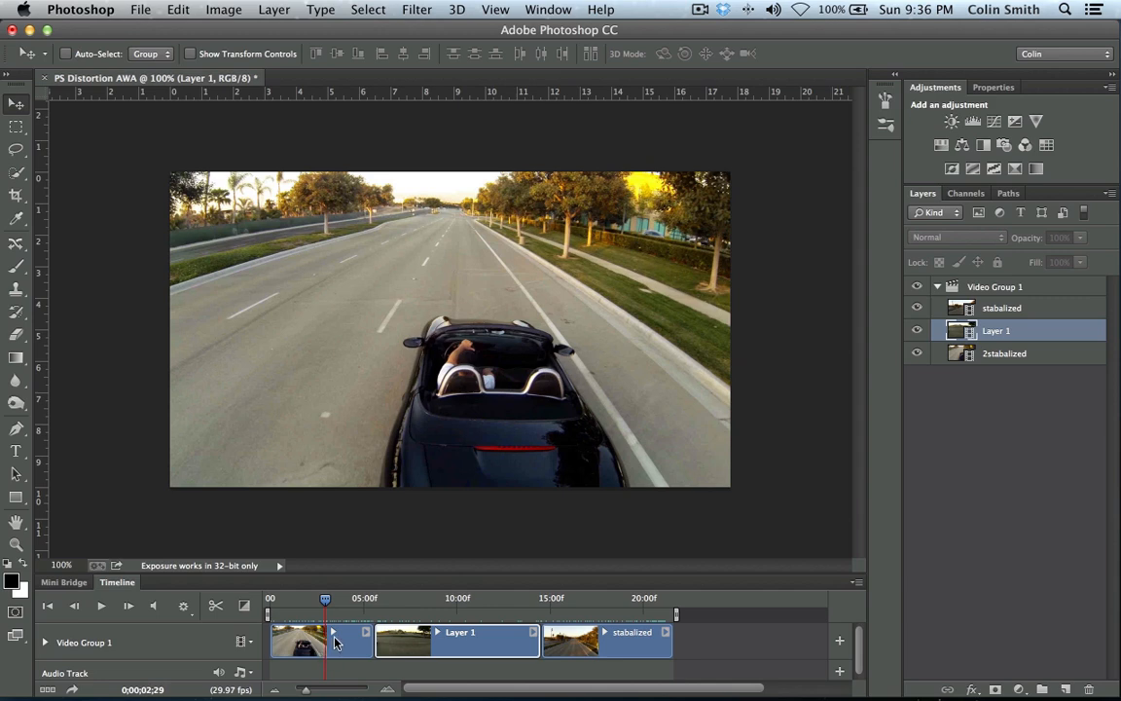
mouse_move(359, 642)
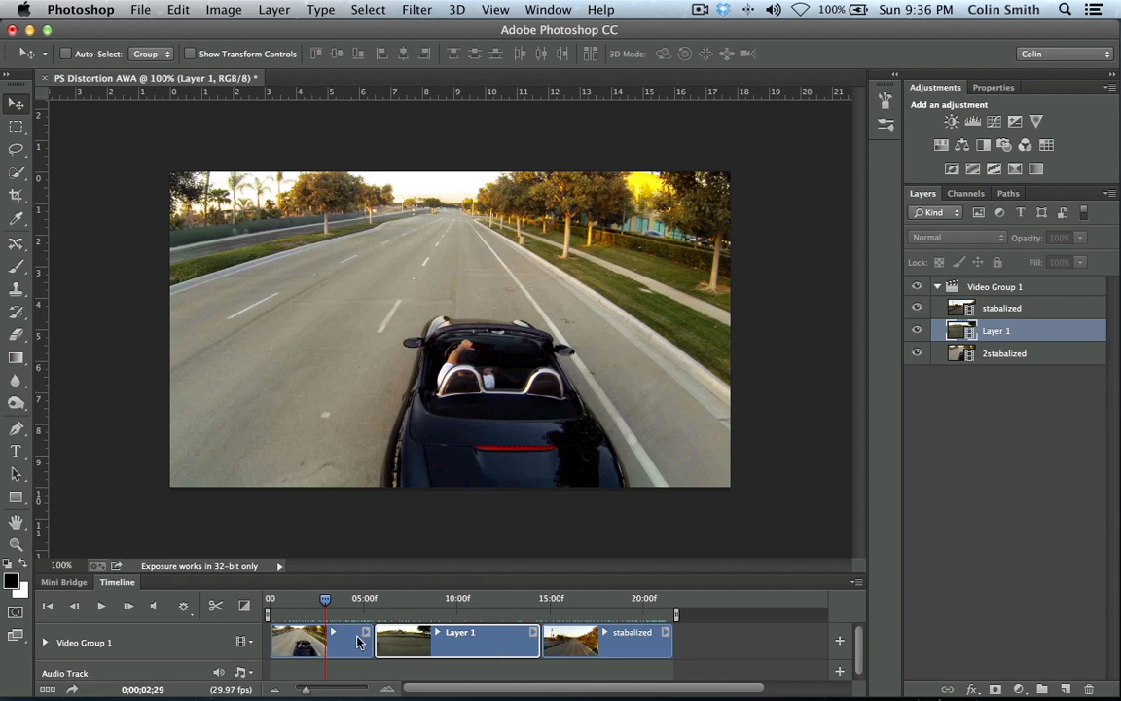
mouse_move(1022, 355)
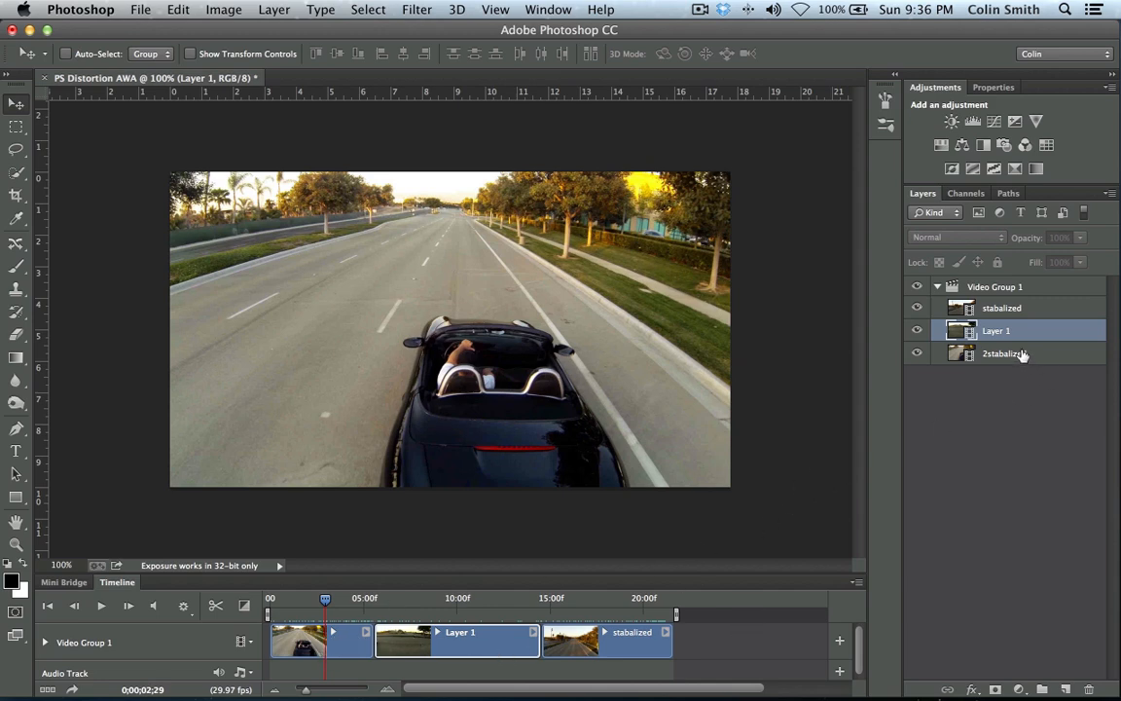
left_click(1004, 352)
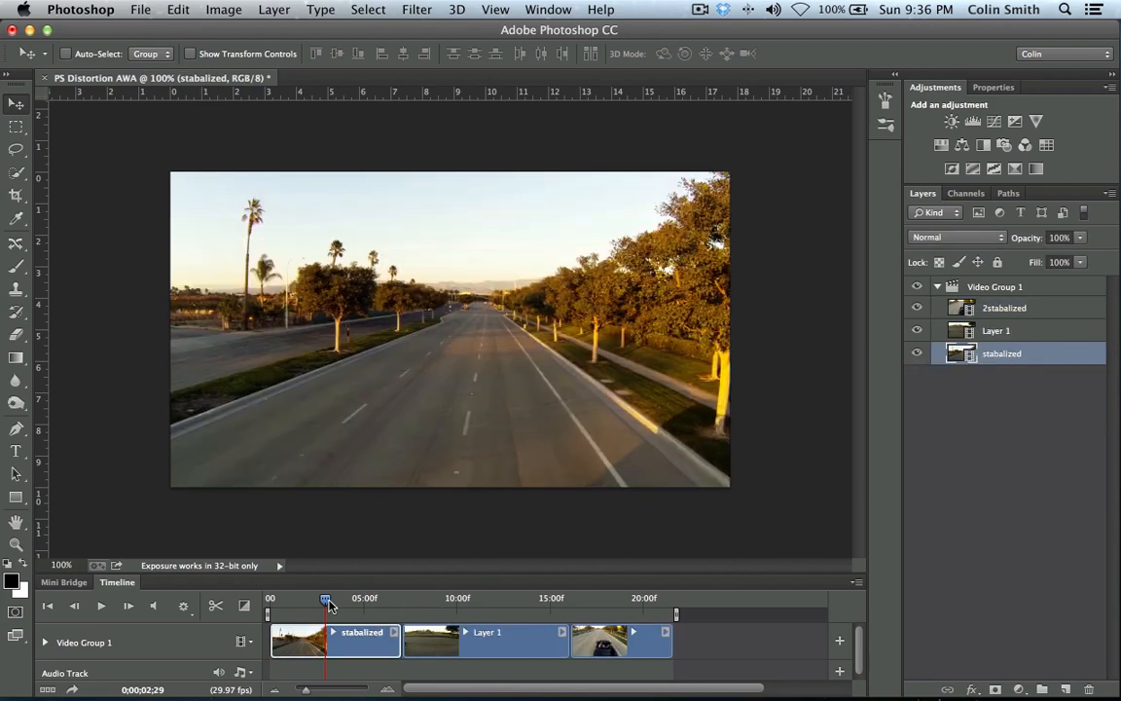
left_click_drag(326, 598, 365, 598)
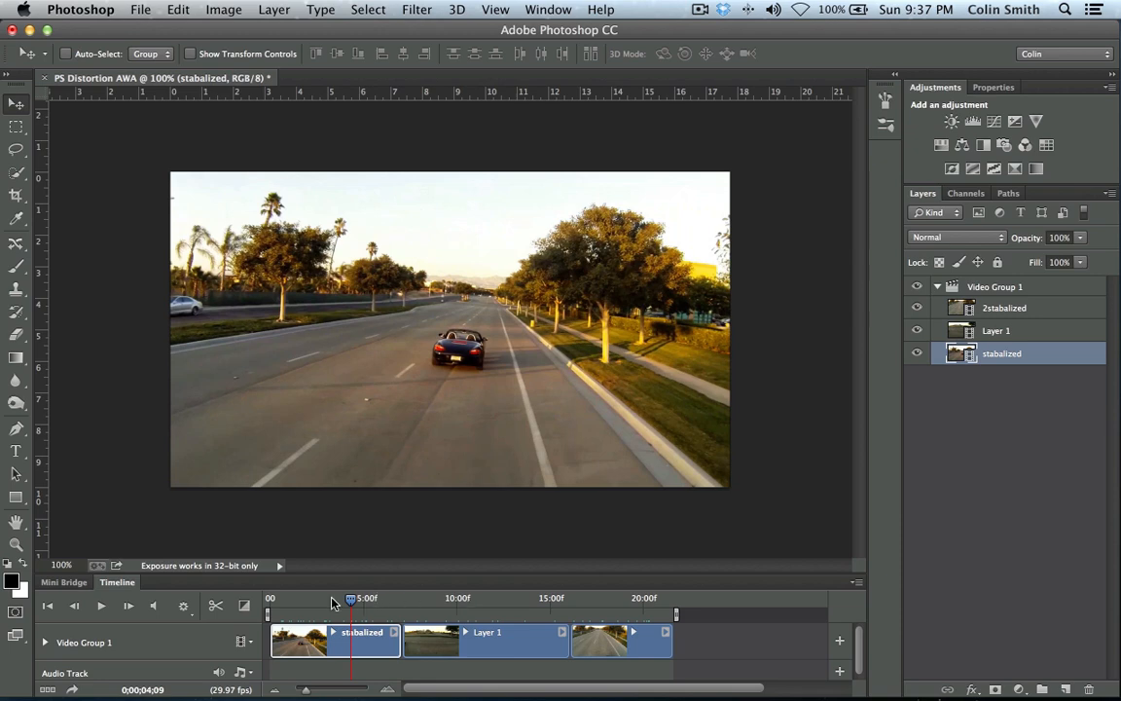
left_click(102, 605)
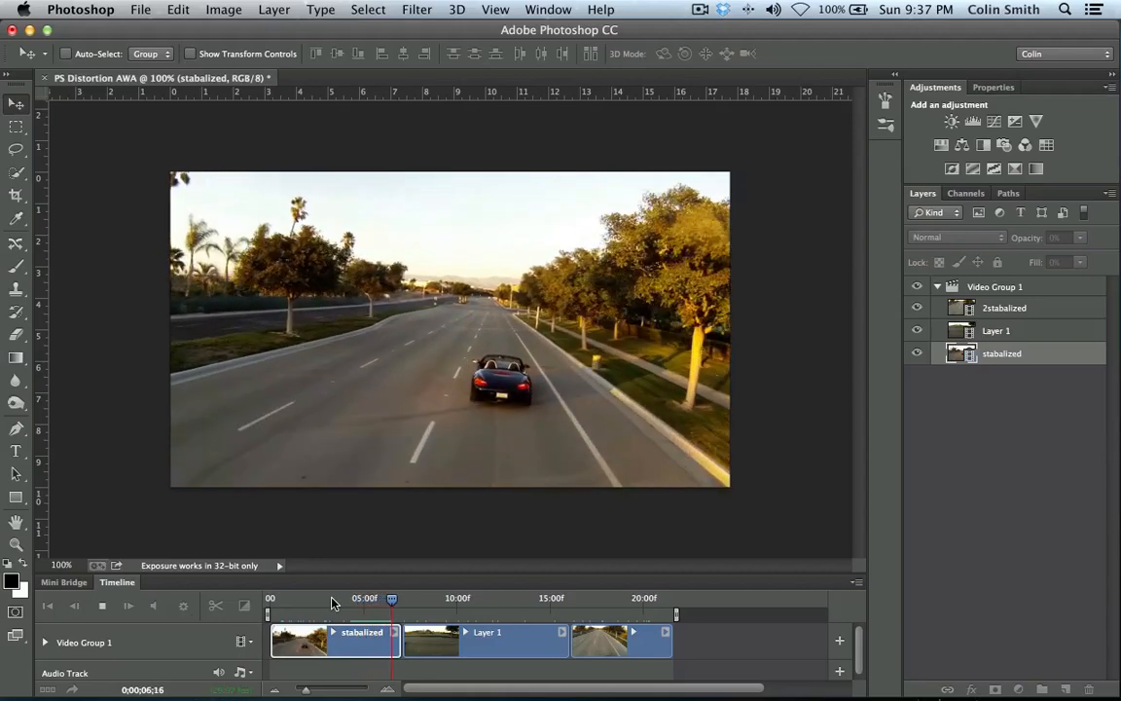
left_click_drag(391, 598, 428, 598)
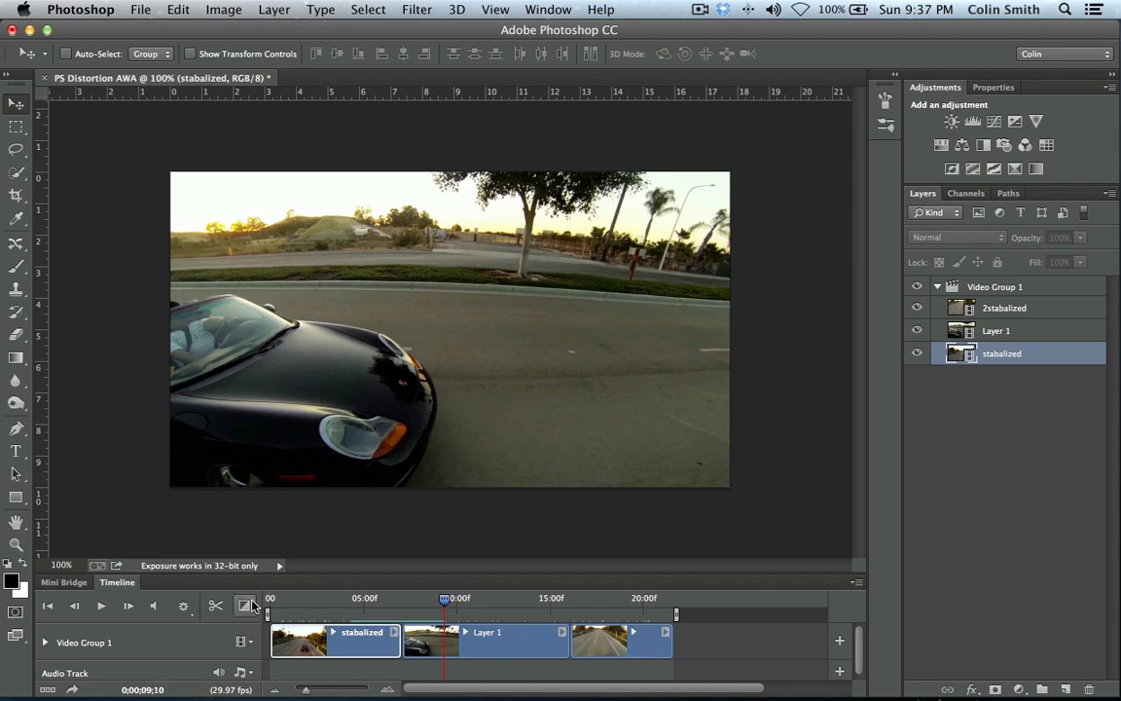
Step: Add 2-second Cross Fade transitions at both clip boundaries and play the blend
left_click(244, 606)
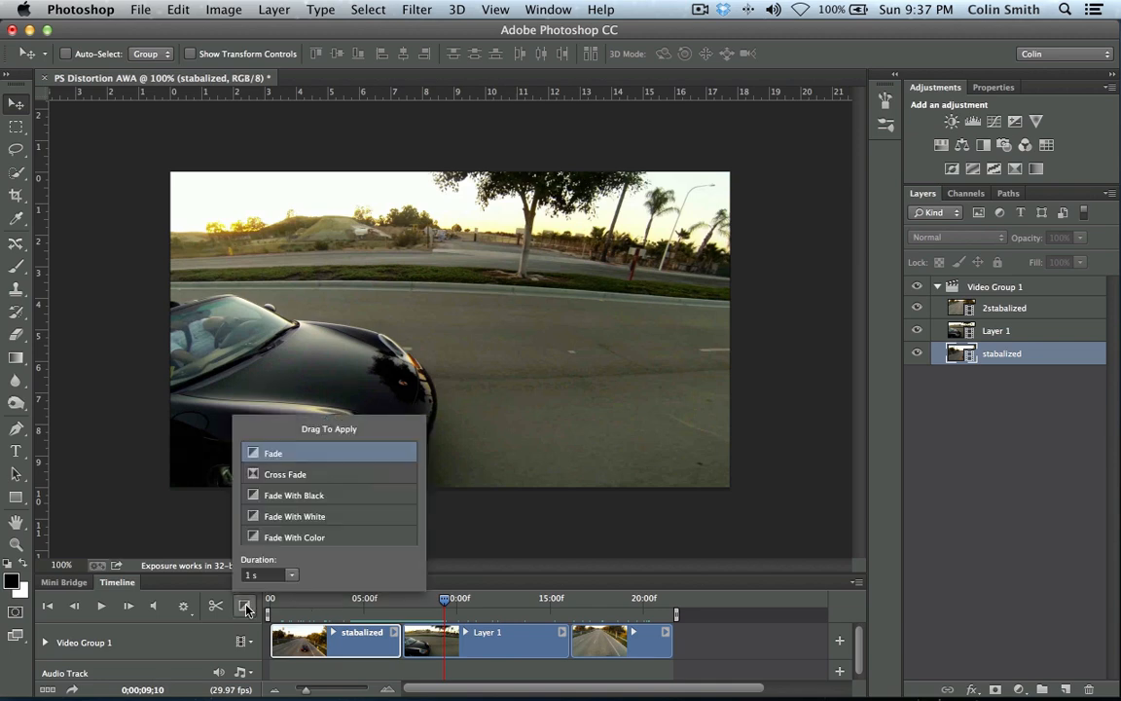
triple_click(263, 574)
type("2")
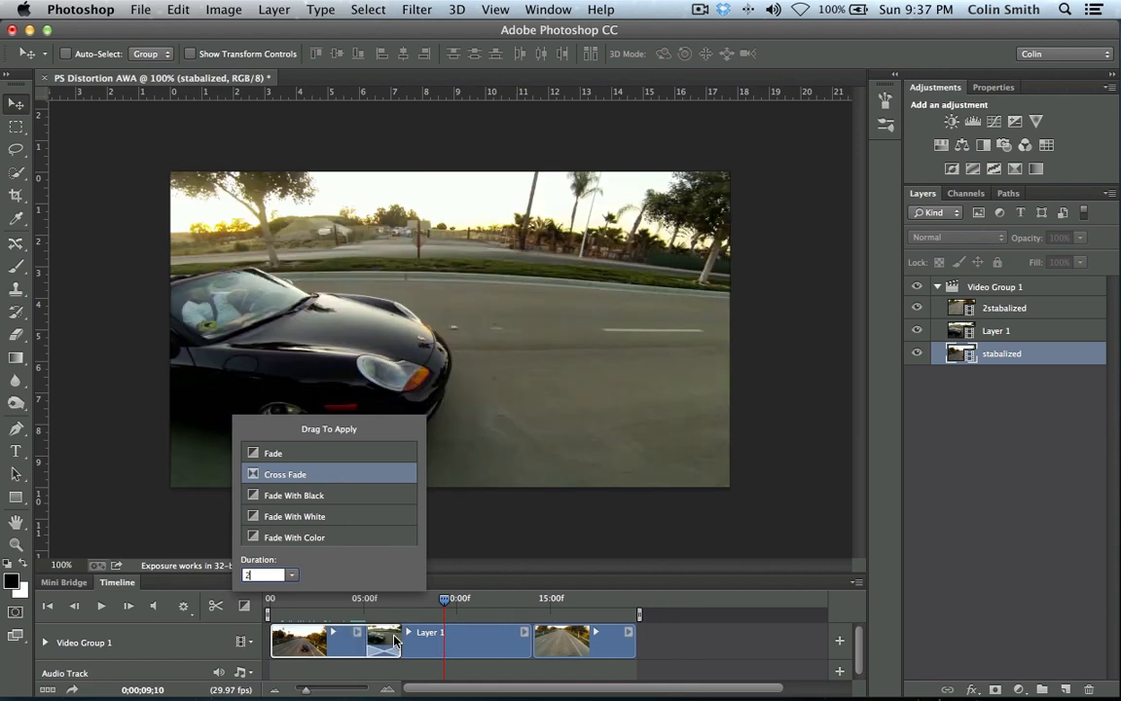
mouse_move(288, 474)
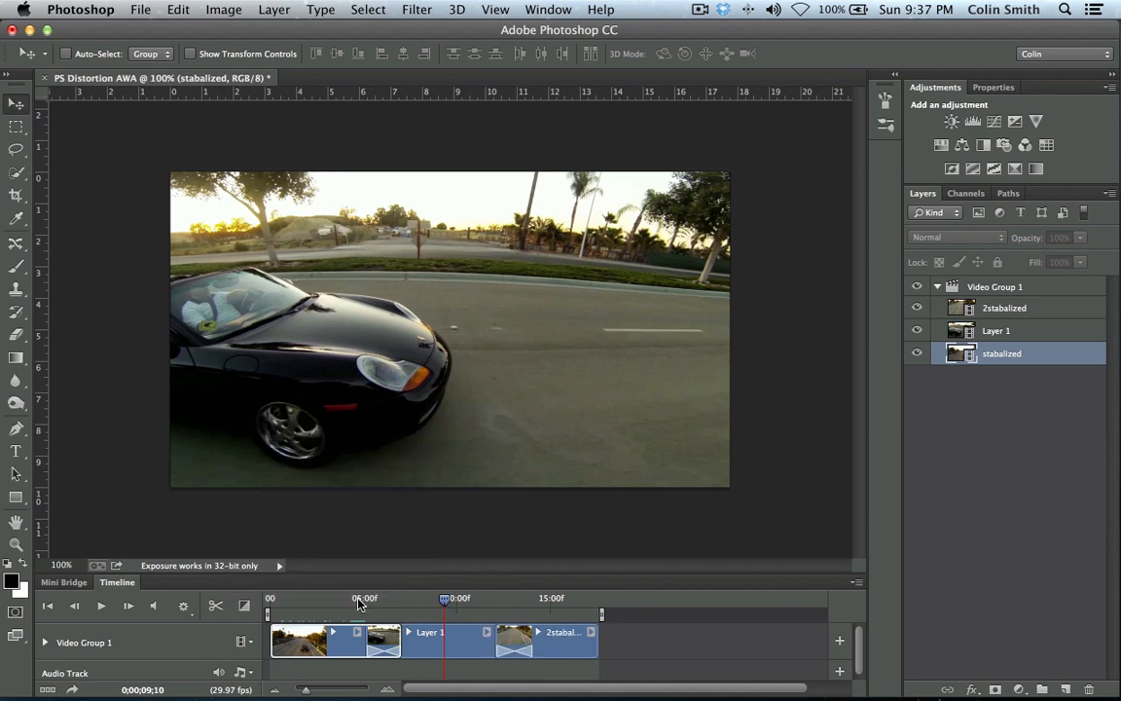
left_click(101, 605)
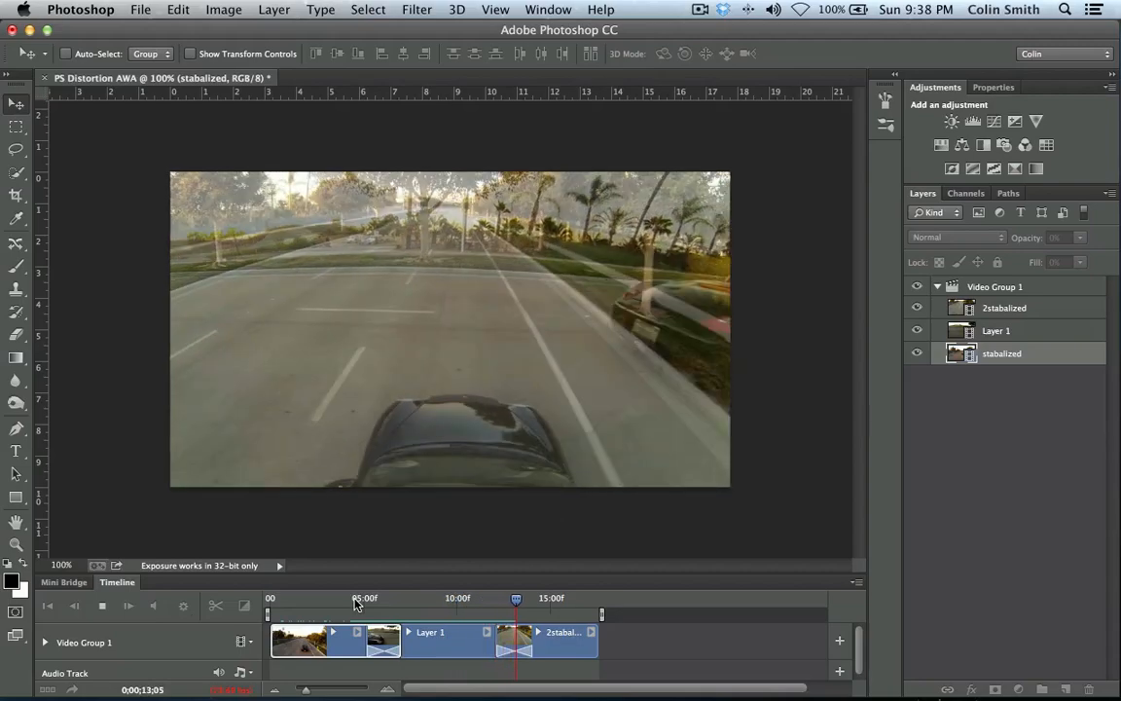
left_click_drag(516, 598, 549, 598)
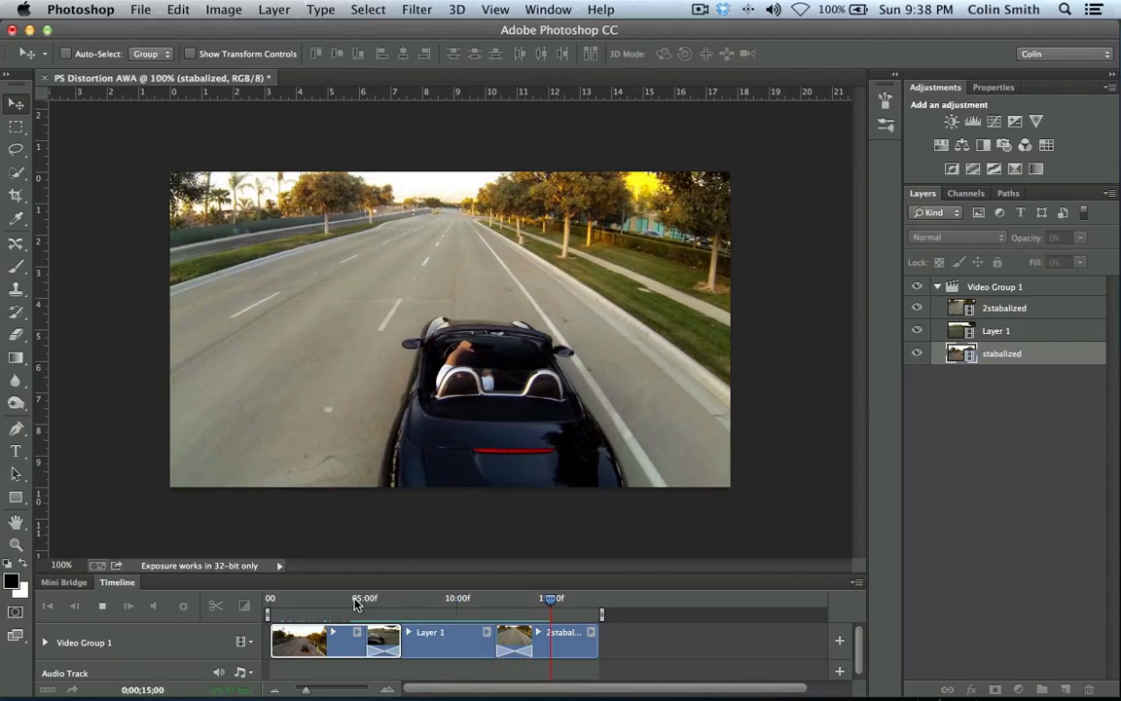
left_click(1001, 352)
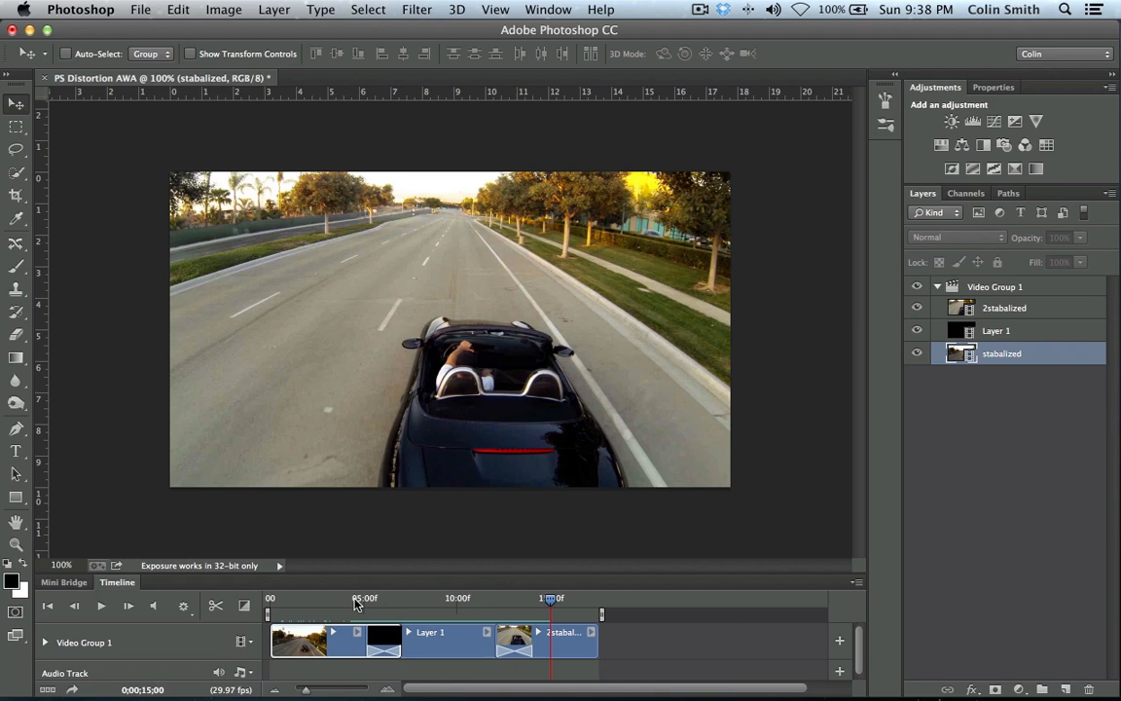
mouse_move(358, 607)
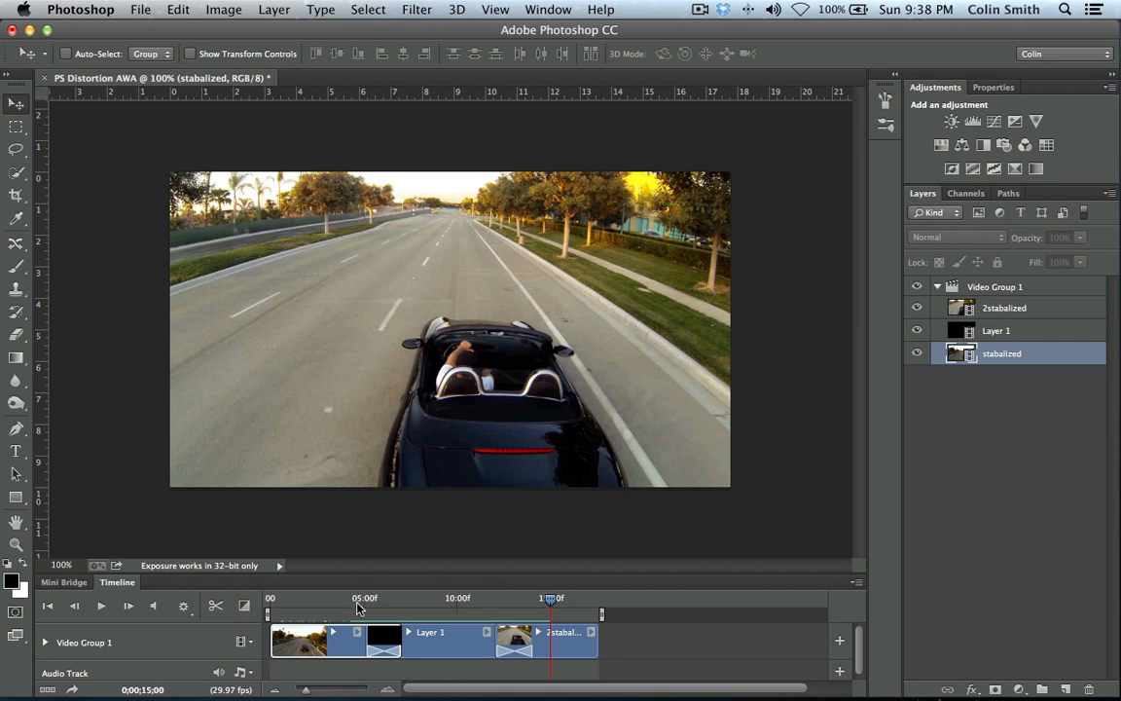
left_click(379, 631)
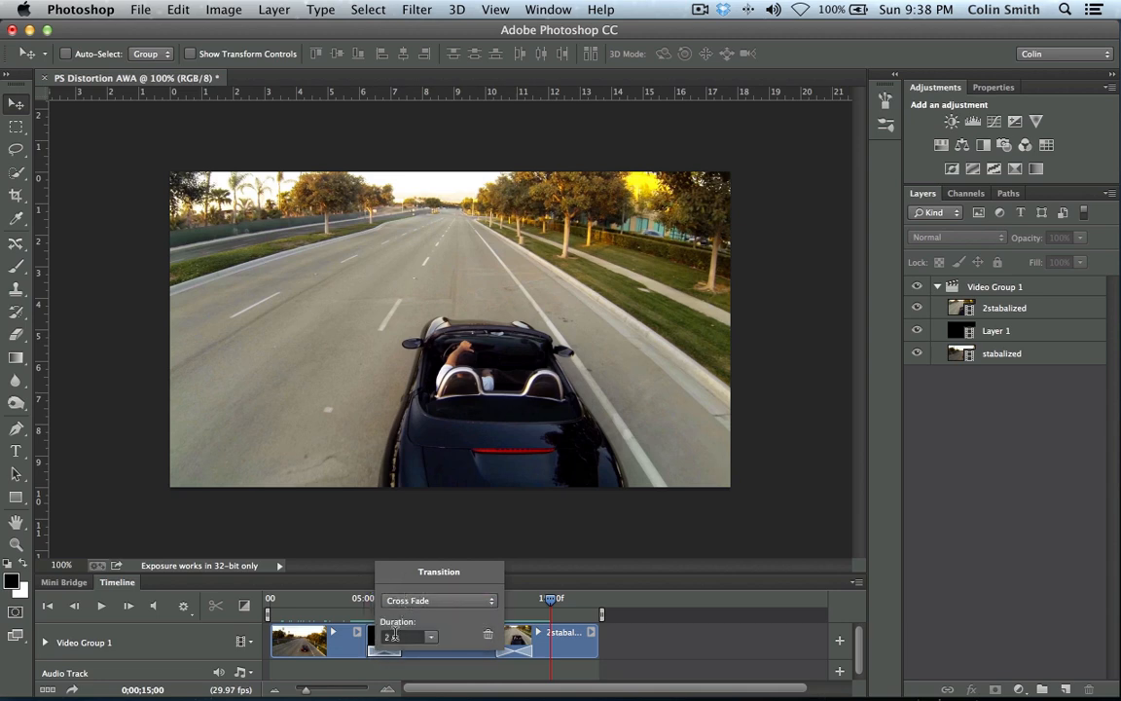
left_click(409, 637)
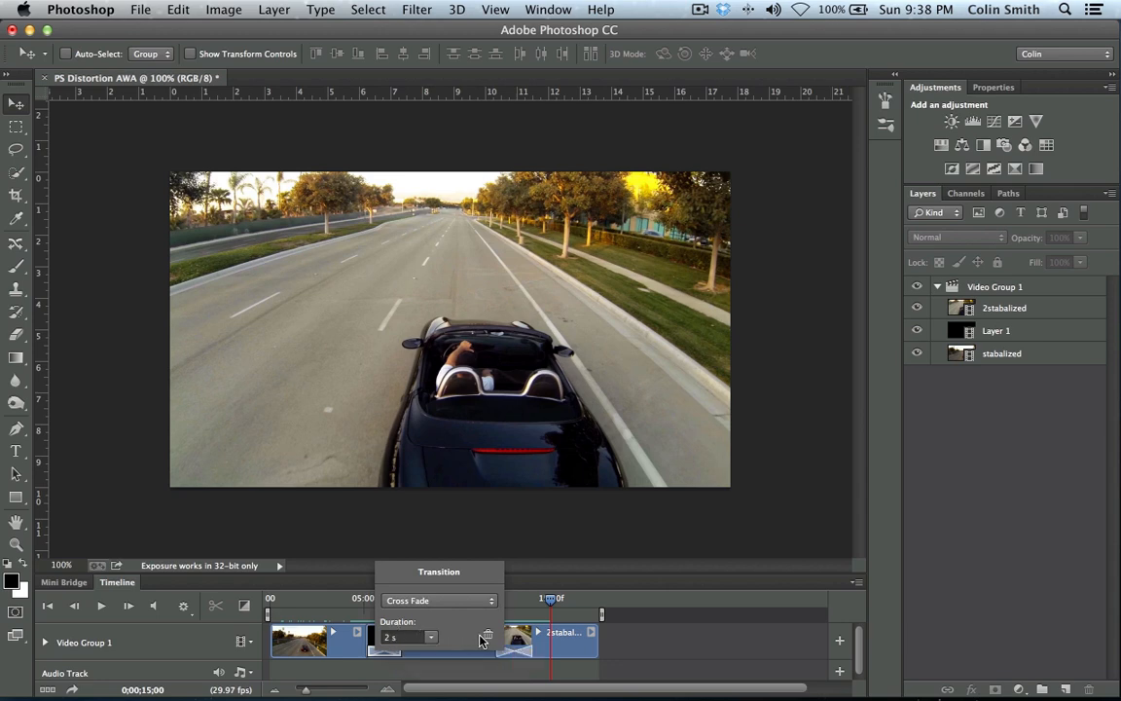
mouse_move(486, 636)
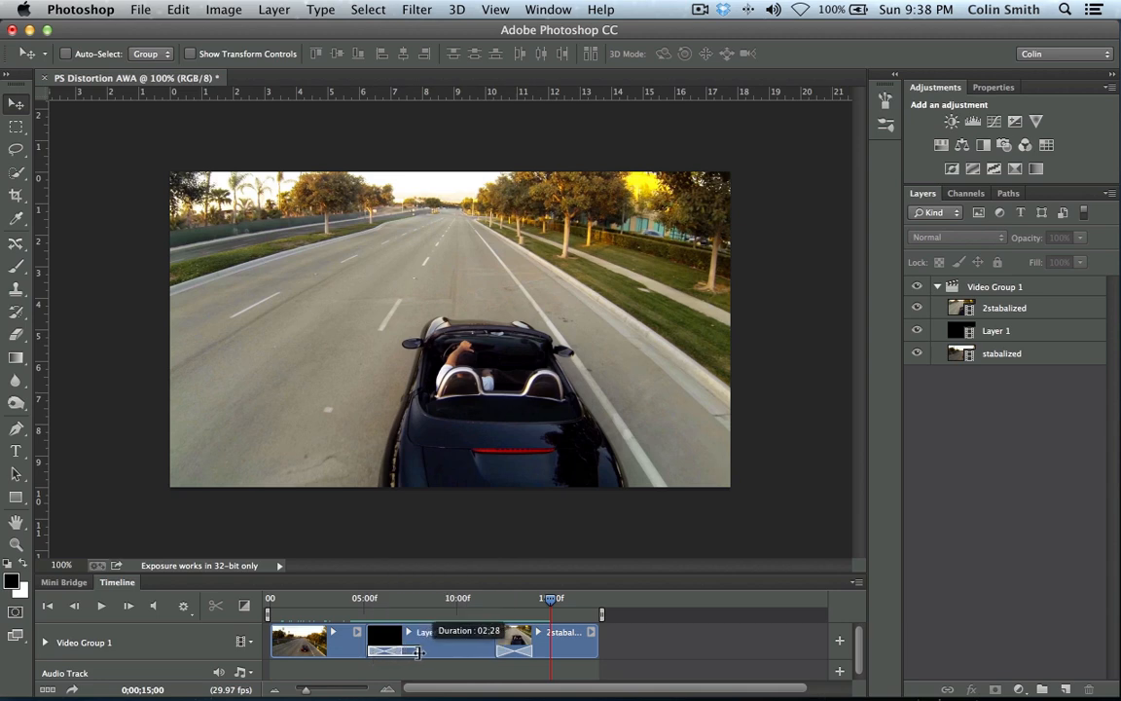
left_click_drag(418, 652, 434, 653)
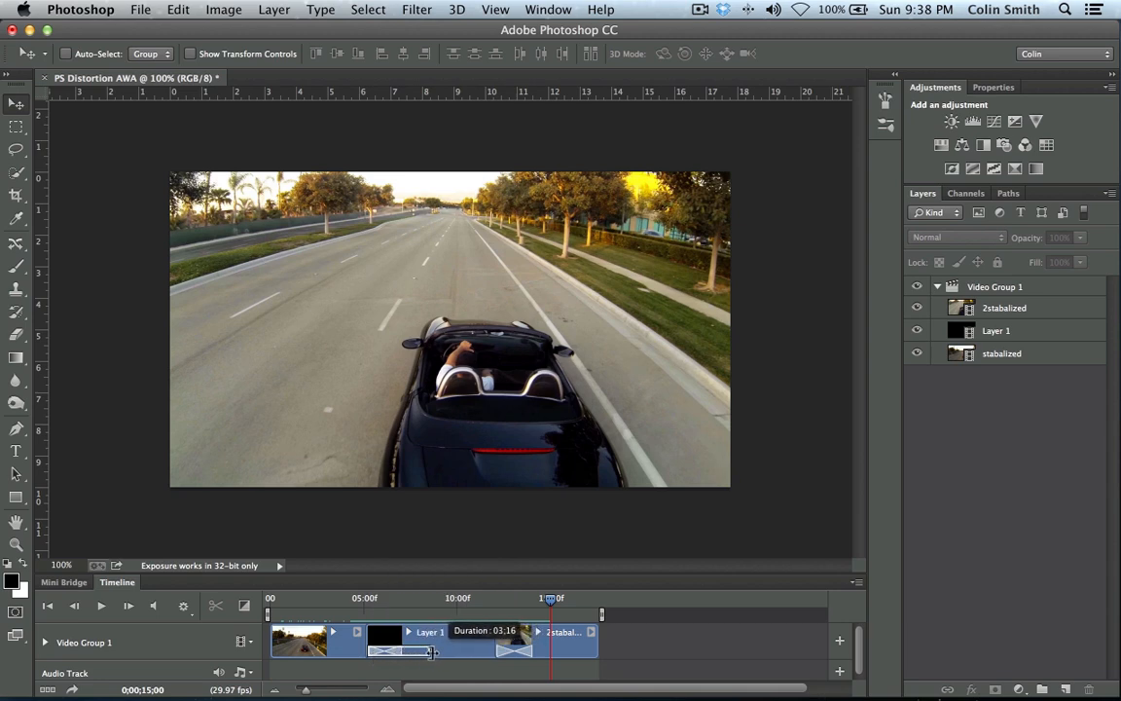
left_click_drag(433, 652, 394, 652)
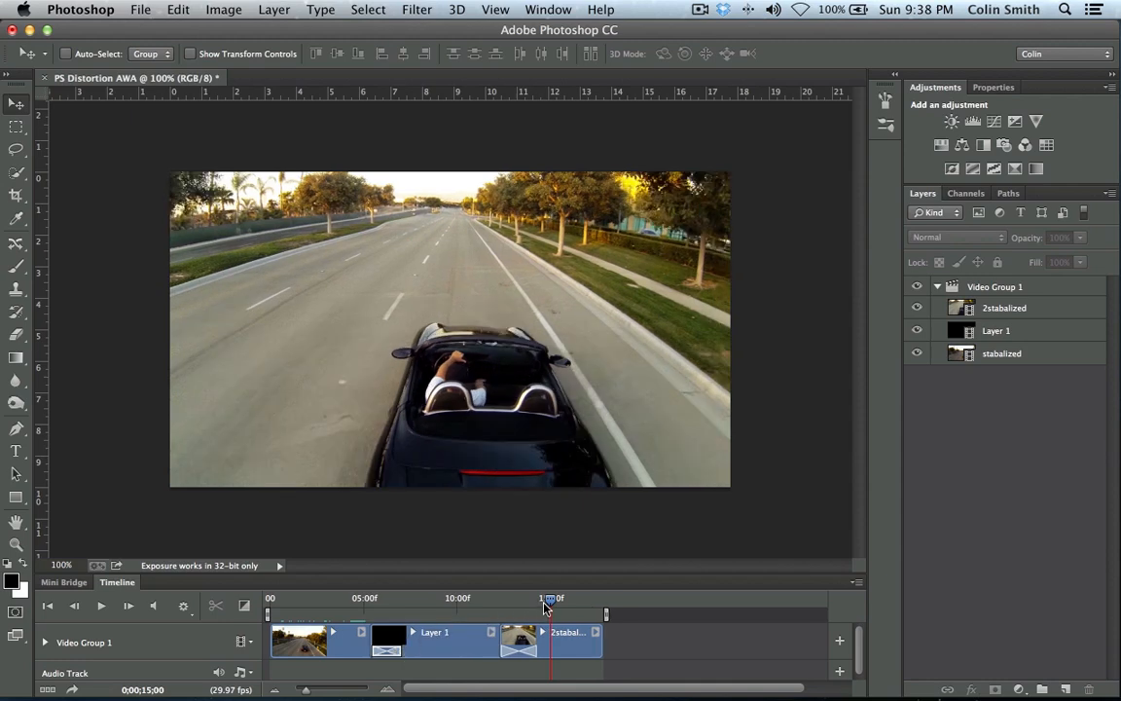
left_click_drag(545, 598, 358, 597)
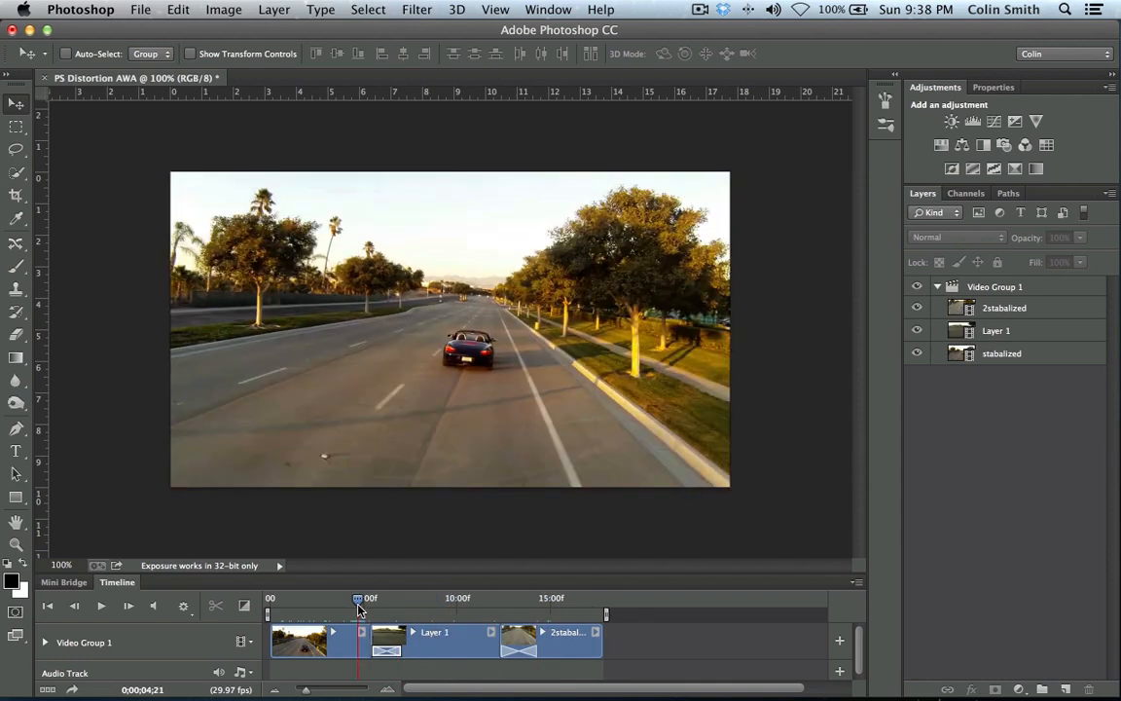
left_click(101, 606)
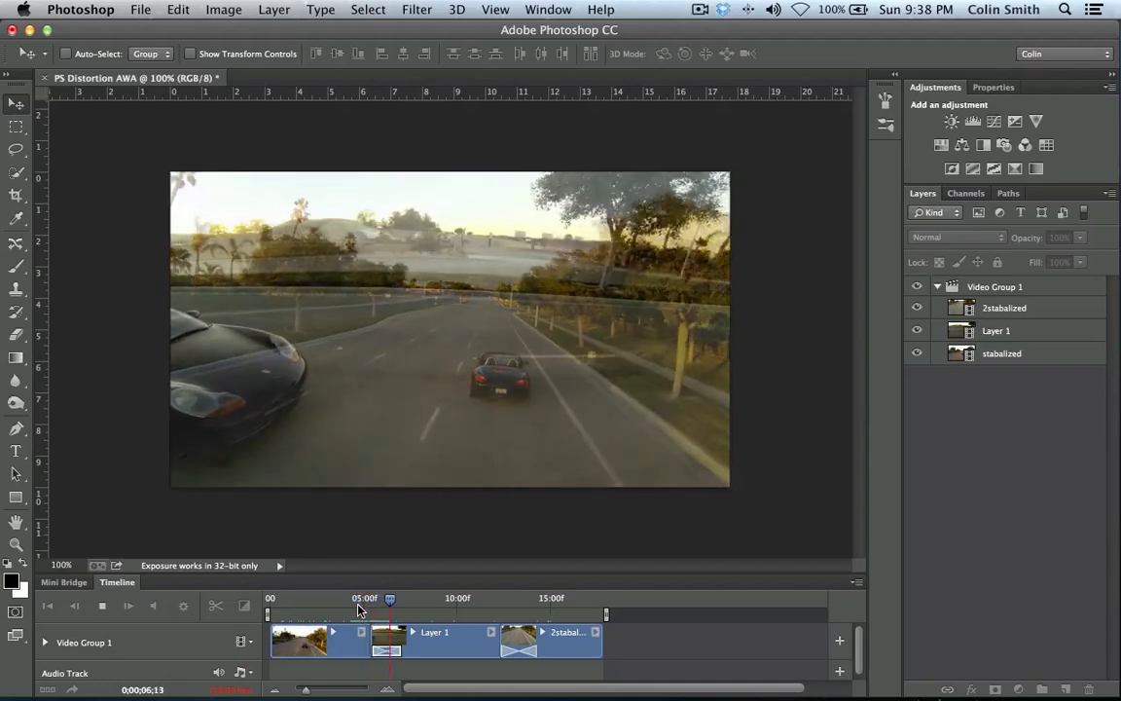
left_click_drag(390, 598, 428, 598)
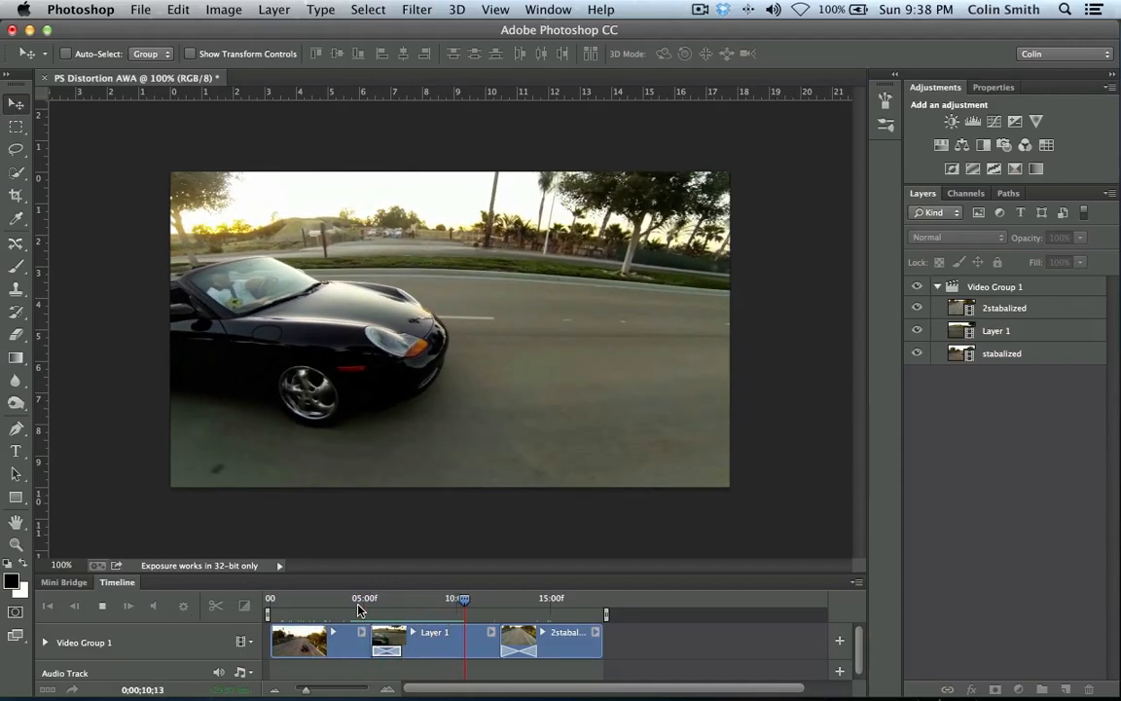
left_click_drag(465, 597, 501, 598)
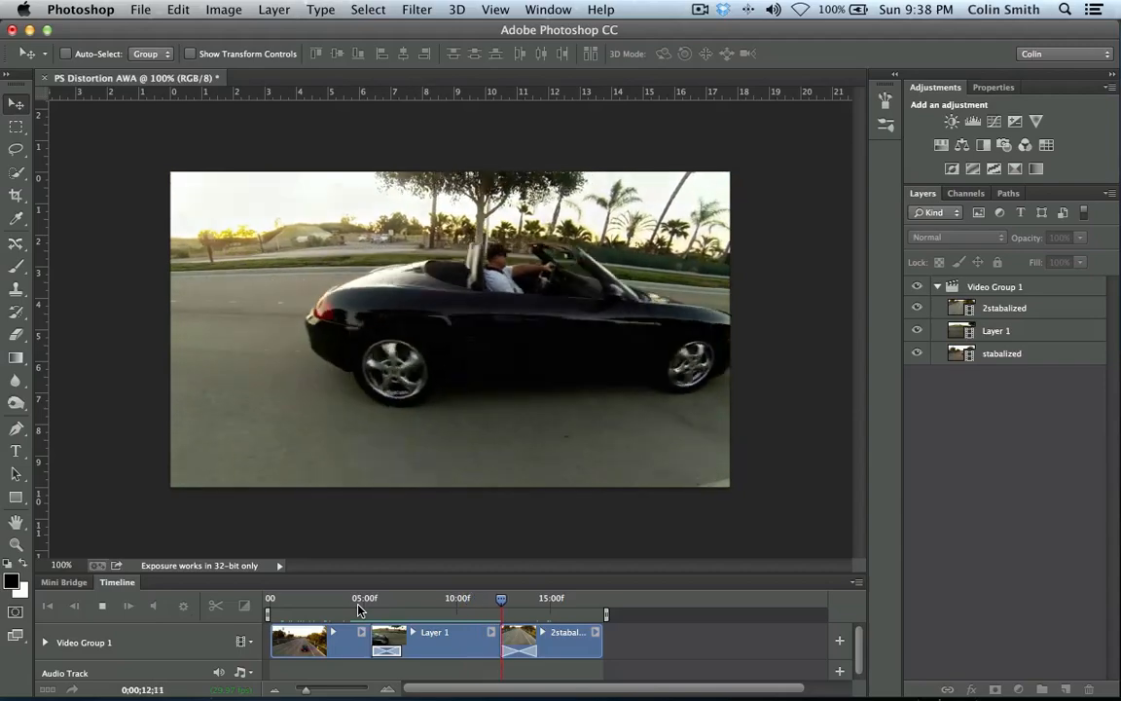
left_click(538, 598)
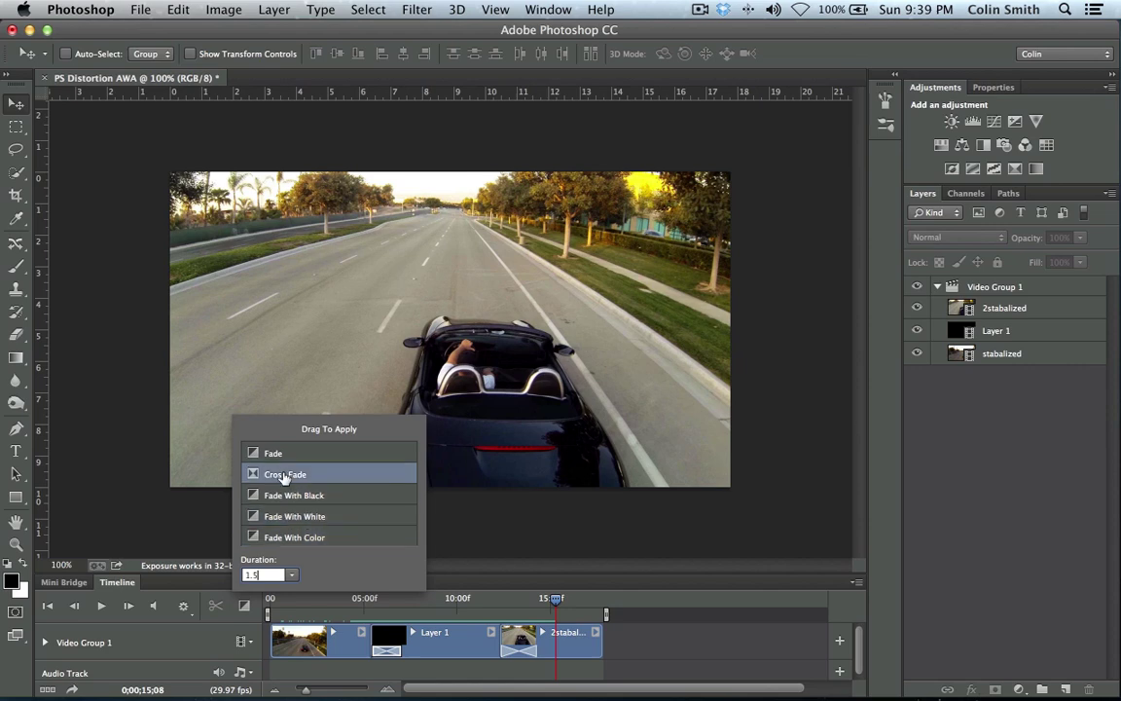
mouse_move(283, 495)
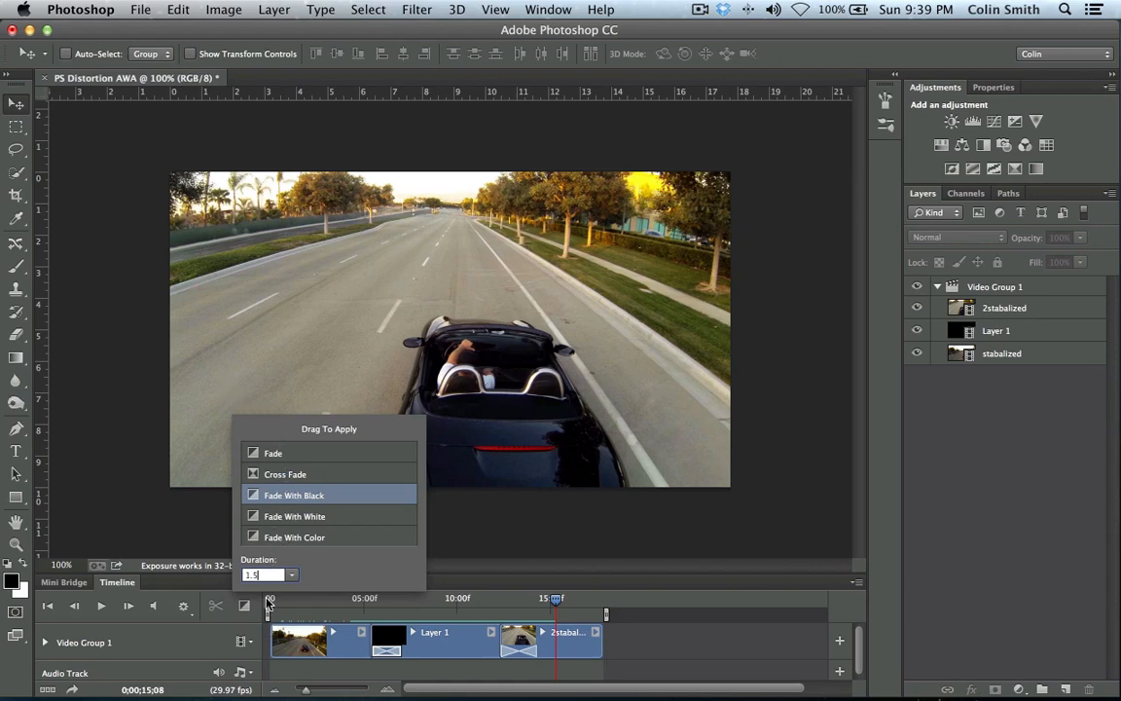
mouse_move(270, 611)
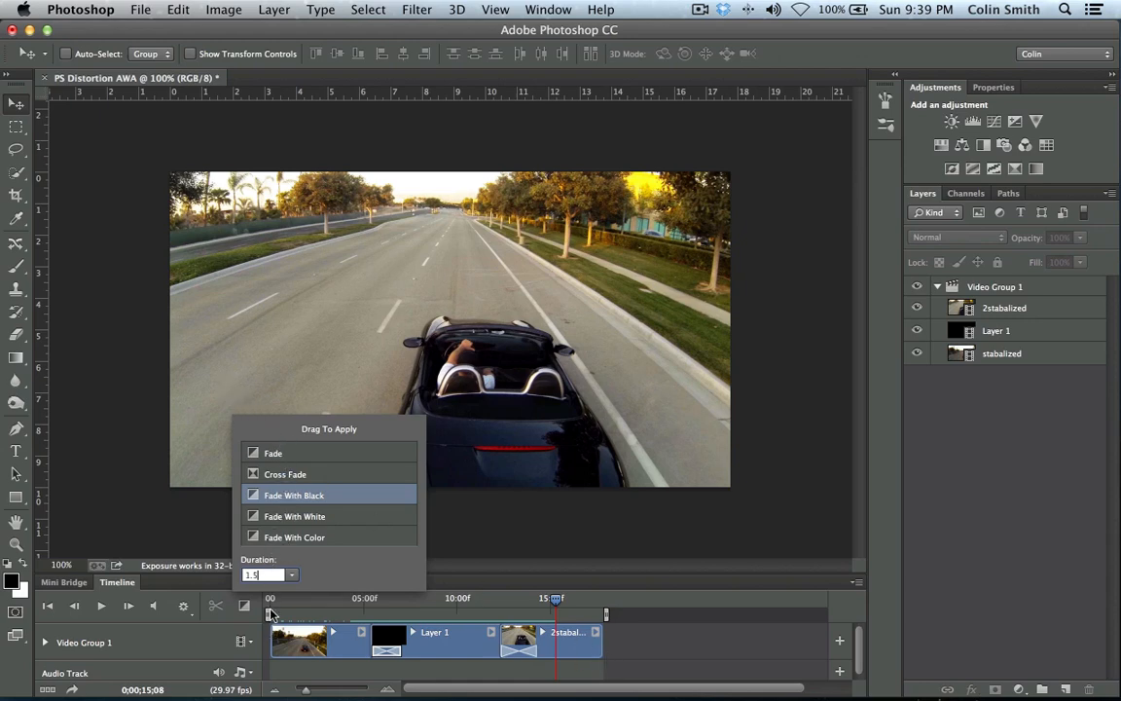
mouse_move(263, 635)
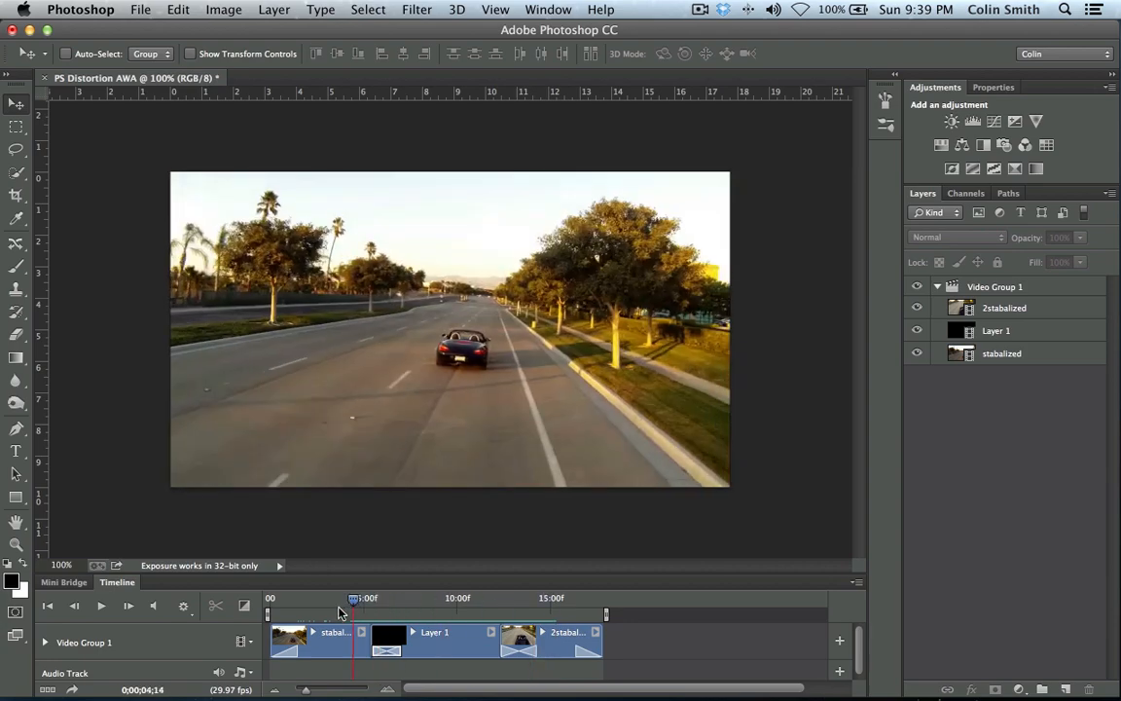
left_click(101, 606)
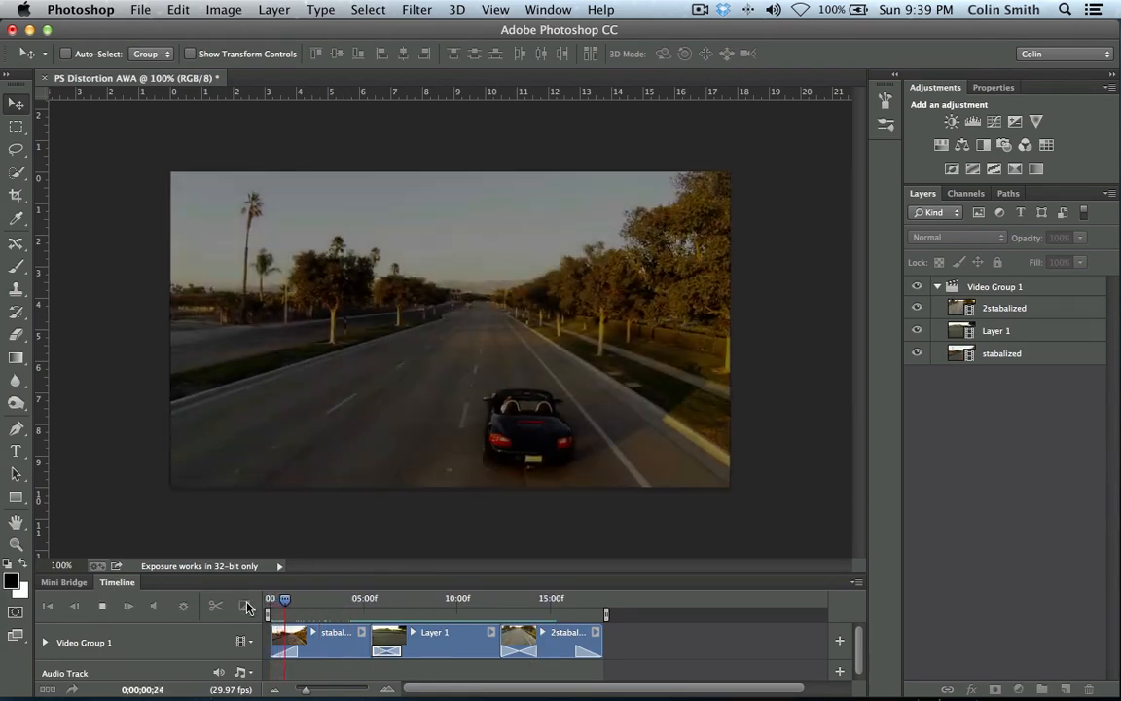
left_click_drag(285, 597, 322, 598)
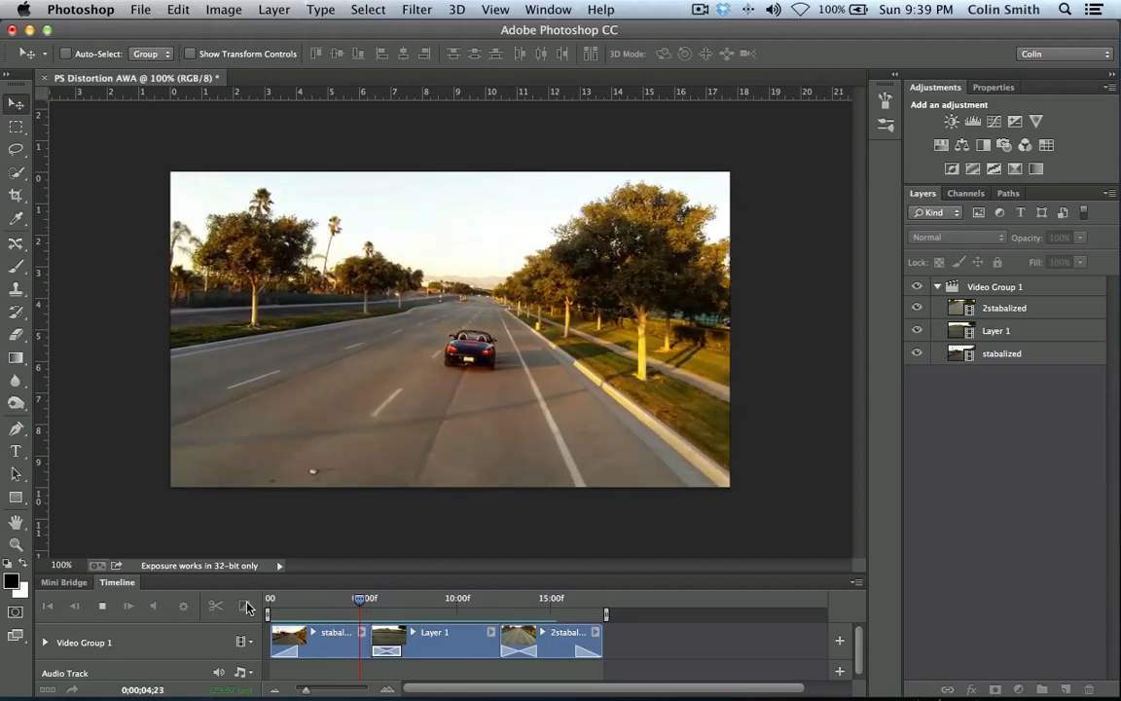
left_click_drag(360, 597, 396, 598)
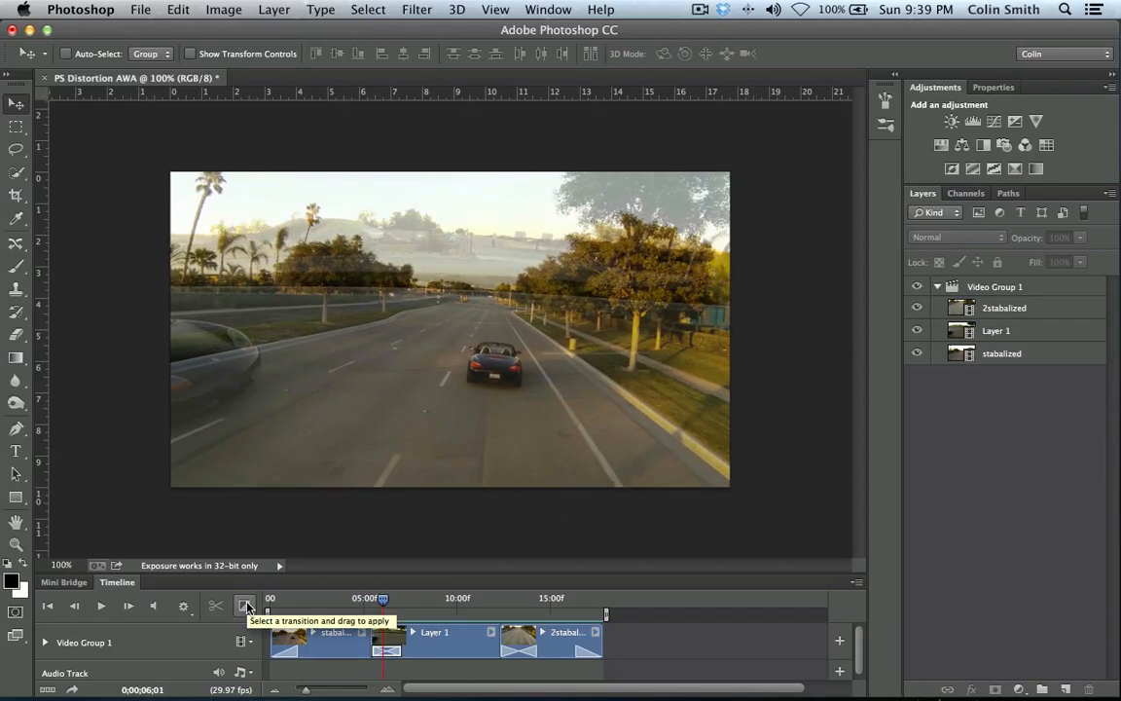
mouse_move(190, 650)
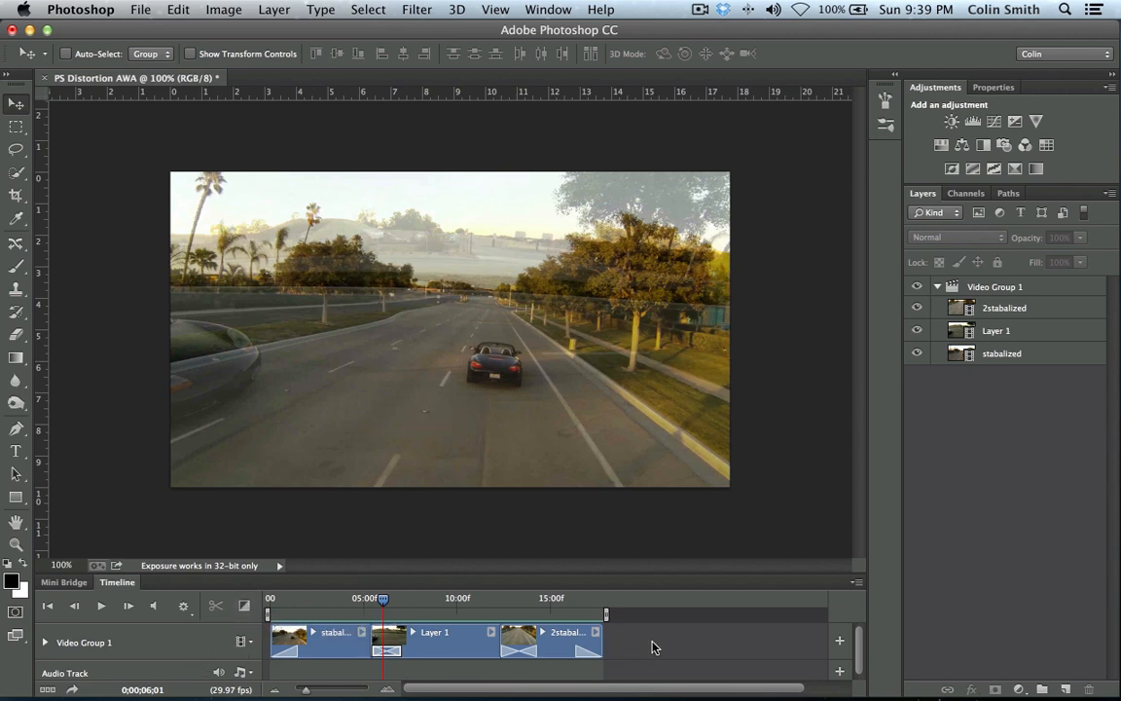
left_click(383, 598)
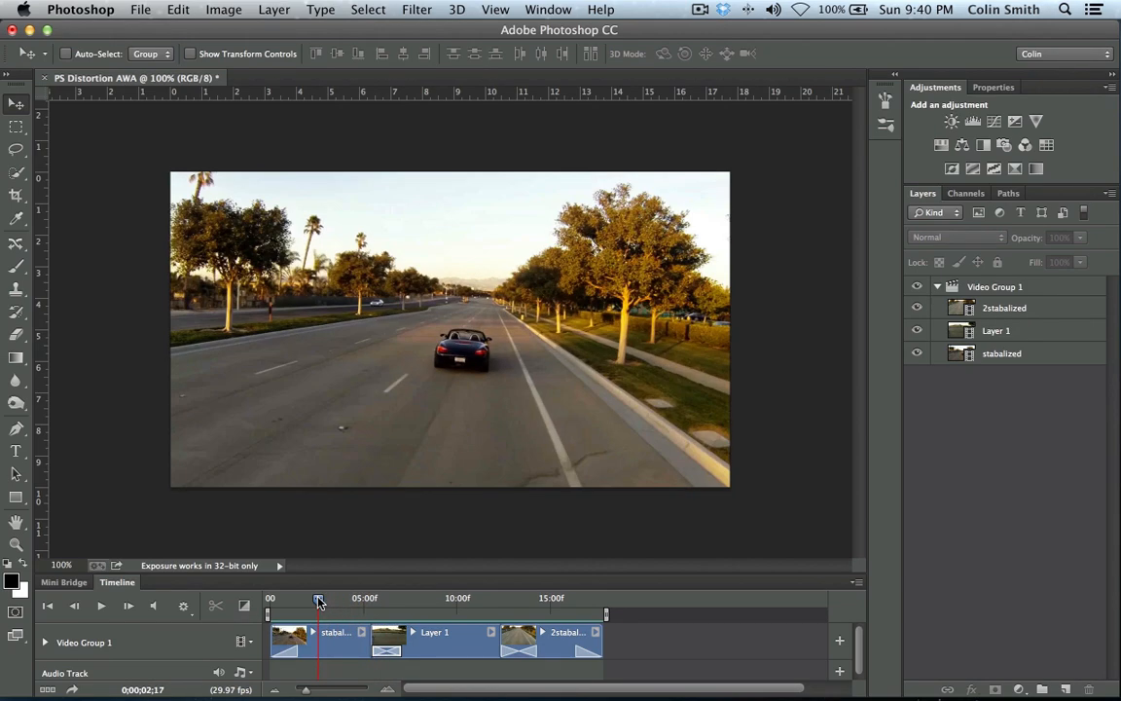
mouse_move(993, 287)
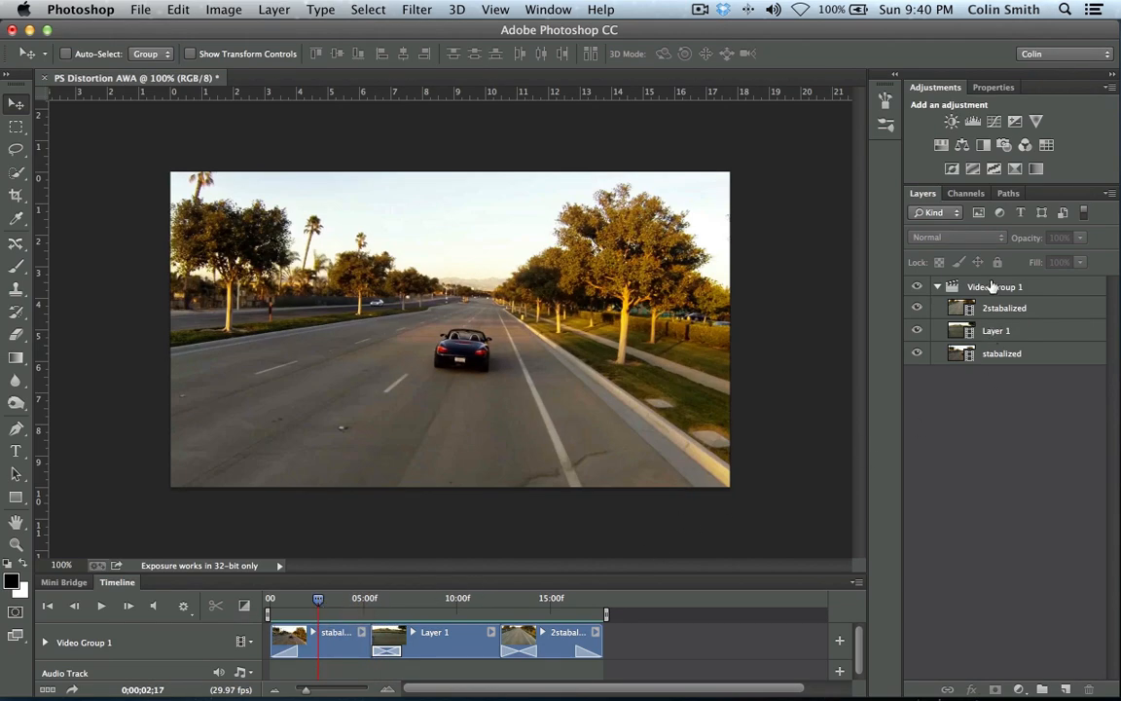
Step: Add a Black & White adjustment above Video Group 1 and scrub clips to confirm grayscale
left_click(995, 286)
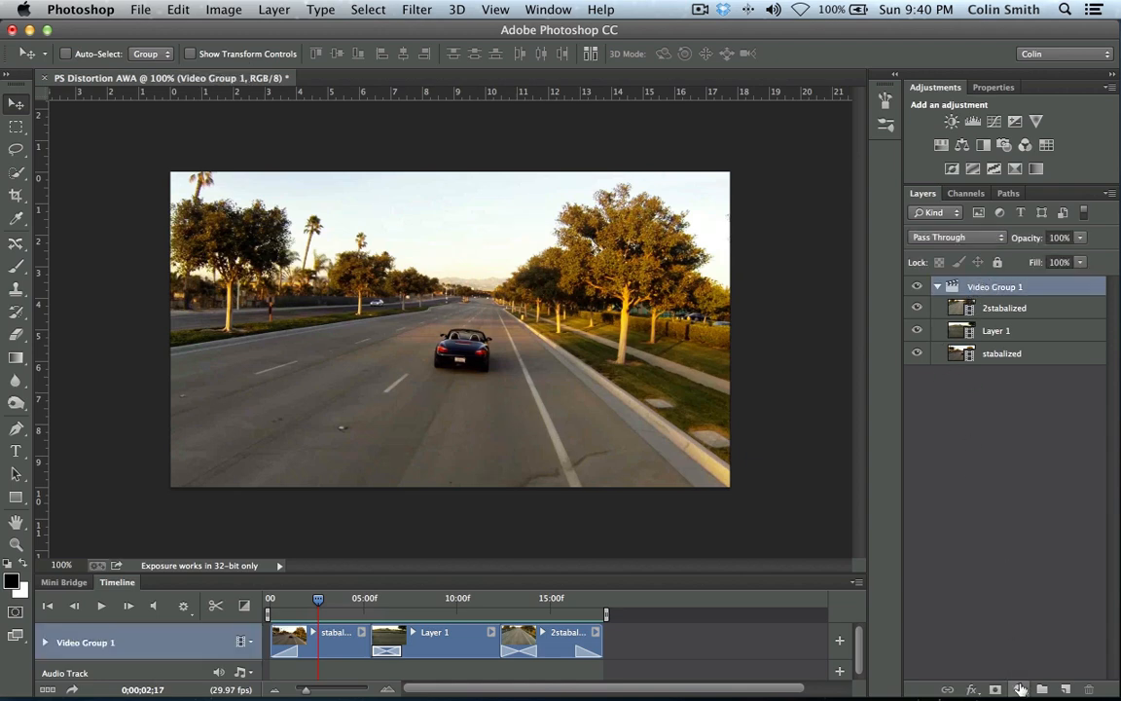
left_click(1020, 689)
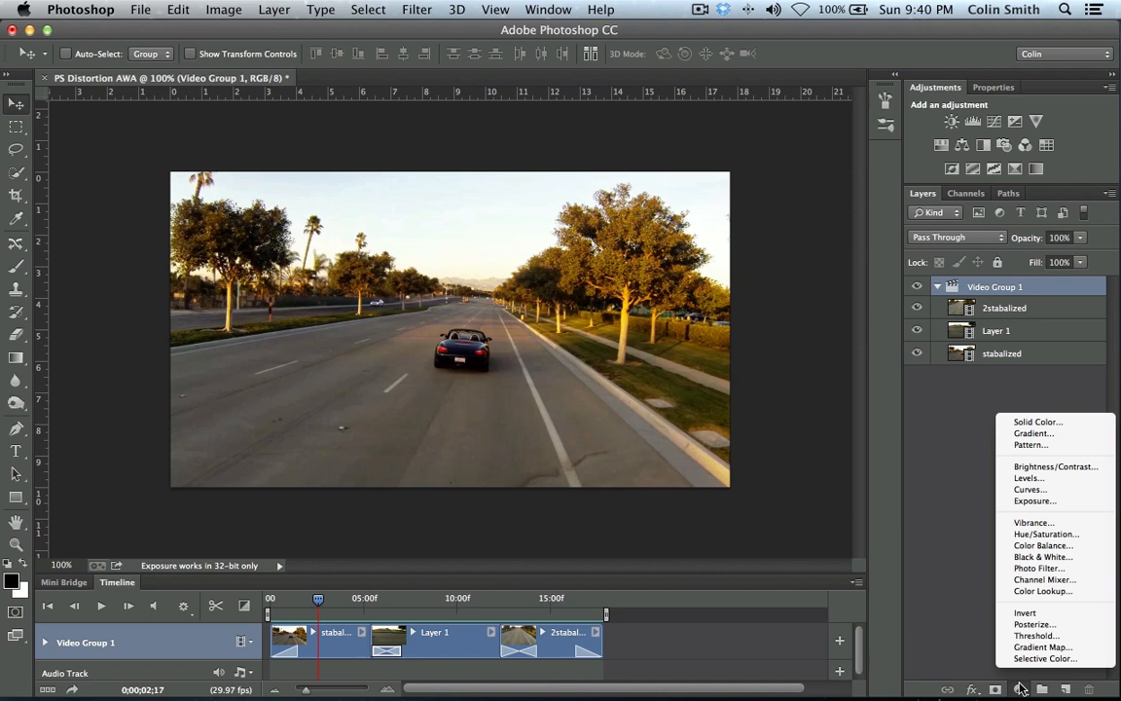
mouse_move(1041, 557)
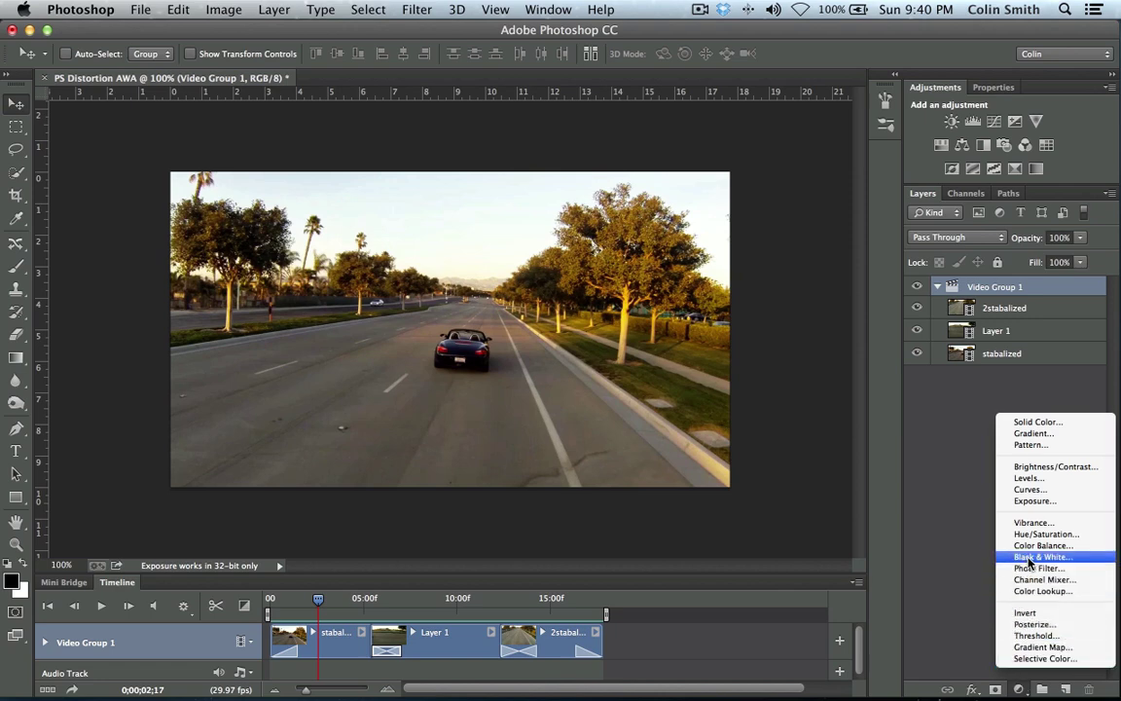
left_click(1042, 556)
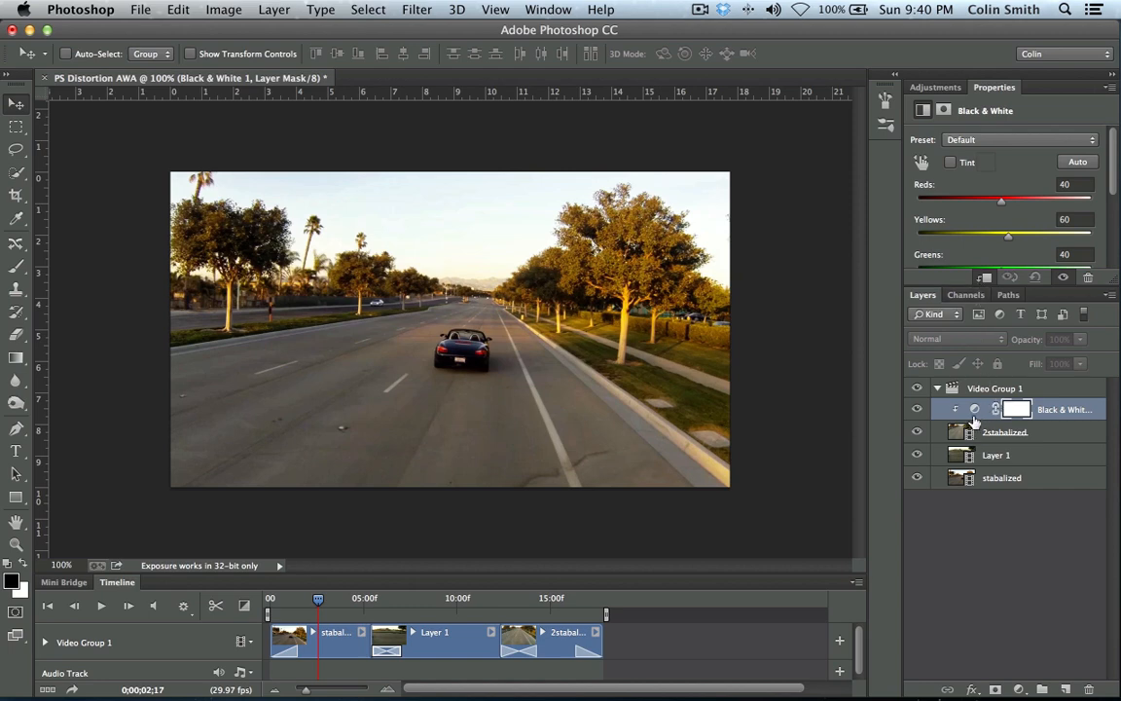
left_click_drag(318, 597, 365, 598)
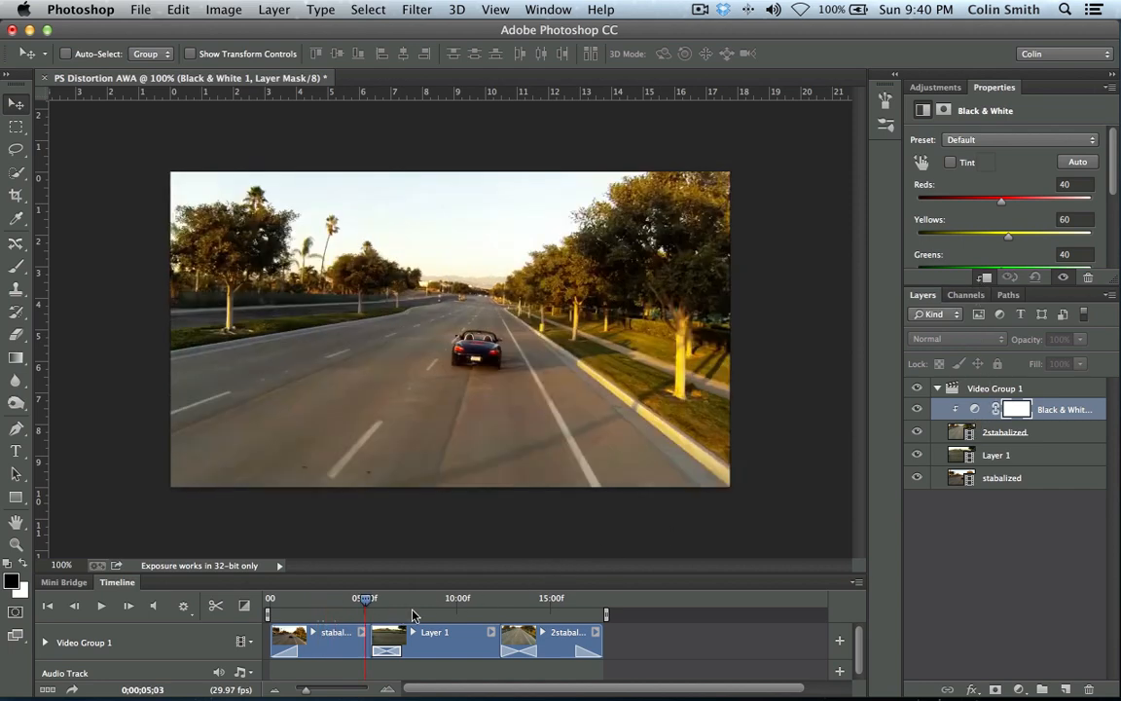
left_click_drag(365, 598, 553, 597)
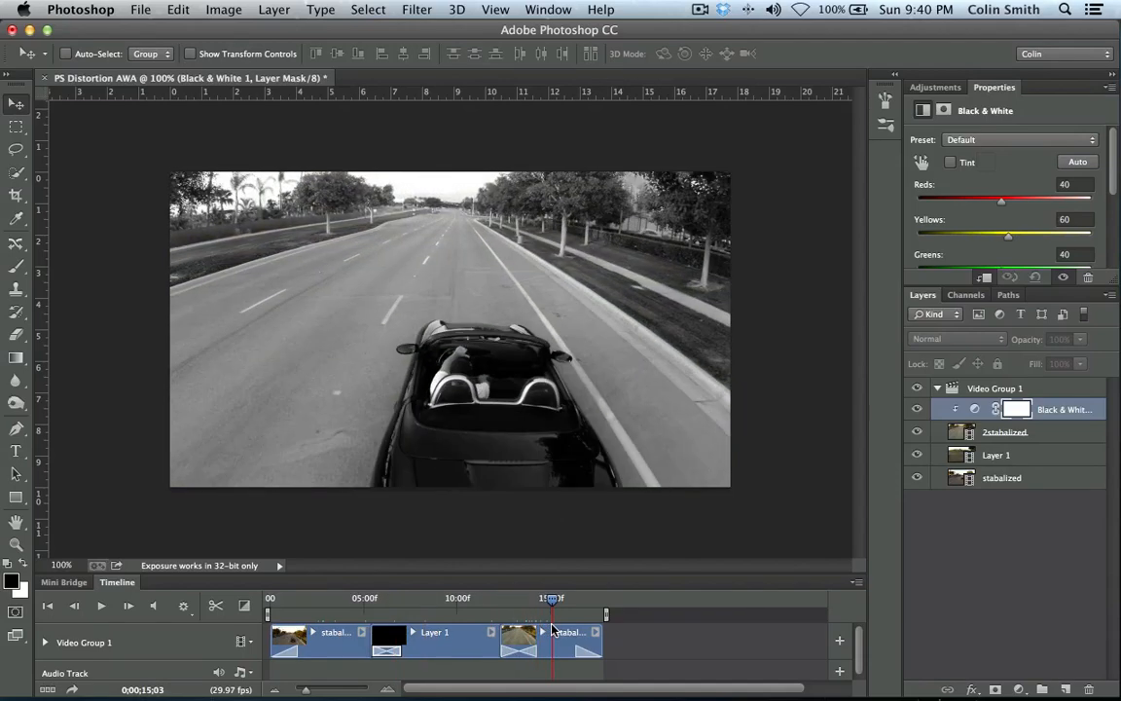
left_click_drag(552, 598, 337, 598)
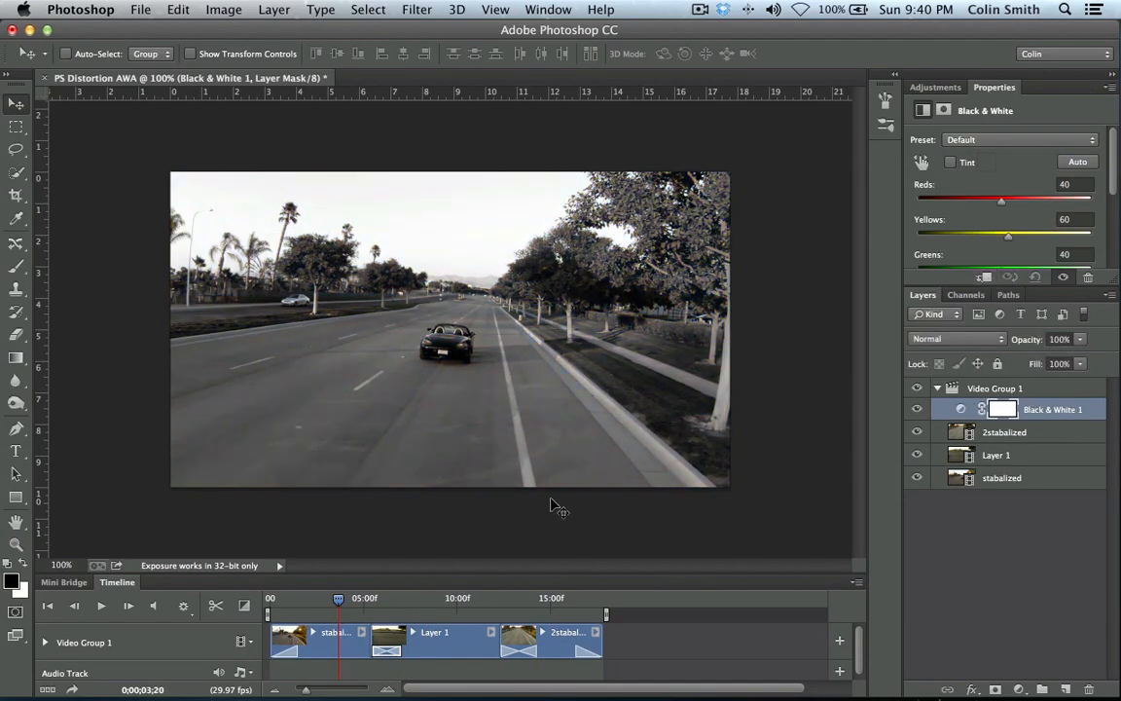
left_click_drag(338, 598, 306, 598)
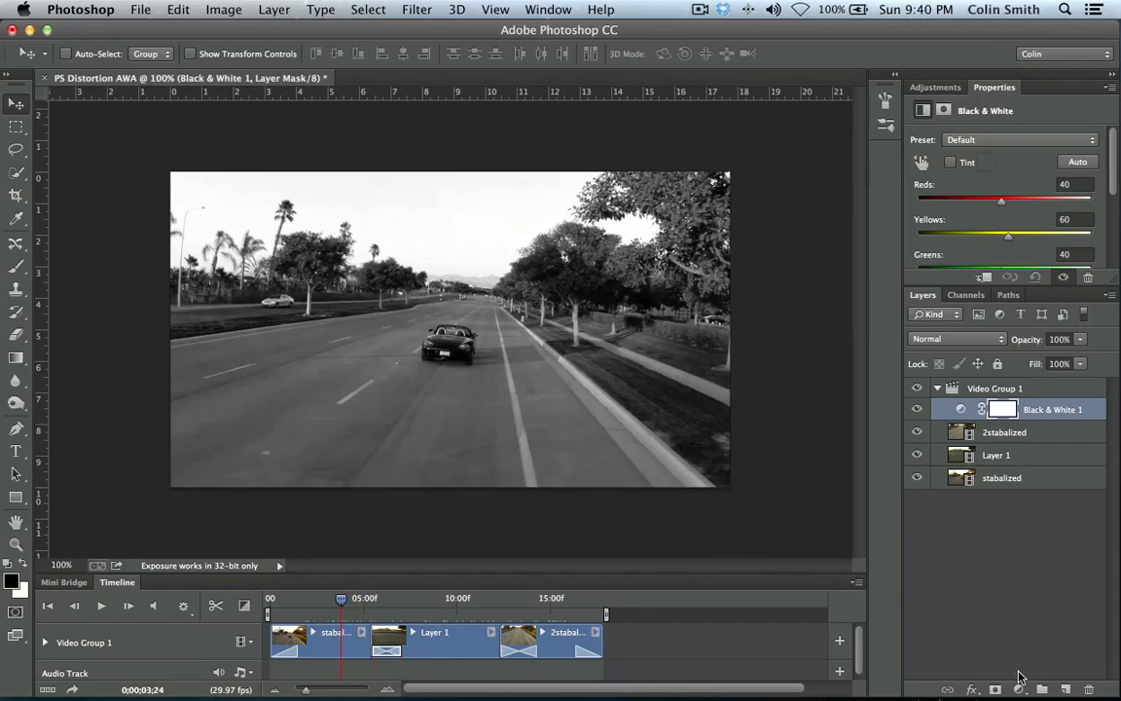
Step: Add a Curves adjustment with the highlight point raised for more contrast, then play back
left_click(1018, 689)
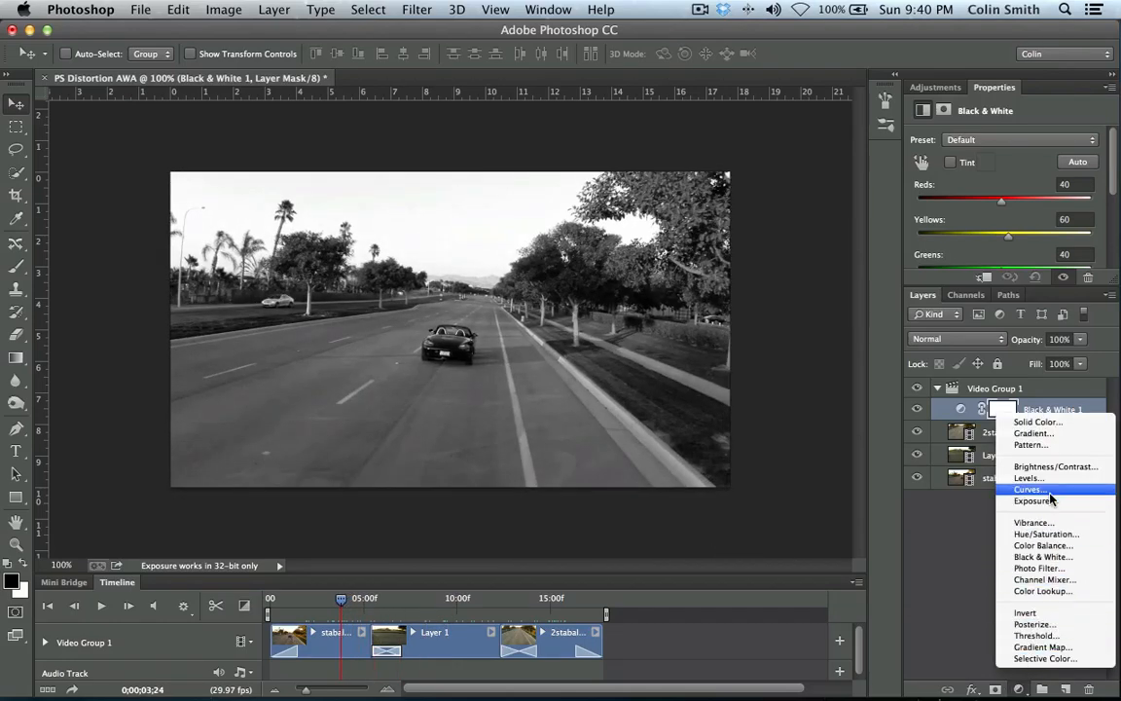
left_click(1028, 490)
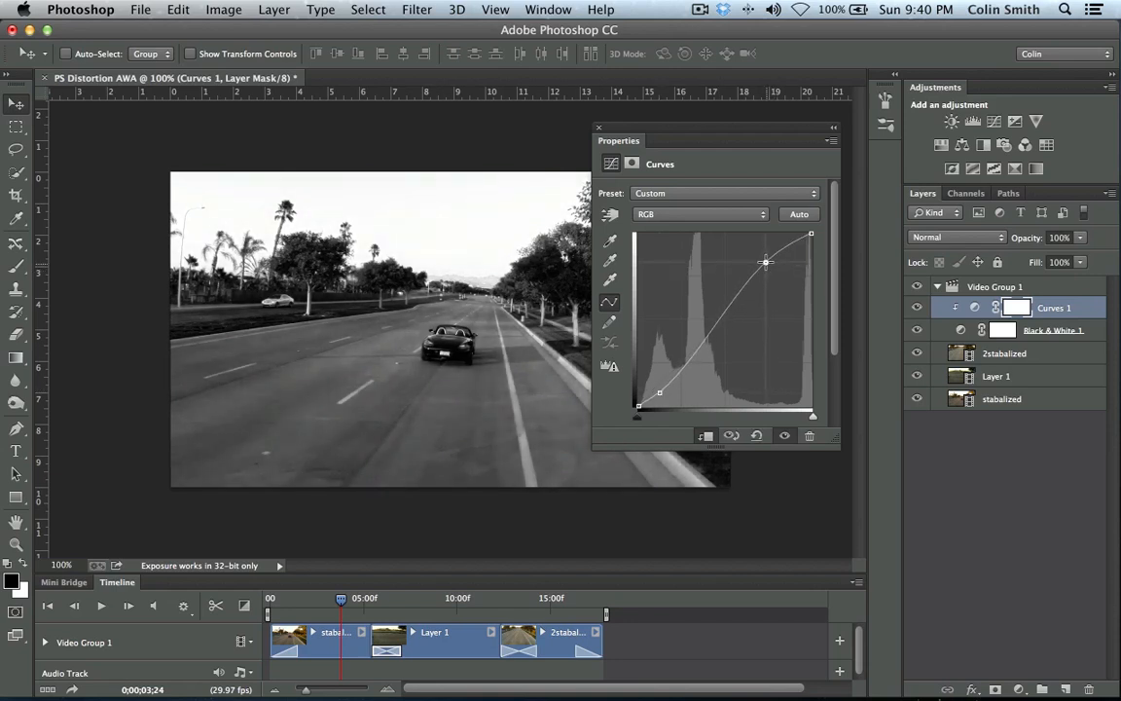
left_click_drag(766, 262, 769, 265)
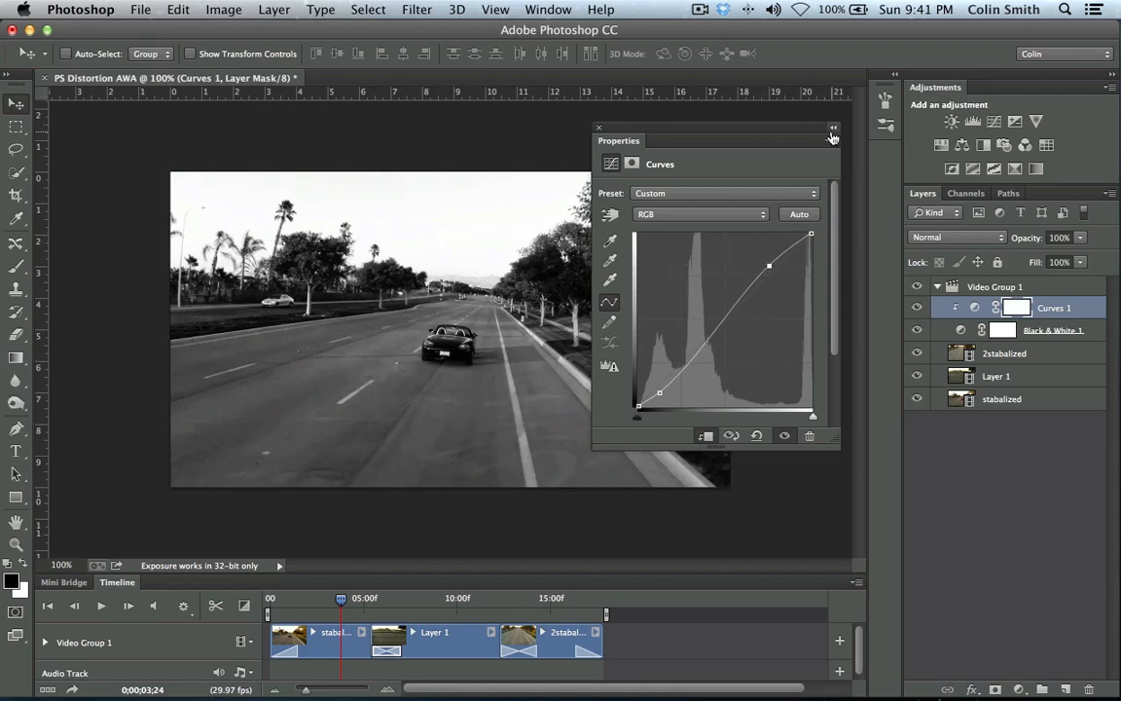
left_click(833, 129)
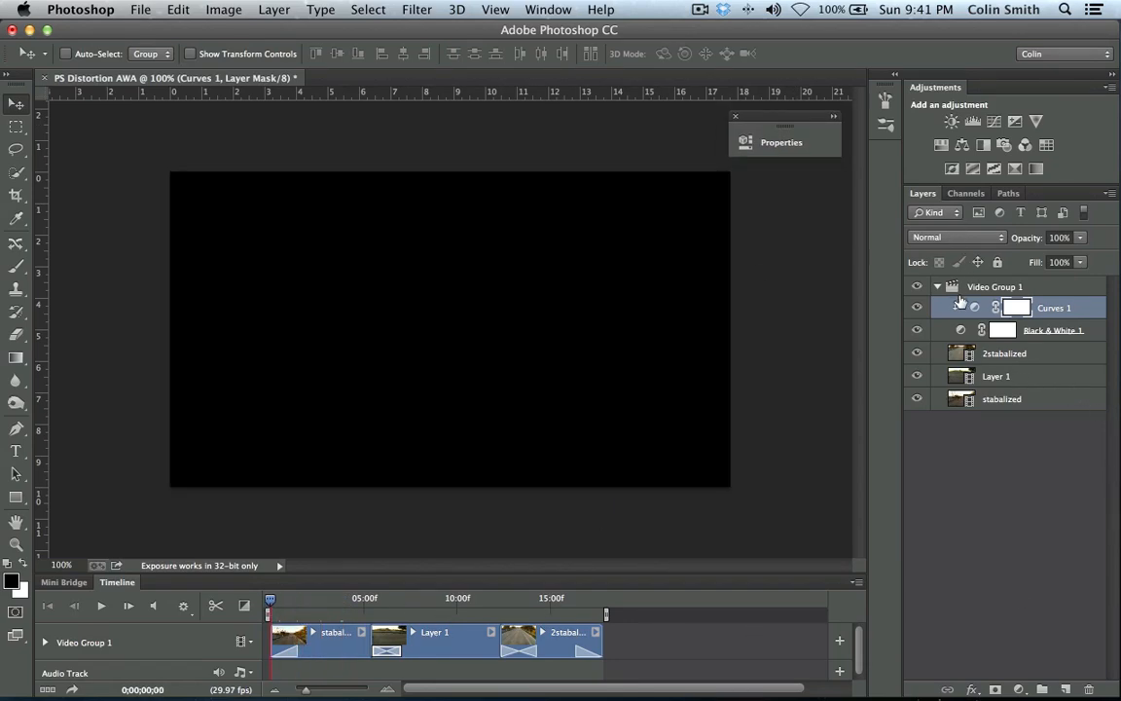
mouse_move(960, 324)
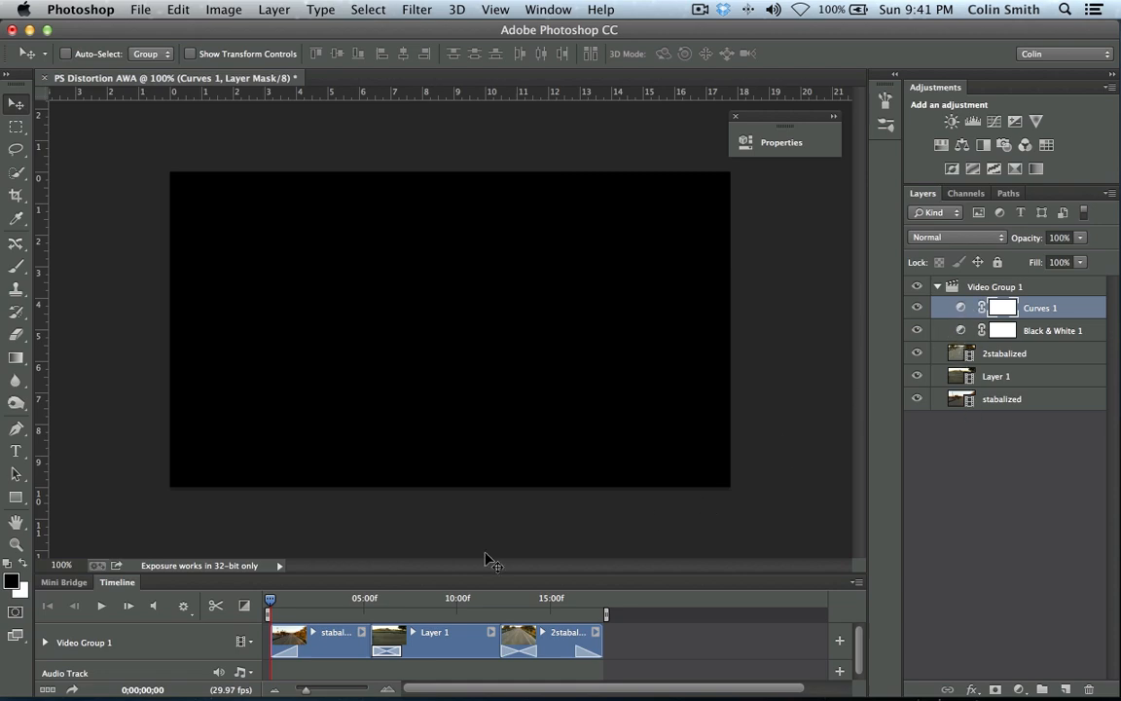
left_click(101, 605)
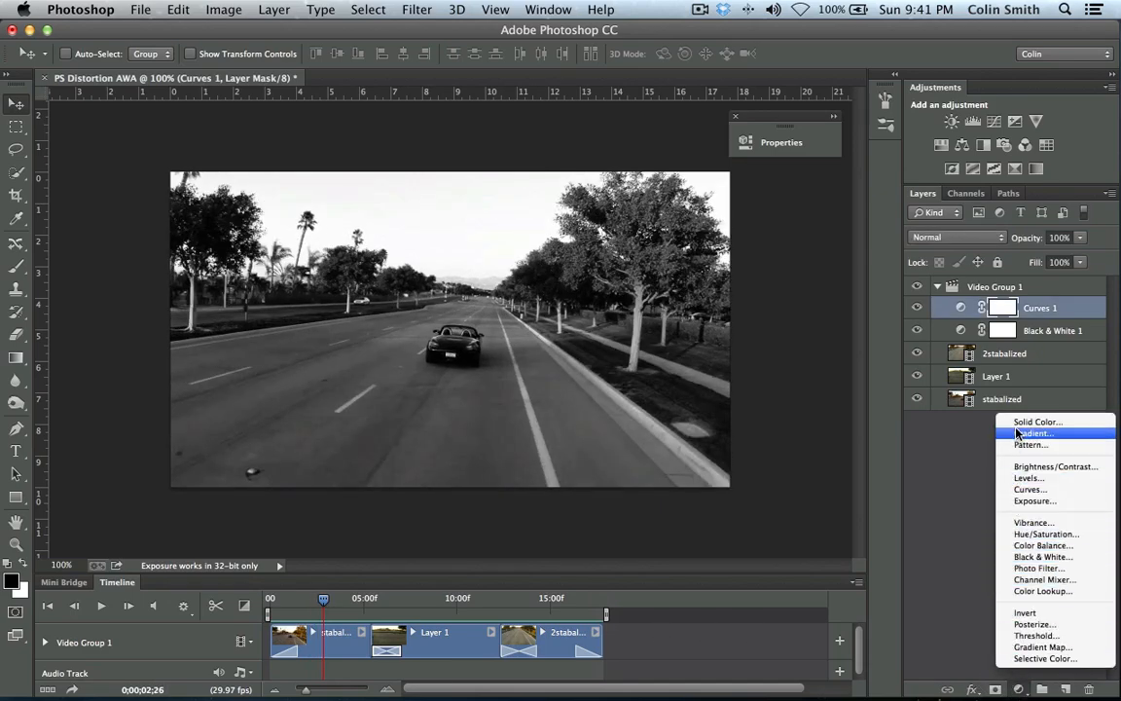
mouse_move(1036, 421)
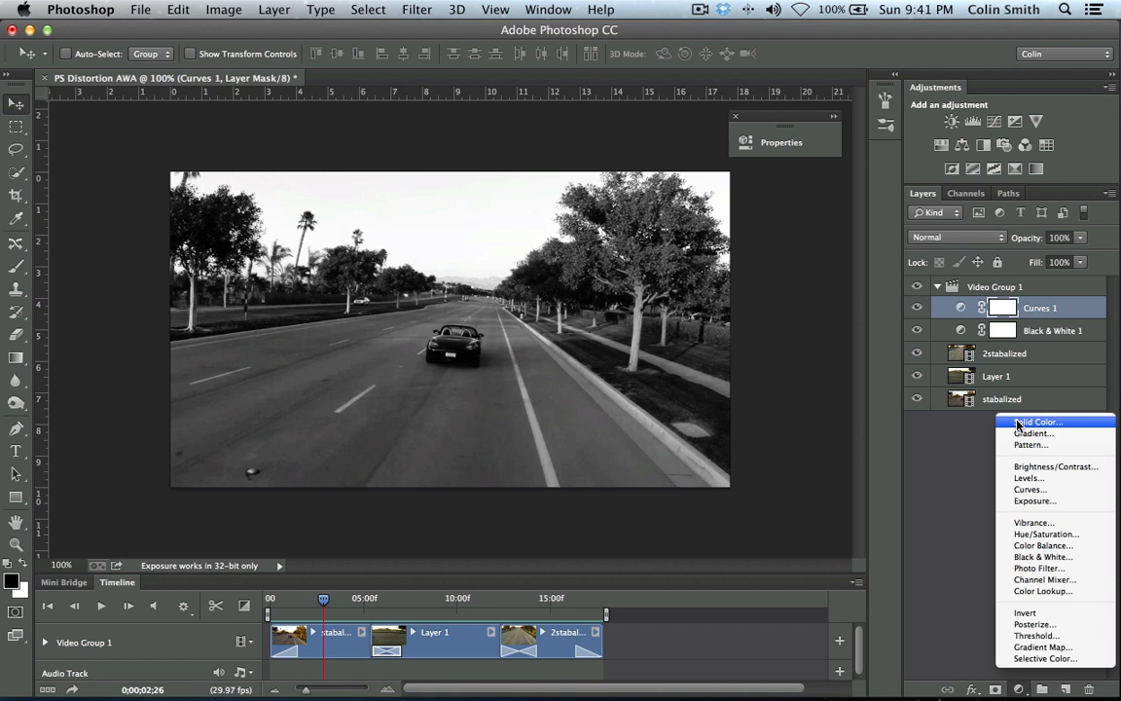
mouse_move(1018, 470)
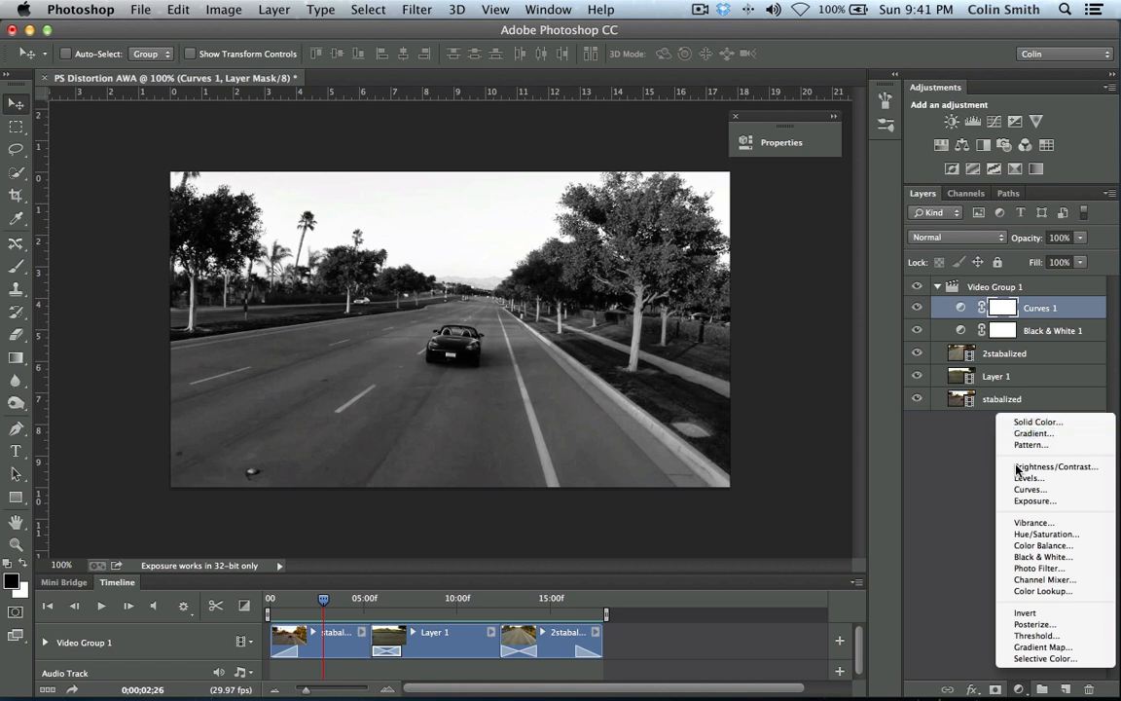
mouse_move(1033, 433)
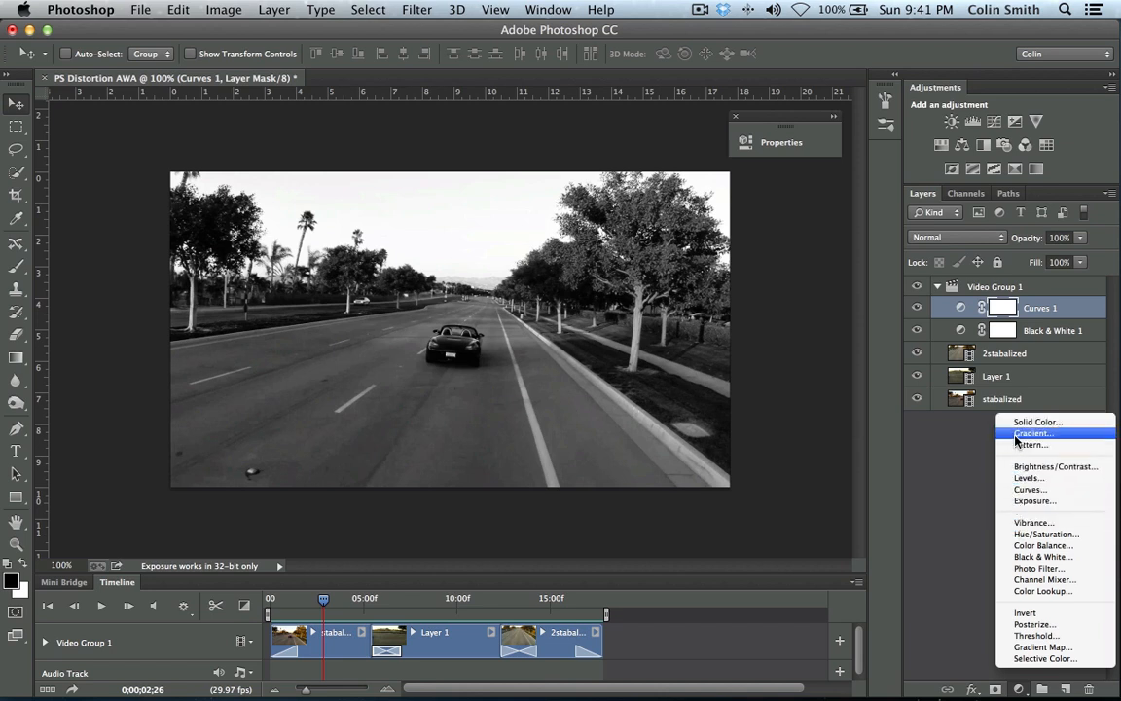
mouse_move(942, 486)
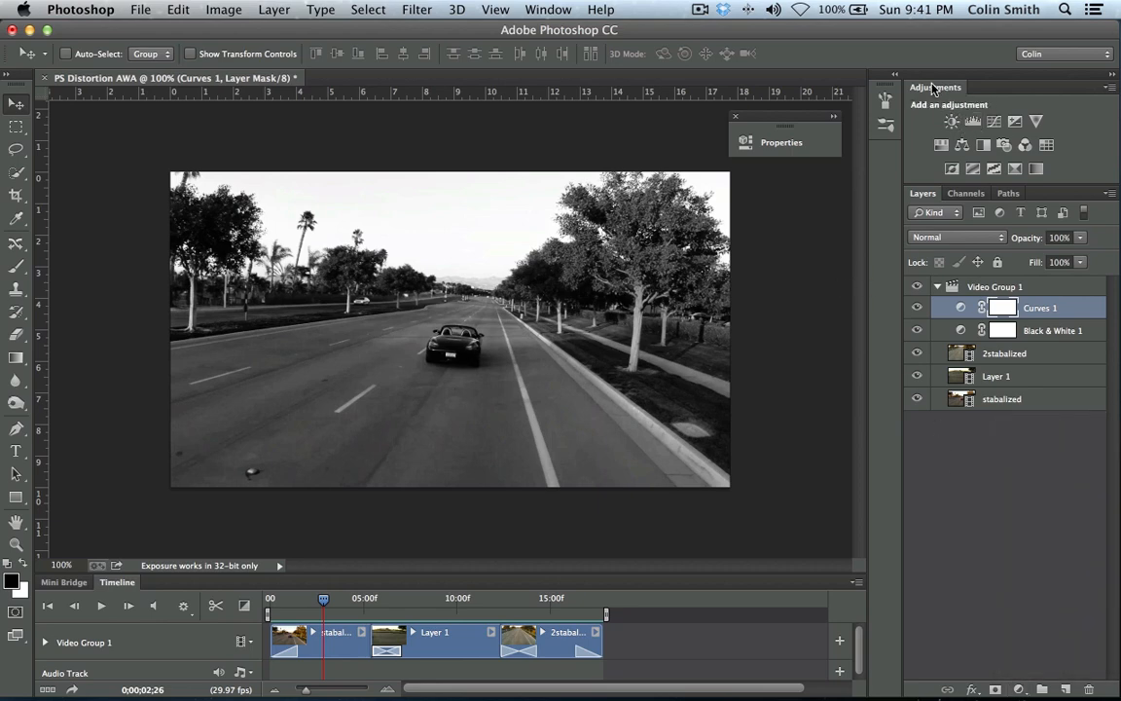
Step: Reopen Curves 1, nudge the curve toward a stronger S-shape, and close its properties
left_click(961, 307)
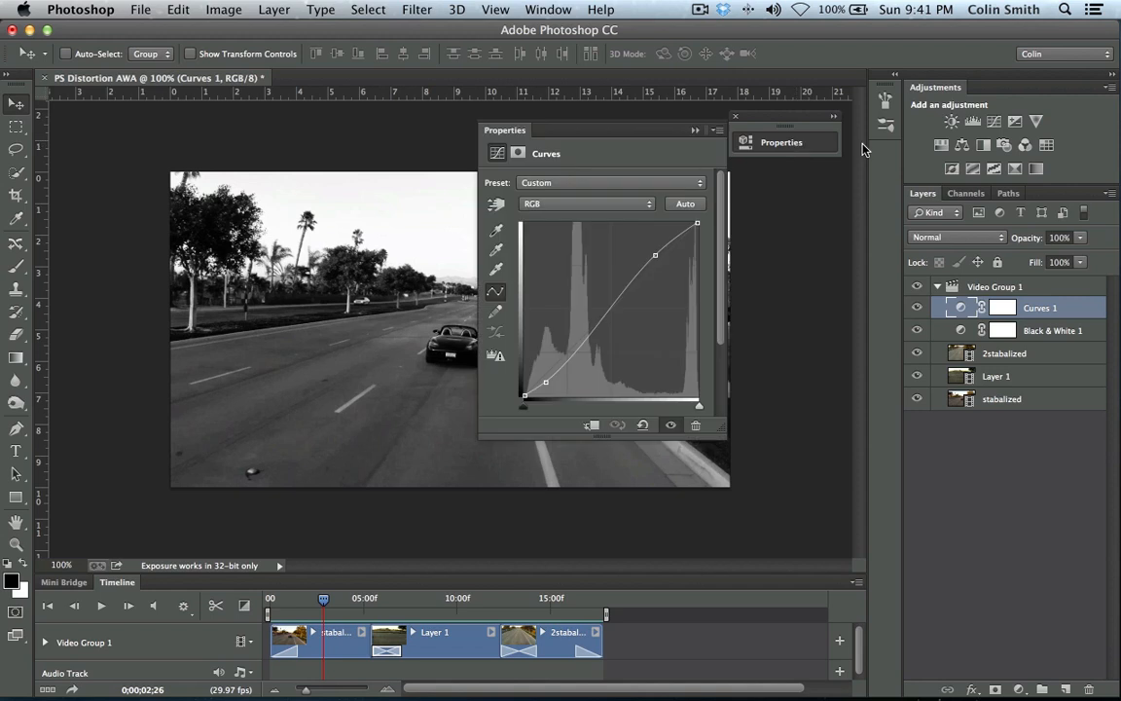
mouse_move(572, 194)
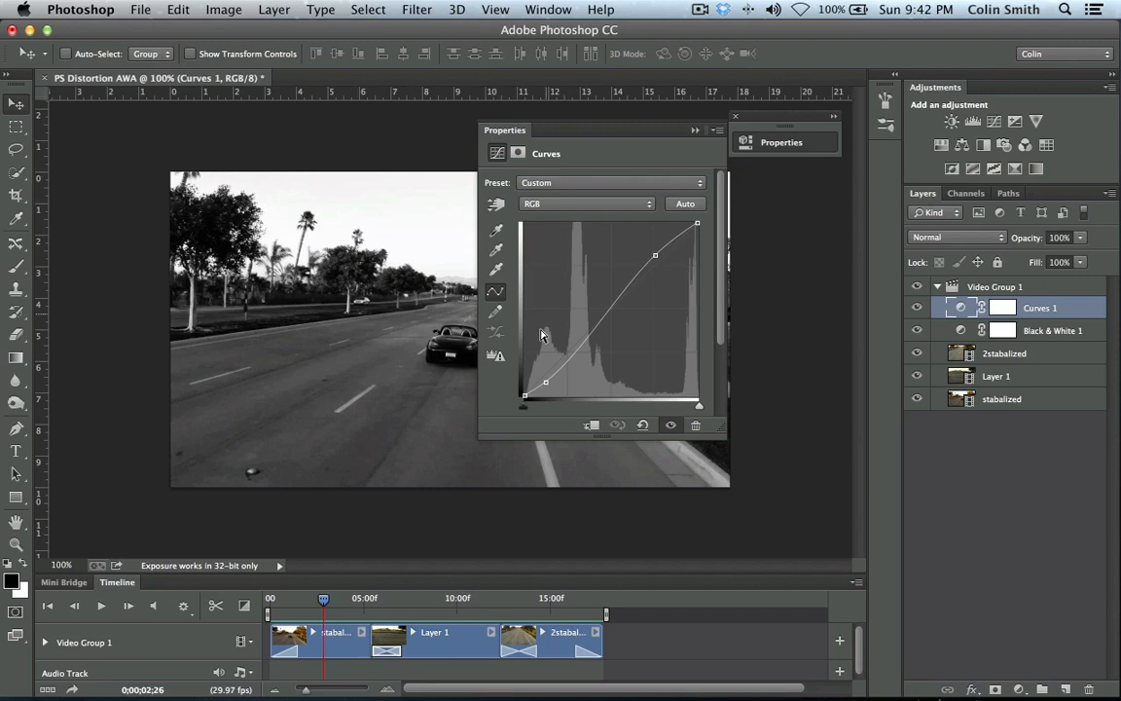
left_click_drag(655, 255, 640, 263)
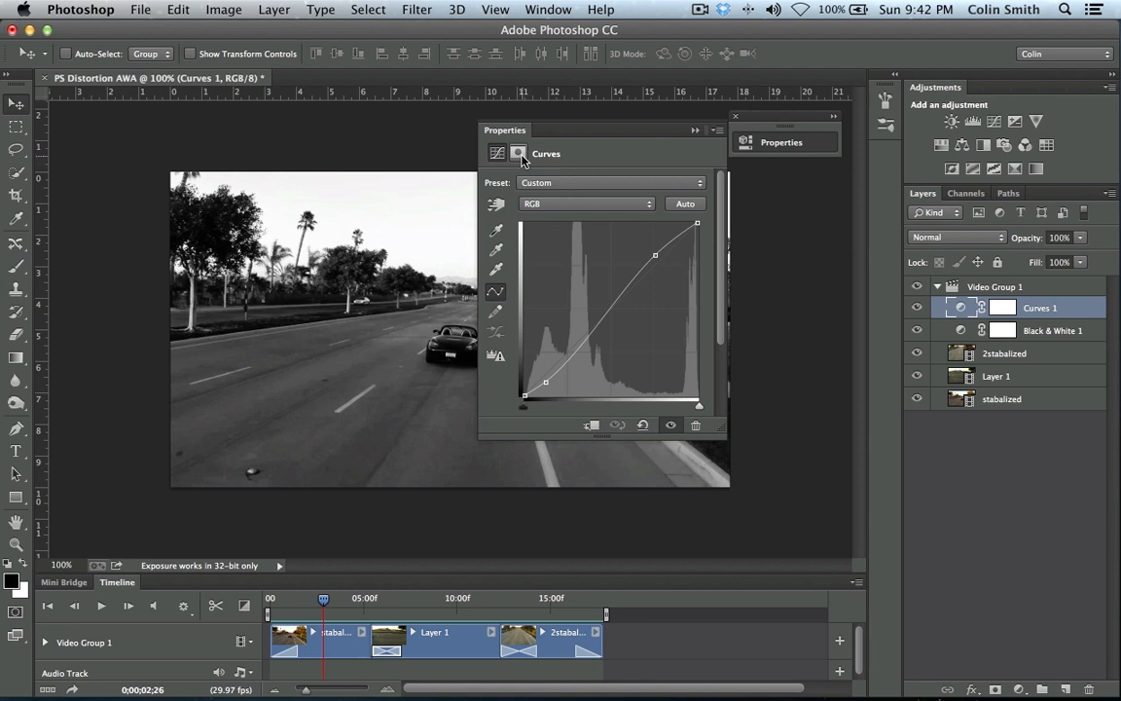
left_click(736, 115)
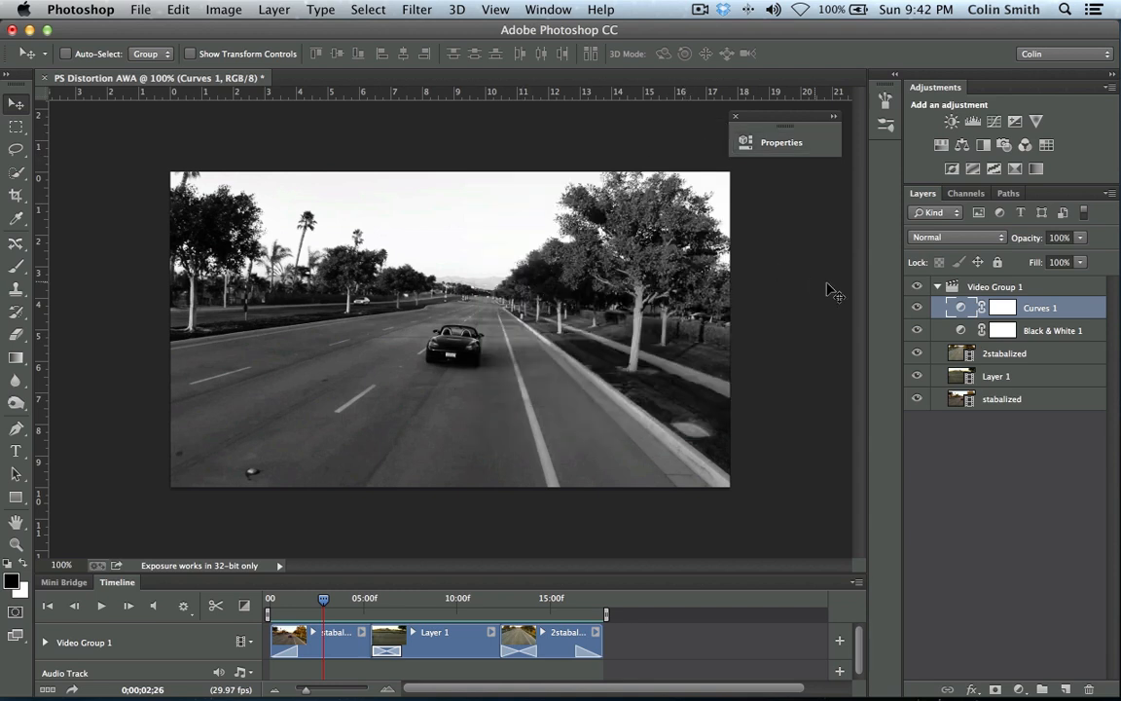
mouse_move(978, 676)
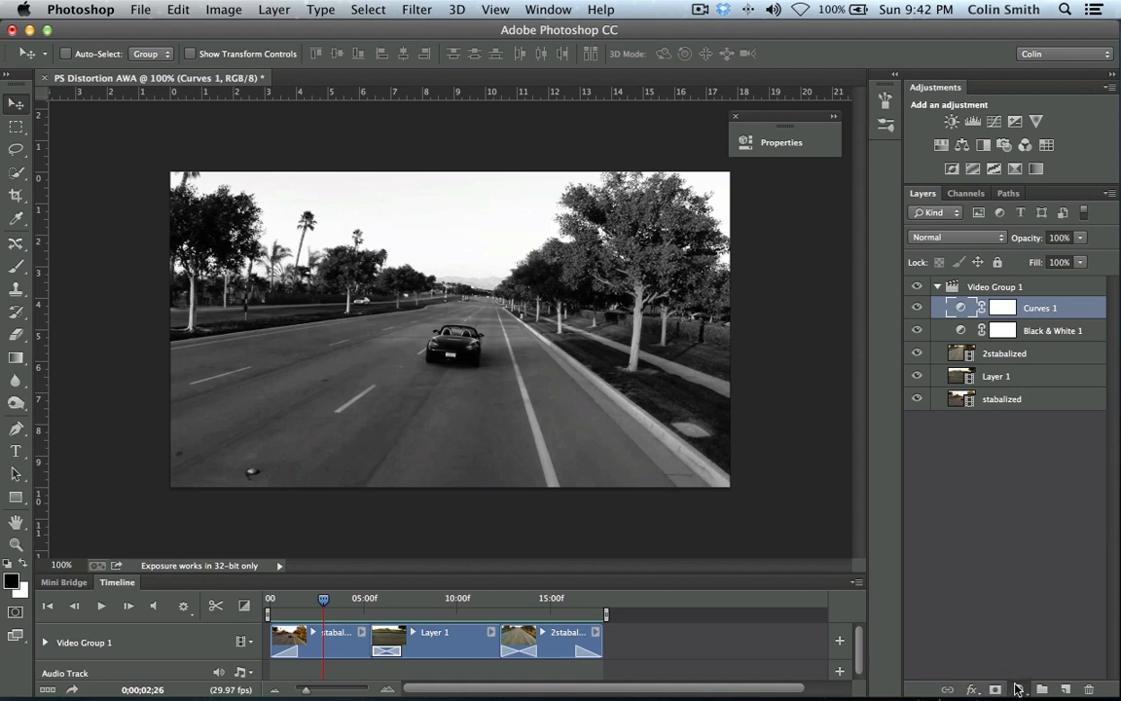
Step: Add a Solid Color fill layer in orange (#feb80f)
left_click(1018, 689)
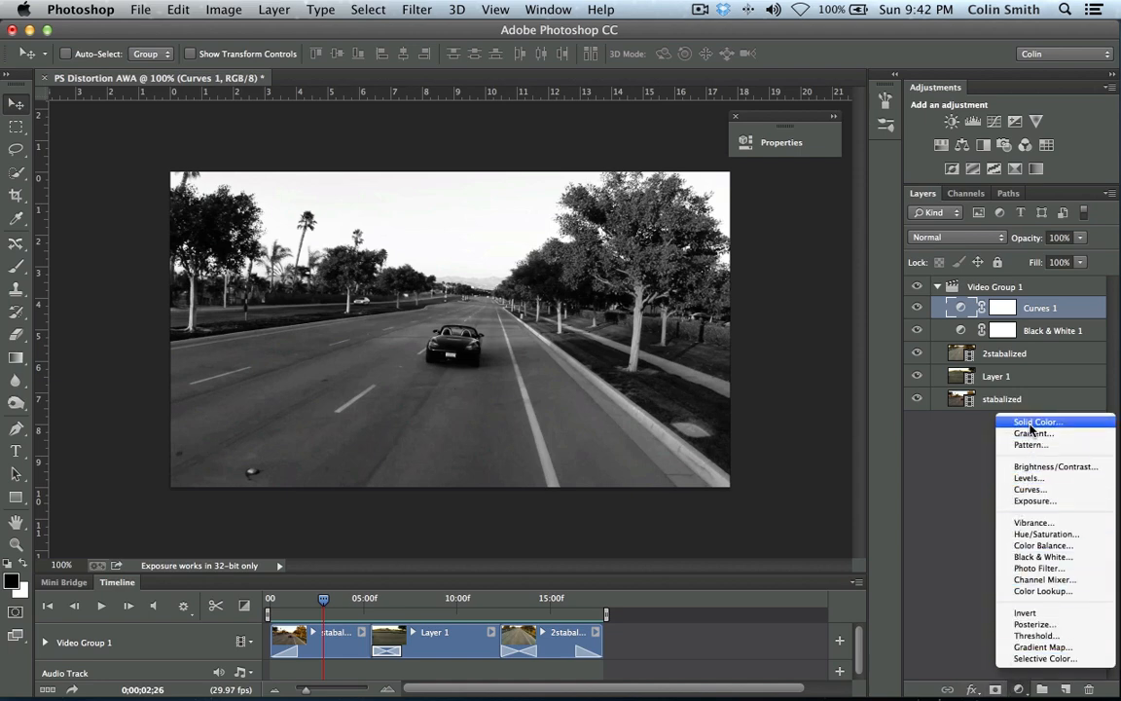
left_click(1035, 422)
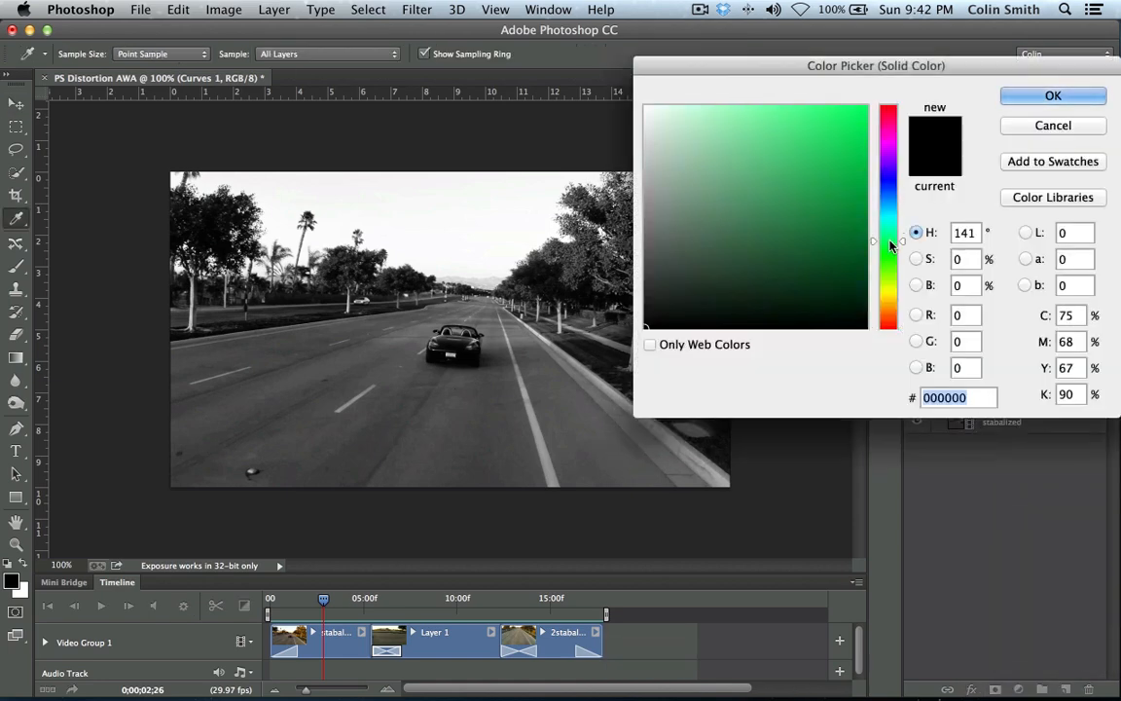
left_click(886, 302)
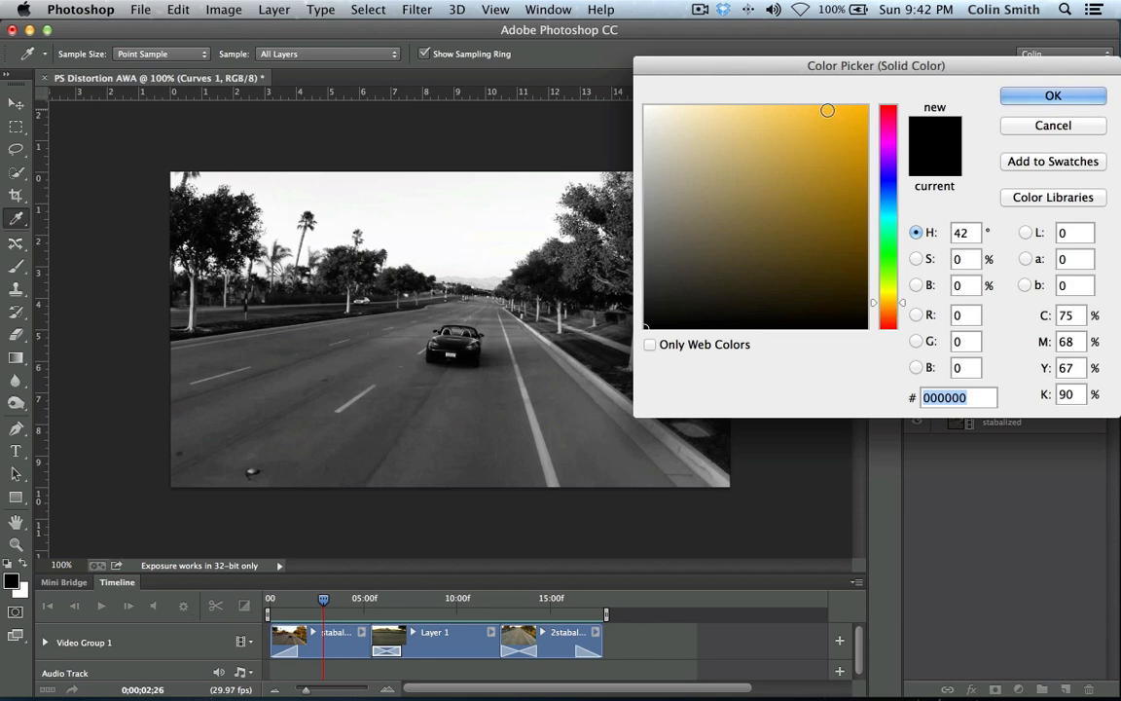
left_click(827, 107)
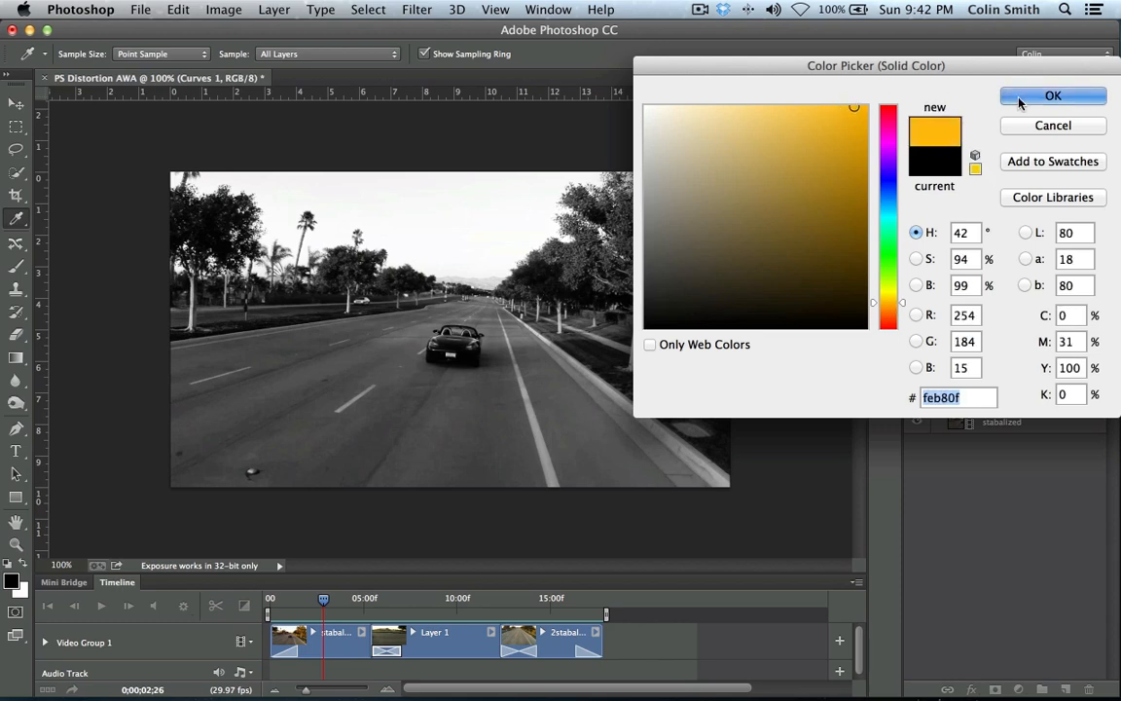
left_click(1052, 96)
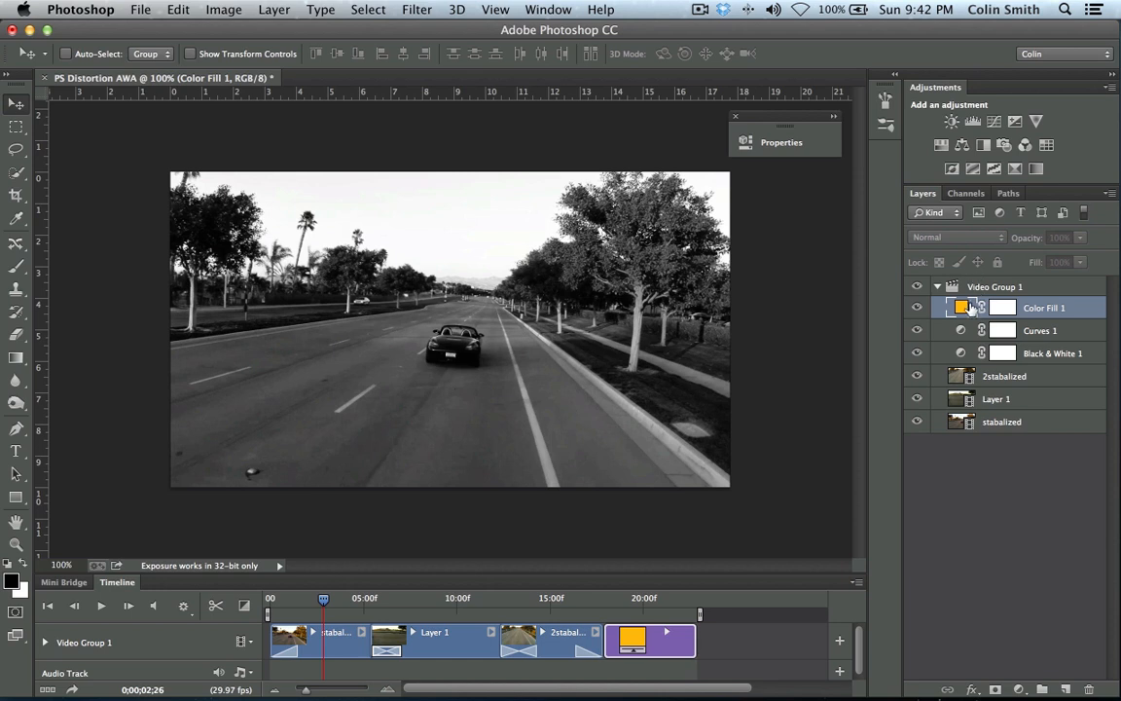
Step: Move Color Fill 1 out of Video Group 1 and stretch its clip across the whole video
left_click(1003, 308)
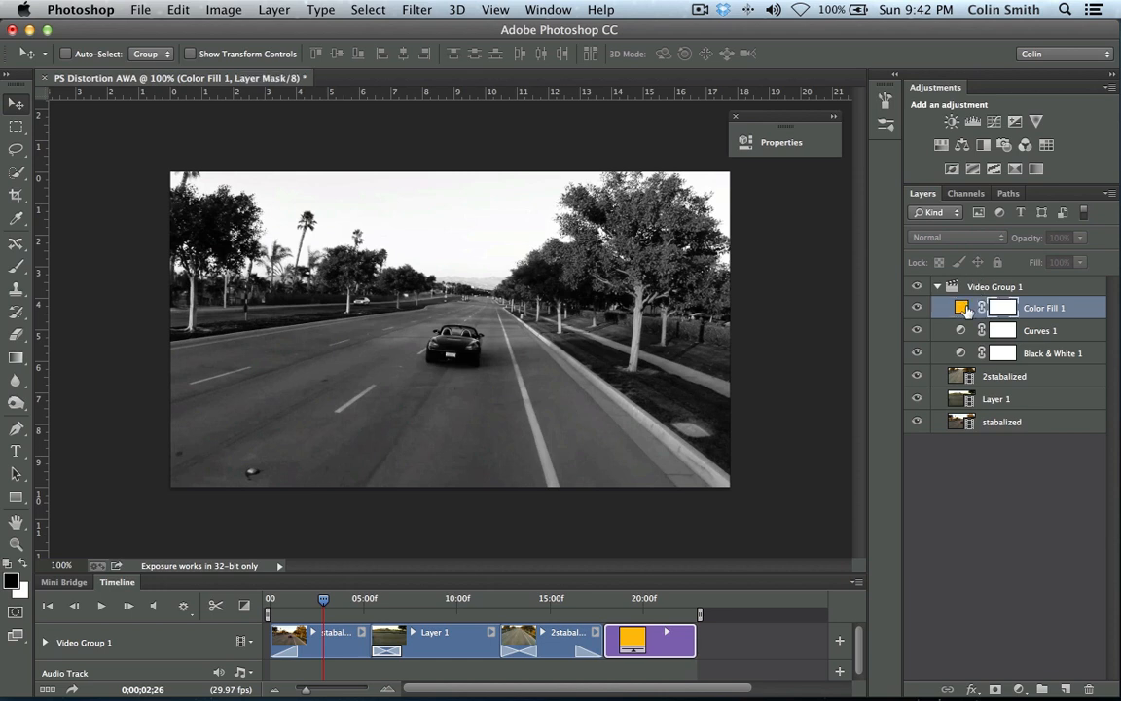
left_click(961, 307)
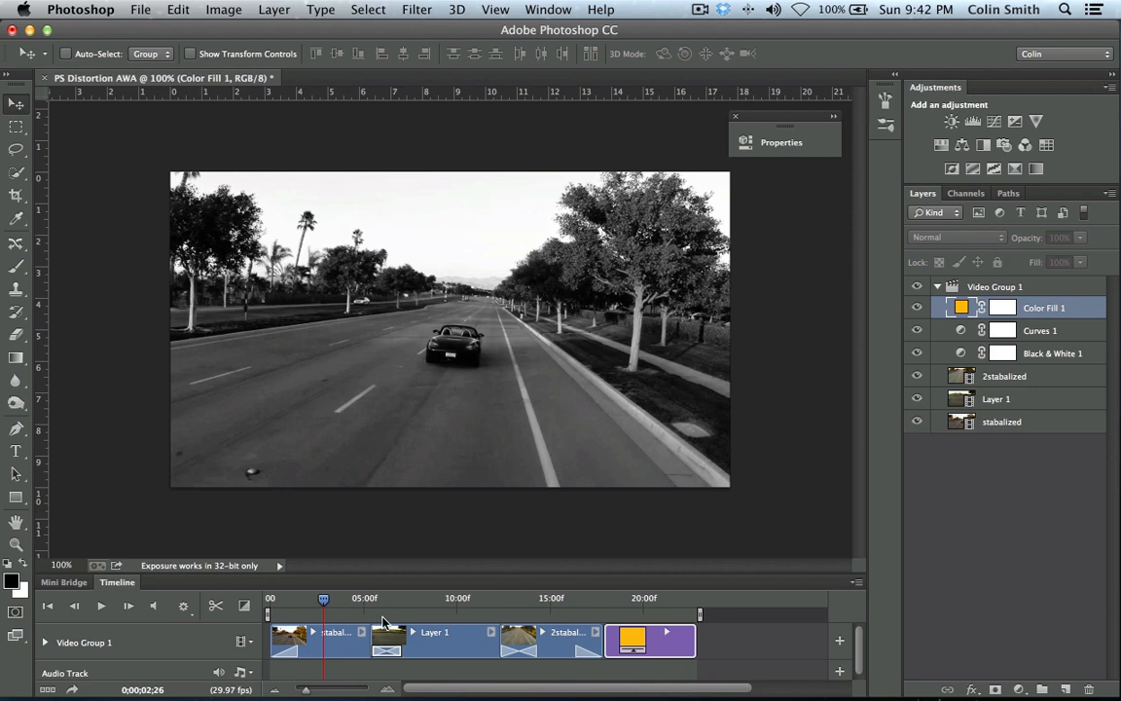
left_click_drag(324, 599, 456, 598)
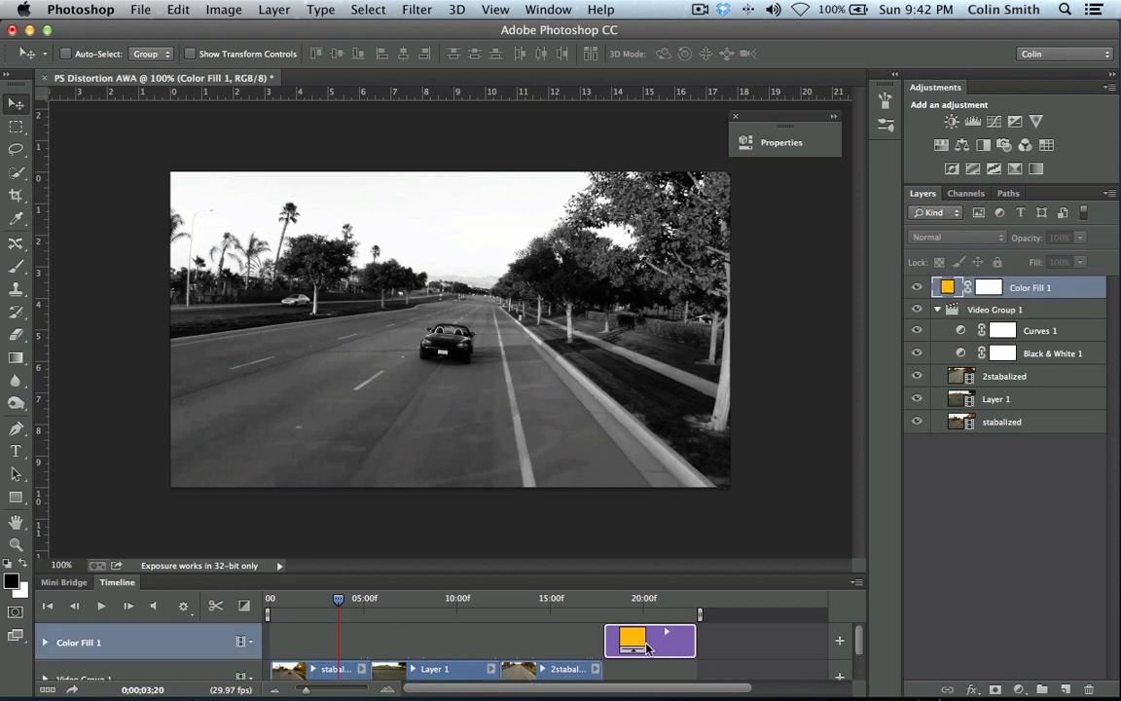
left_click_drag(651, 640, 384, 641)
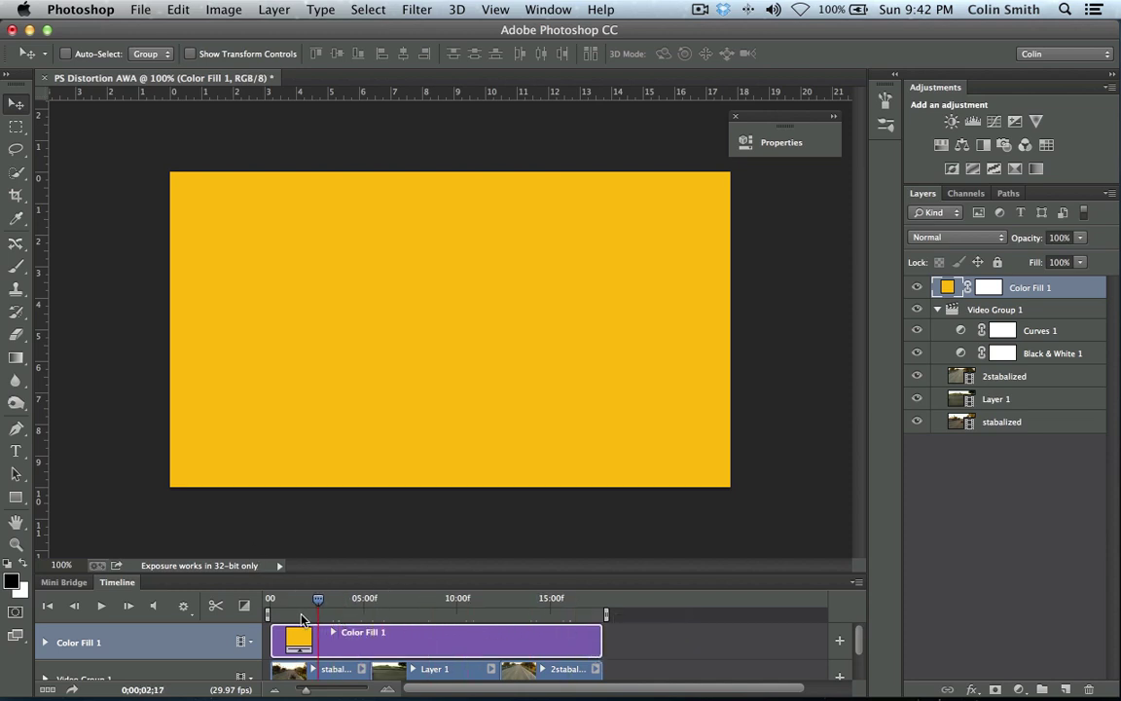
left_click_drag(318, 598, 300, 597)
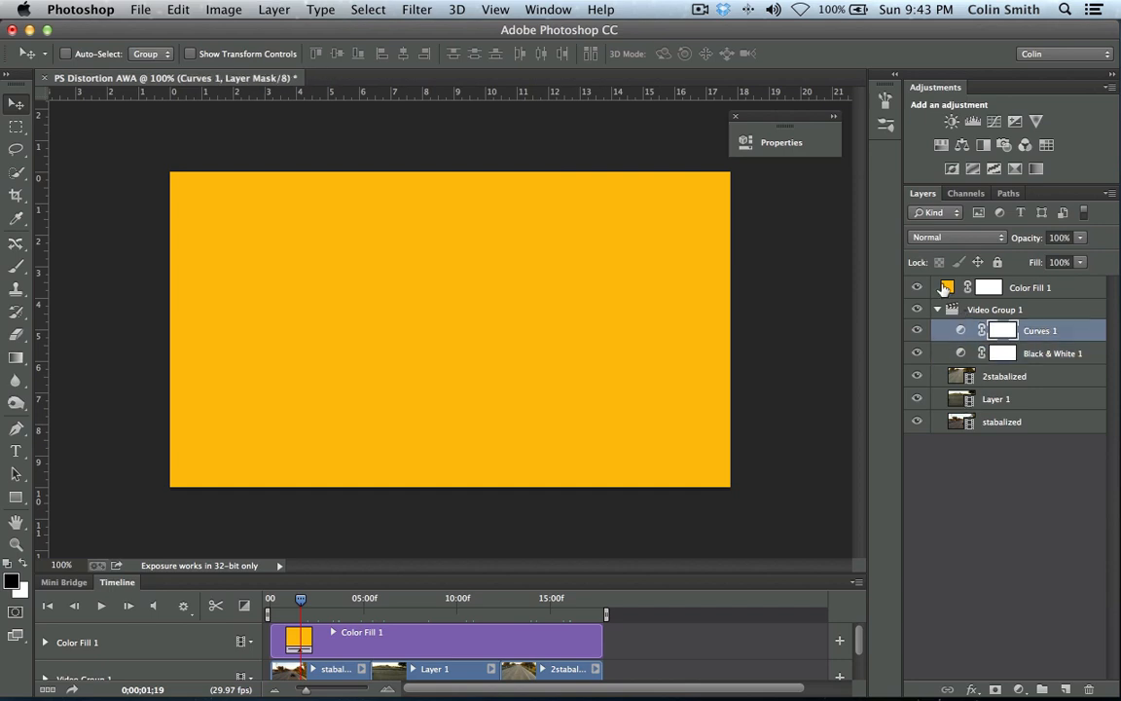
left_click(947, 286)
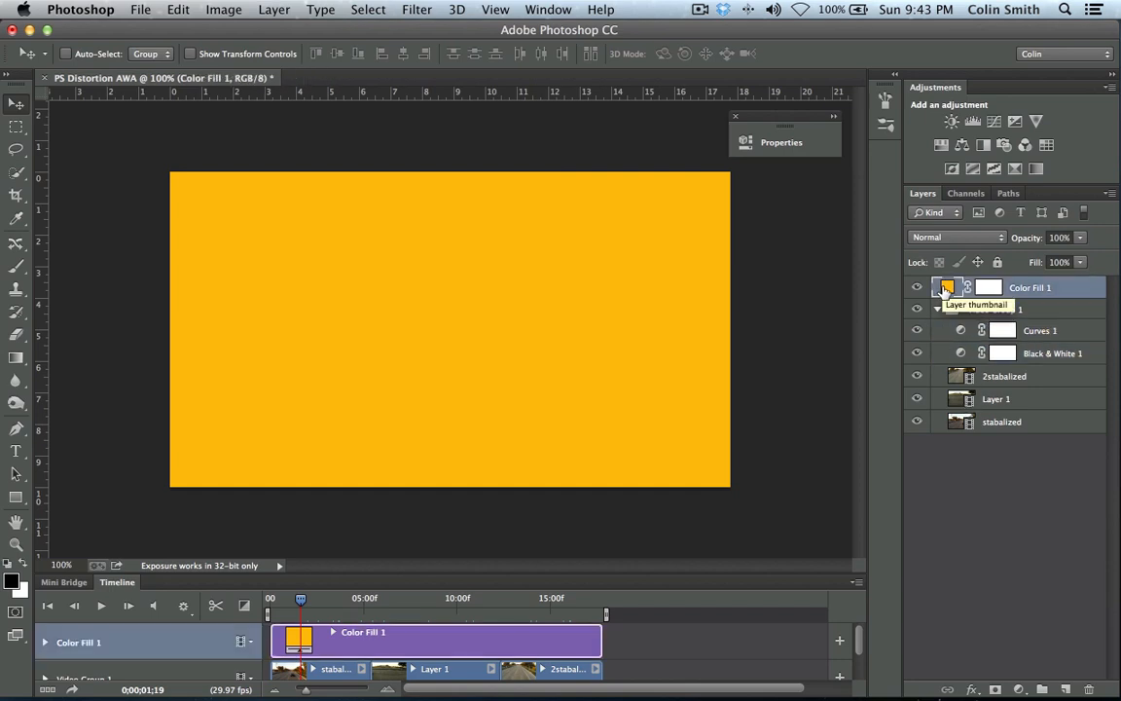
Step: Switch Color Fill 1's blend mode from Normal to Color and scrub the timeline
left_click(957, 236)
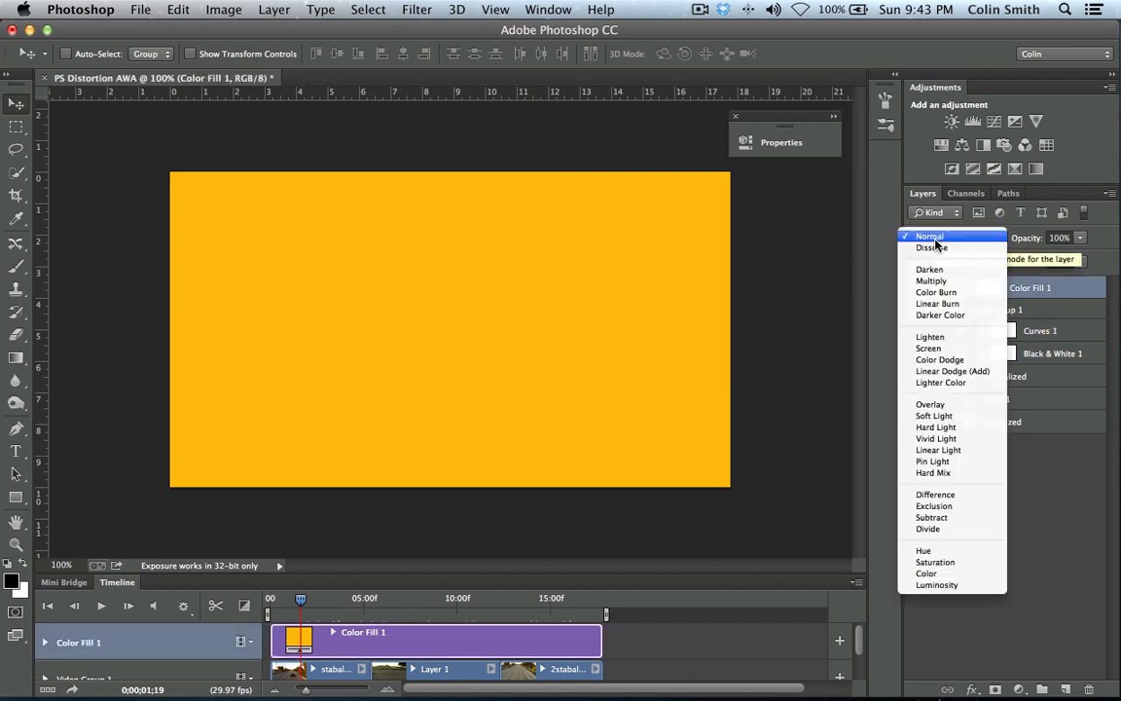
mouse_move(926, 572)
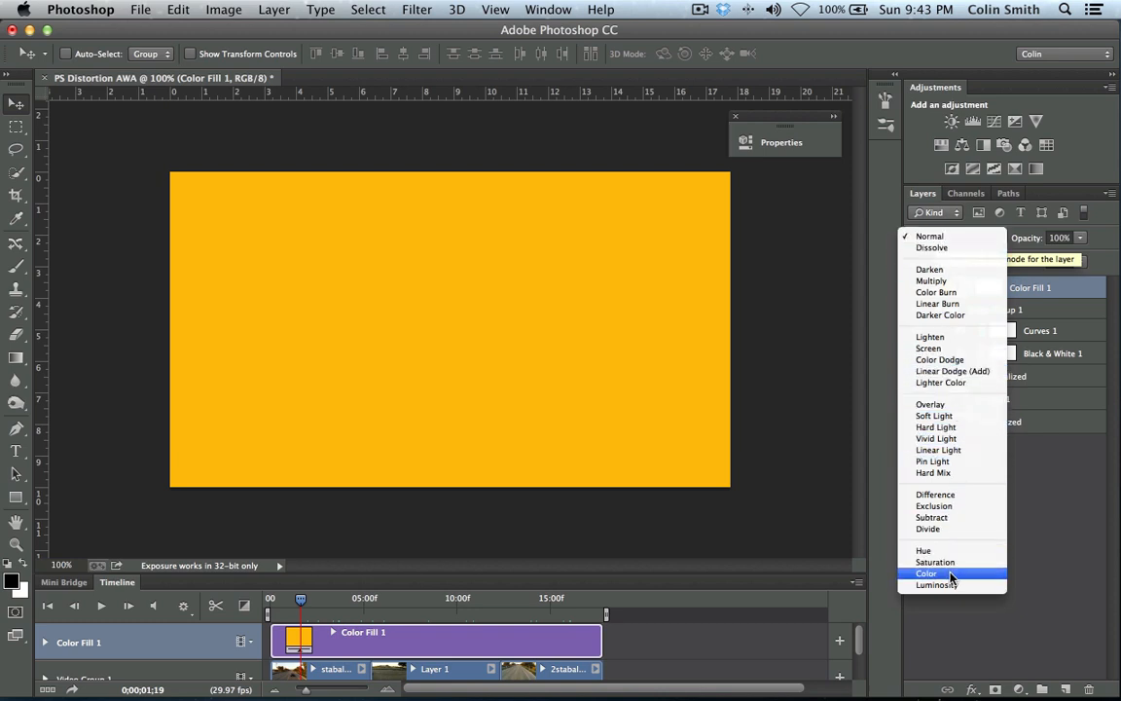
left_click(926, 573)
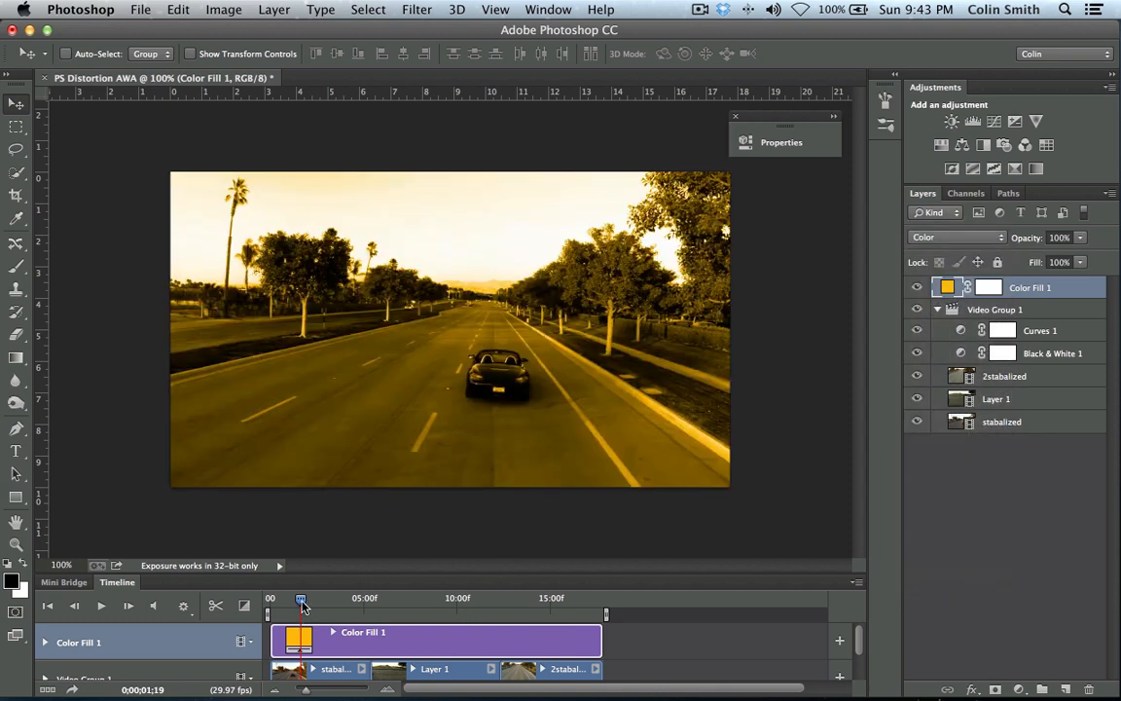
left_click_drag(301, 597, 490, 598)
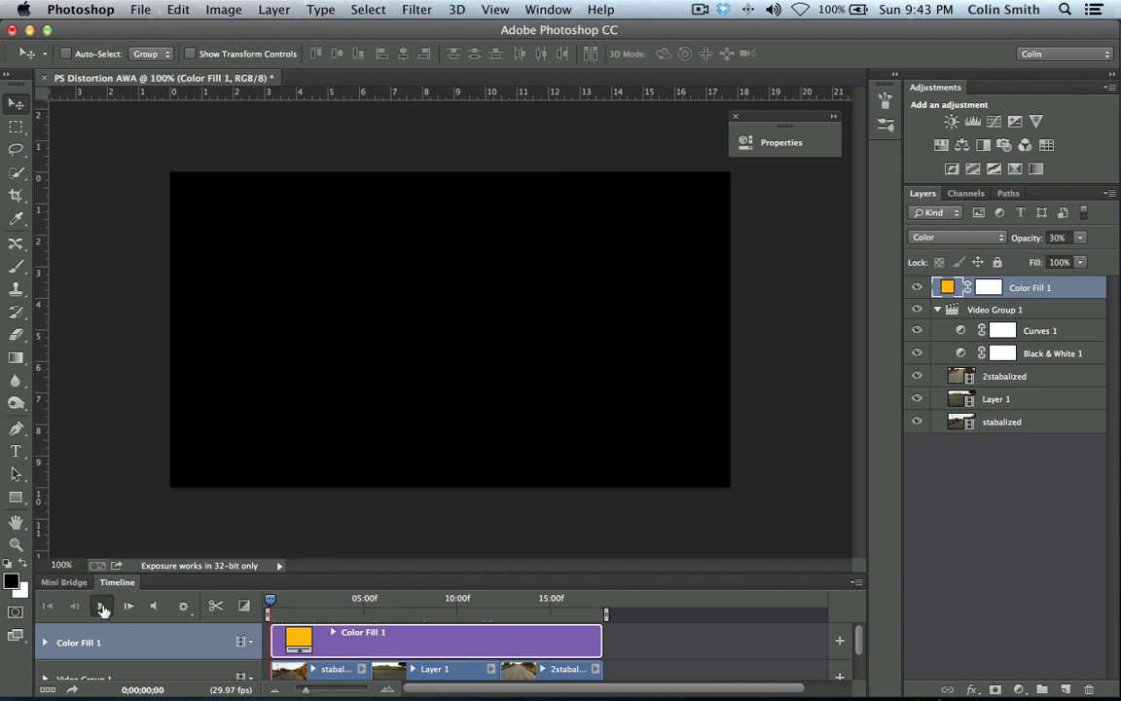
Step: Play the tinted sequence from the start, then stop near 10 seconds
left_click(103, 606)
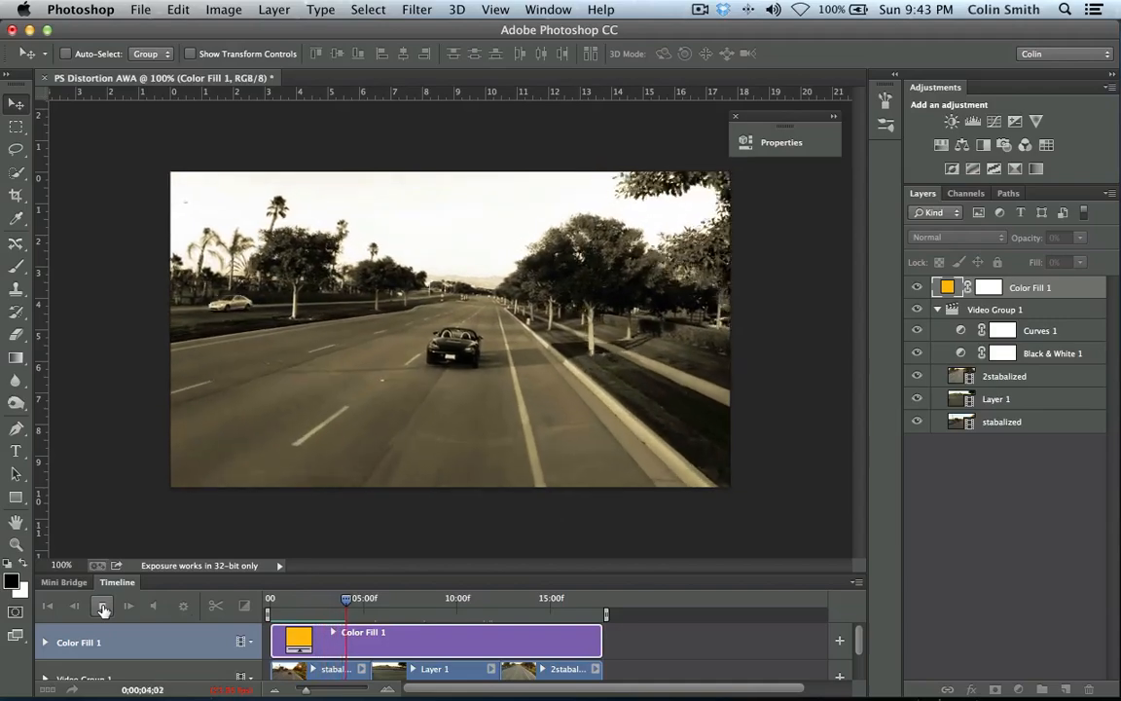
left_click(103, 607)
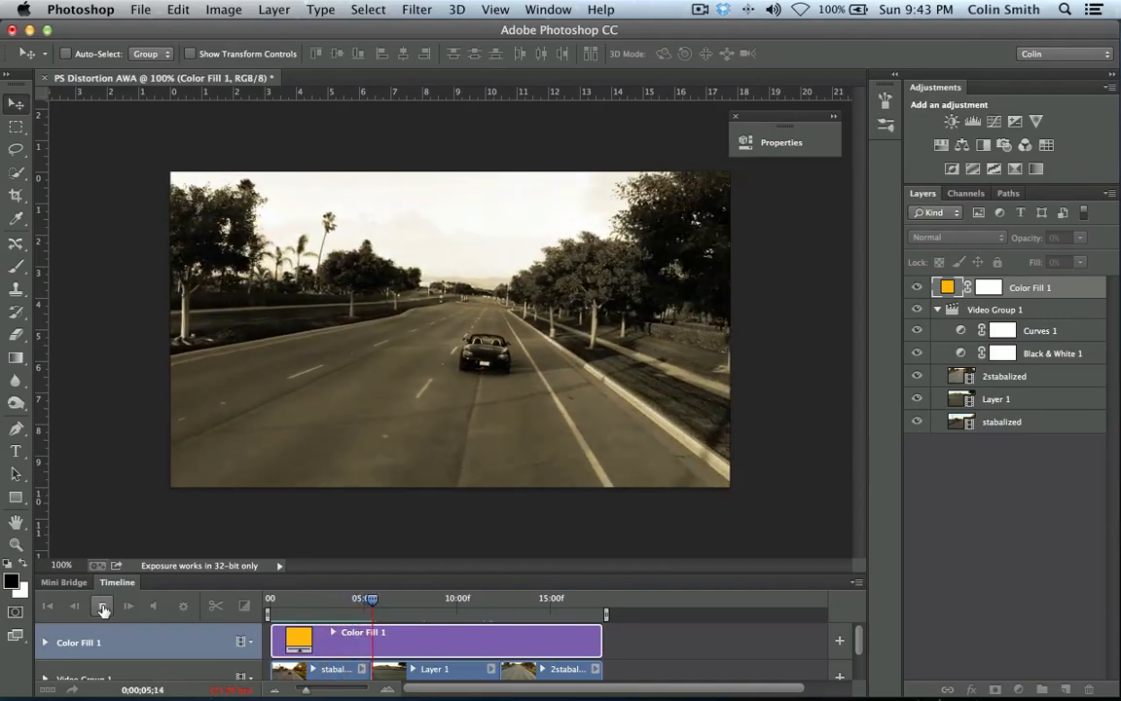
left_click(103, 605)
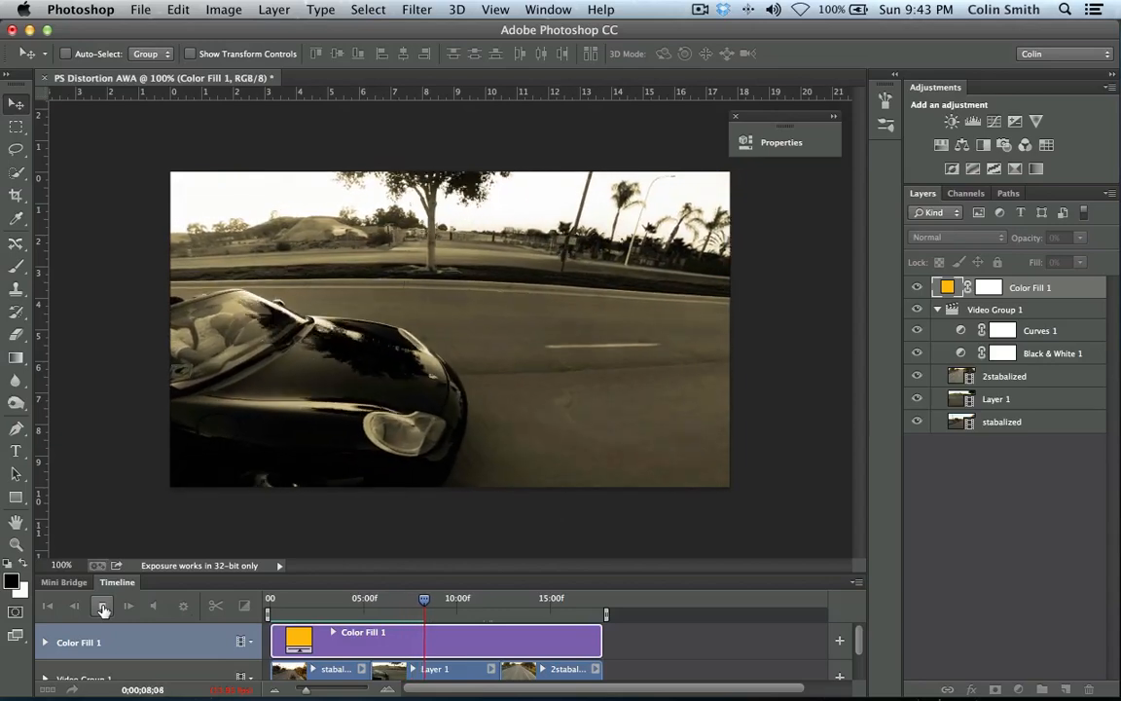
left_click(102, 606)
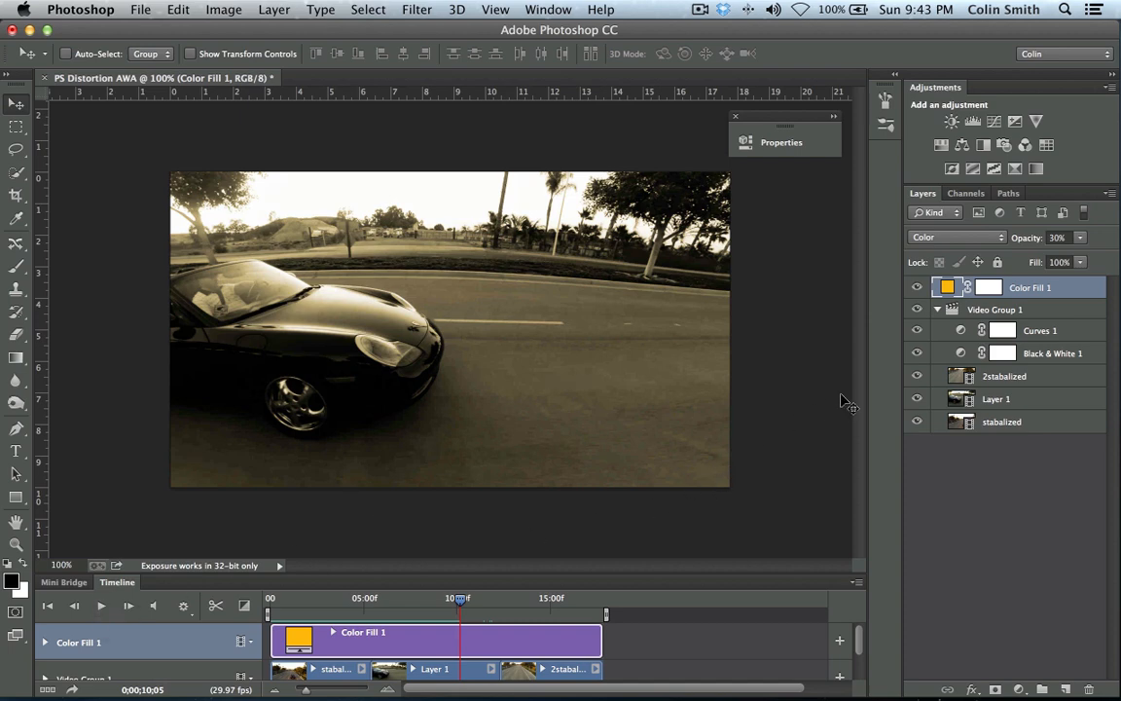
left_click(916, 354)
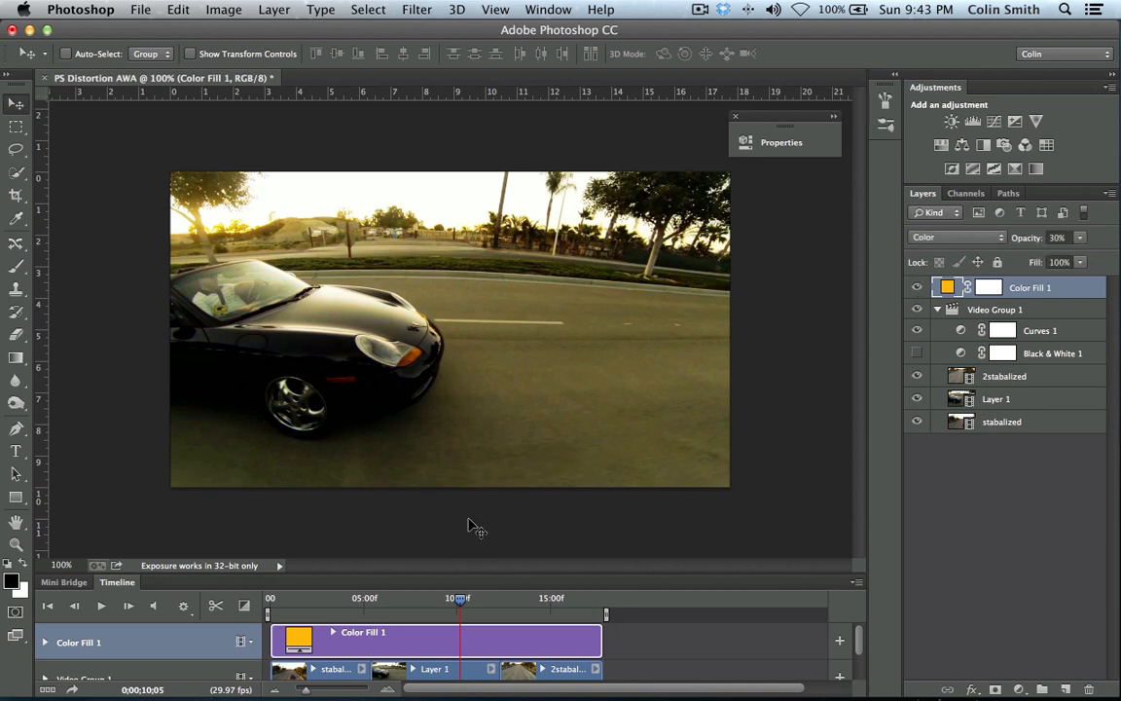
left_click_drag(459, 613, 270, 613)
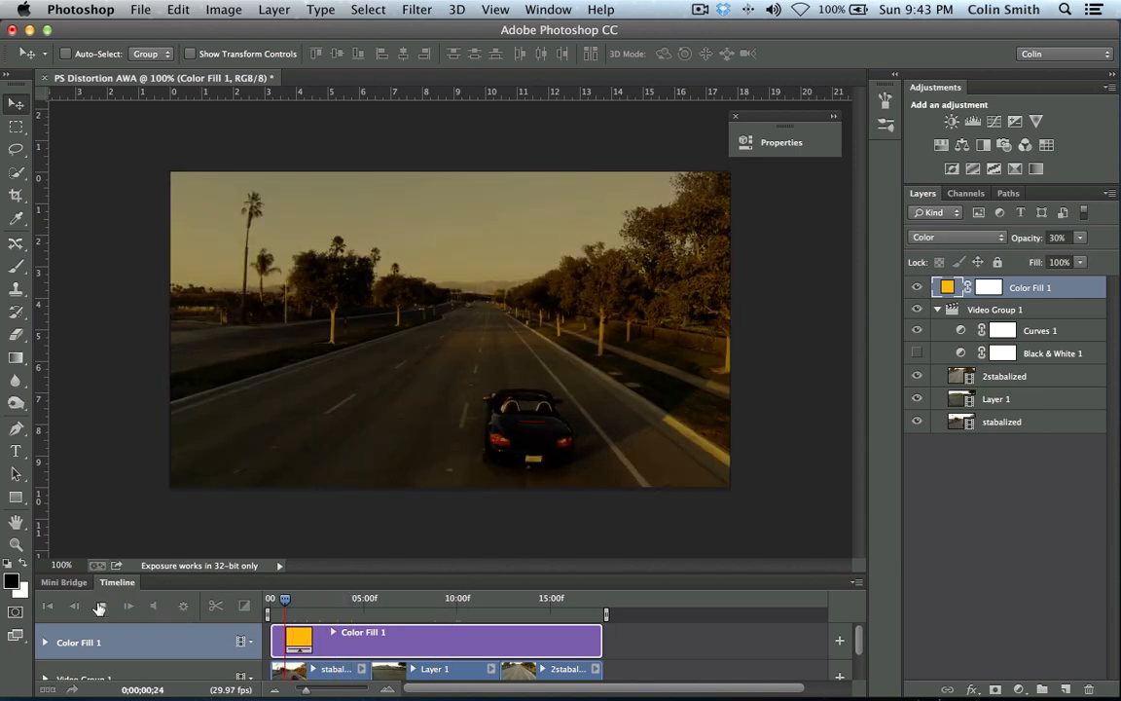
left_click(127, 605)
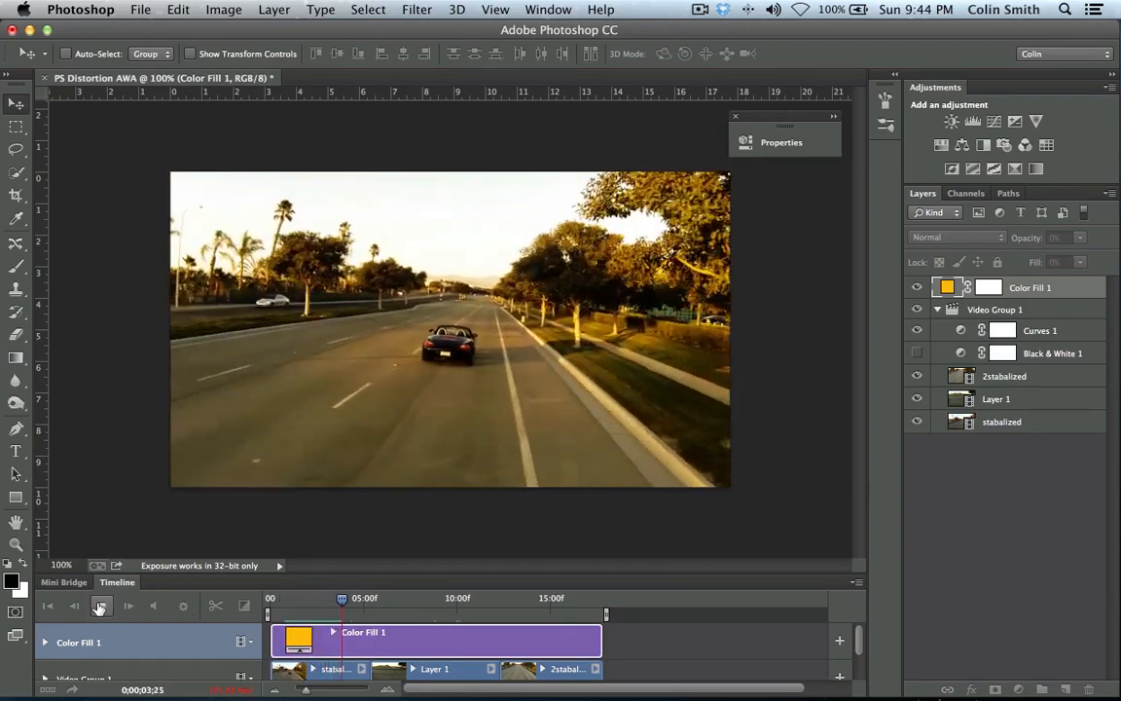
left_click(100, 605)
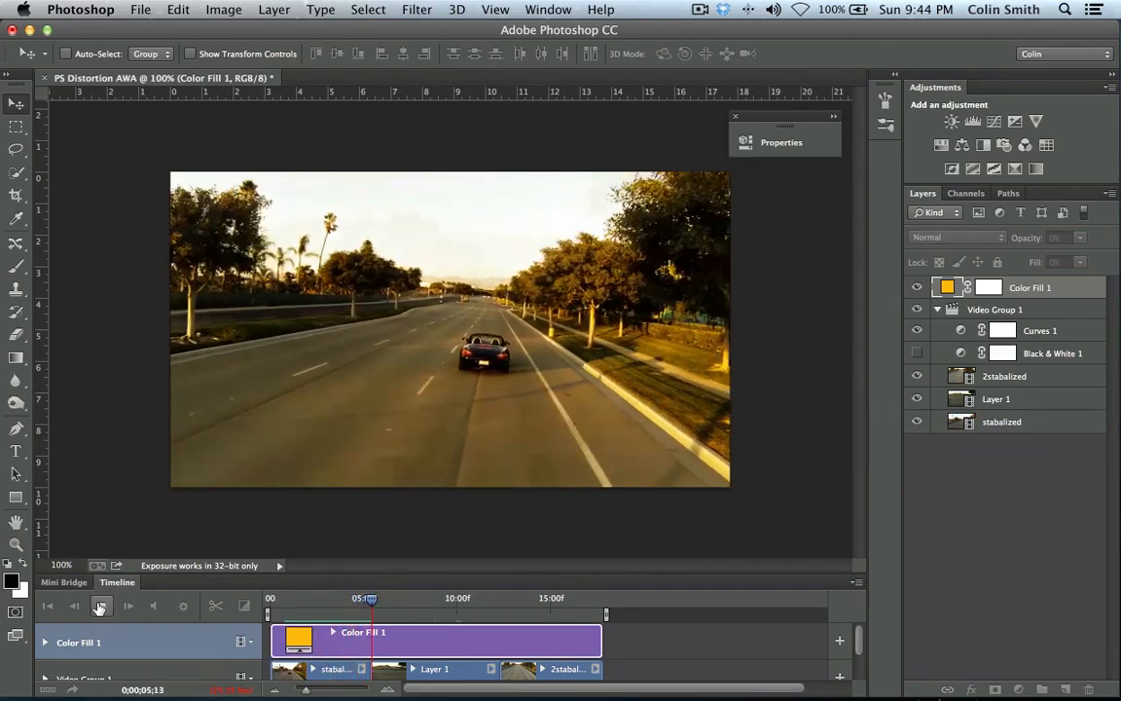
left_click(101, 605)
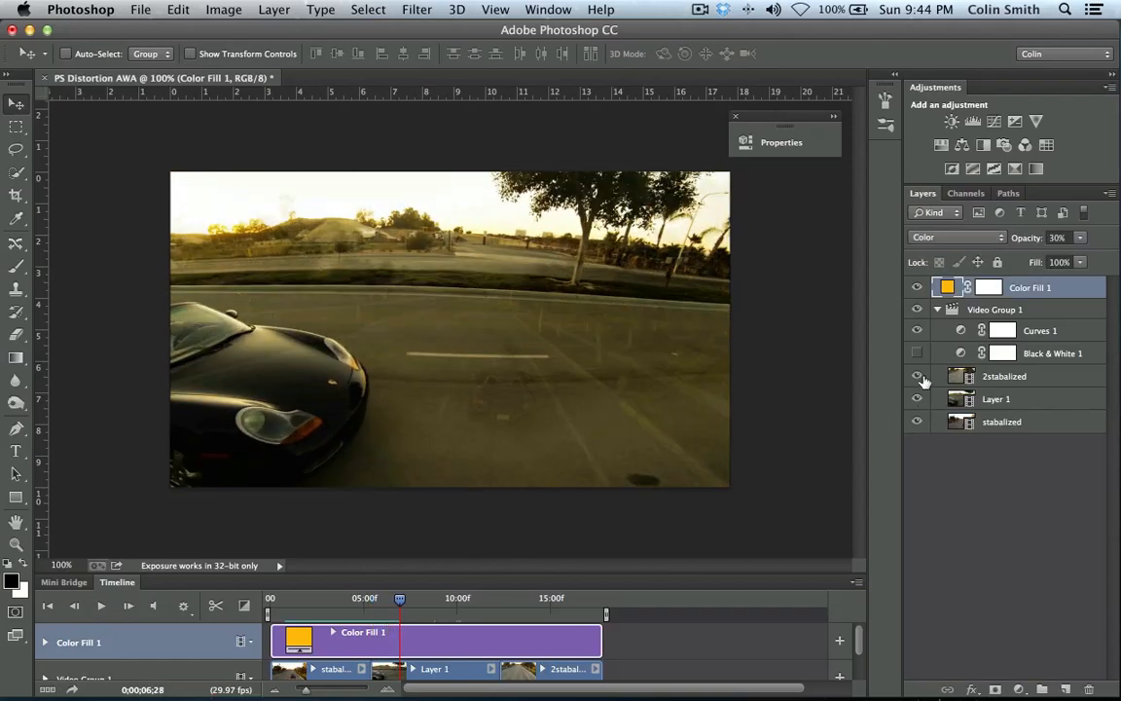
left_click(916, 330)
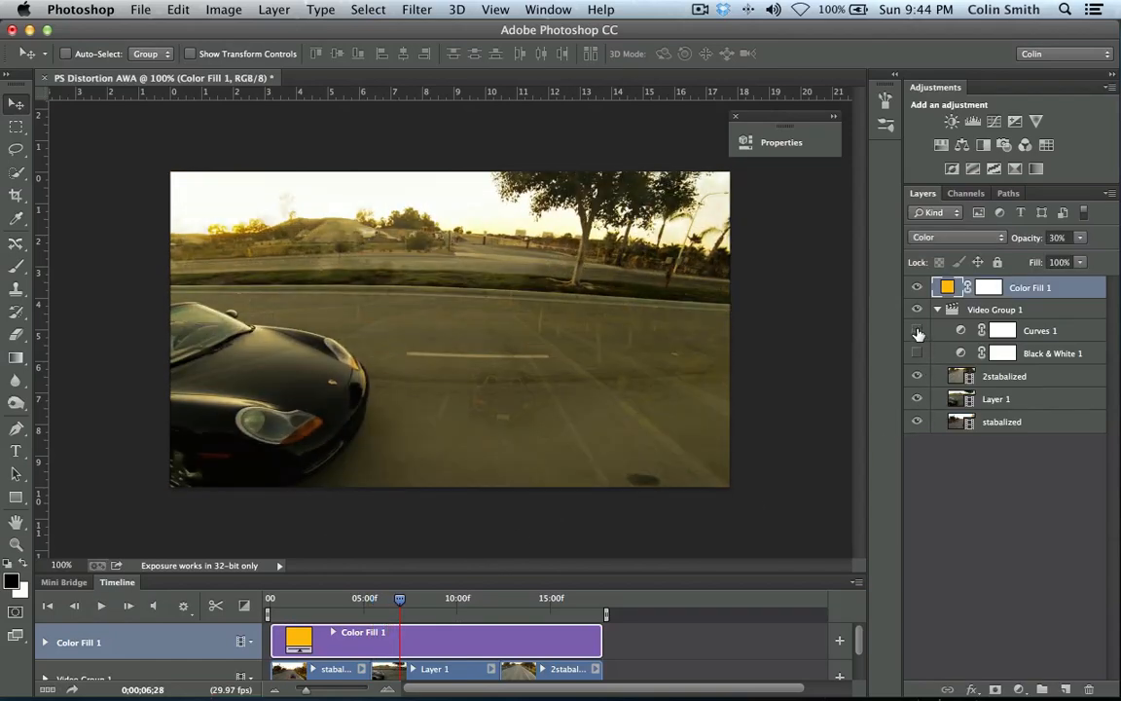
left_click(916, 286)
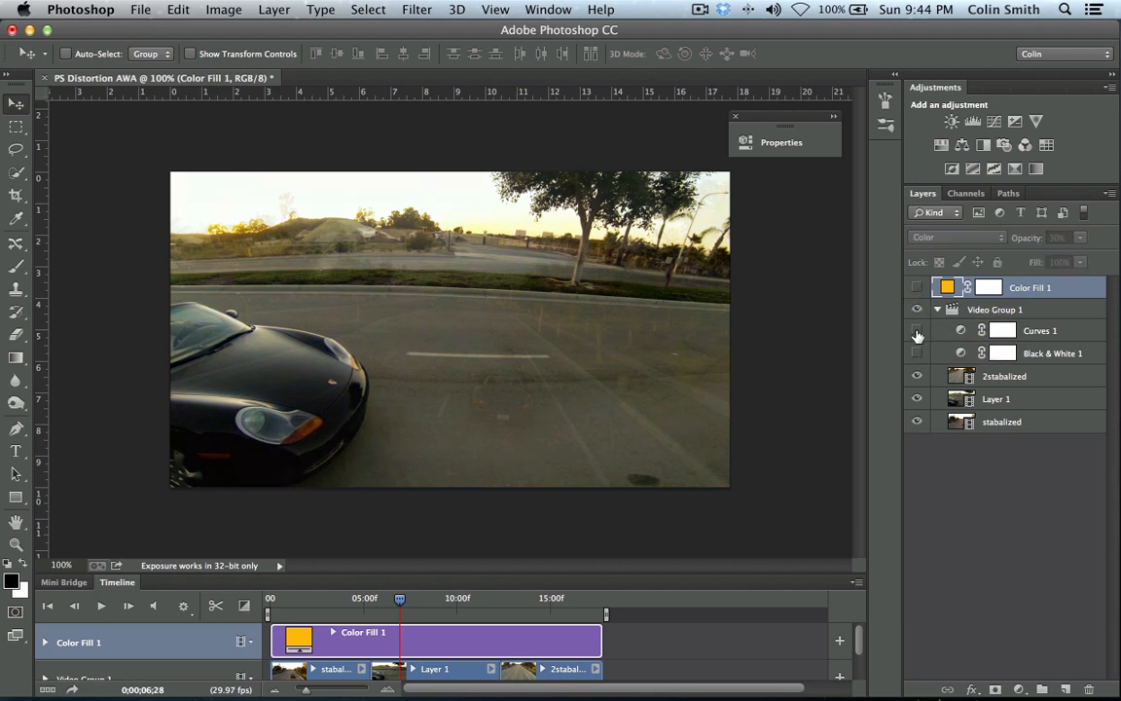
left_click(916, 330)
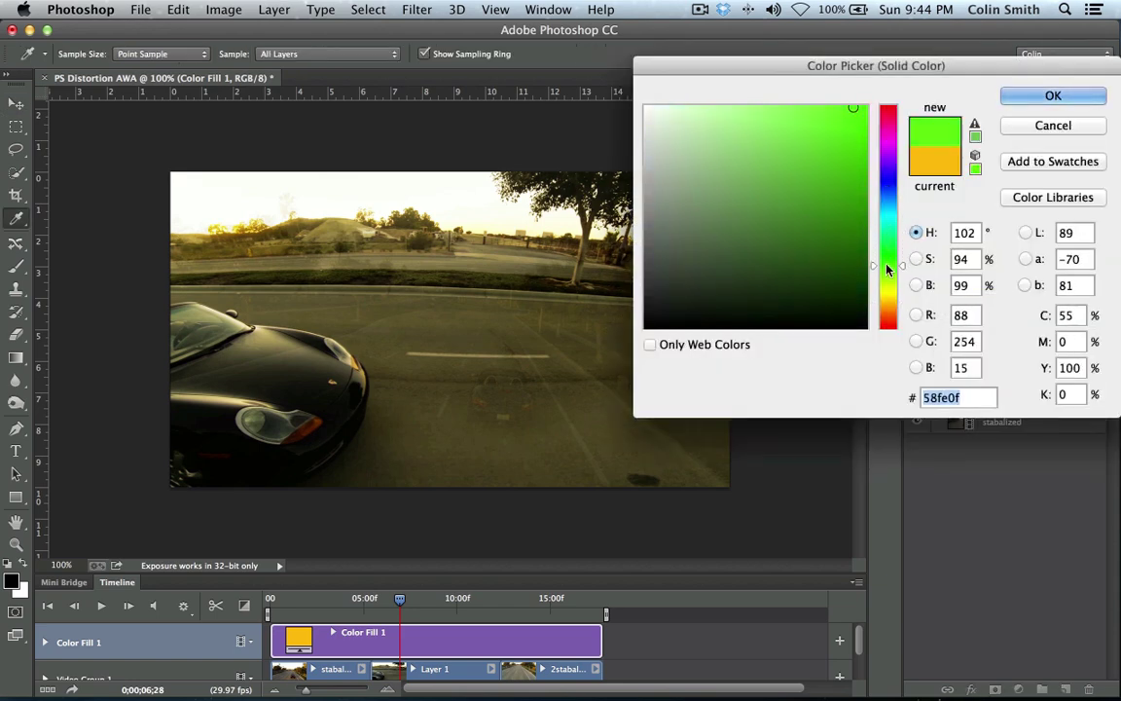
Step: Confirm green (#58fe0f) for Color Fill 1 and scrub through the green-tinted footage
left_click(1052, 95)
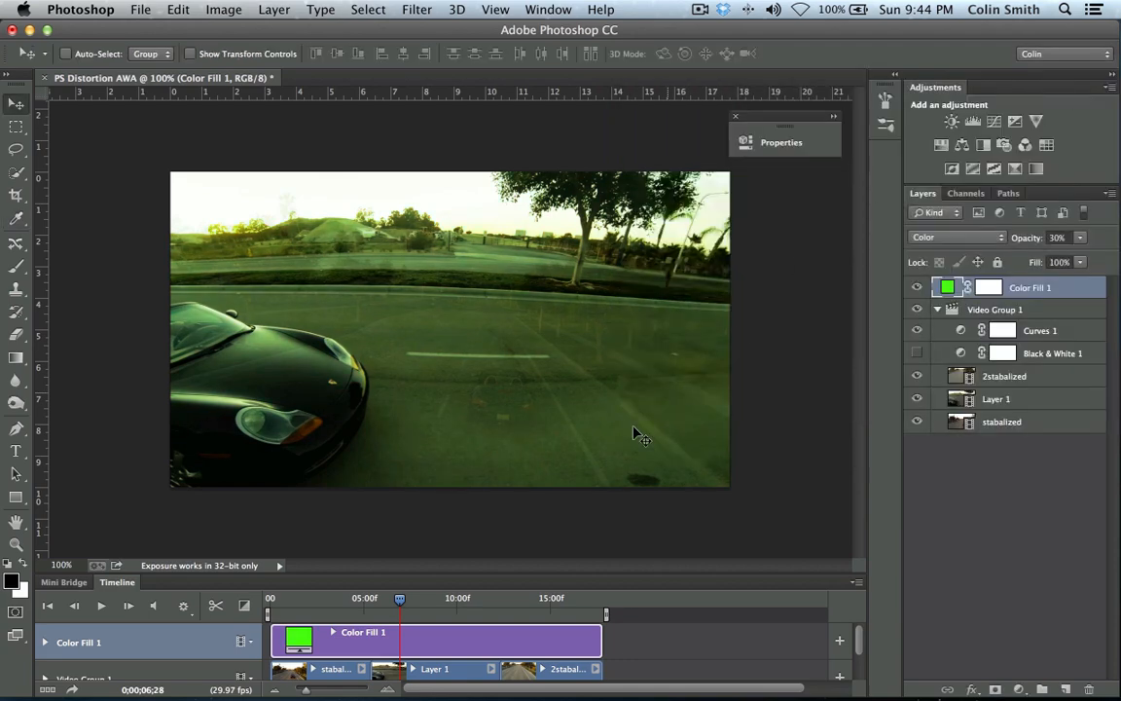
left_click_drag(399, 597, 349, 598)
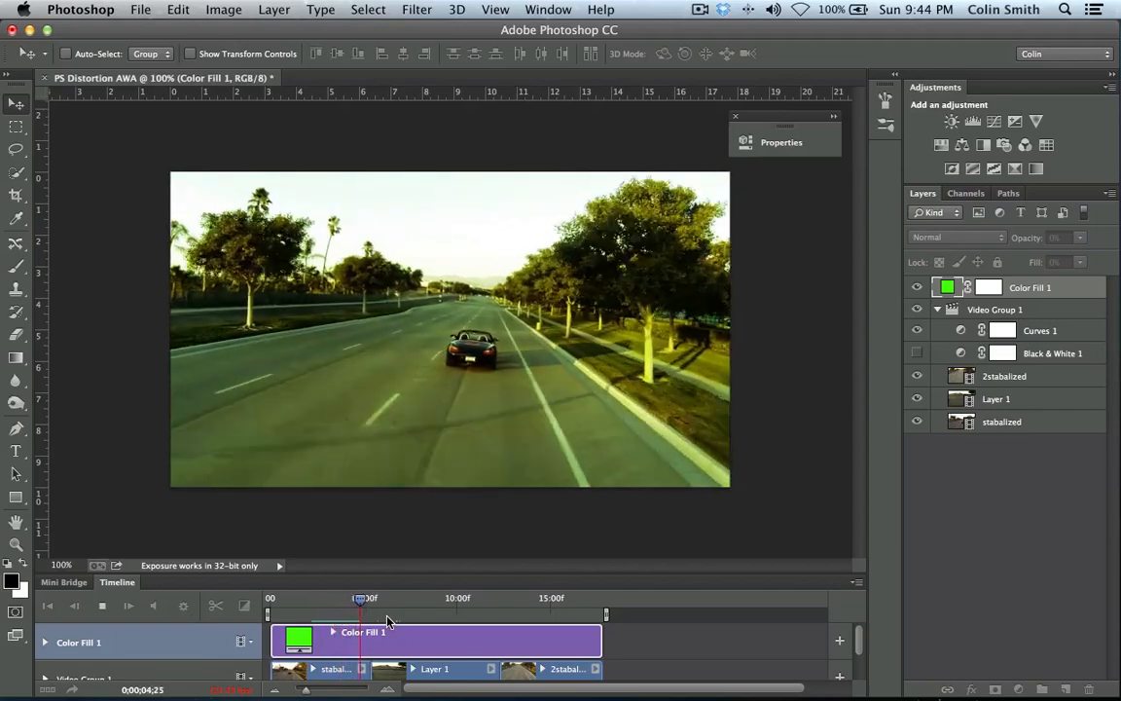
left_click_drag(360, 597, 389, 597)
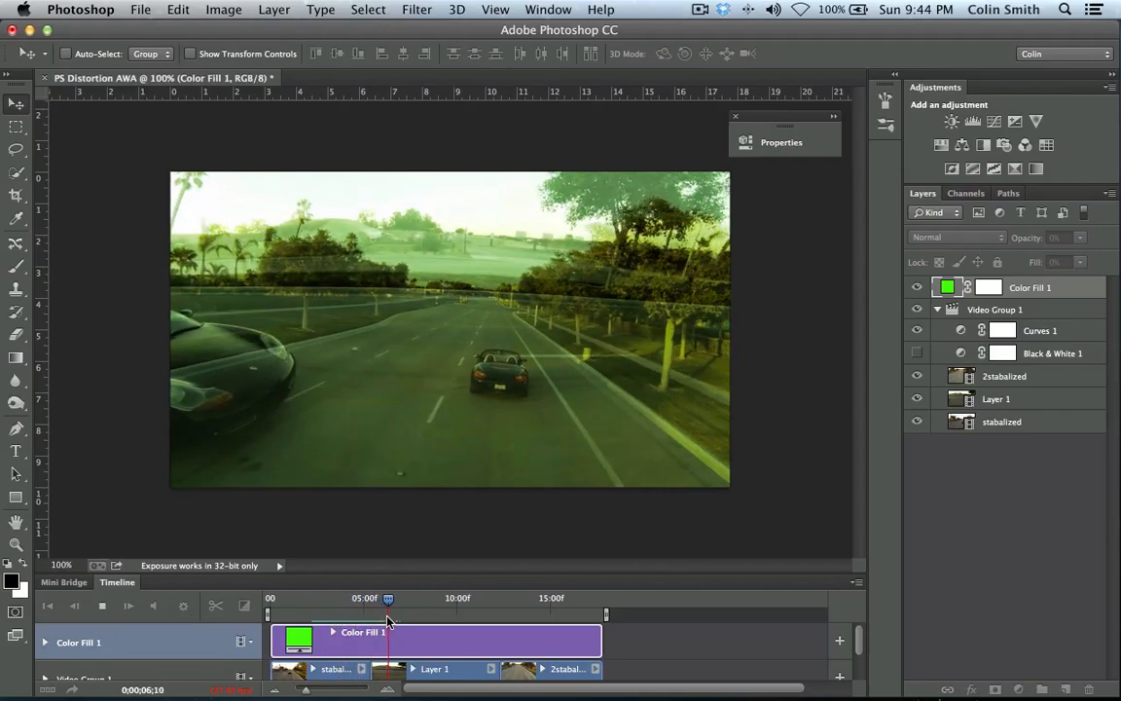
left_click_drag(387, 597, 418, 597)
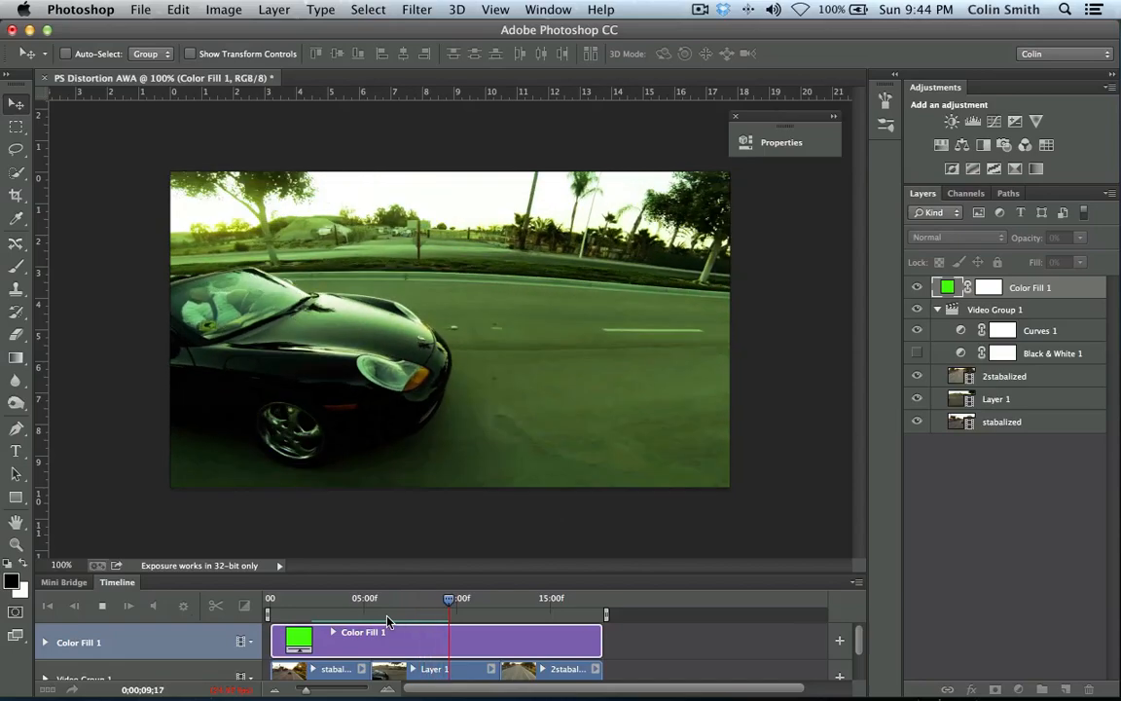
left_click_drag(447, 598, 477, 597)
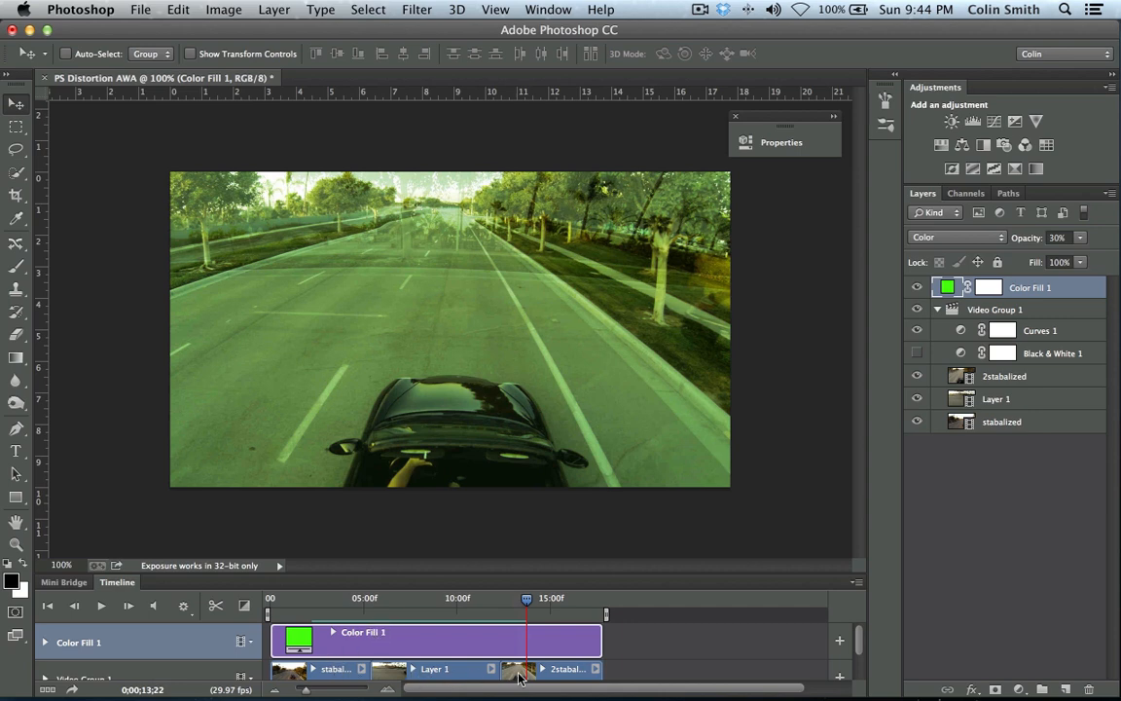
mouse_move(348, 671)
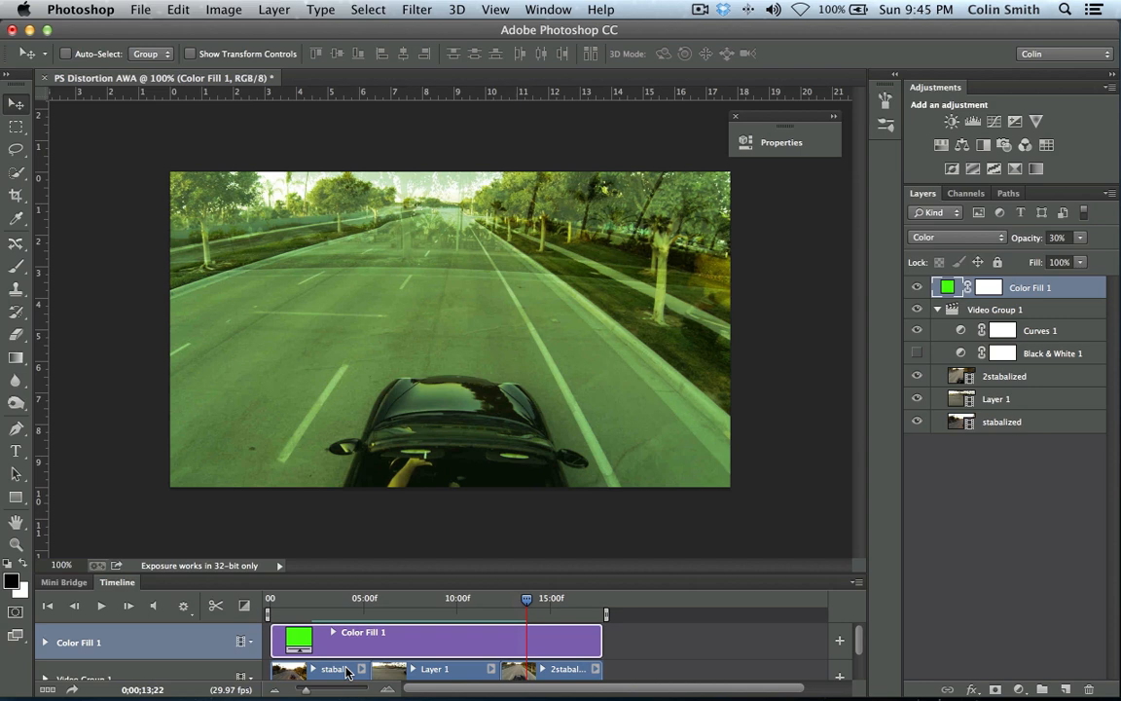
mouse_move(511, 671)
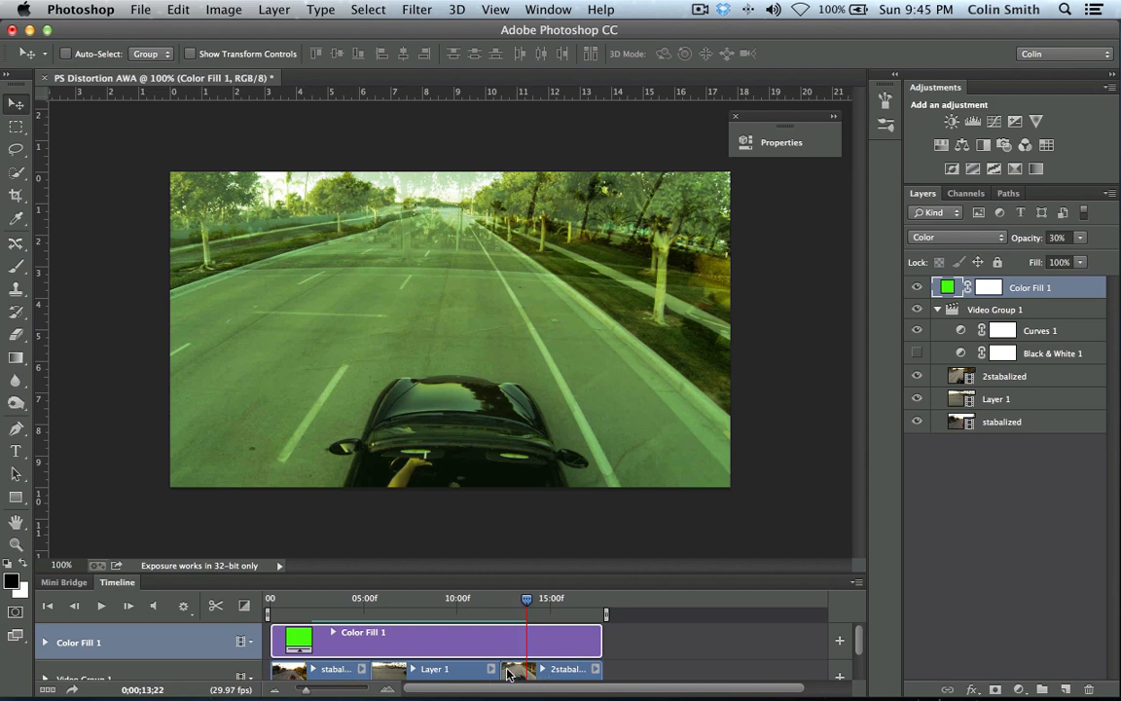
mouse_move(336, 670)
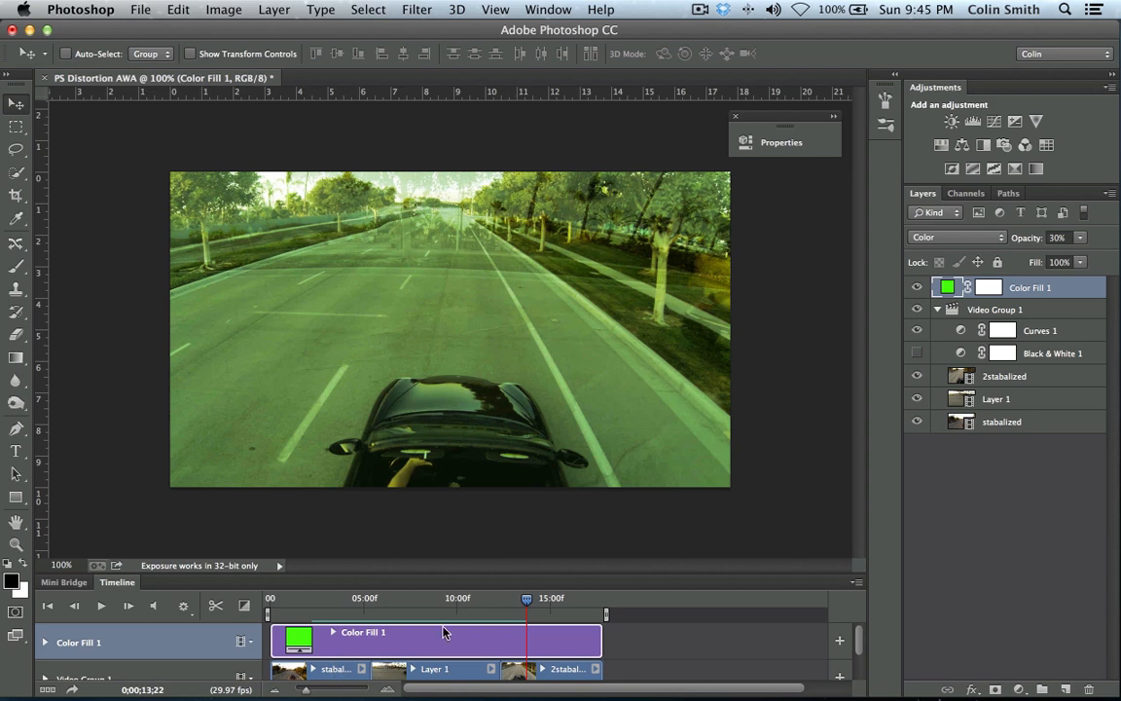
mouse_move(1009, 508)
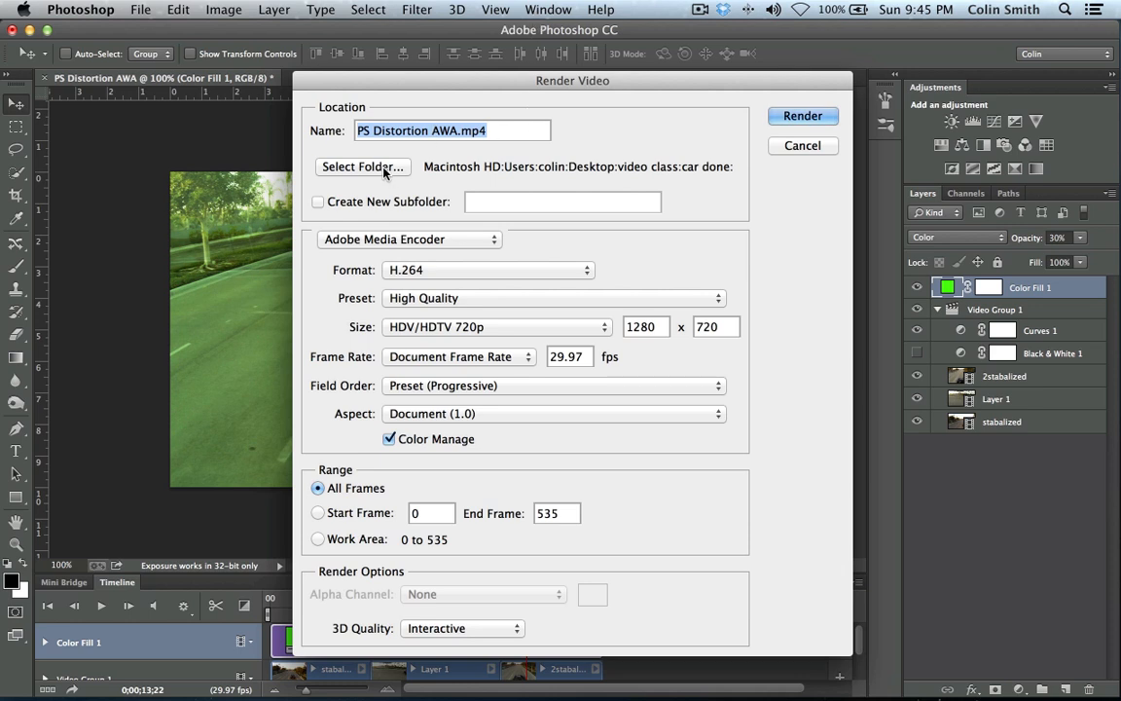
mouse_move(436, 228)
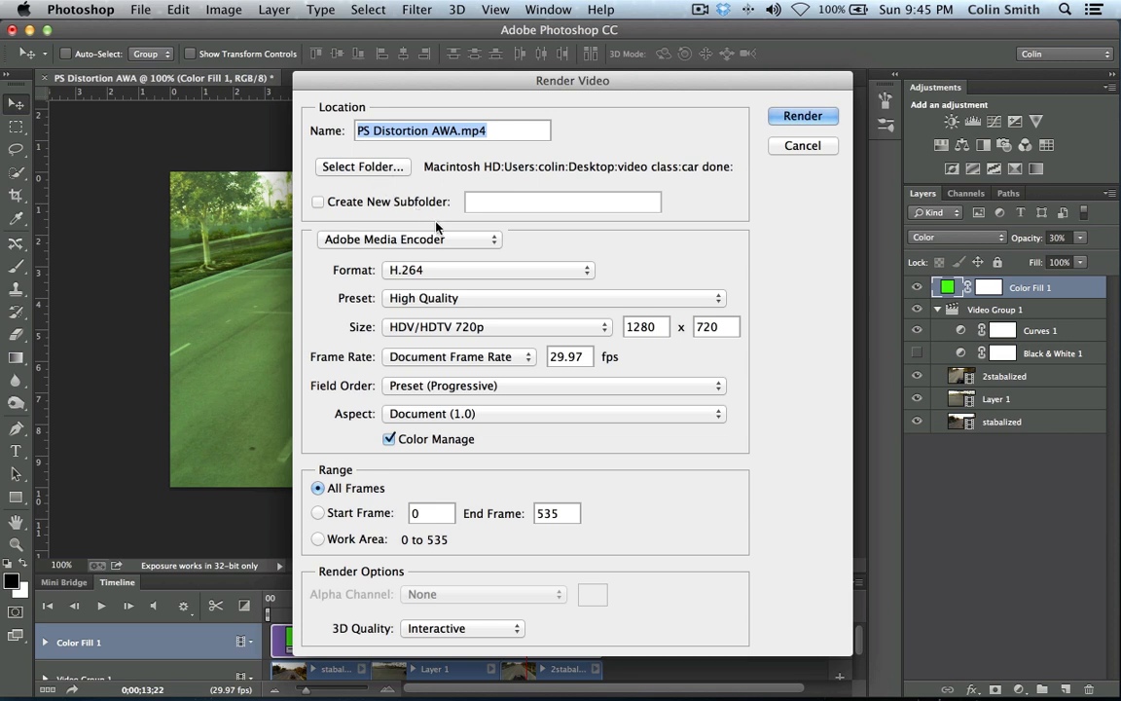
Step: Render through Adobe Media Encoder with H.264 as the output format
left_click(408, 238)
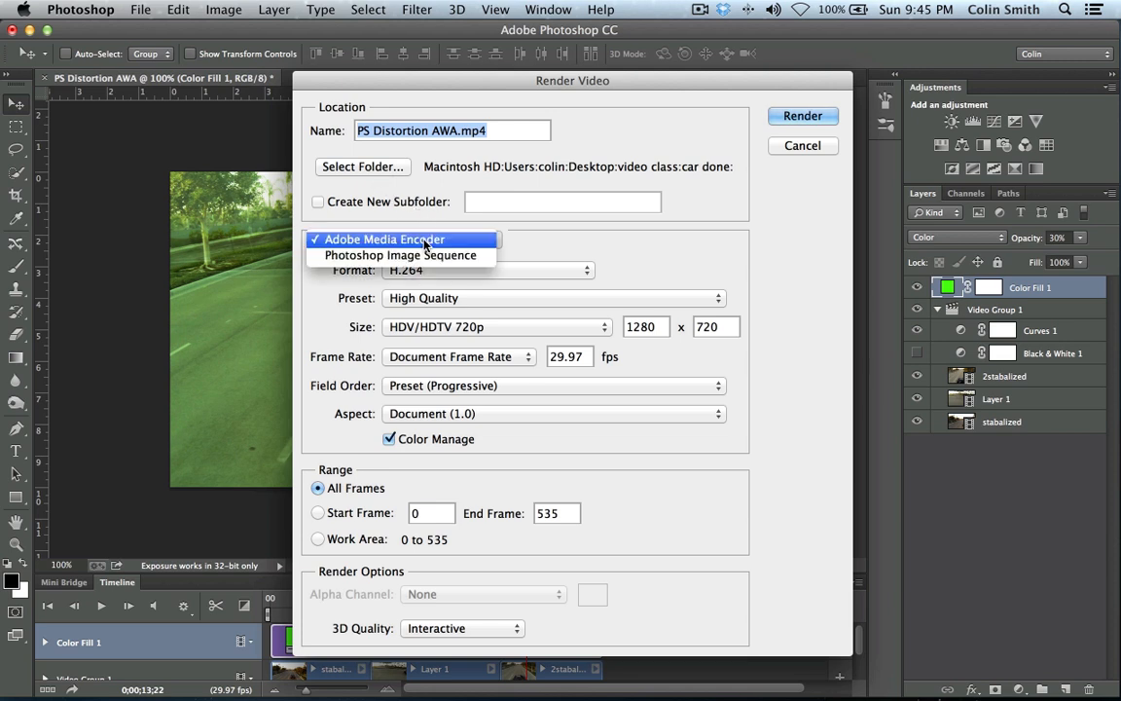
left_click(384, 240)
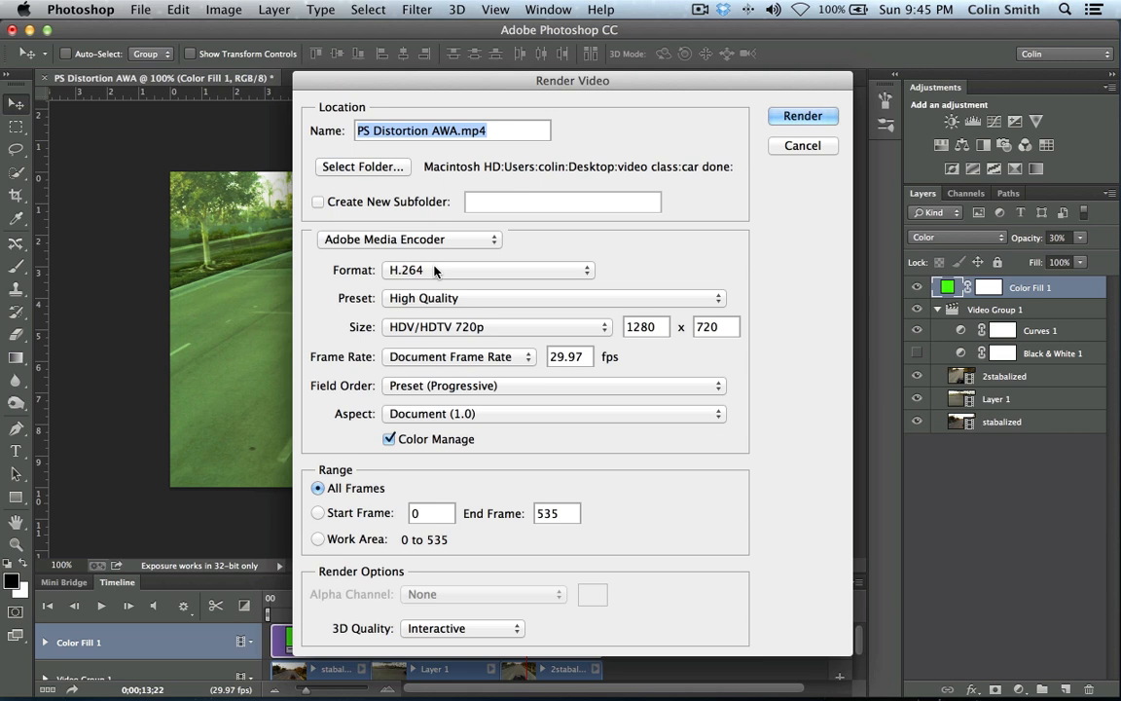
left_click(487, 270)
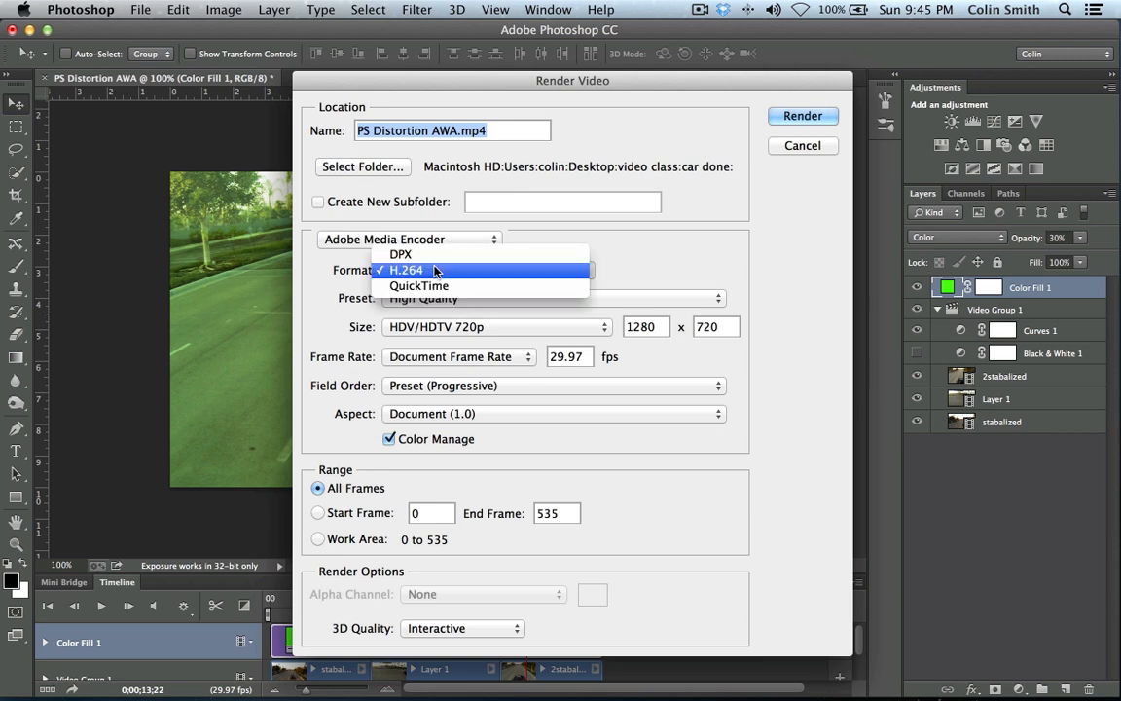
mouse_move(419, 285)
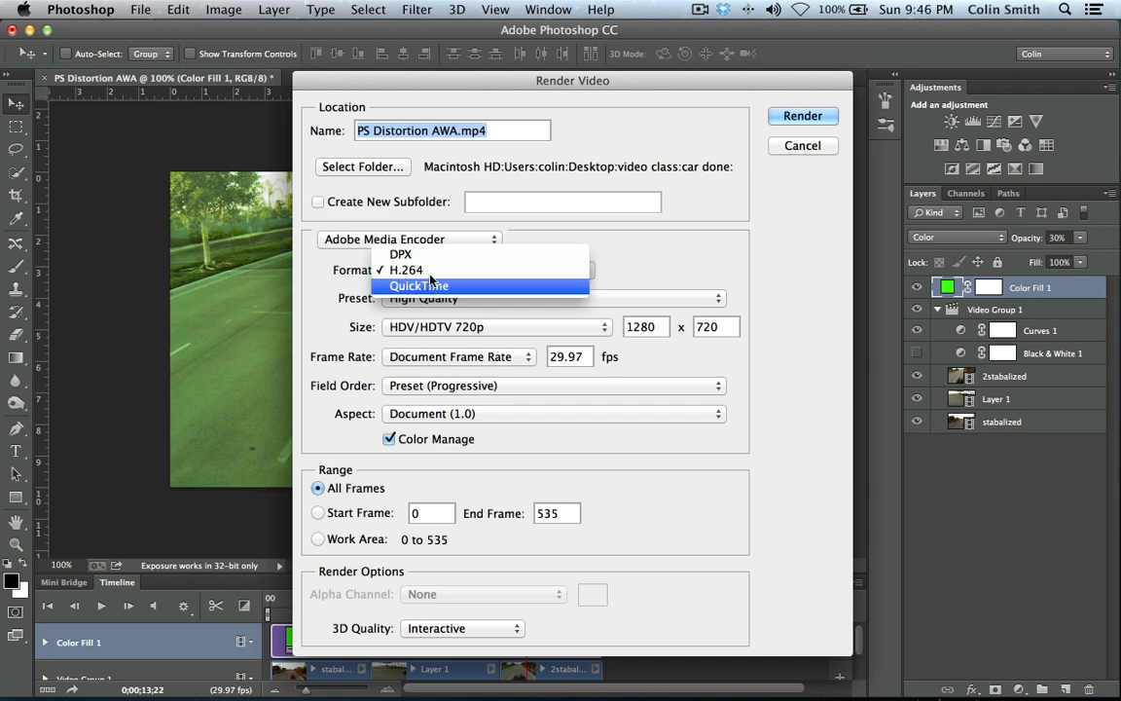
left_click(406, 270)
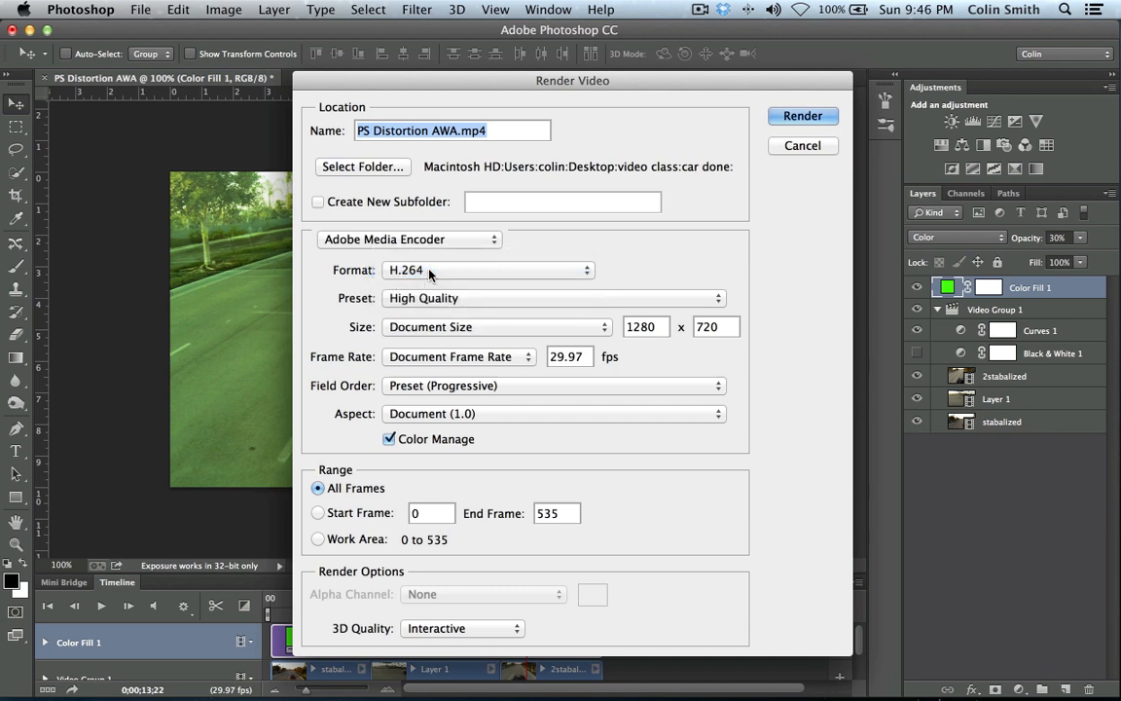
Step: Keep the High Quality preset and close the Render Video dialog
left_click(551, 298)
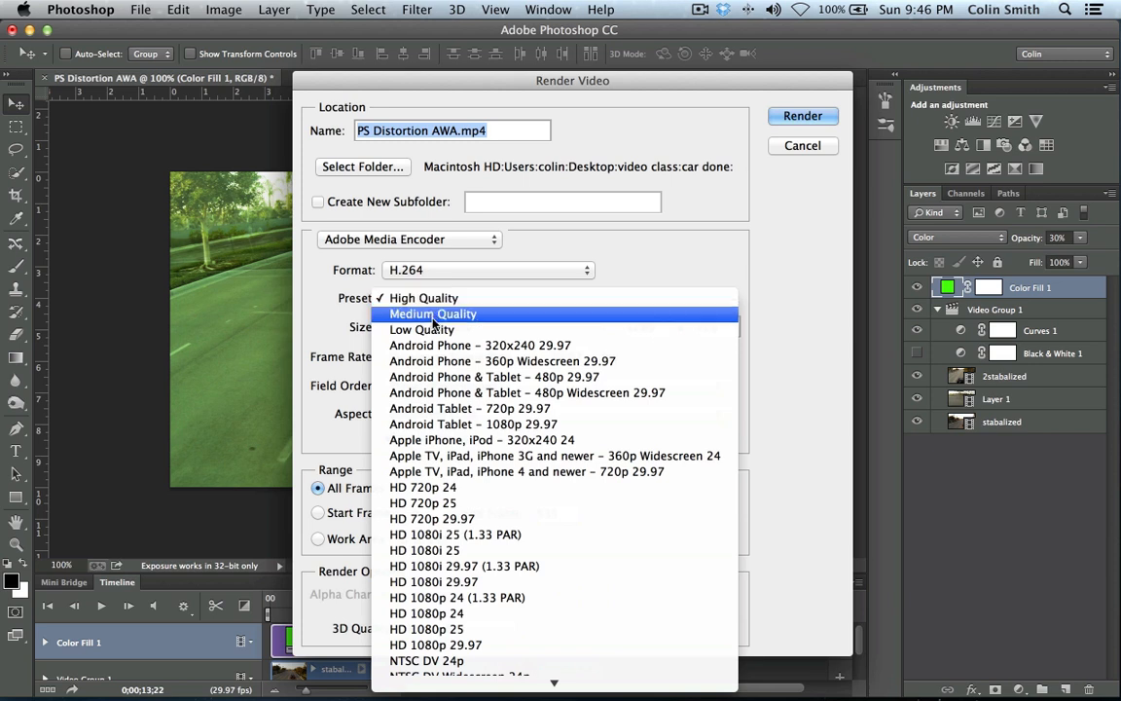
mouse_move(422, 329)
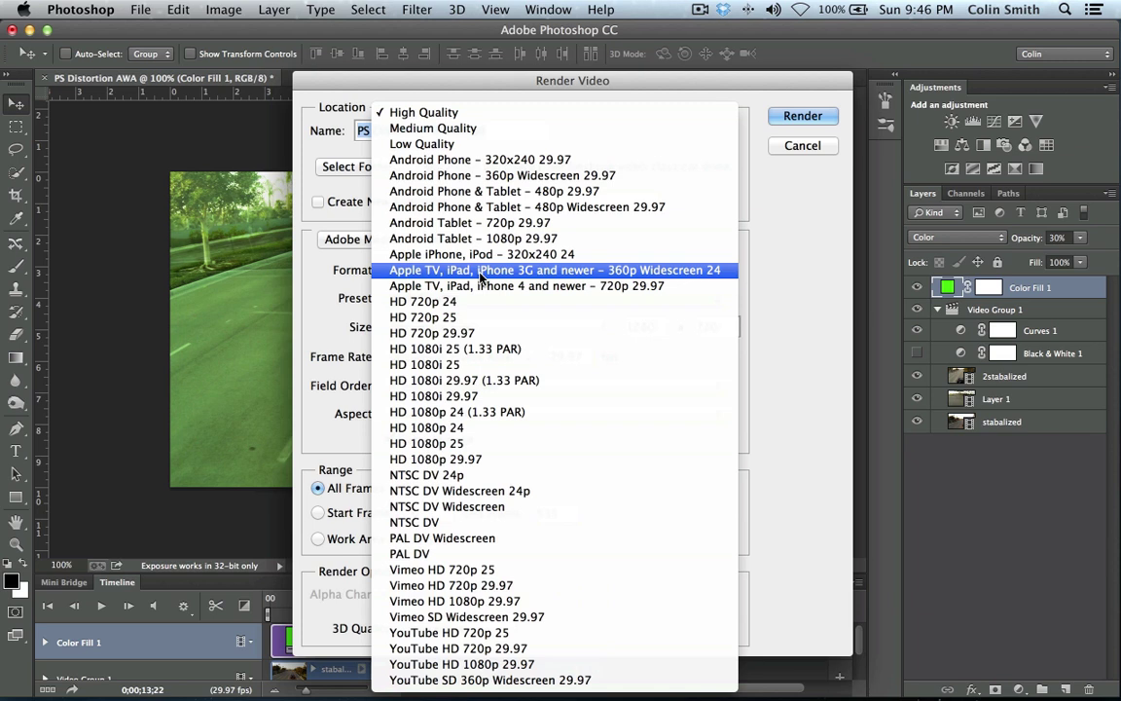
left_click(423, 111)
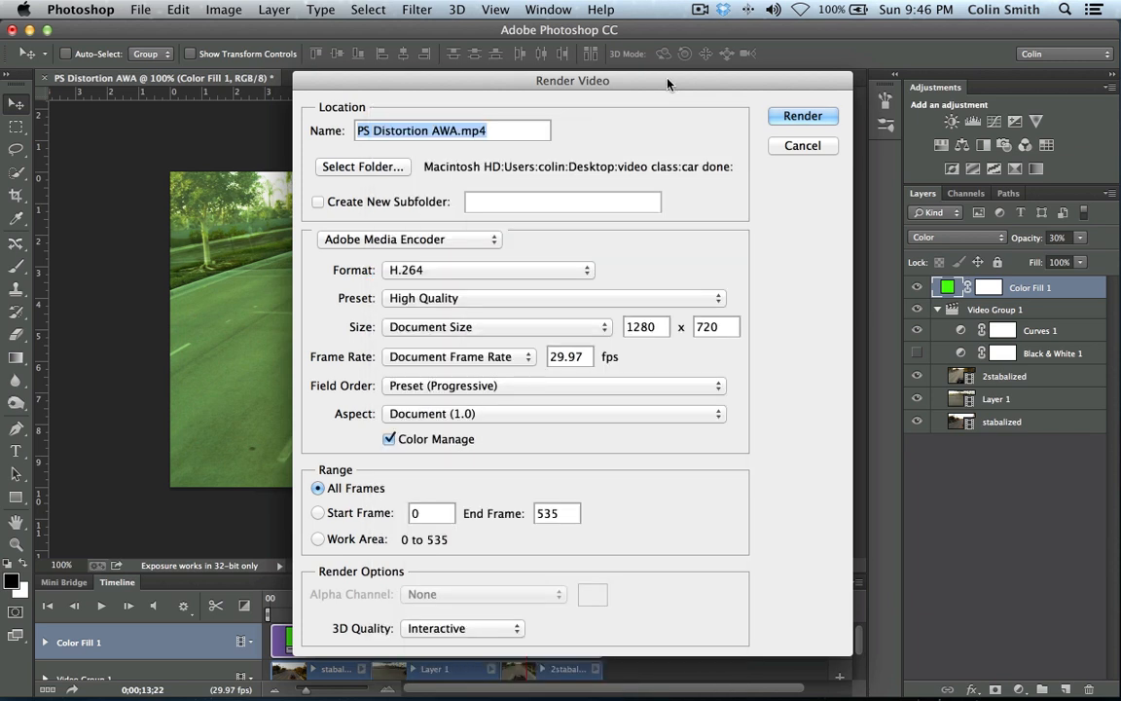
mouse_move(489, 368)
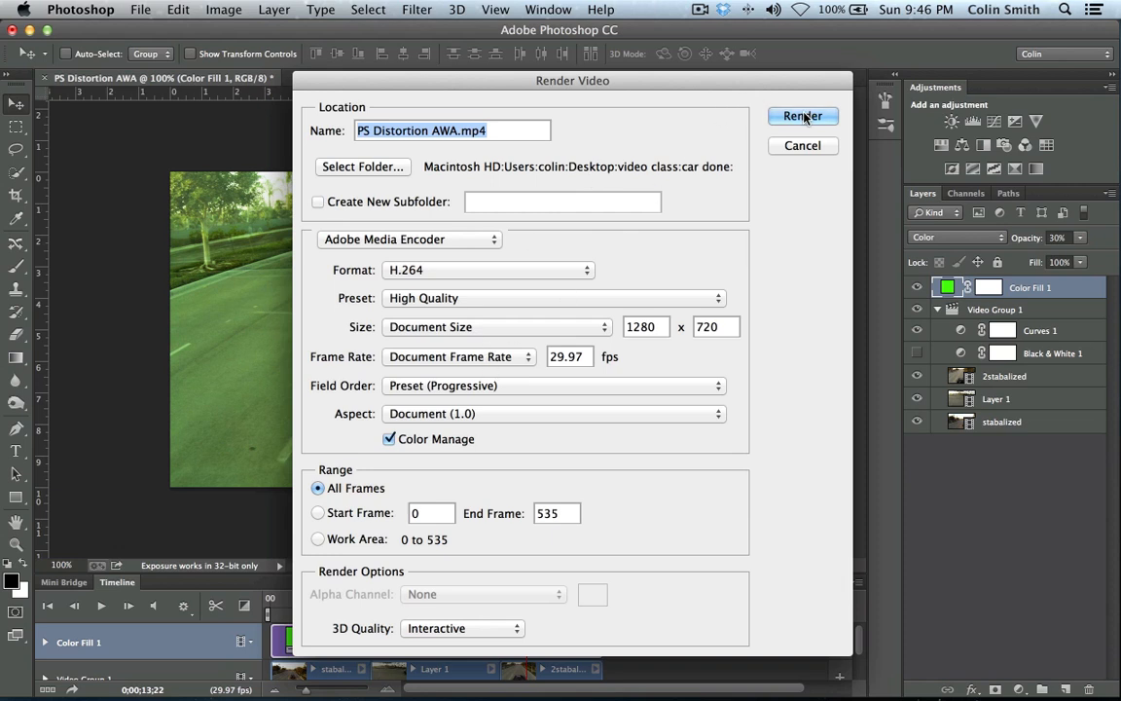
mouse_move(686, 156)
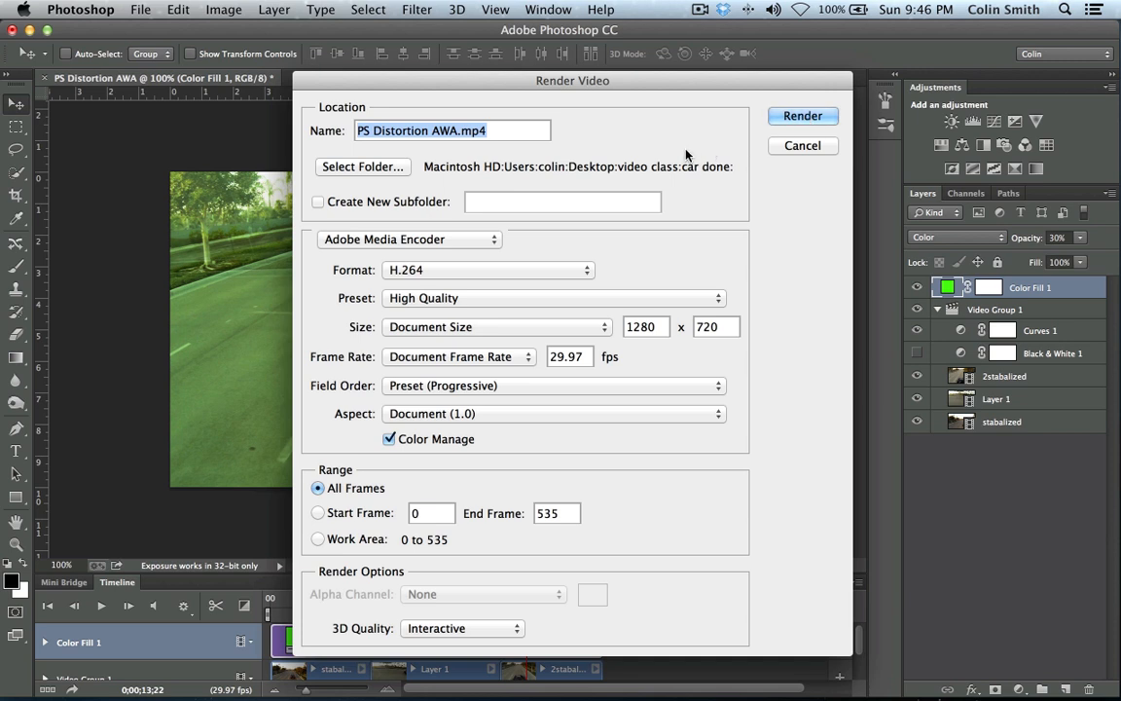
mouse_move(664, 167)
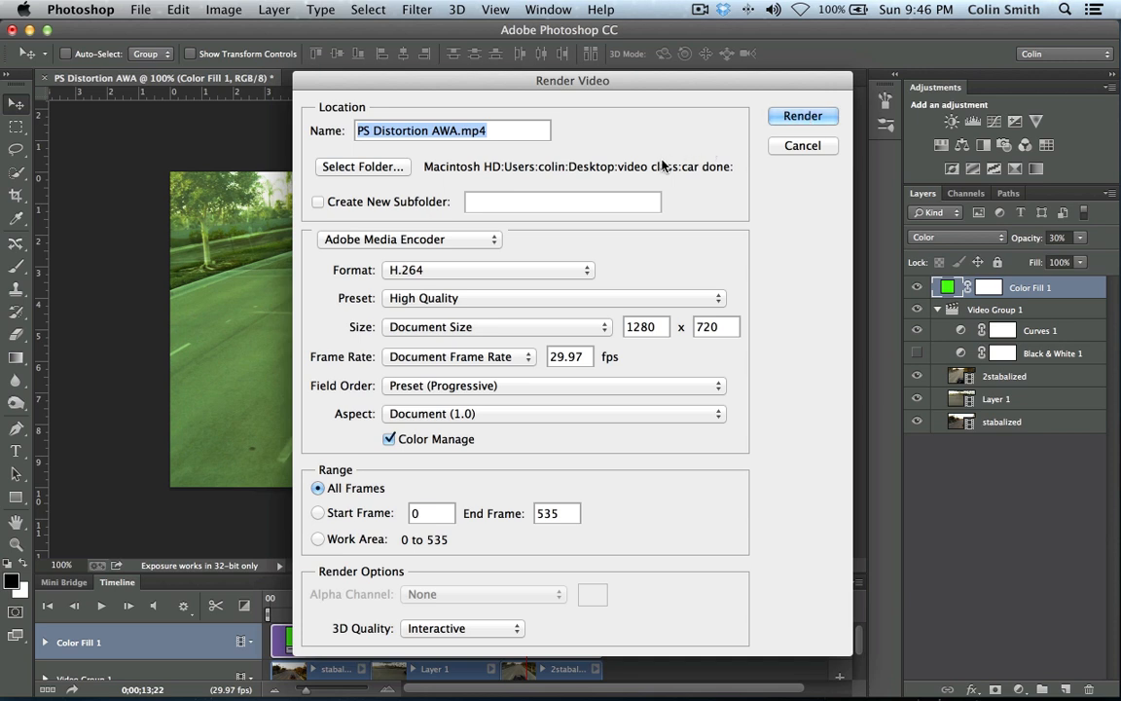
left_click(802, 145)
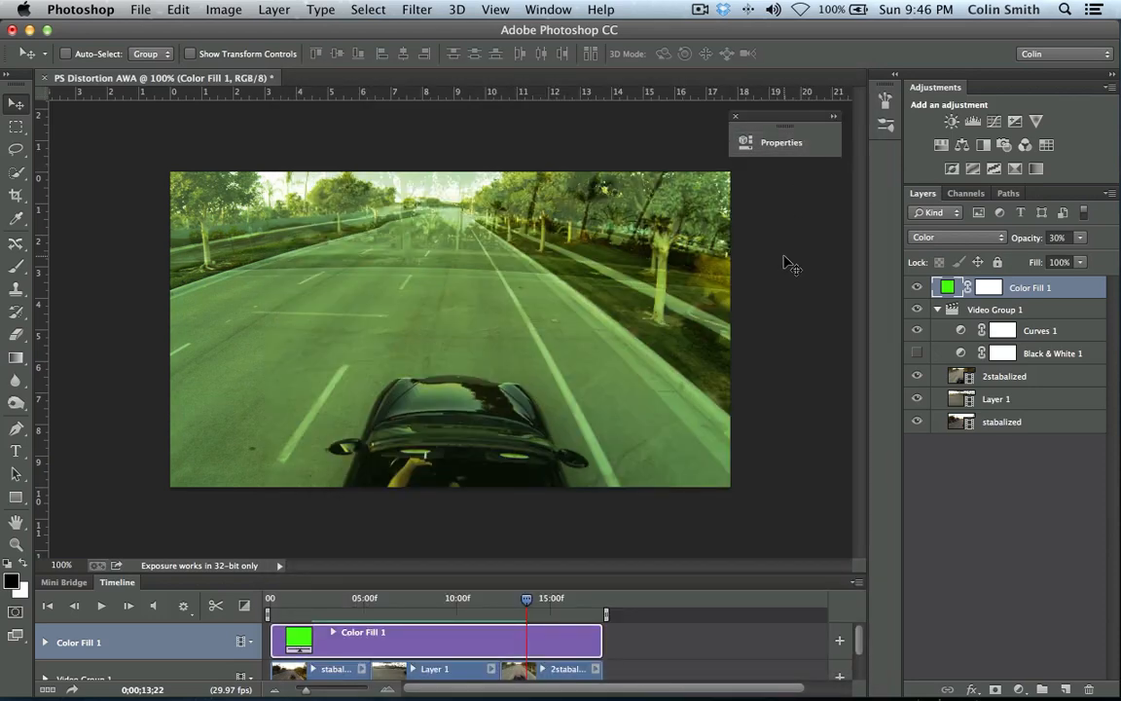